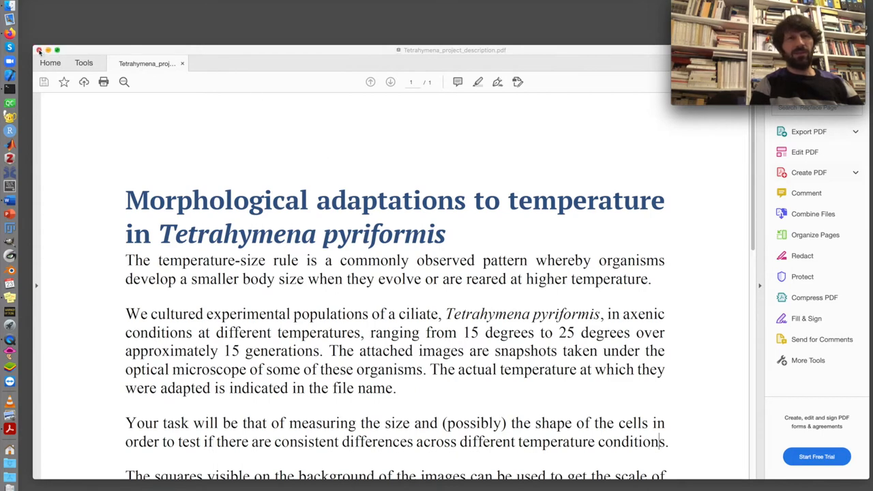
- Close the PDF, open and enlarge the Tetrahymena images folder, and select Tetrahymena_20degrees.tif
click(40, 50)
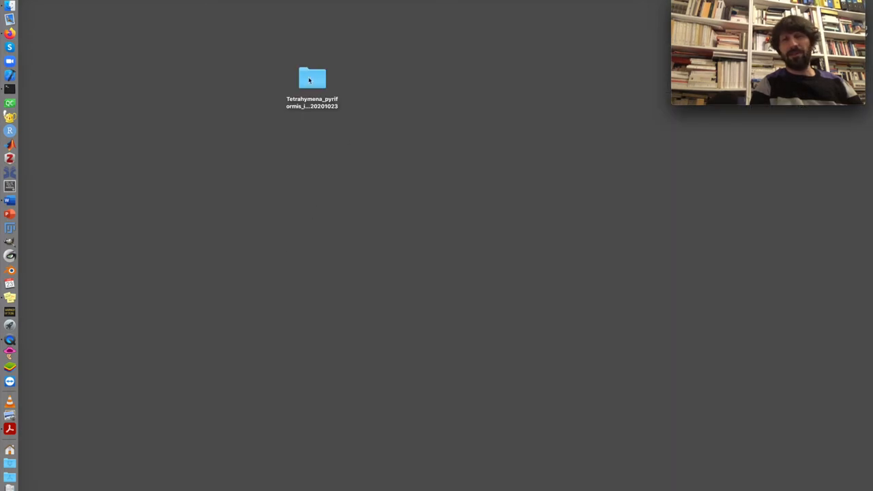
double_click(312, 77)
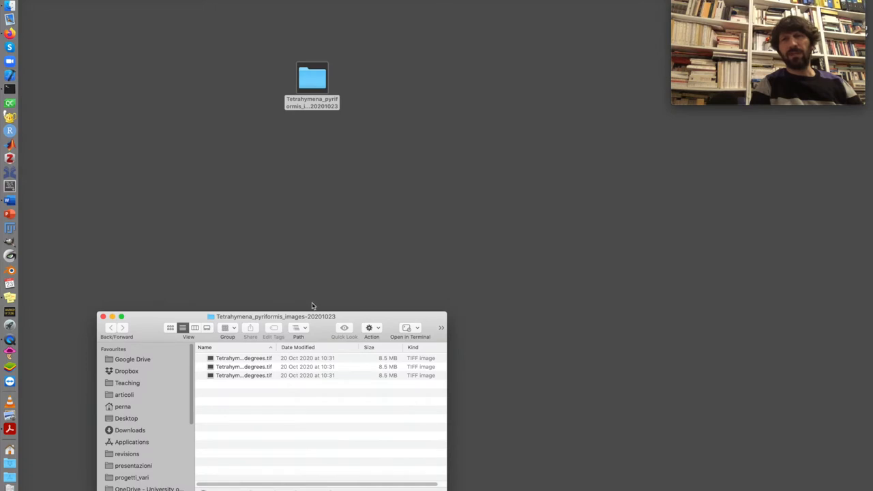
drag(276, 316, 286, 112)
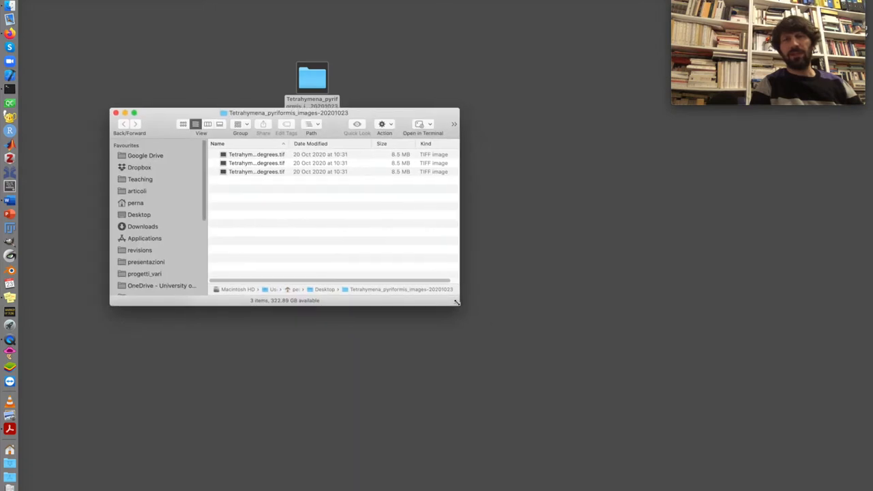
drag(456, 302, 678, 426)
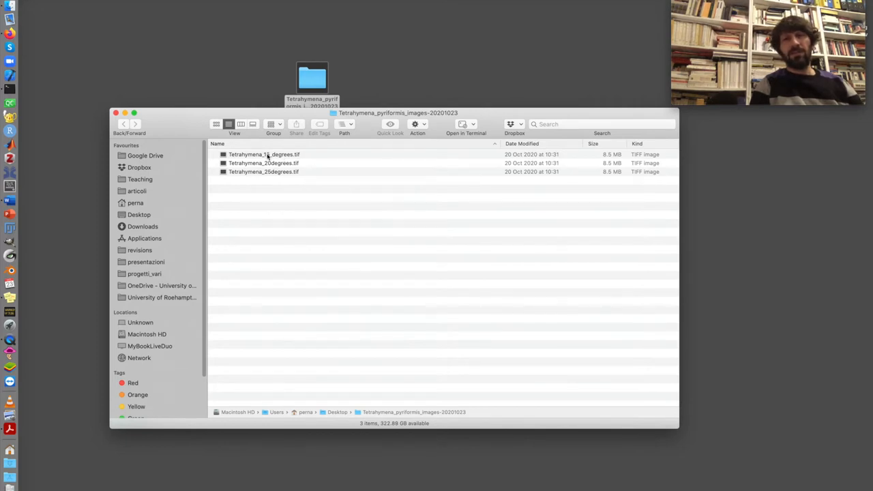
click(264, 154)
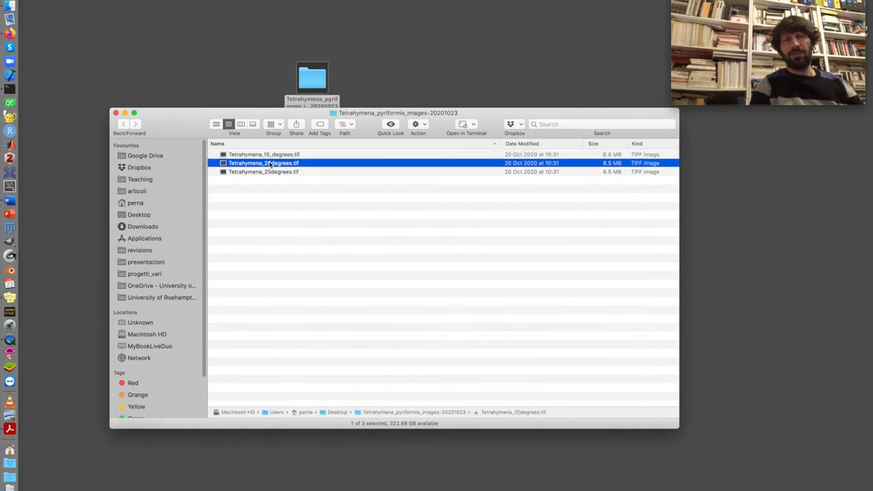
- Open Tetrahymena_20degrees.tif in Preview to view the cells over the grid
double_click(263, 162)
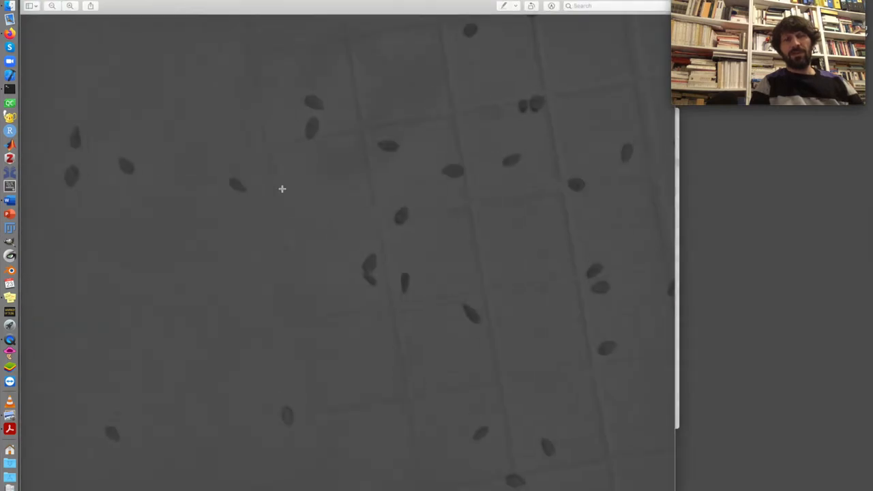
mouse_move(208, 283)
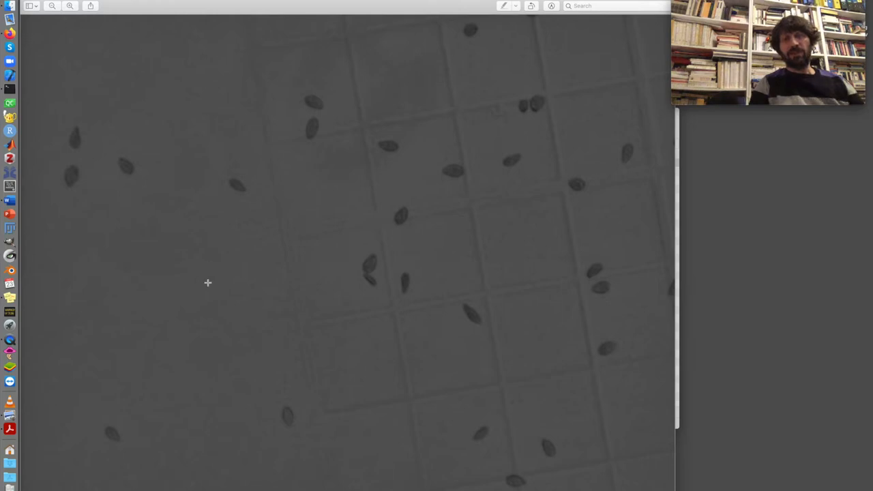
mouse_move(272, 315)
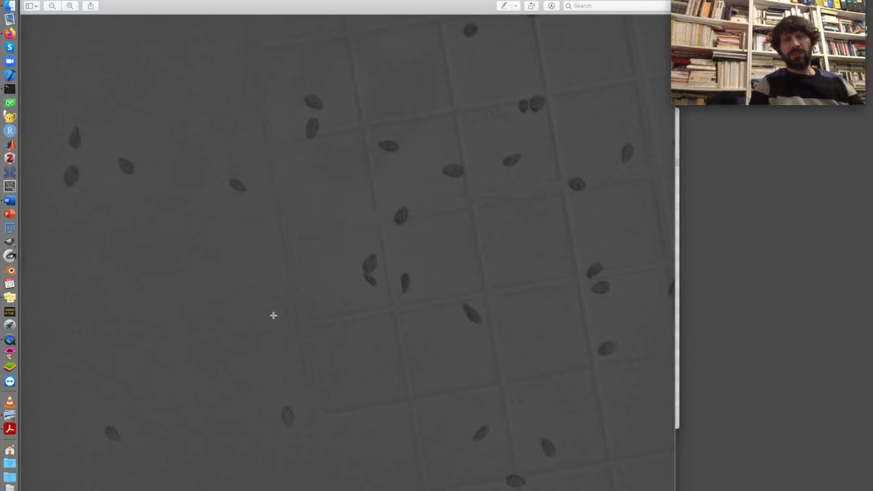
mouse_move(381, 277)
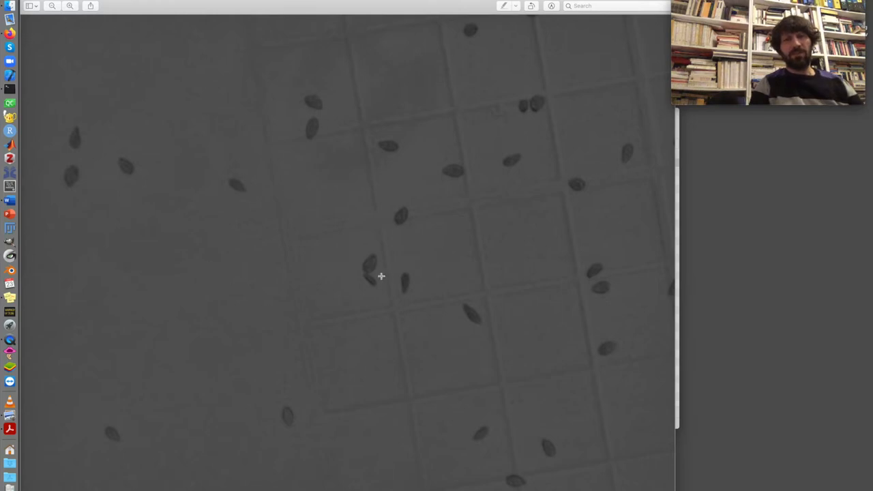
mouse_move(370, 401)
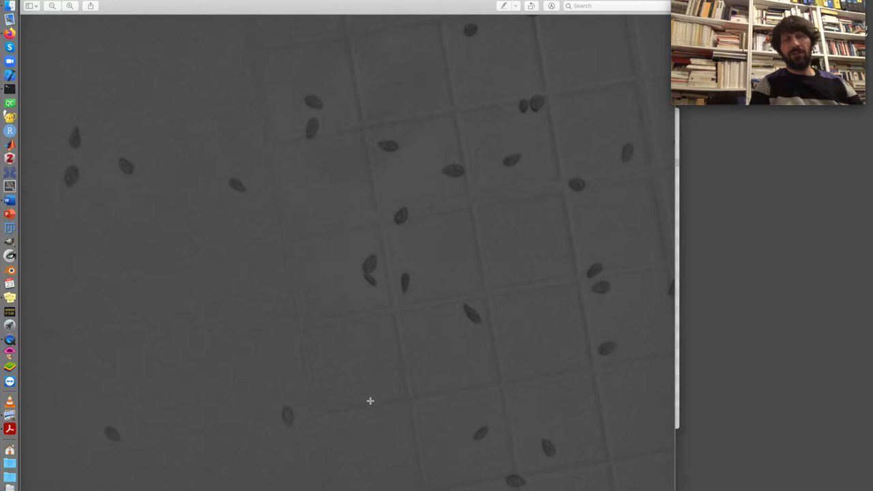
mouse_move(351, 317)
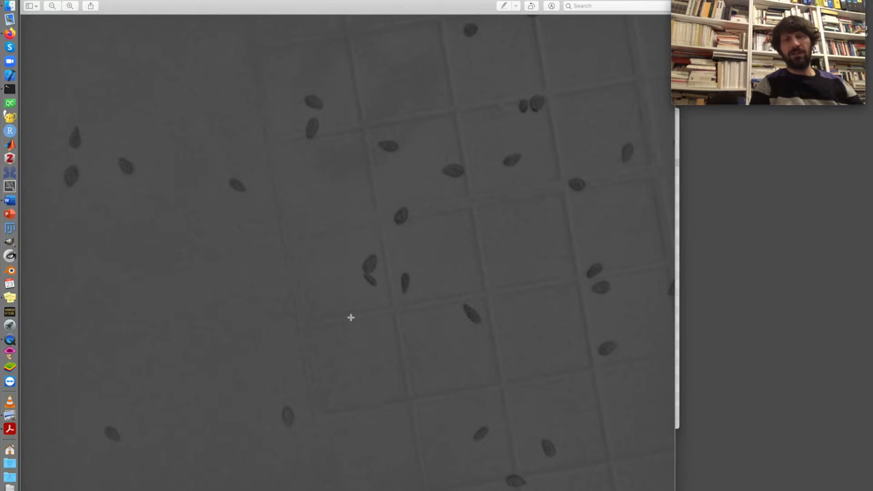
mouse_move(300, 54)
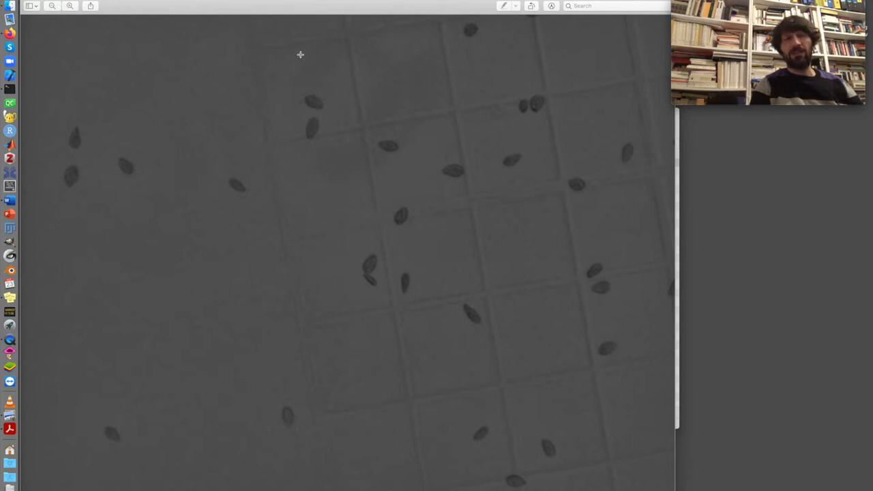
mouse_move(372, 408)
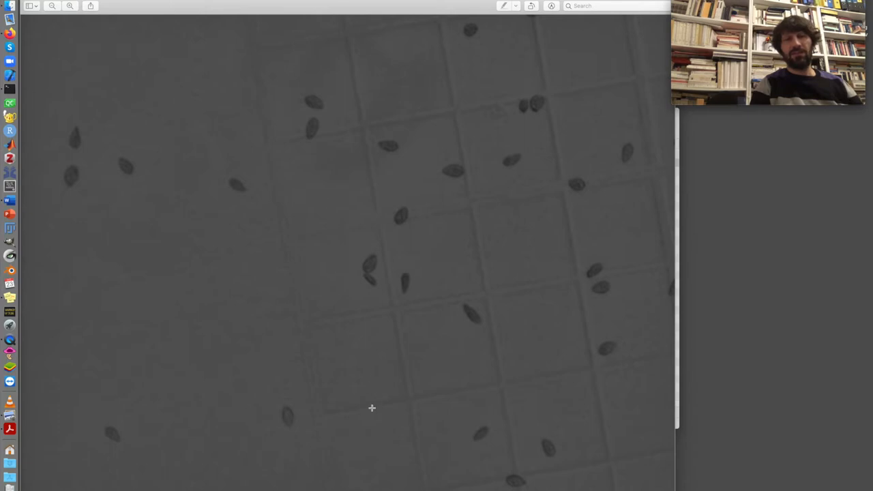
mouse_move(335, 212)
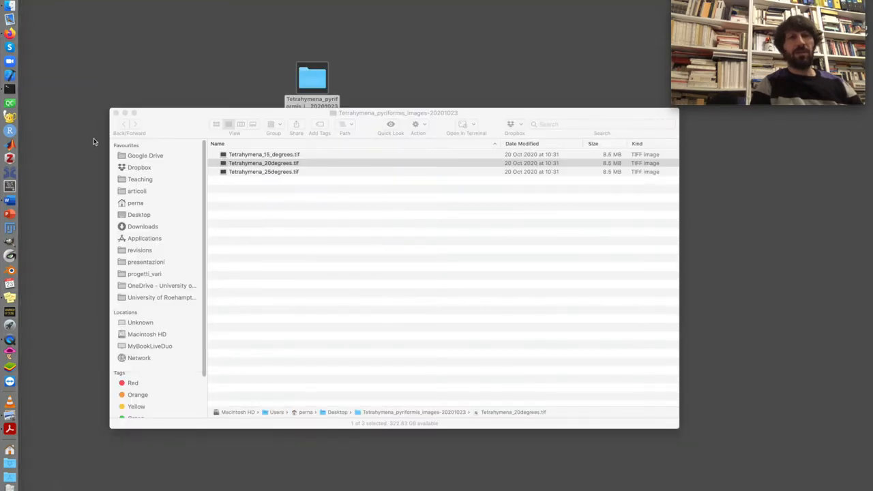
mouse_move(28, 200)
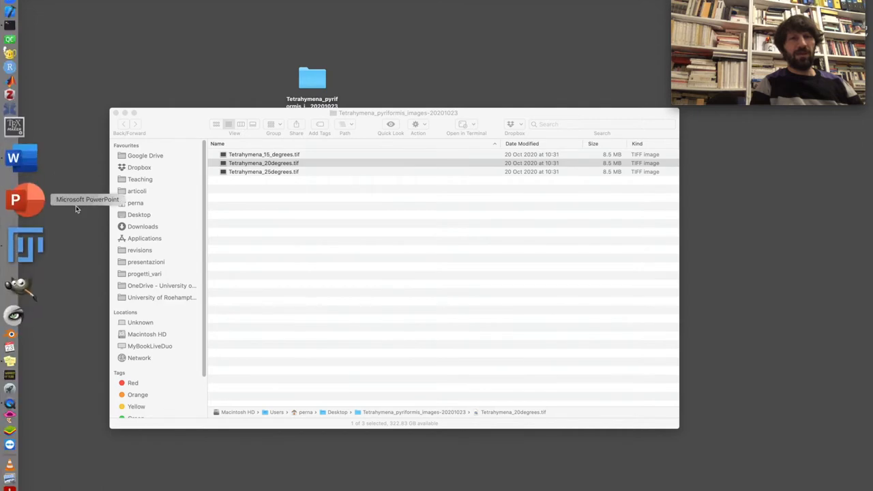
- Launch Fiji and select Tetrahymena_15_degrees.tif in the images folder
click(25, 246)
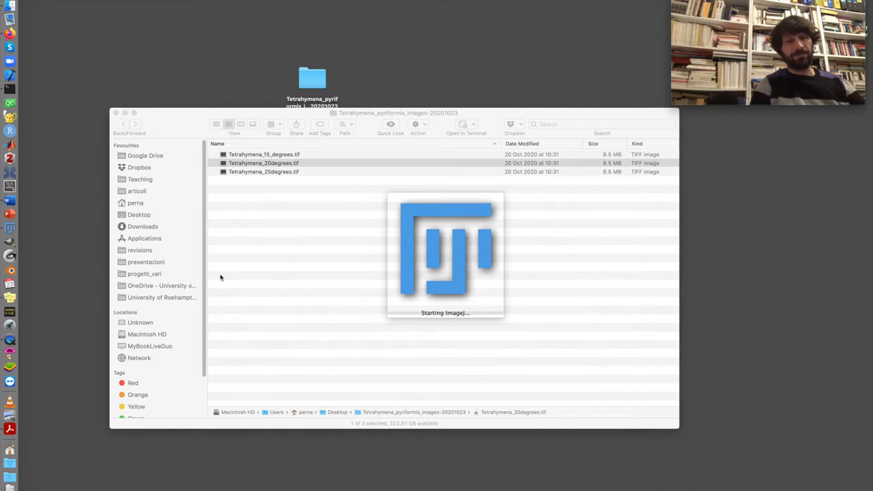
mouse_move(351, 181)
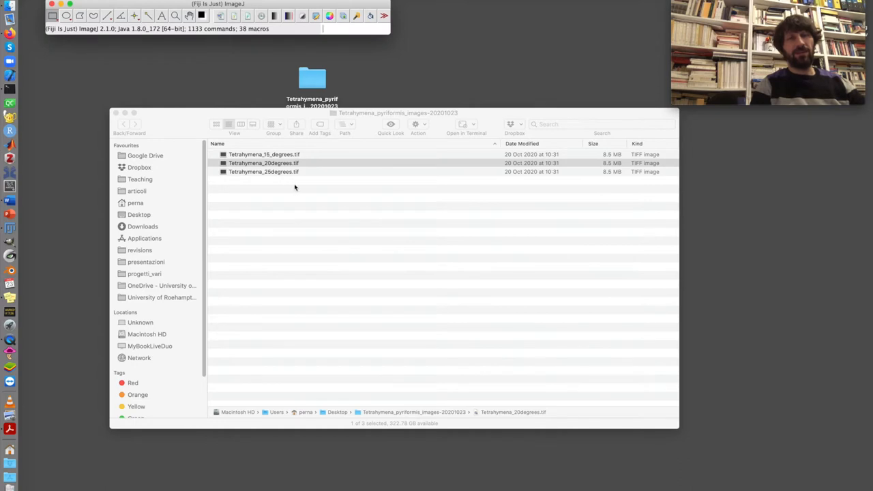
click(264, 163)
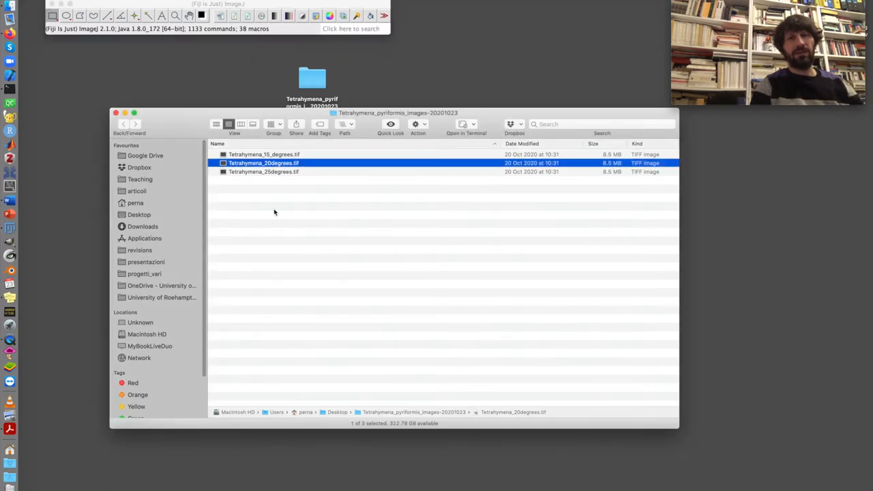
click(264, 154)
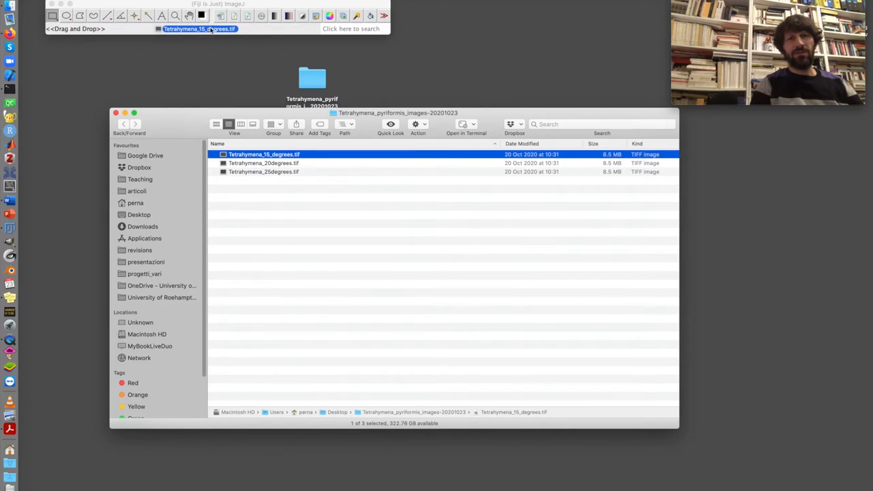
- Open the 15-degree Tetrahymena TIFF in Fiji
double_click(264, 154)
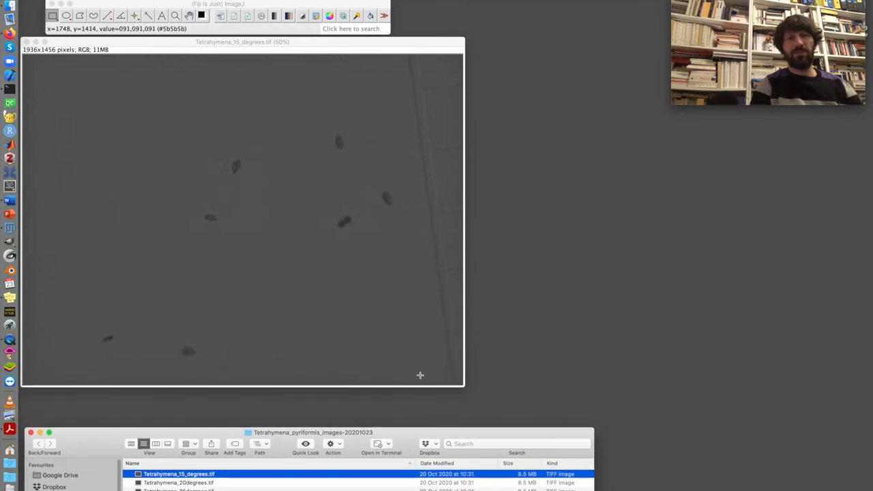
mouse_move(399, 258)
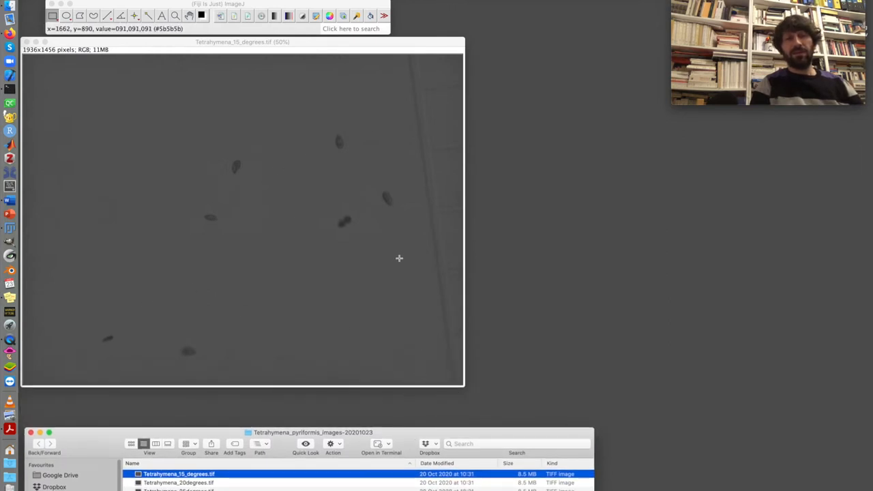
mouse_move(331, 258)
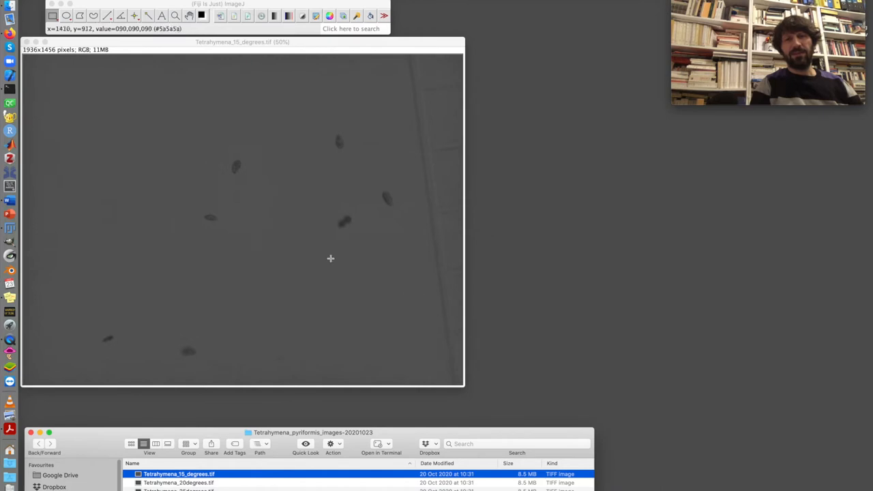
mouse_move(324, 257)
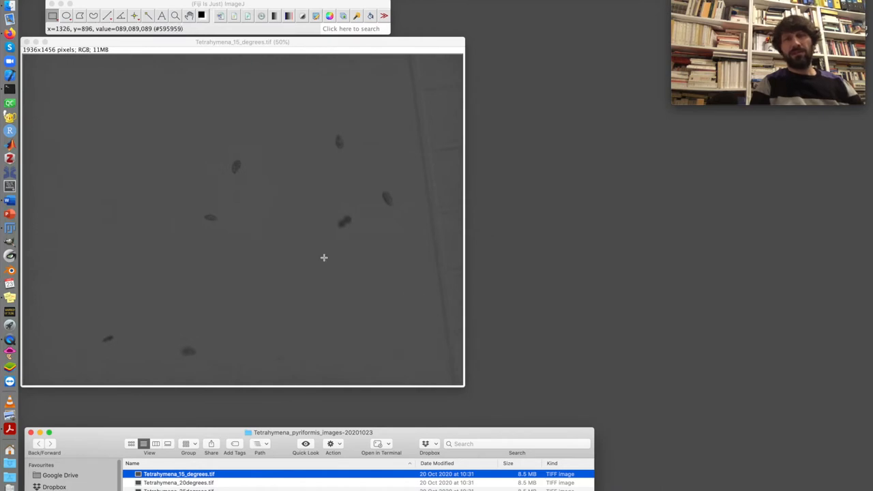
mouse_move(287, 238)
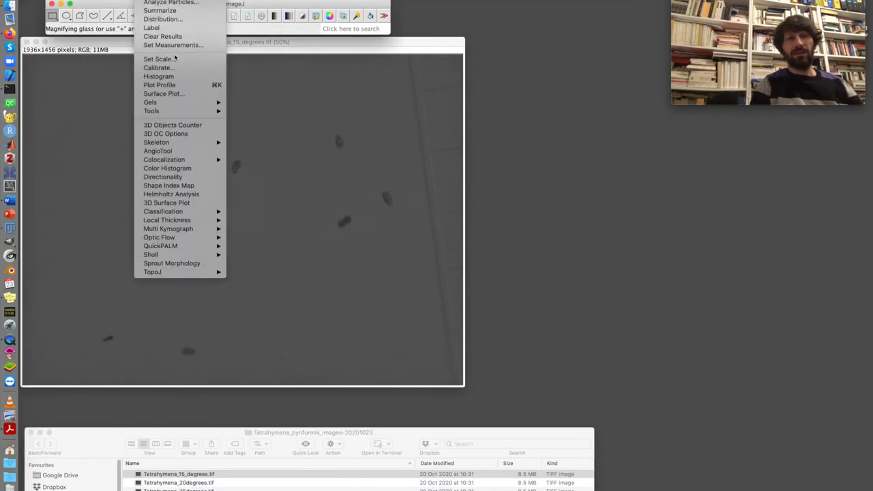
mouse_move(158, 58)
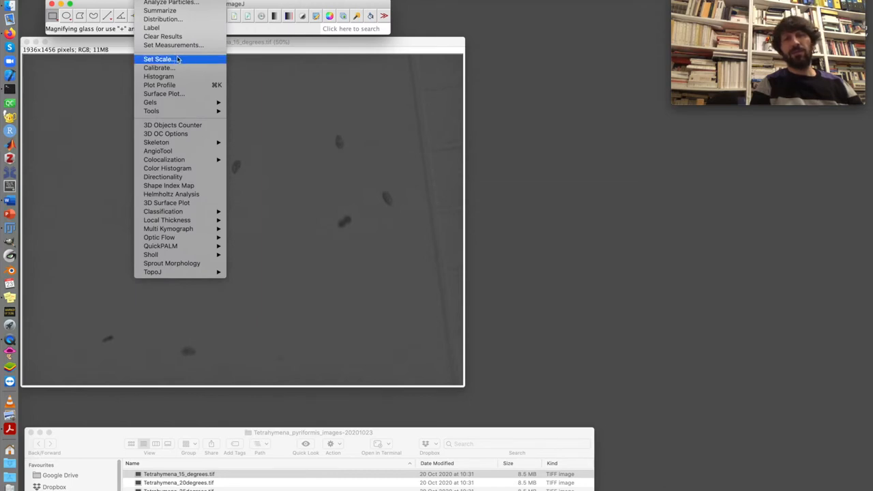
mouse_move(381, 79)
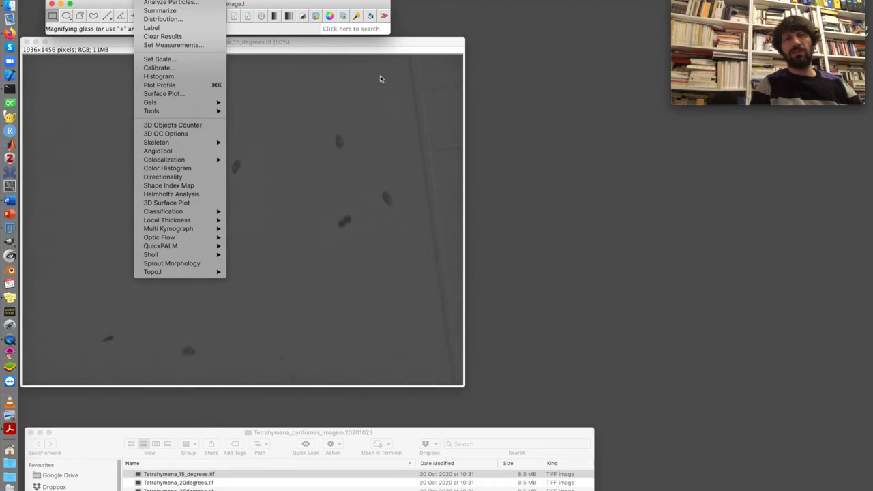
- Draw a straight line along a grid line near the image's right edge
click(409, 79)
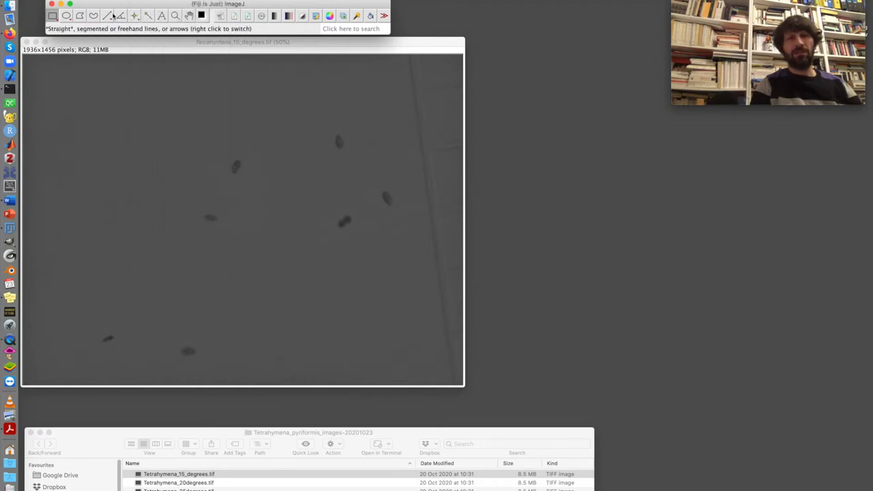
mouse_move(414, 149)
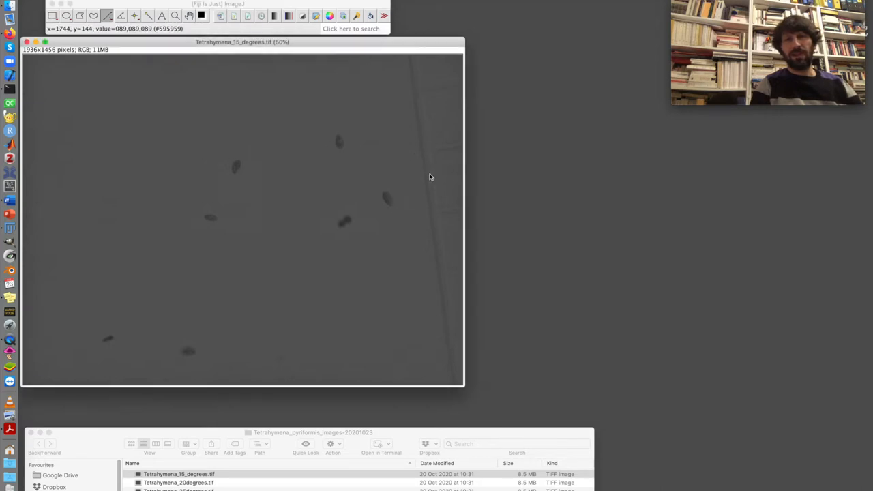
drag(420, 88, 439, 268)
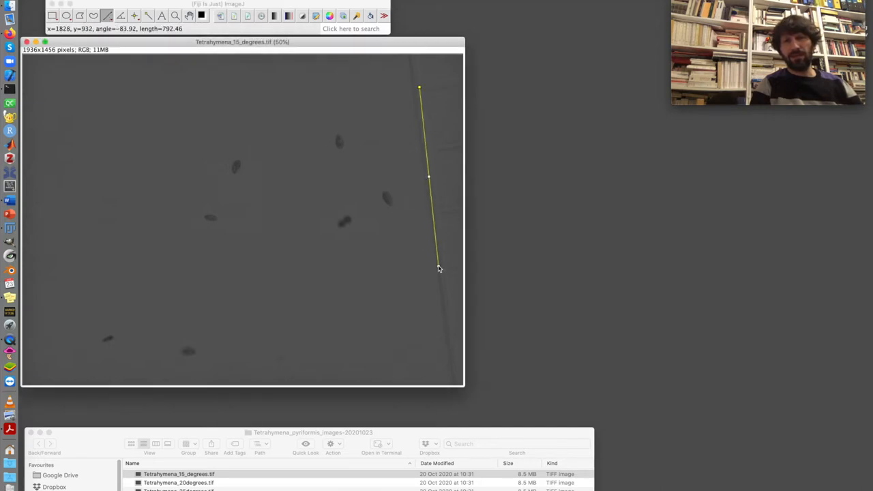
drag(439, 268, 450, 339)
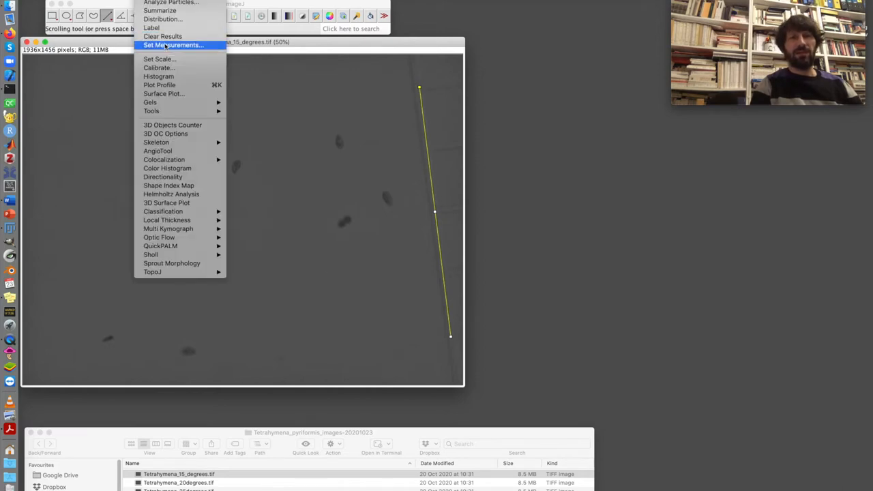
- Set the scale so the line equals 1000 um, applied globally
click(159, 58)
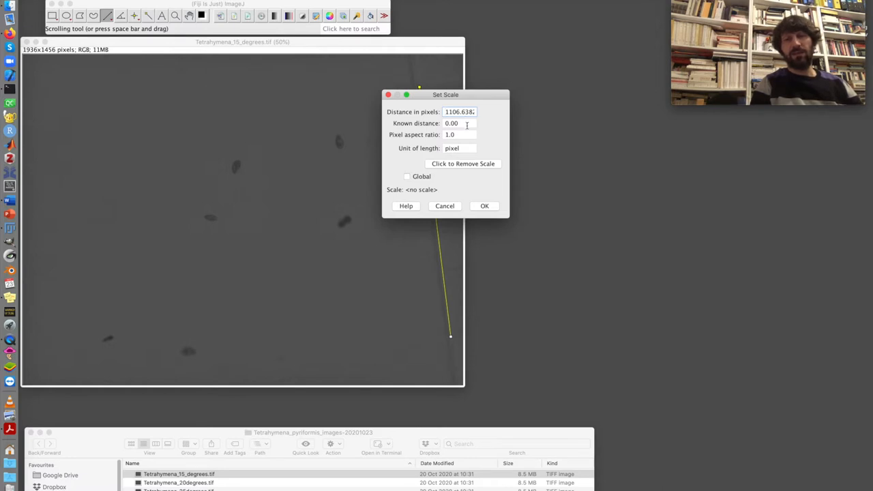
mouse_move(210, 218)
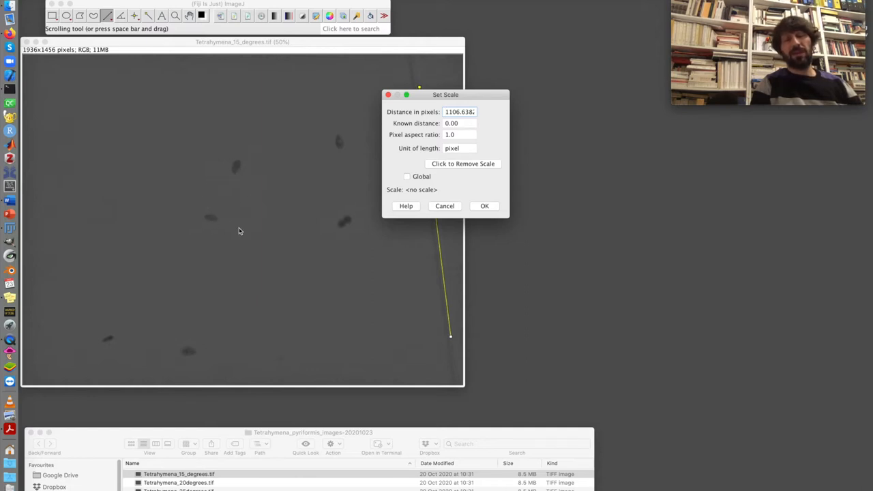
mouse_move(243, 239)
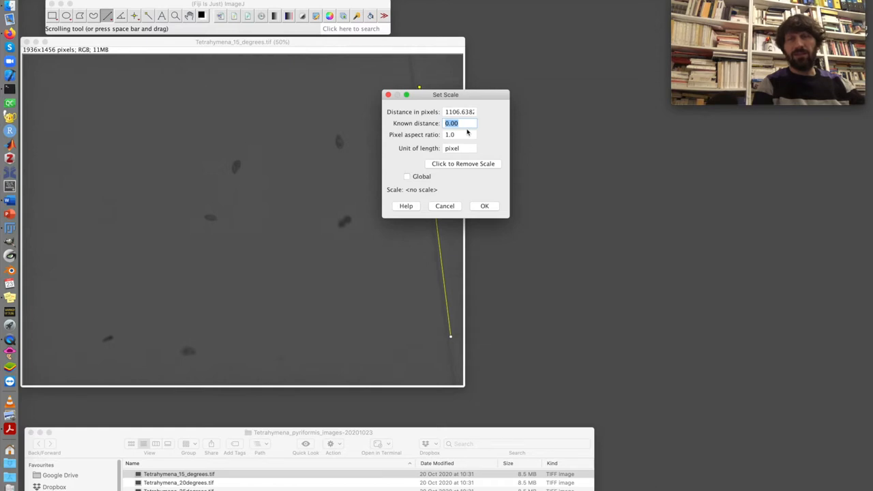
text(100)
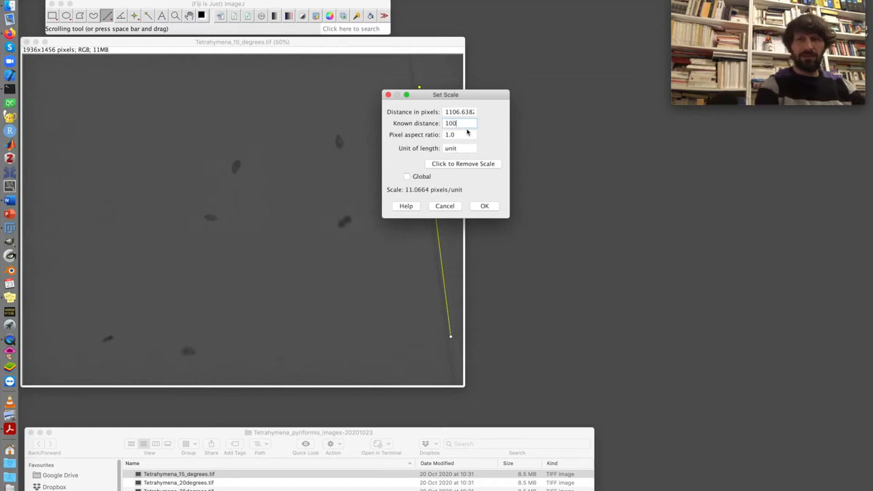
text(0)
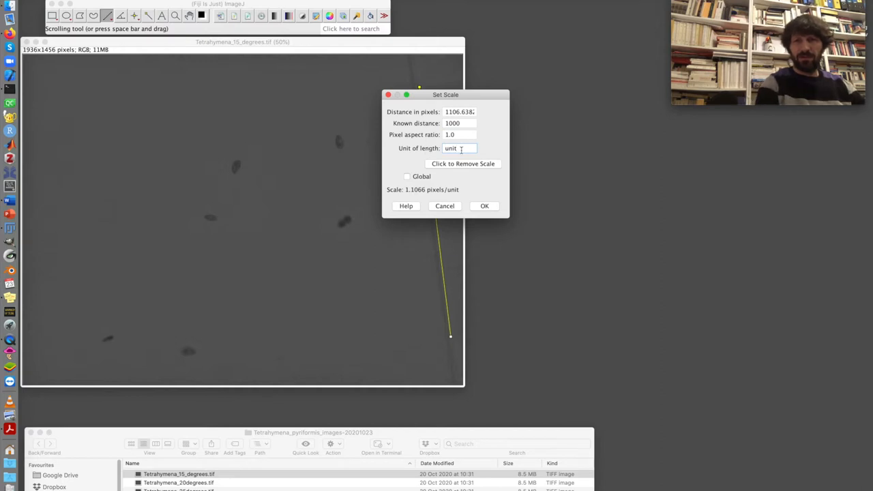
text(um)
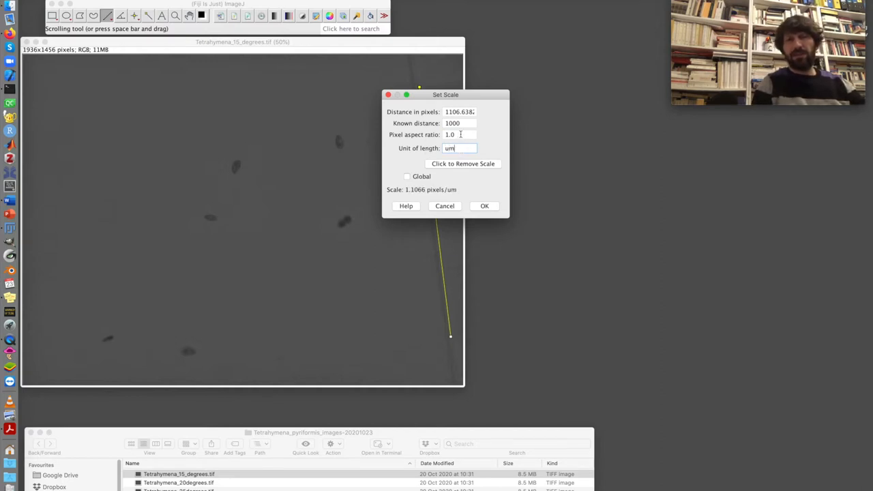
mouse_move(277, 193)
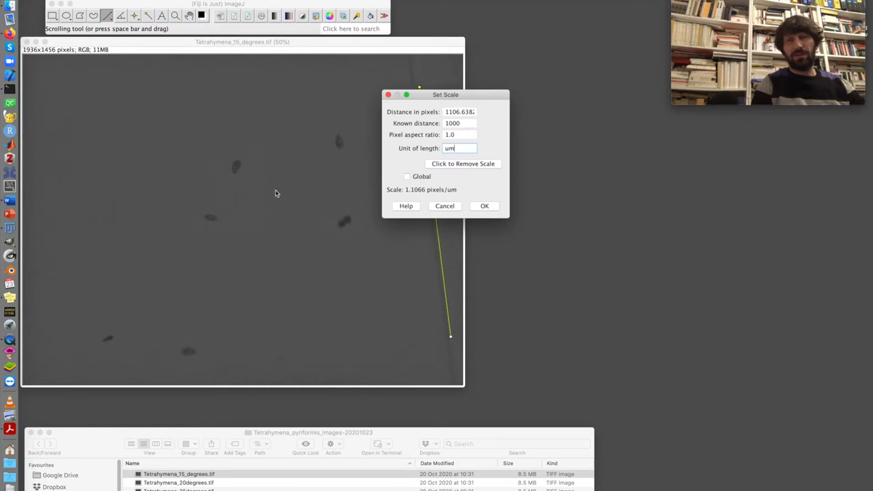
mouse_move(227, 255)
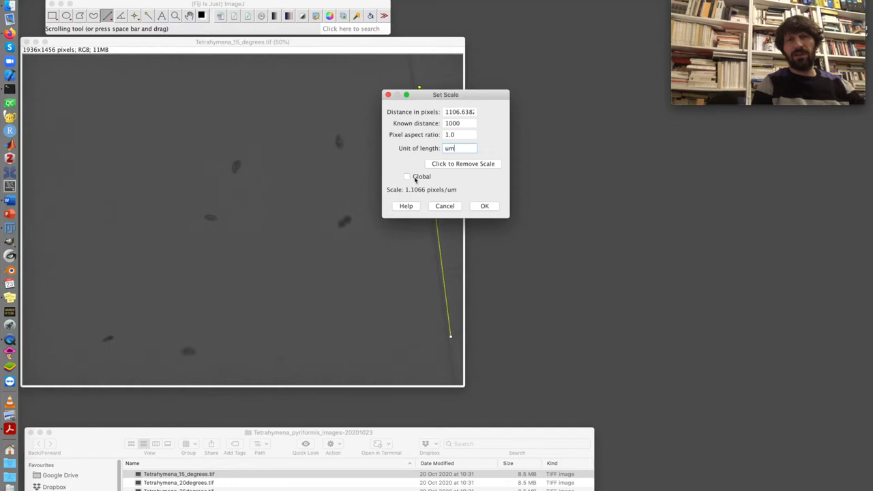
click(408, 176)
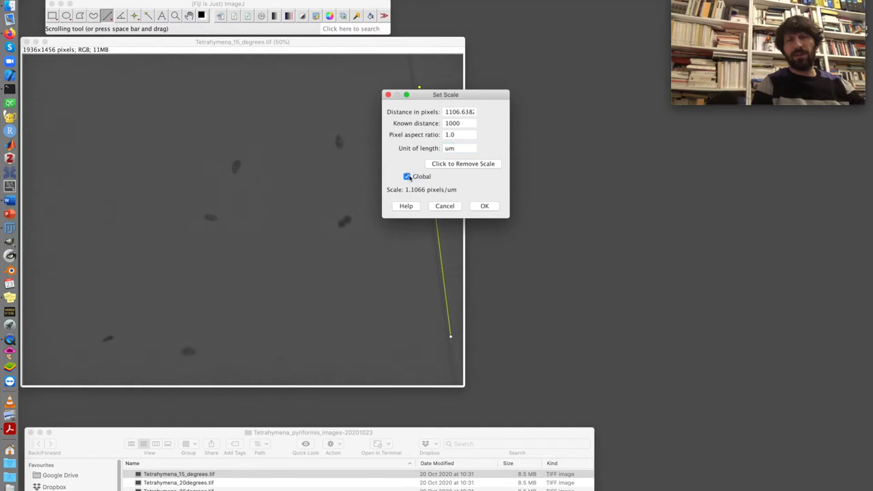
click(485, 206)
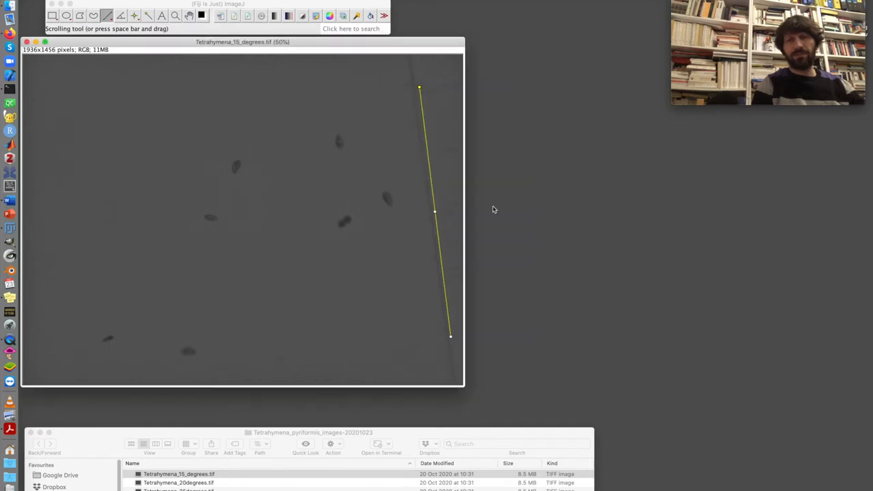
- Remove the calibration line with Select None
click(134, 15)
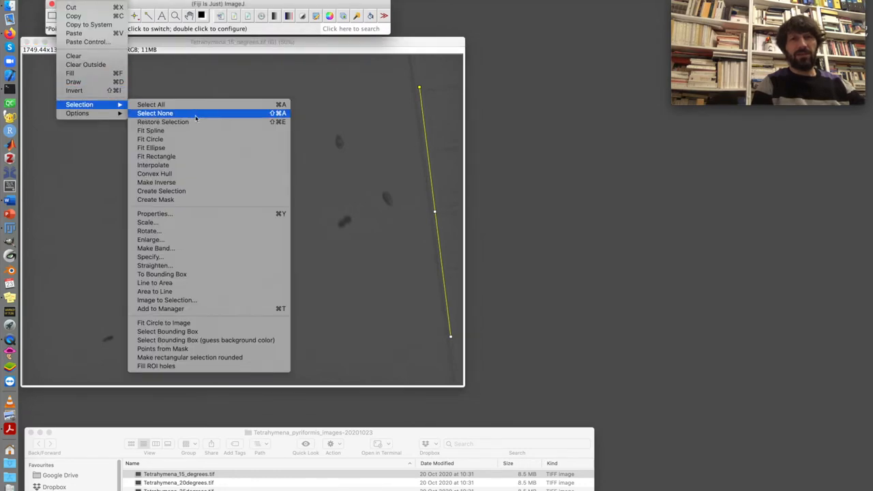
click(155, 113)
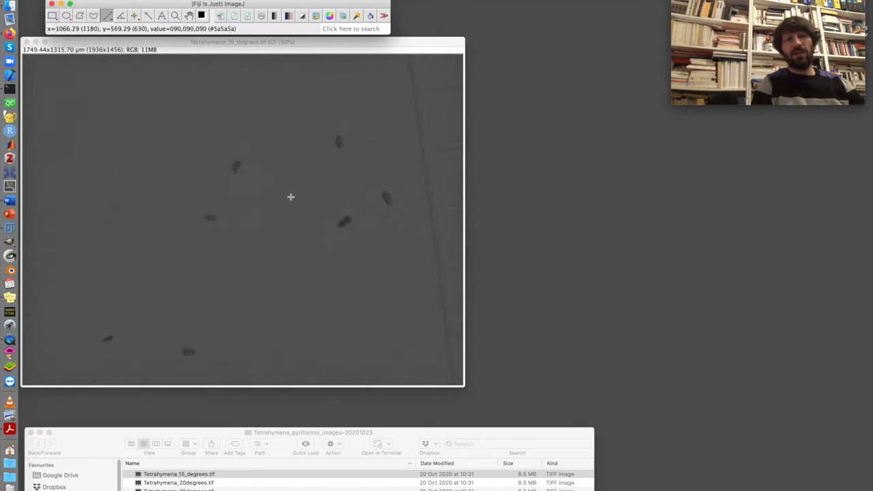
mouse_move(213, 135)
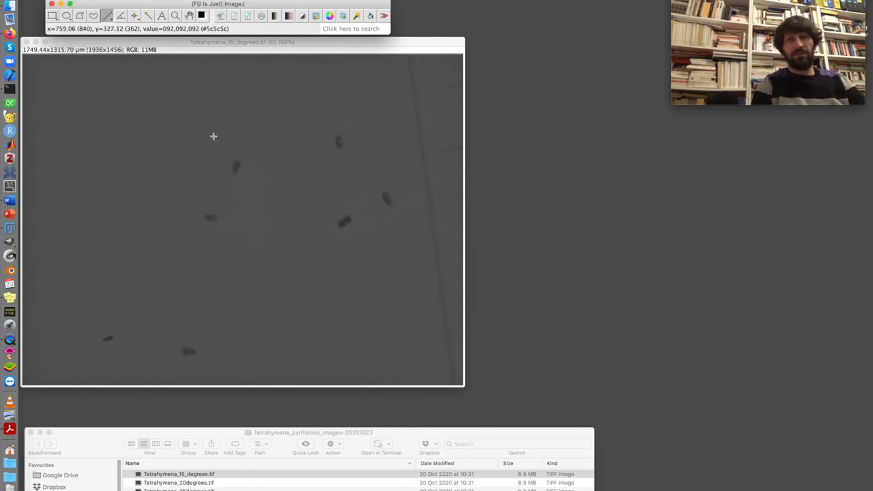
mouse_move(183, 125)
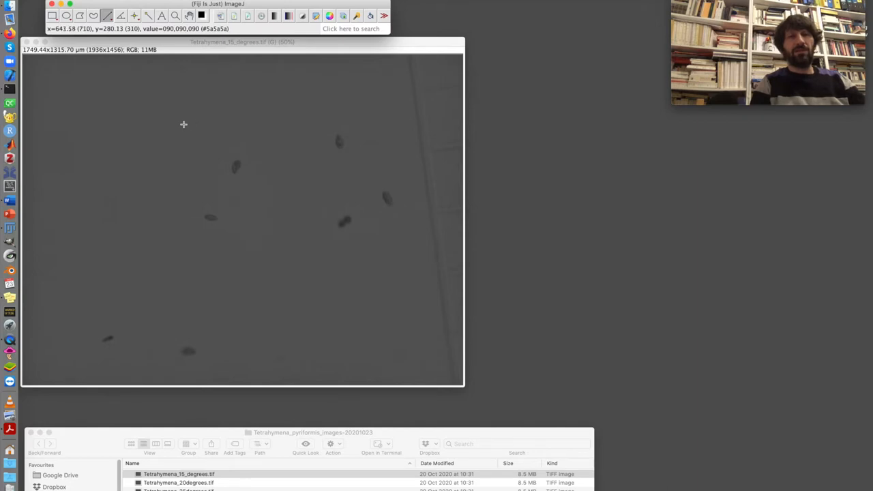
mouse_move(180, 125)
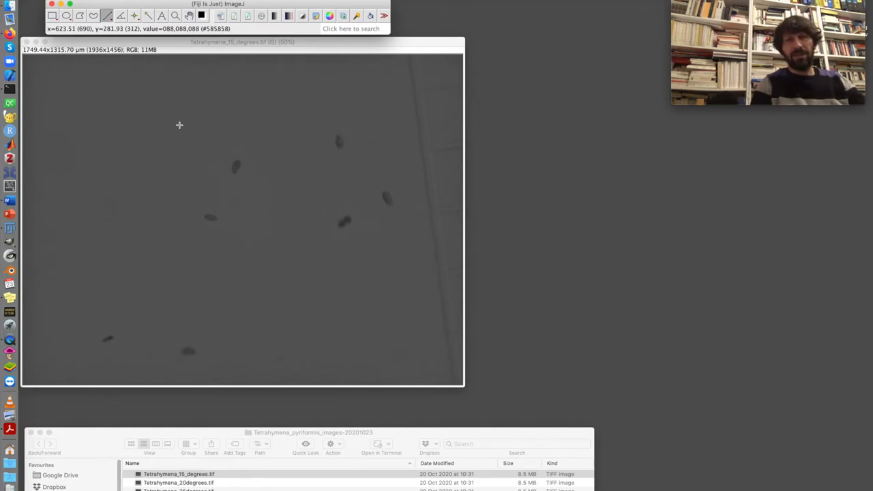
mouse_move(172, 136)
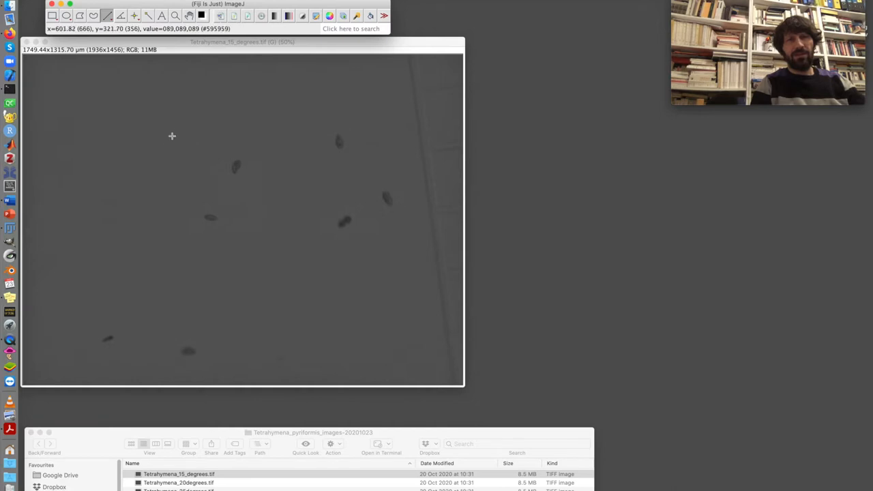
mouse_move(171, 133)
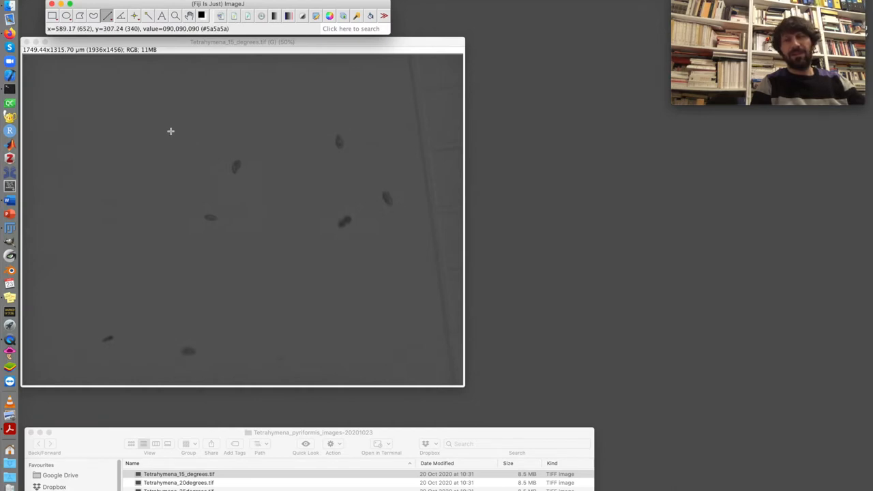
mouse_move(199, 131)
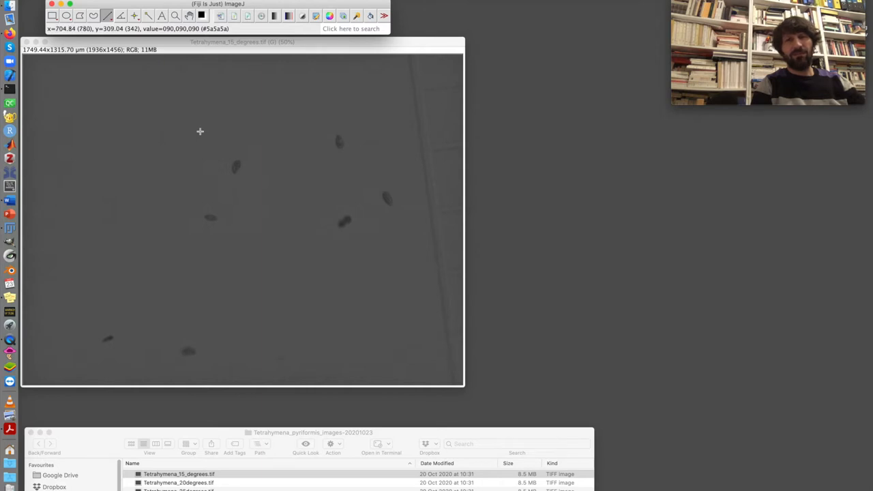
mouse_move(162, 15)
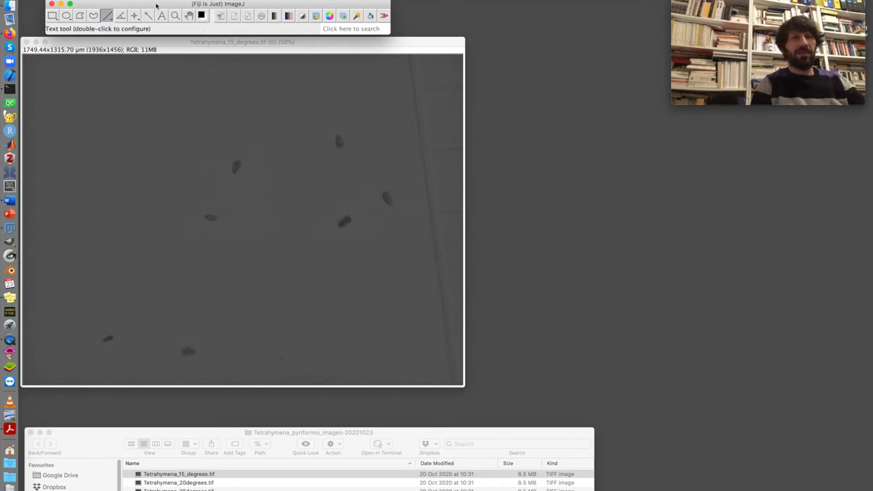
click(96, 4)
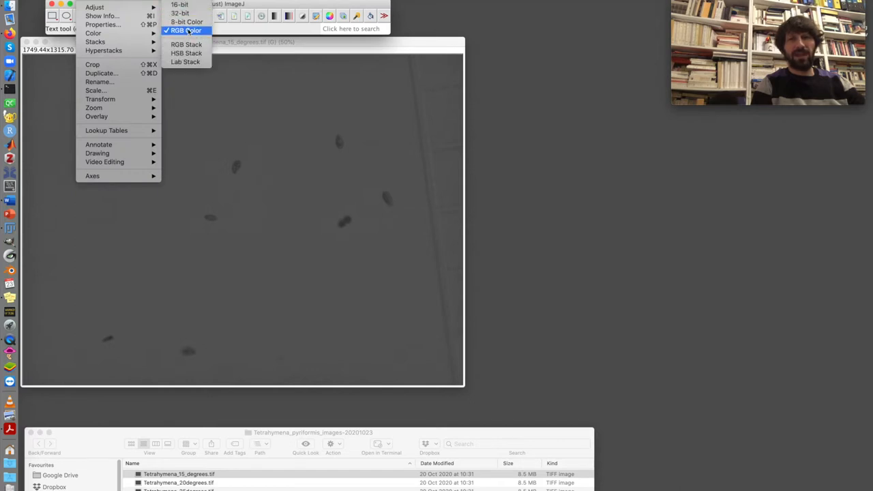
click(186, 30)
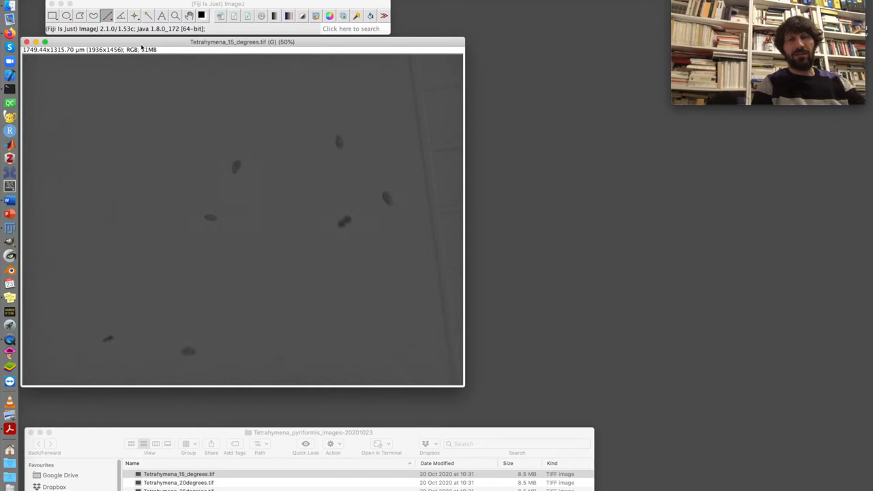
mouse_move(219, 180)
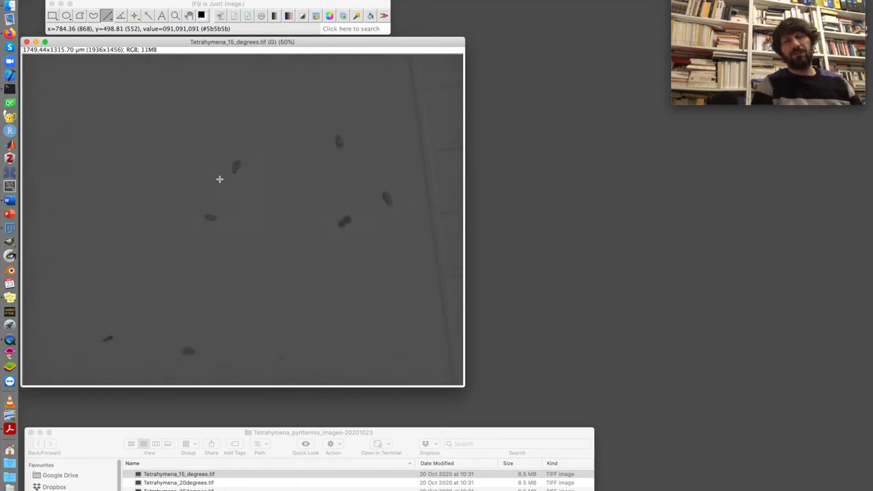
mouse_move(193, 103)
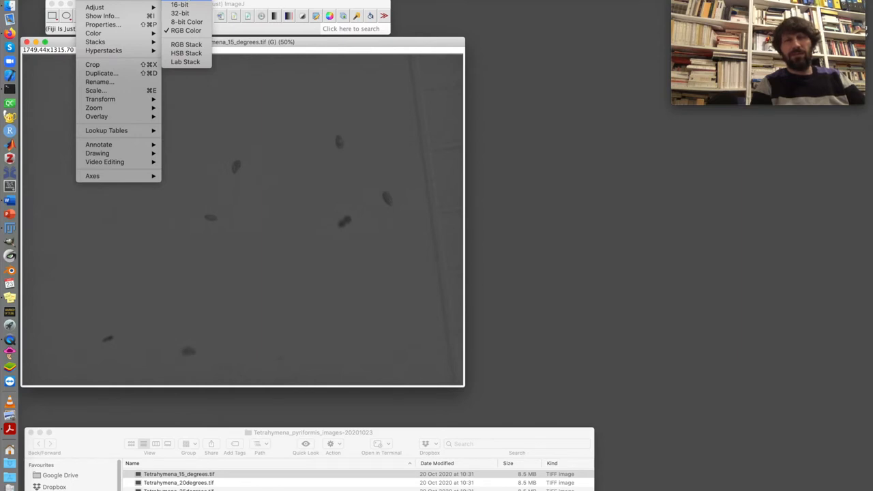
- Convert the 15-degree image from RGB to 8-bit
click(180, 21)
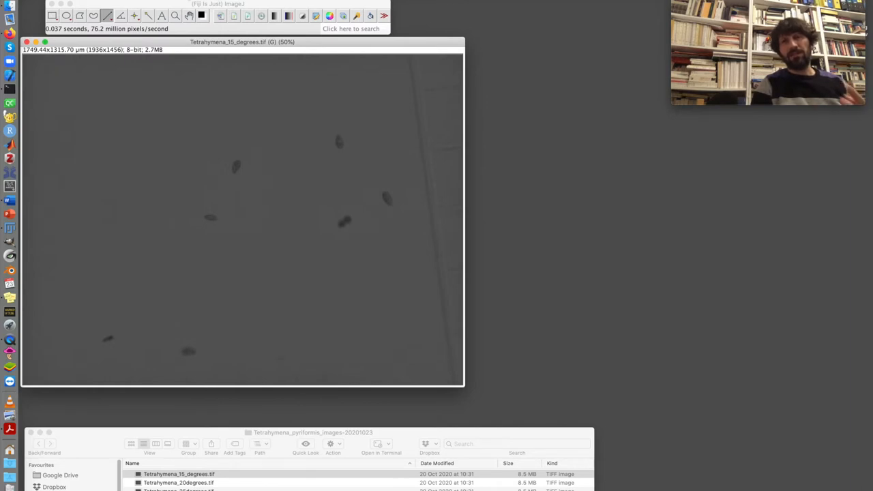
mouse_move(162, 97)
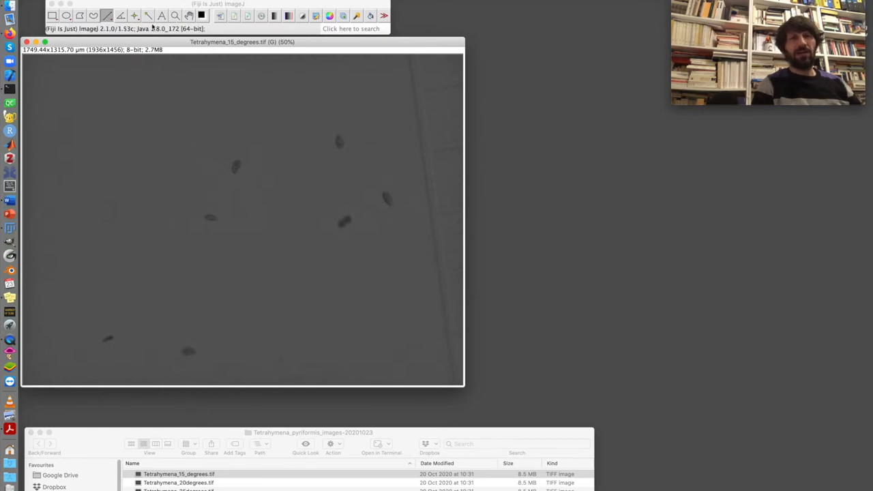
mouse_move(175, 83)
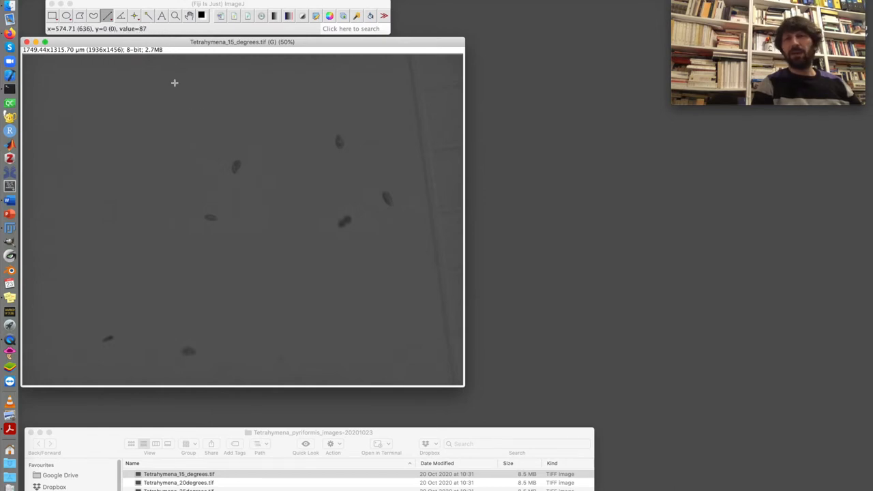
mouse_move(184, 165)
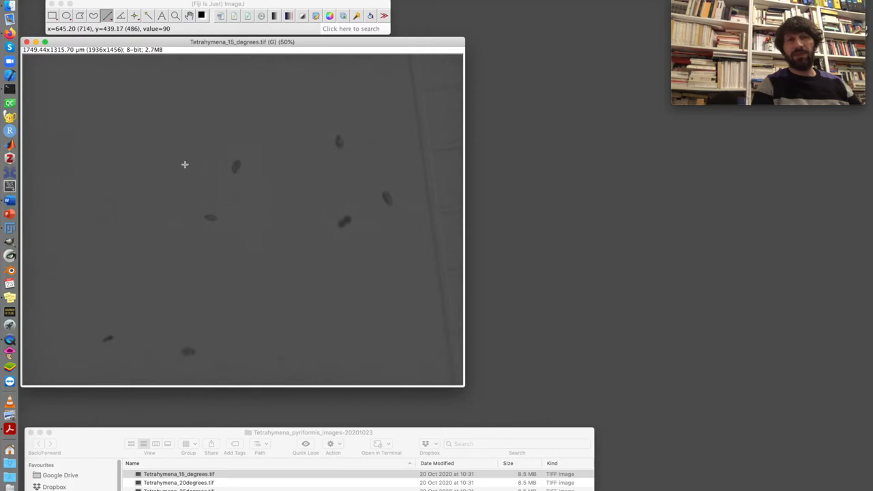
mouse_move(236, 167)
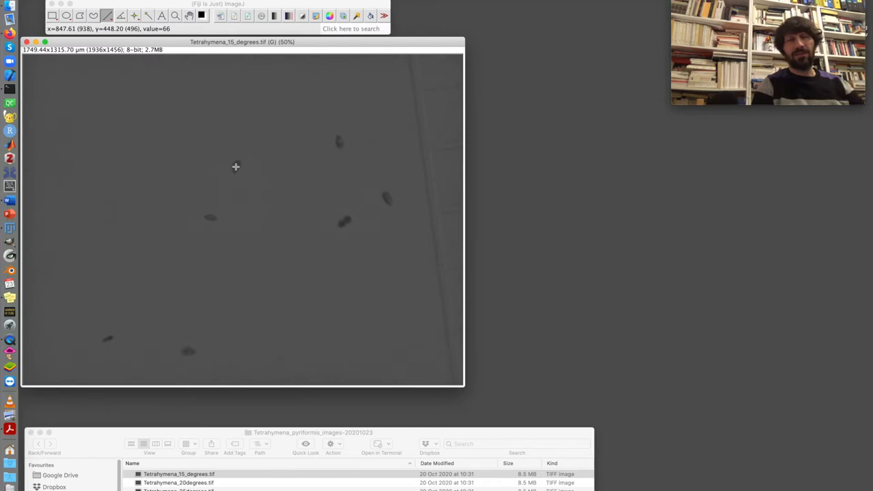
mouse_move(183, 48)
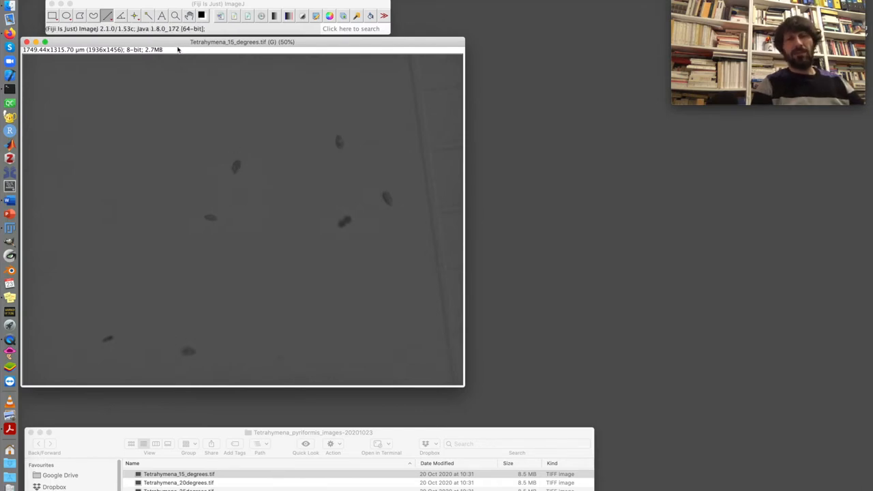
mouse_move(380, 208)
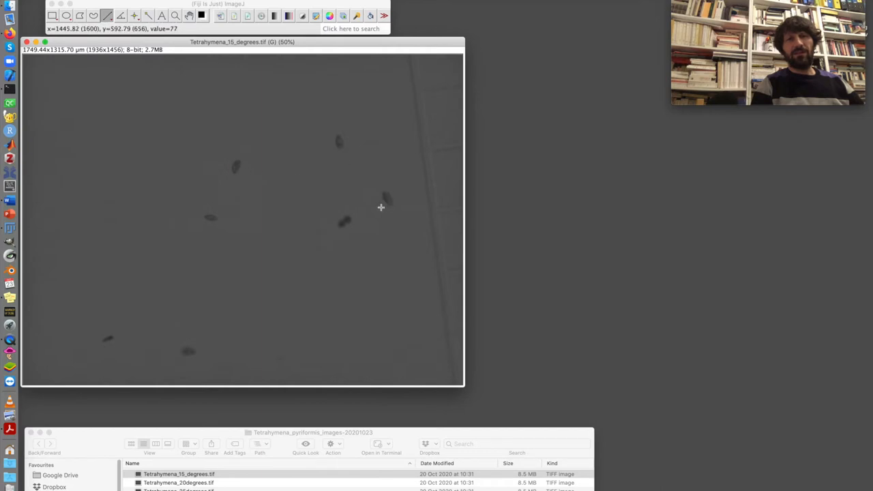
mouse_move(179, 61)
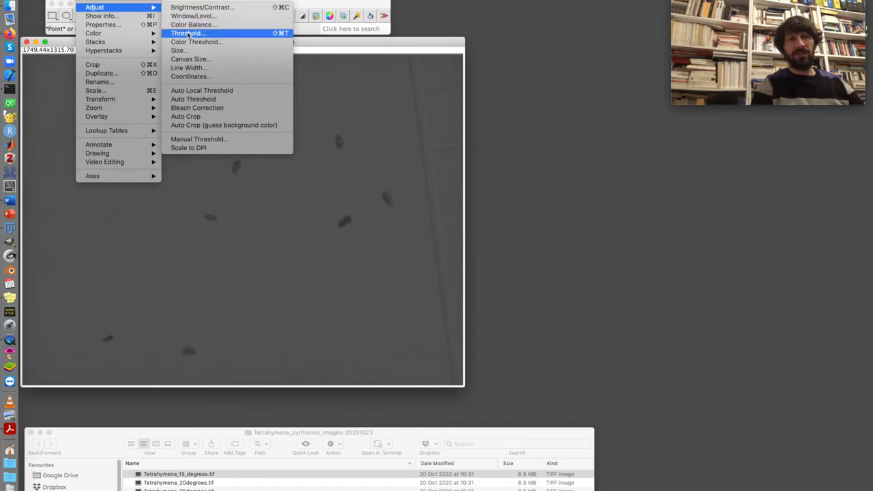
- Threshold the image at 0–81 and apply it as a binary mask
click(187, 32)
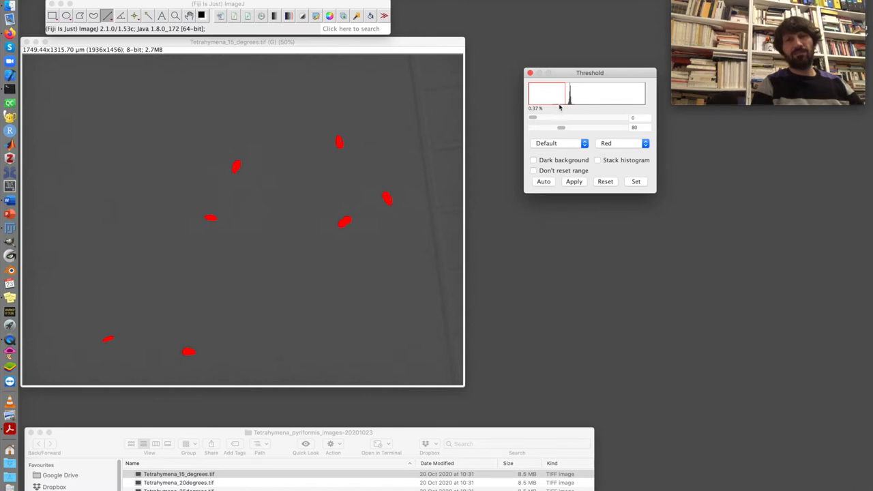
mouse_move(386, 198)
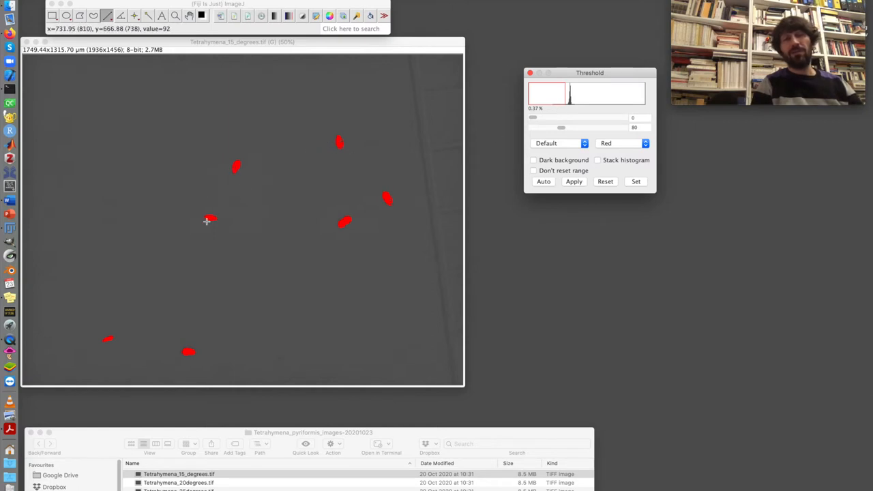
mouse_move(289, 311)
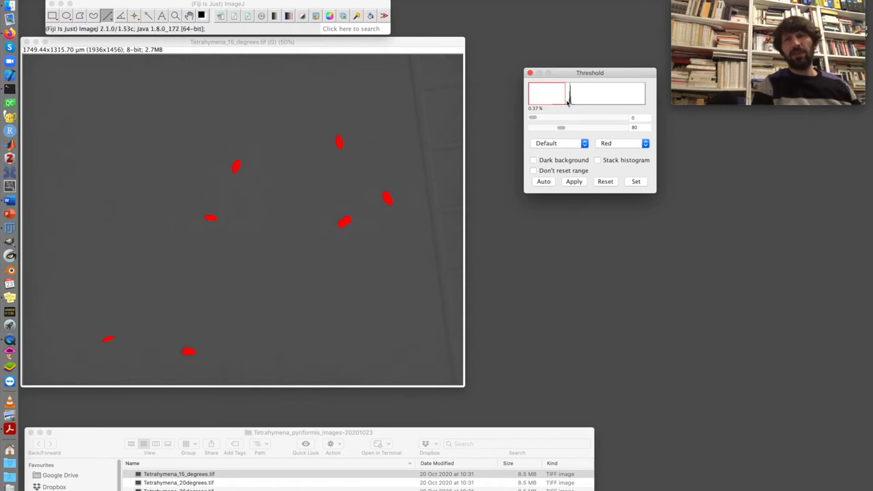
mouse_move(570, 113)
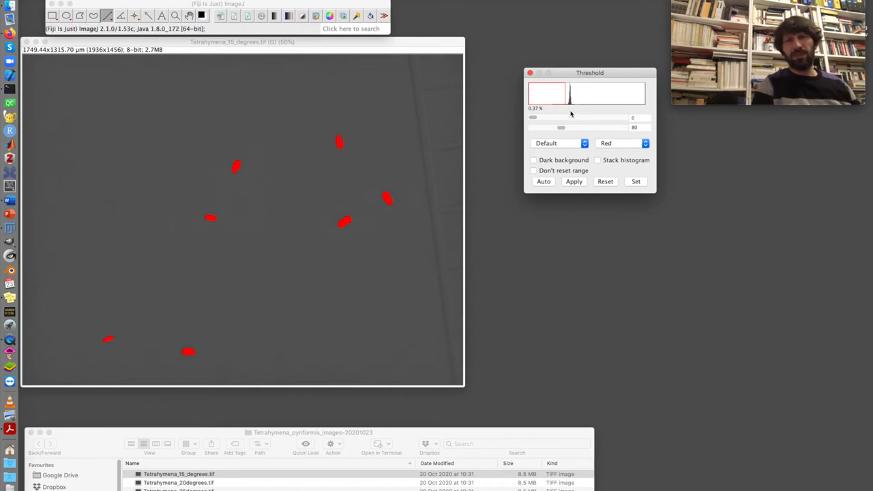
mouse_move(583, 91)
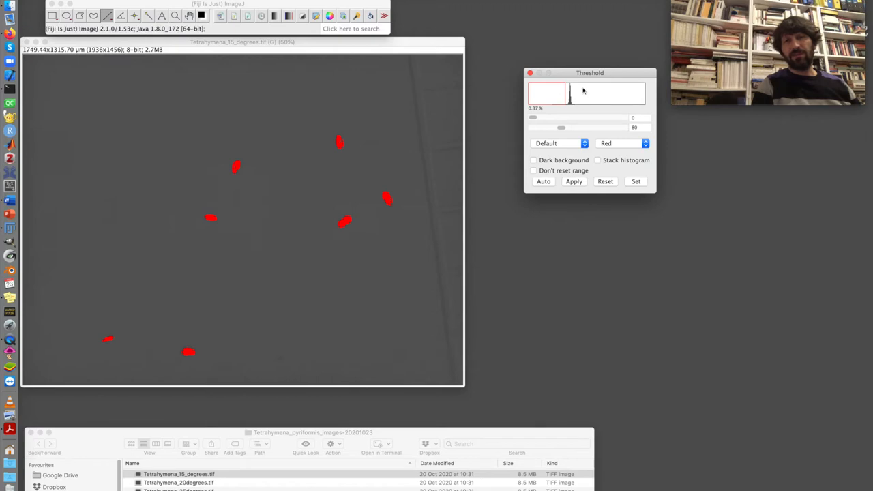
drag(561, 127, 562, 127)
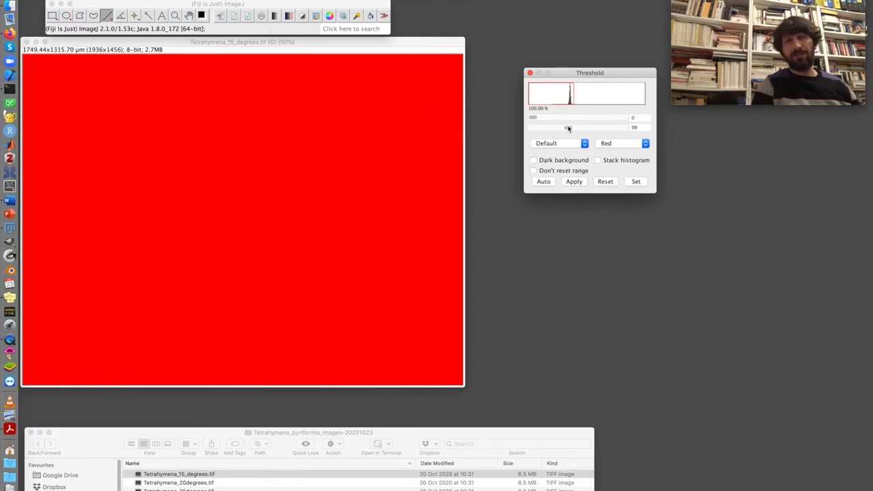
drag(568, 127, 564, 127)
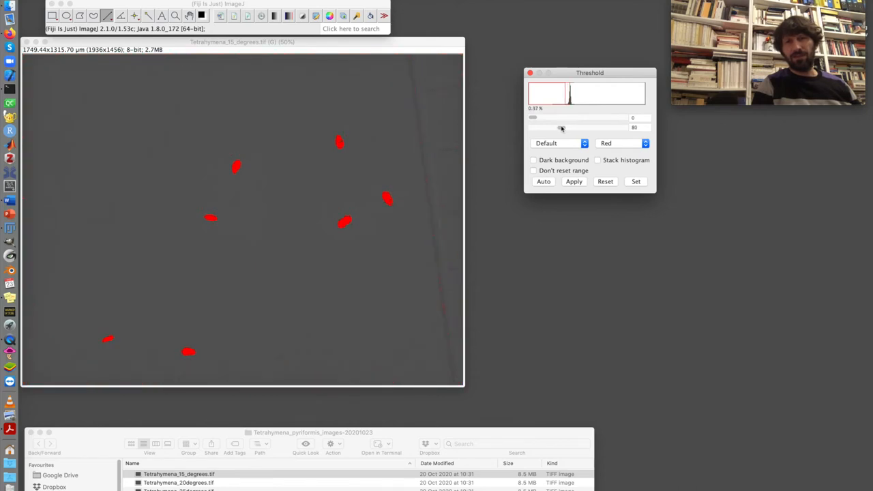
drag(533, 127, 561, 127)
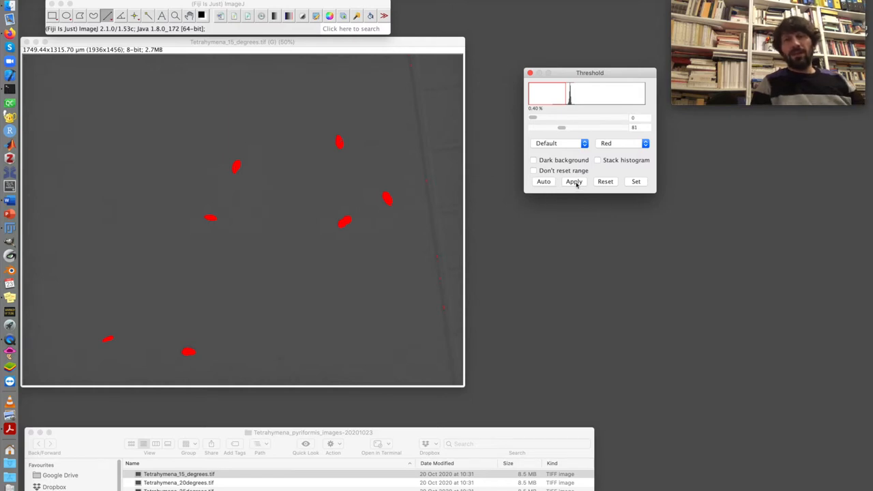
click(574, 181)
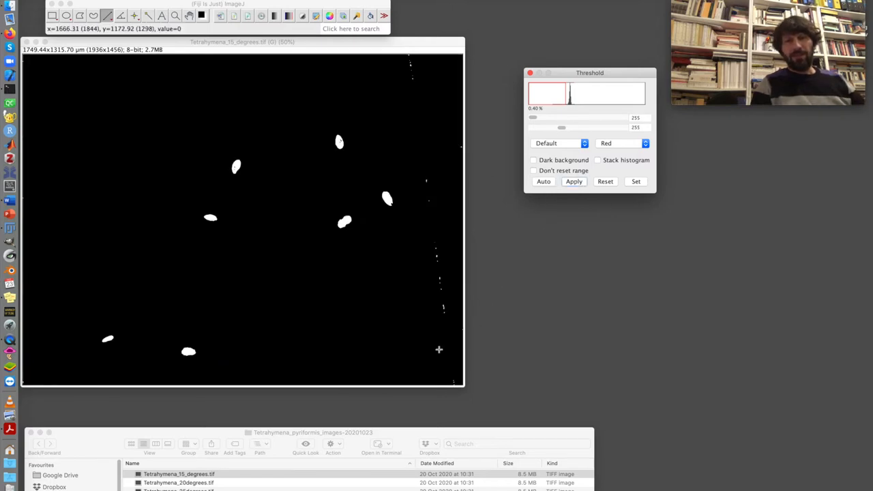
mouse_move(427, 164)
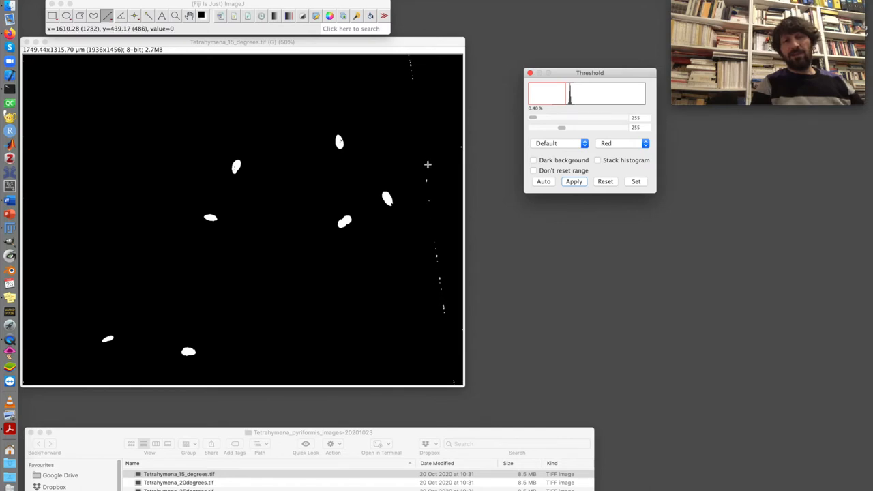
mouse_move(365, 236)
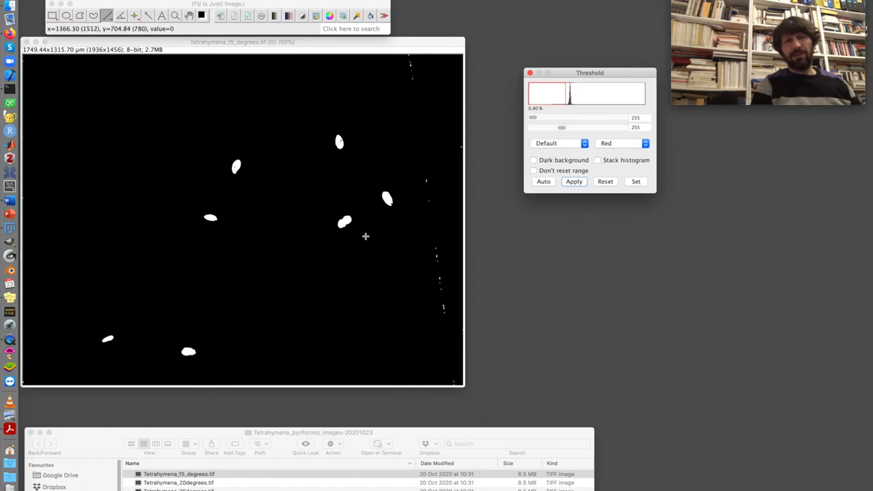
mouse_move(213, 218)
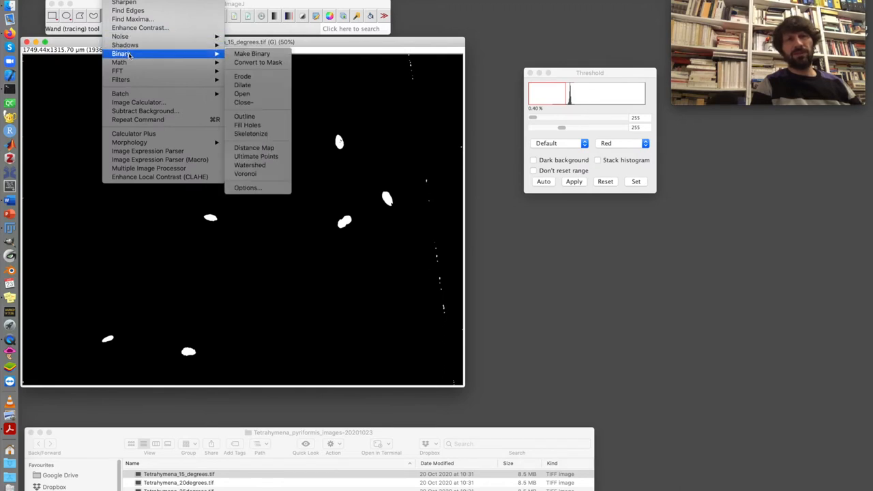
- Fill holes in the white cell shapes and close the Threshold window
click(247, 124)
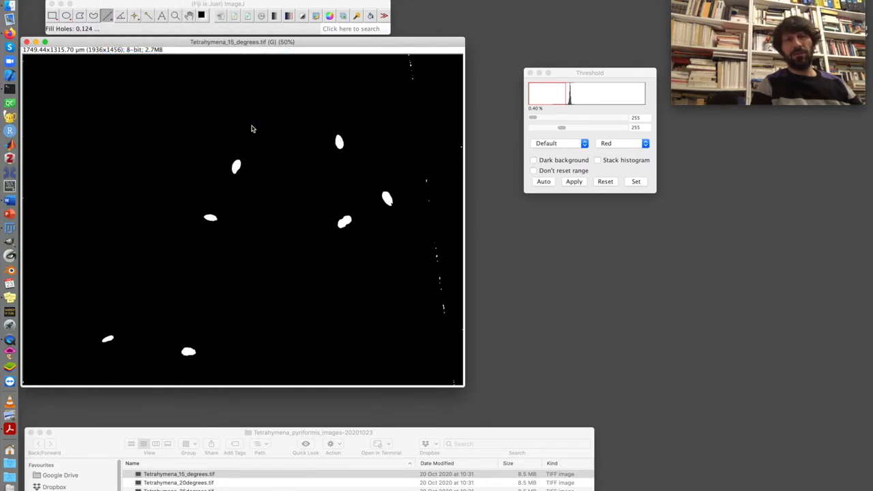
mouse_move(248, 181)
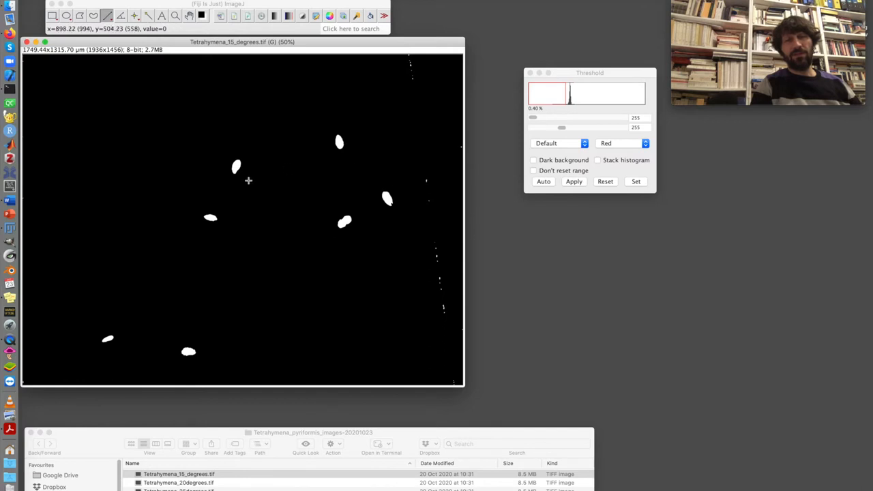
mouse_move(440, 303)
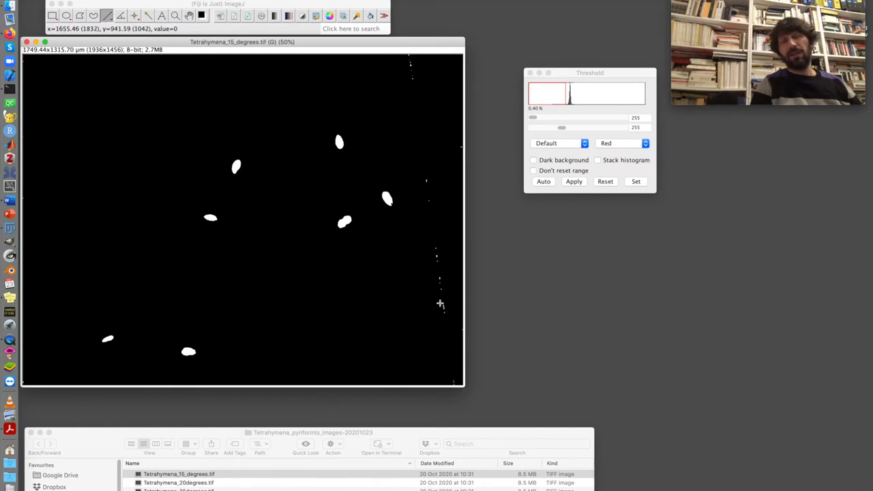
mouse_move(428, 192)
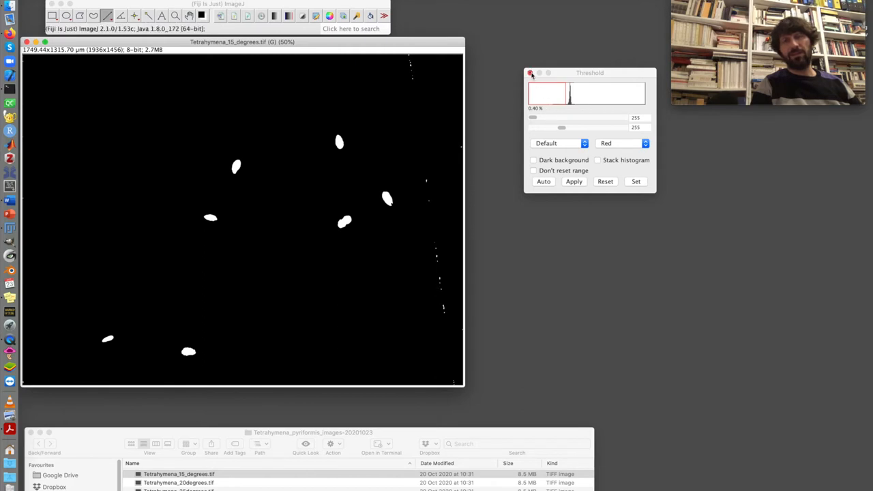
click(531, 73)
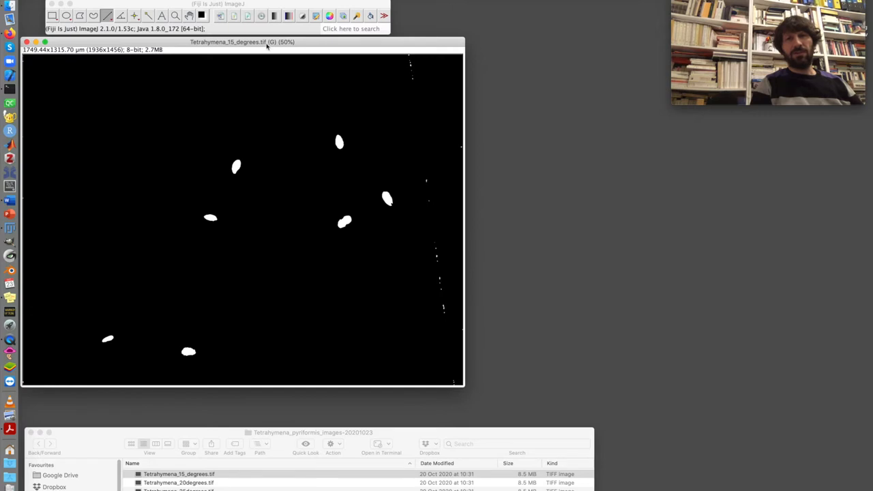
mouse_move(193, 260)
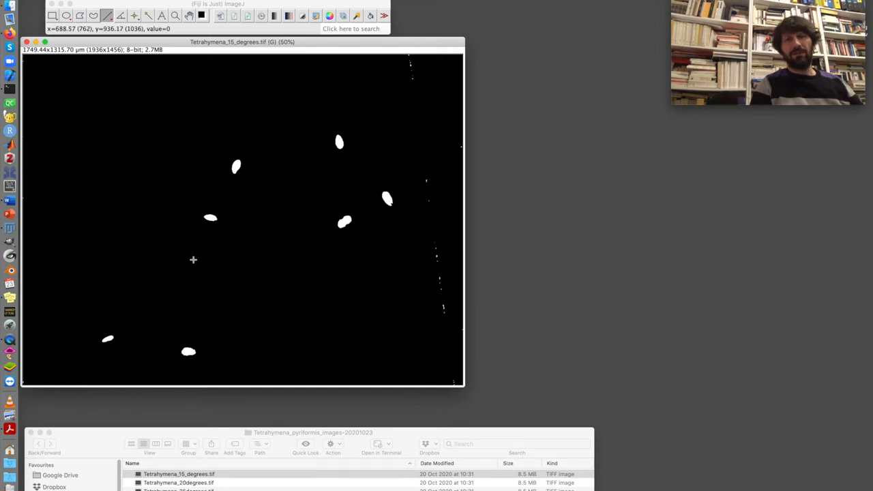
mouse_move(201, 290)
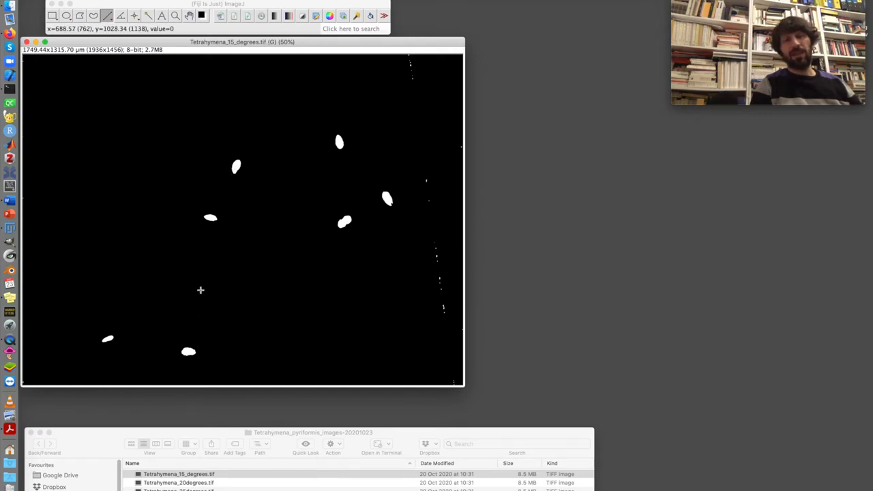
mouse_move(355, 160)
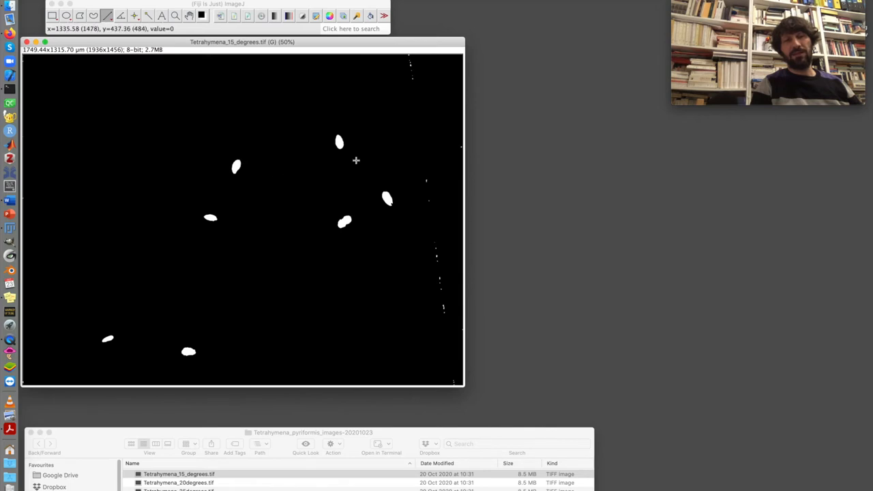
mouse_move(229, 249)
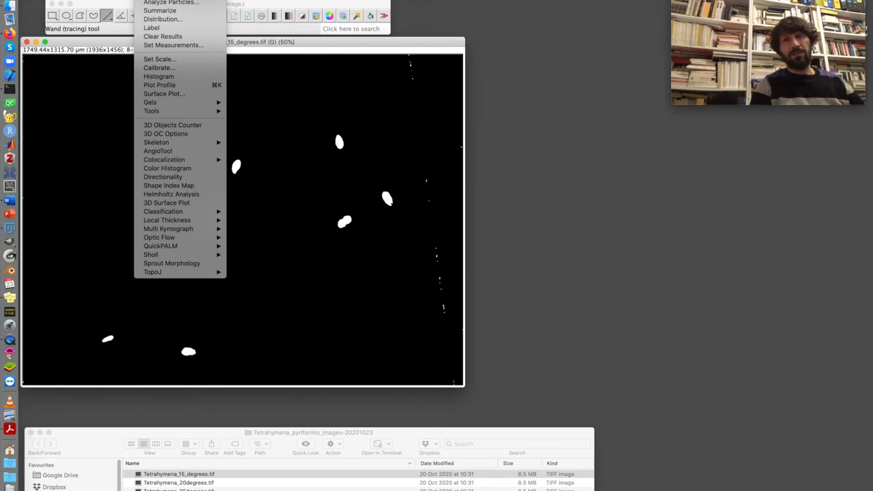
mouse_move(172, 45)
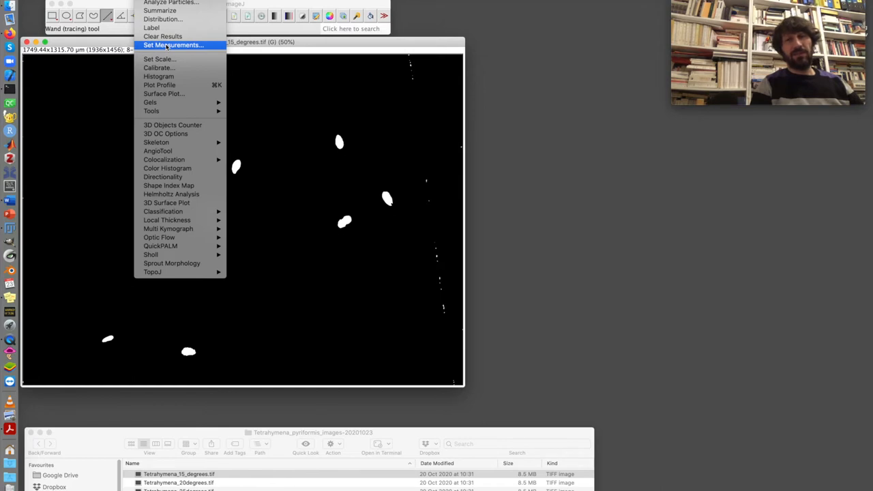
- In Set Measurements, tick Area, Center of mass, Perimeter and Shape descriptors and confirm
click(172, 45)
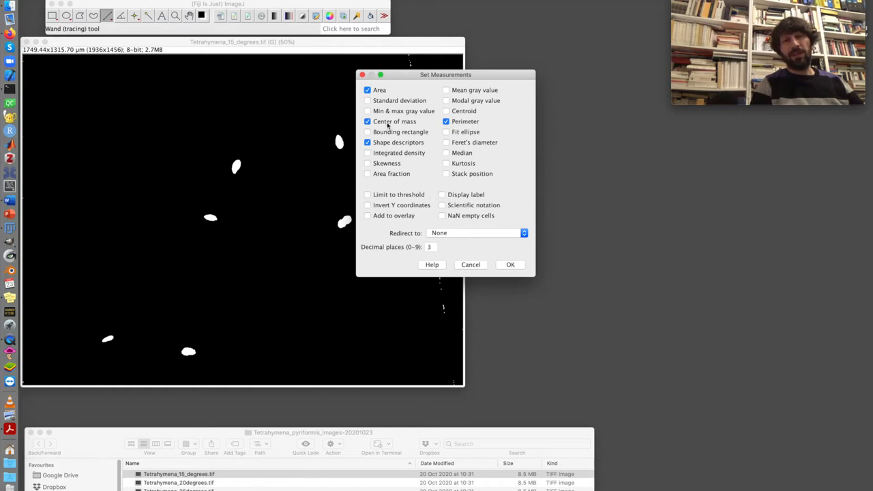
click(367, 142)
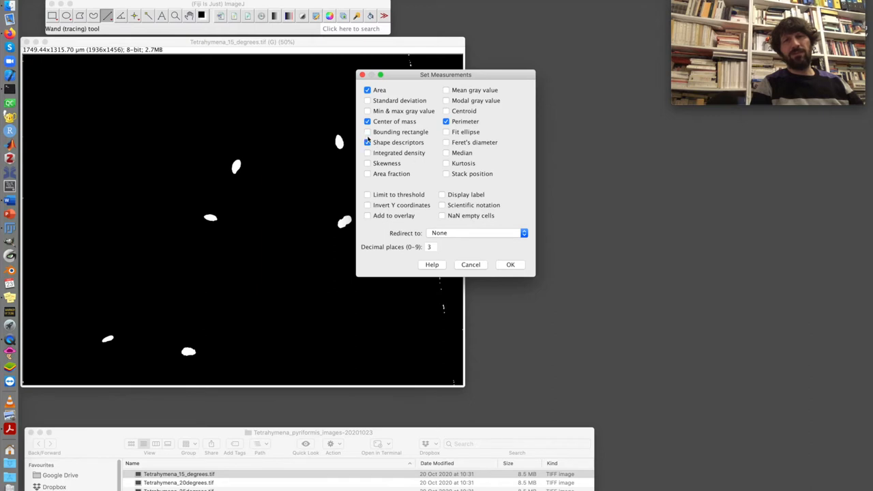
click(367, 142)
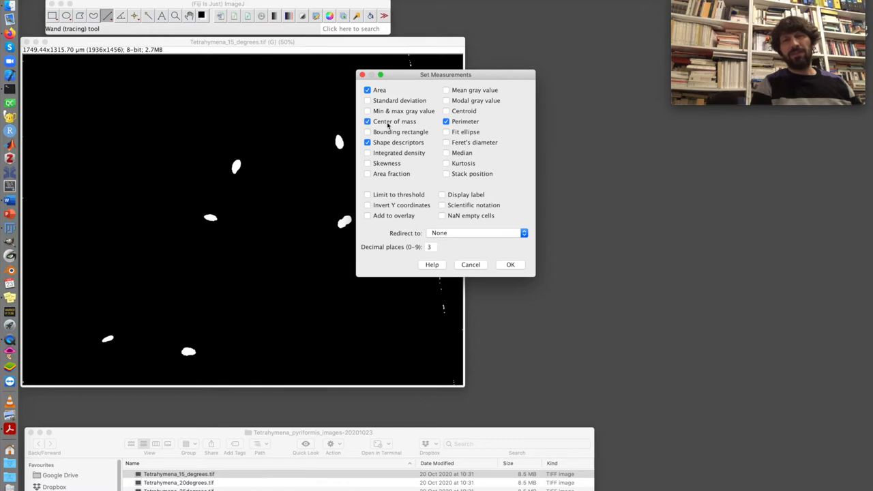
mouse_move(306, 160)
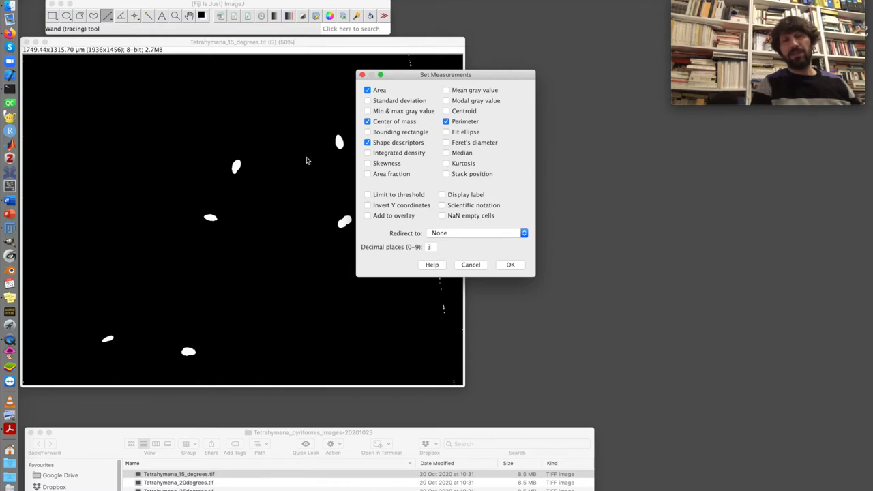
mouse_move(235, 169)
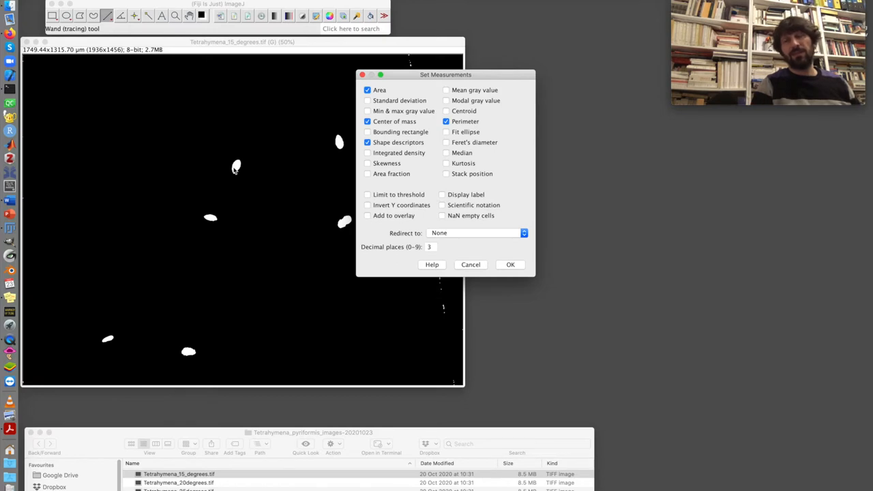
mouse_move(517, 250)
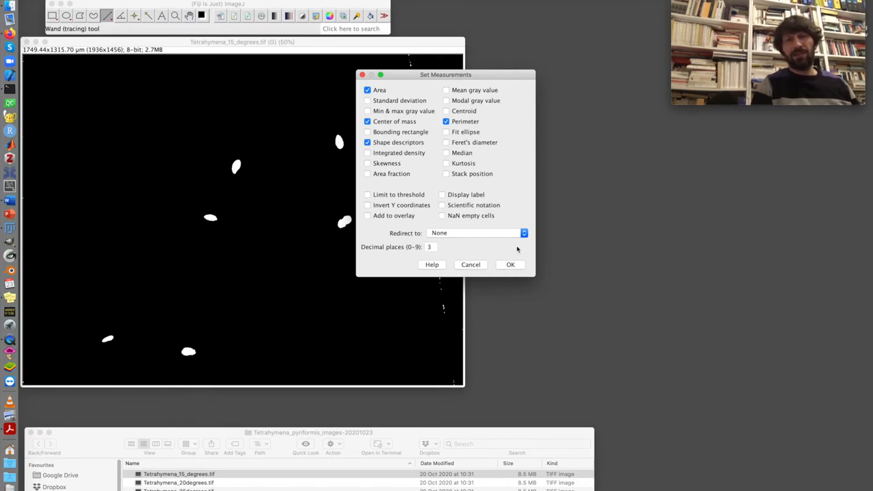
click(510, 264)
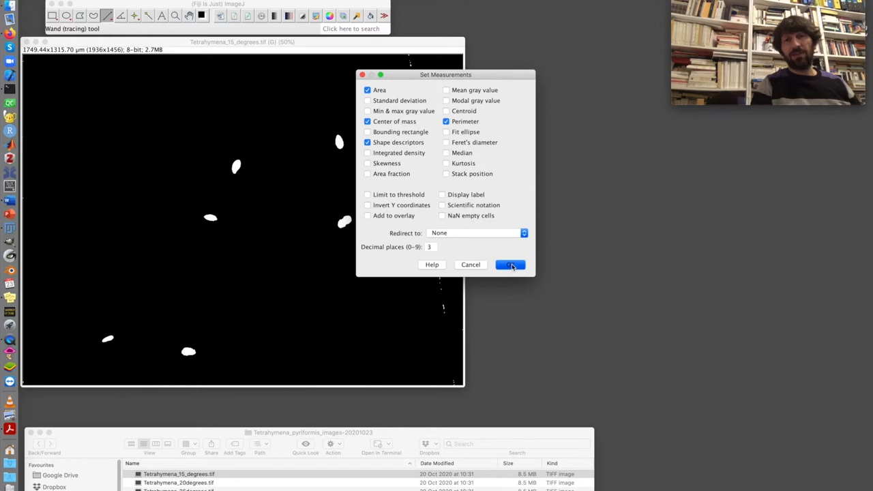
click(510, 264)
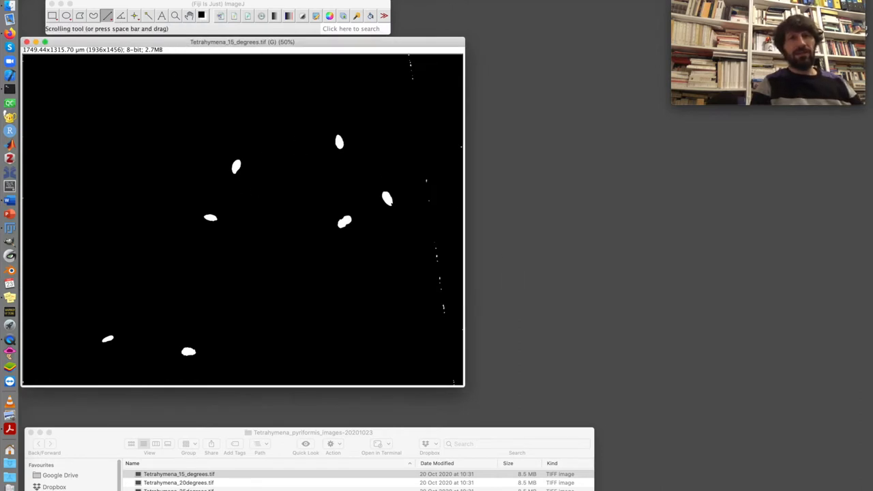
- Analyze particles sized 300–Infinity µm², showing outlines and excluding holes
click(171, 4)
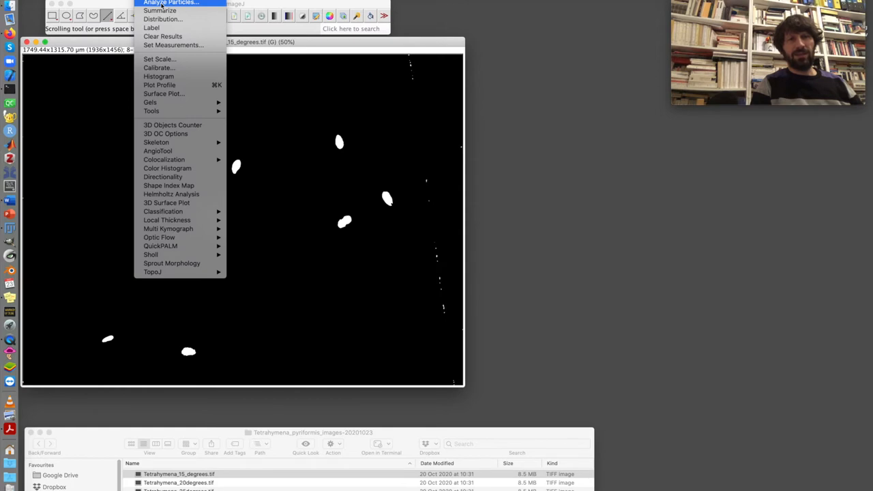
click(171, 3)
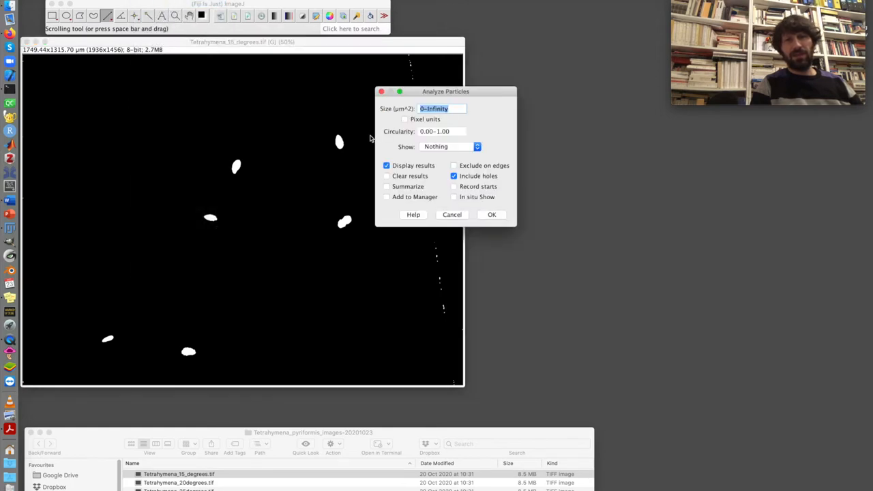
mouse_move(419, 95)
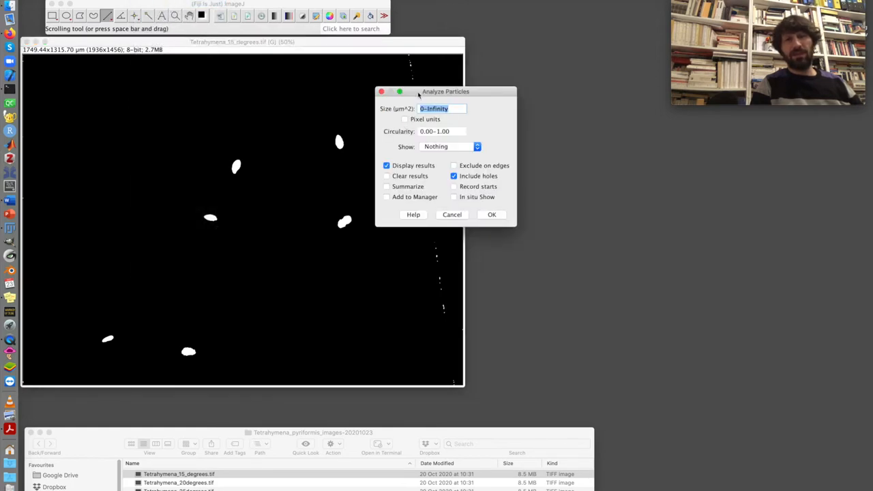
drag(446, 91, 493, 146)
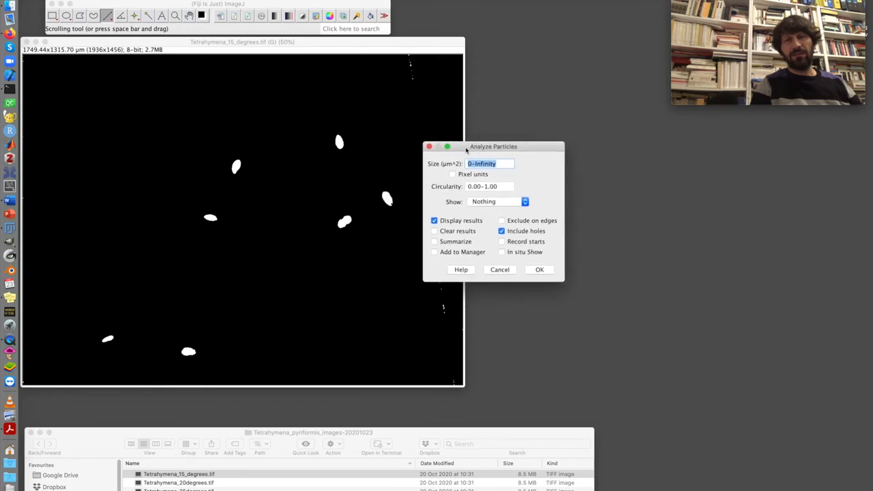
mouse_move(221, 279)
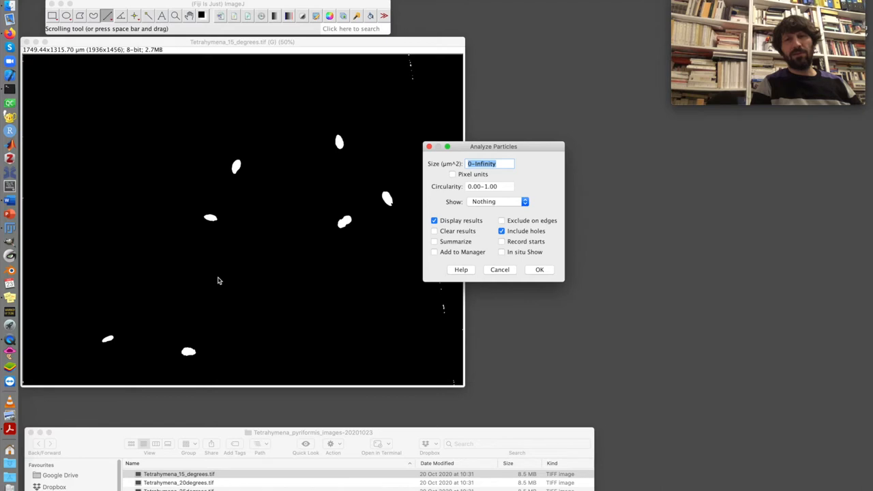
mouse_move(399, 146)
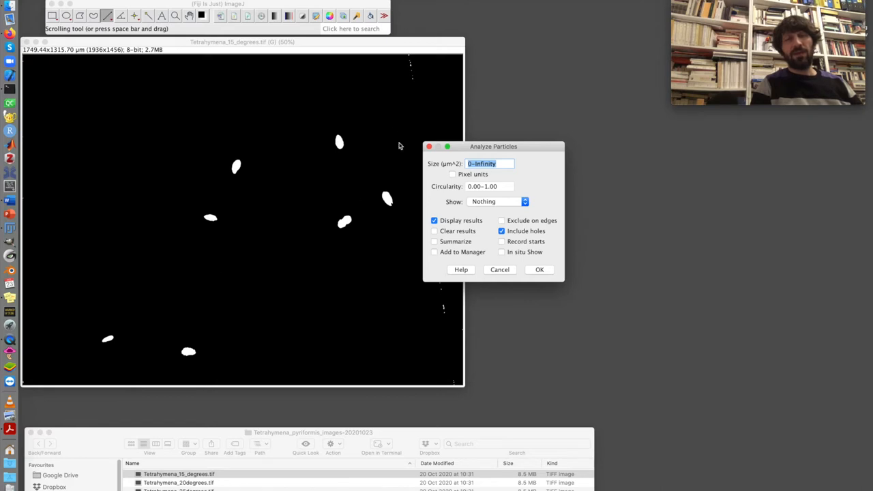
mouse_move(341, 148)
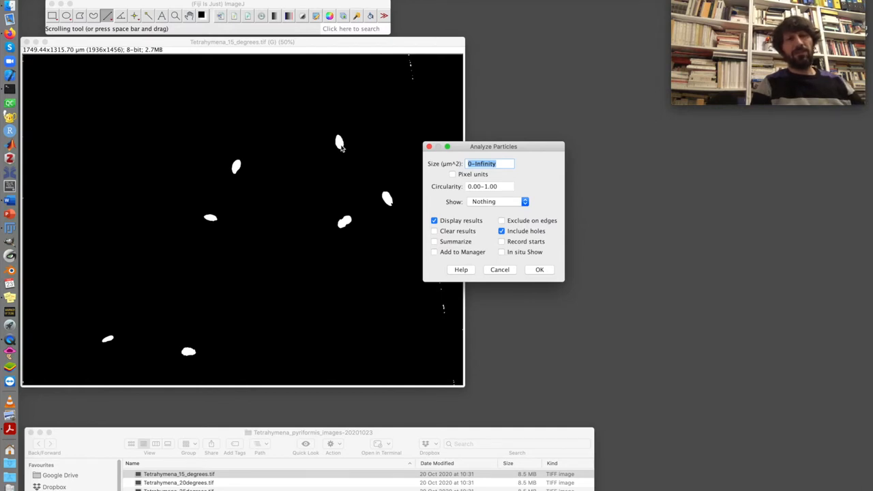
mouse_move(368, 216)
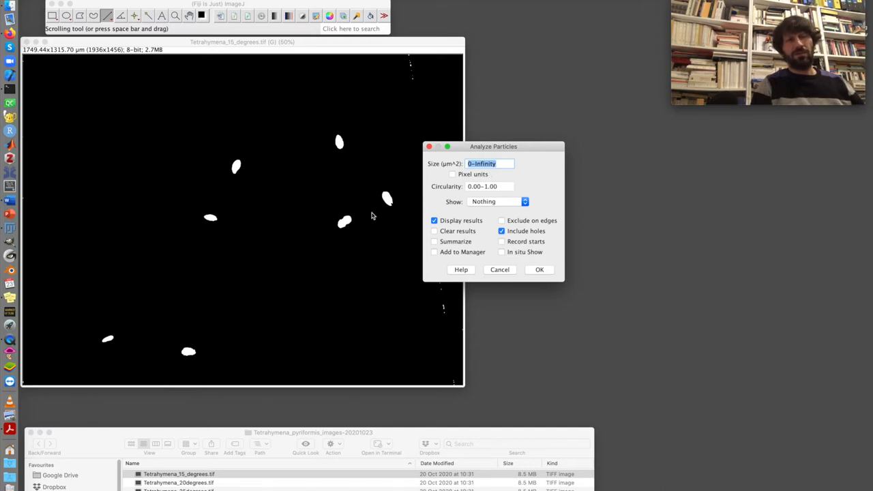
click(481, 163)
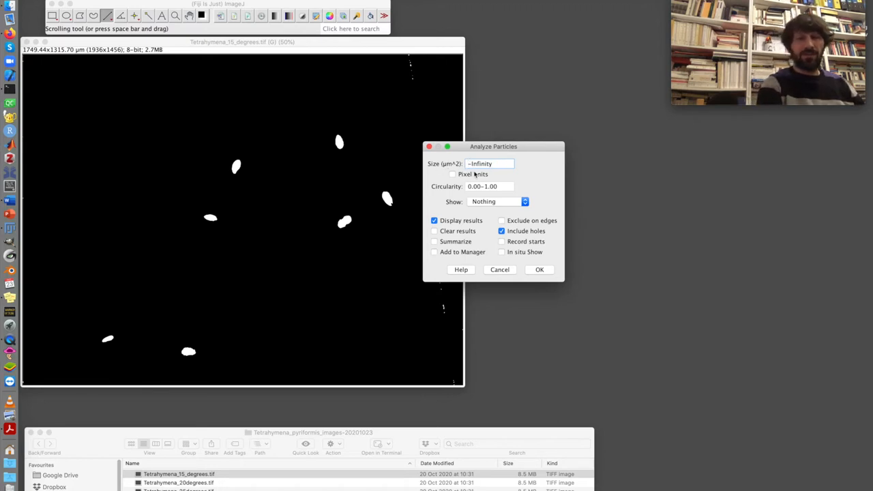
text(300)
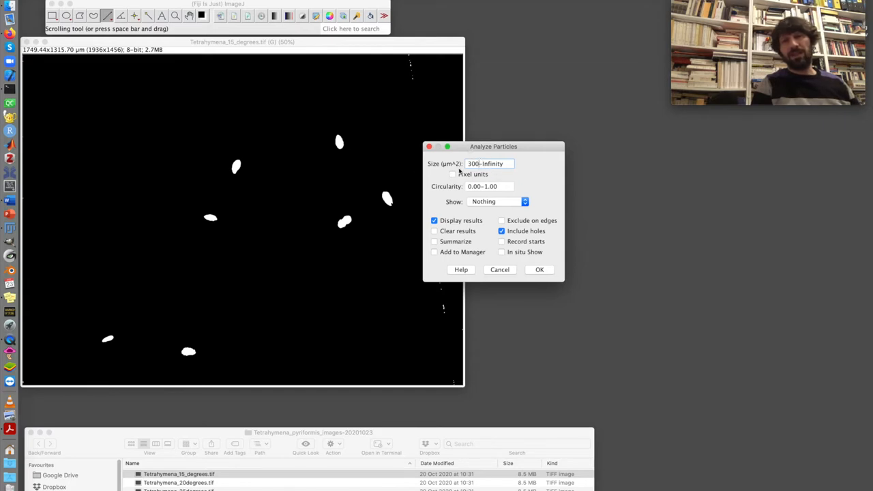
mouse_move(403, 220)
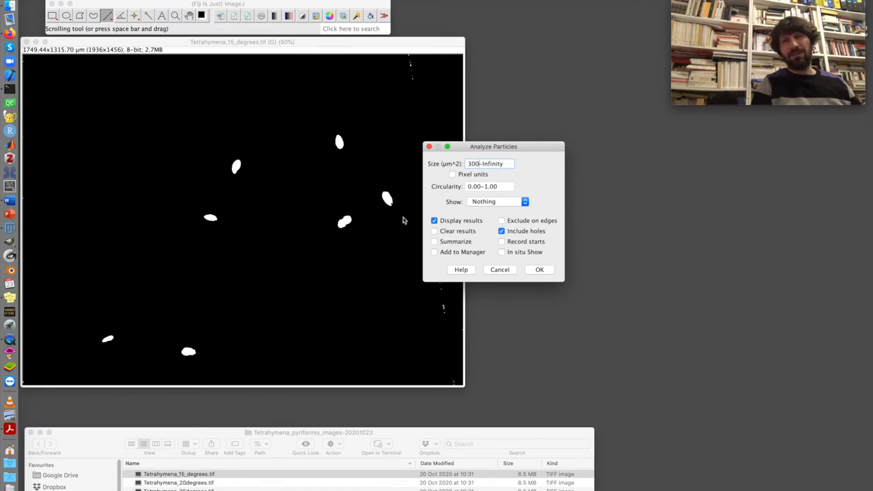
mouse_move(440, 305)
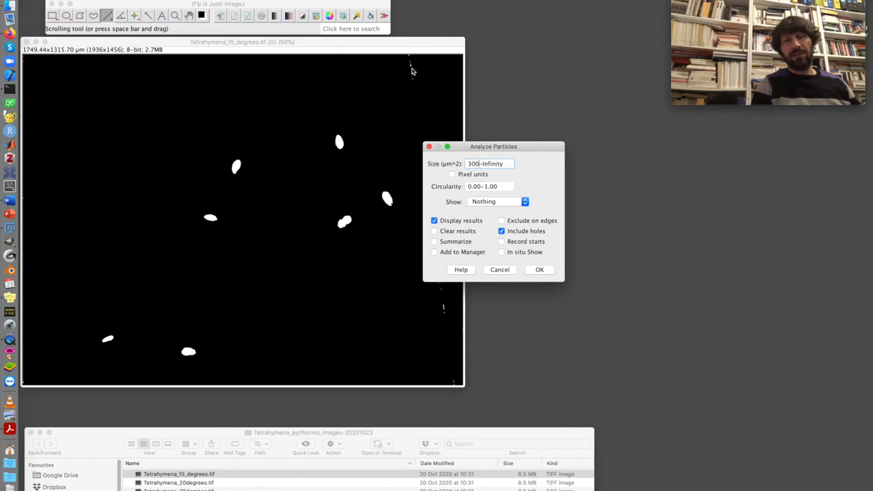
mouse_move(456, 294)
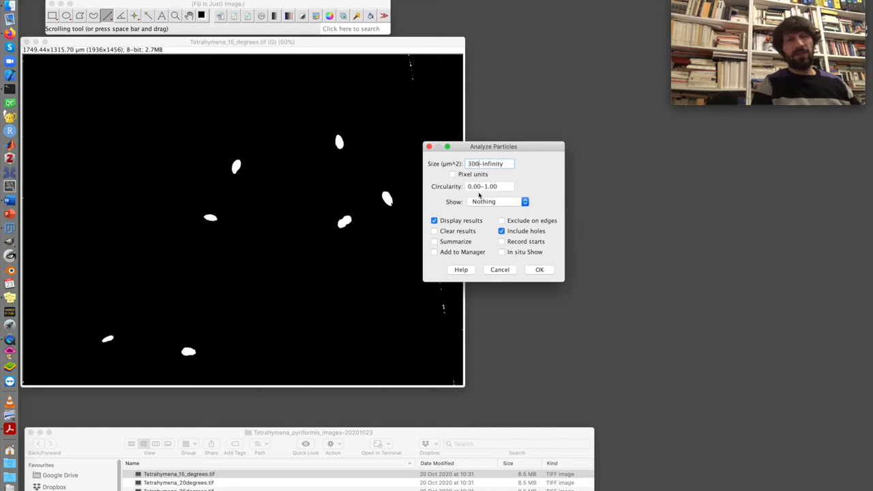
mouse_move(374, 178)
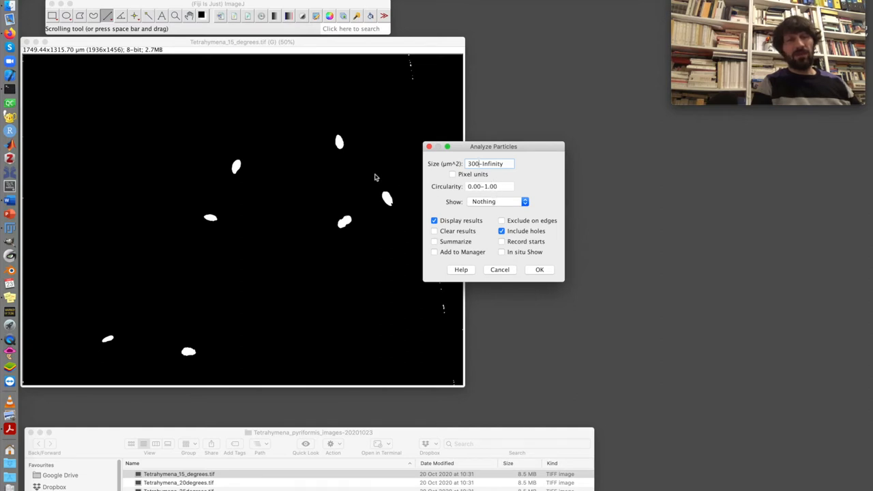
mouse_move(343, 157)
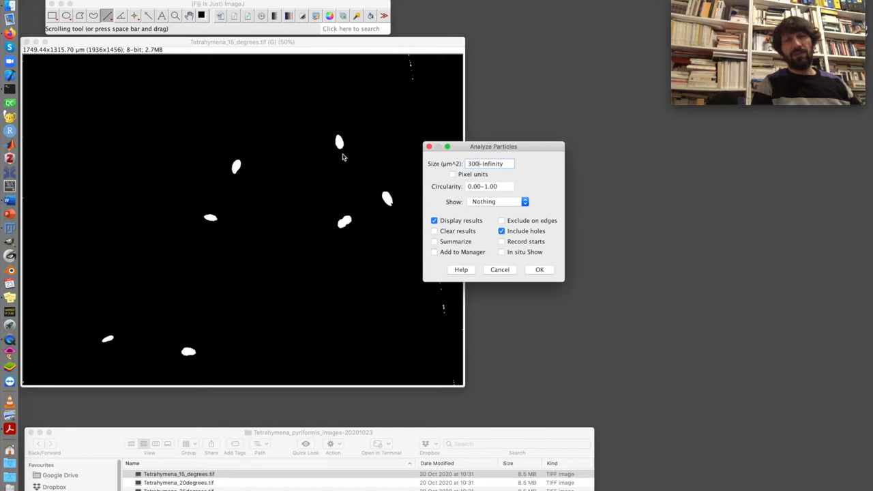
mouse_move(420, 98)
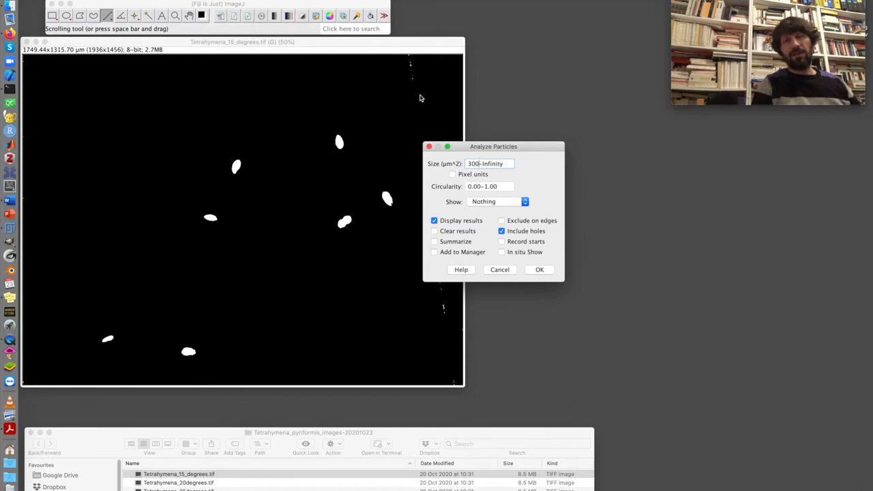
mouse_move(471, 201)
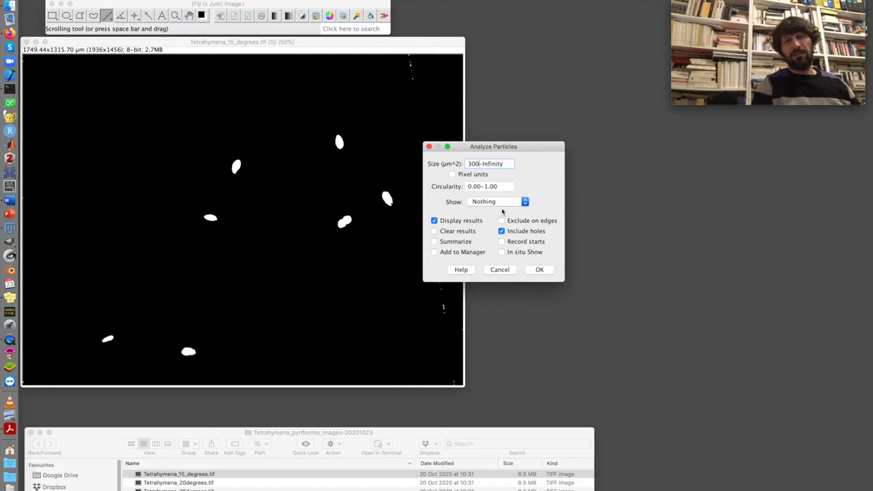
mouse_move(504, 200)
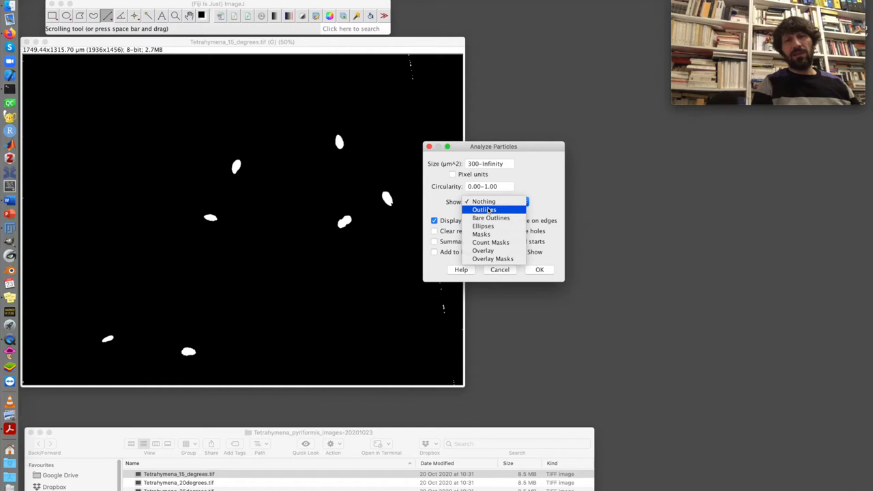
click(484, 209)
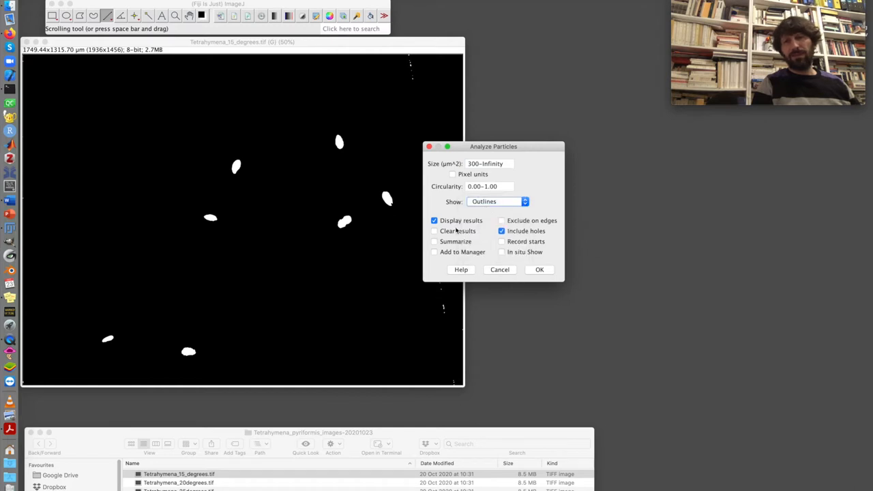
click(502, 230)
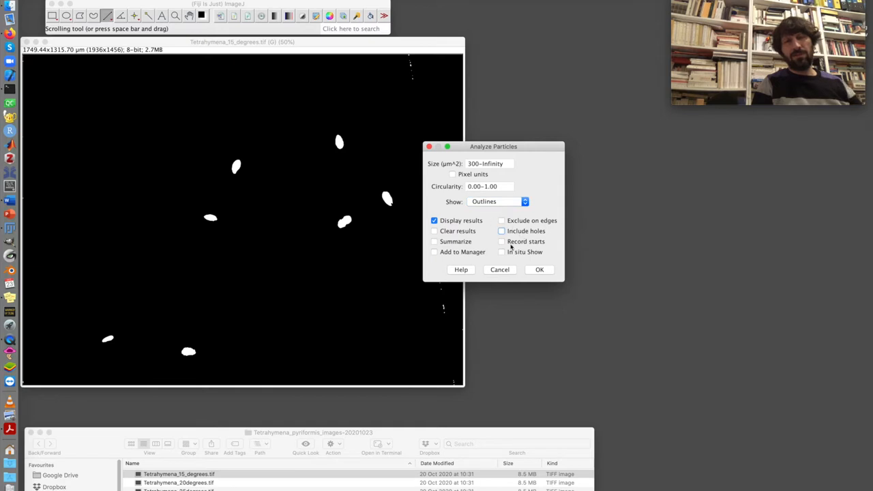
click(539, 269)
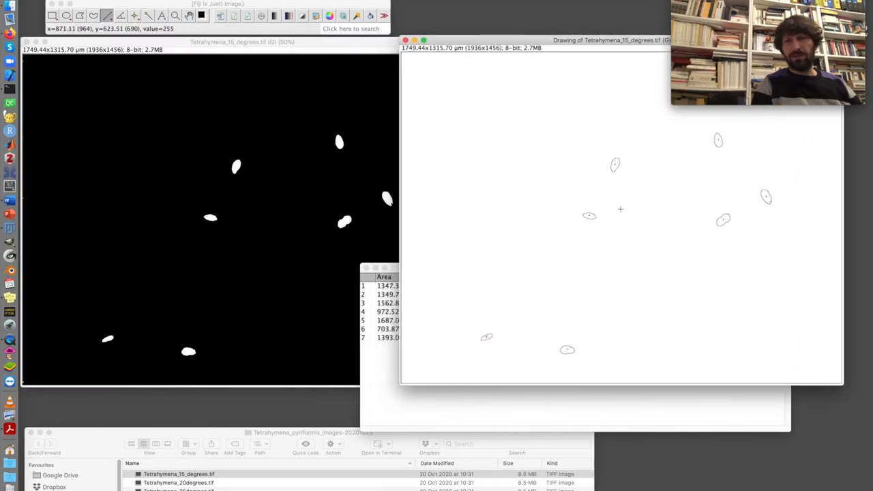
mouse_move(609, 191)
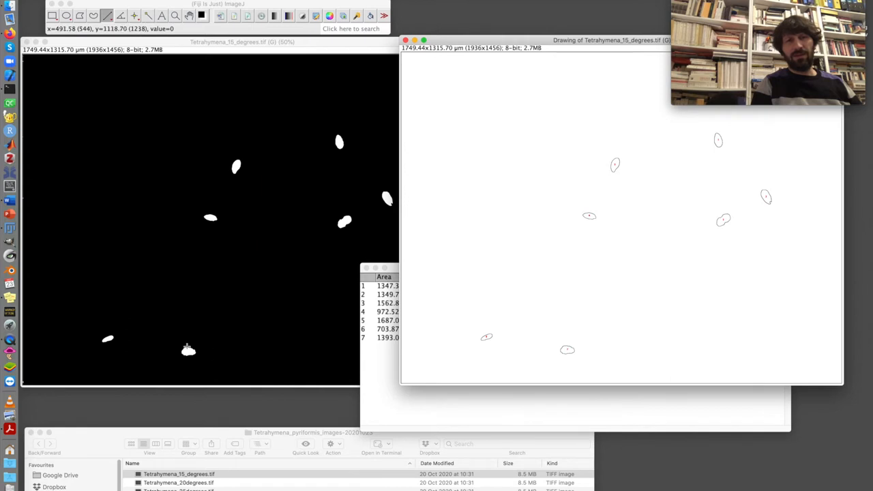
mouse_move(764, 187)
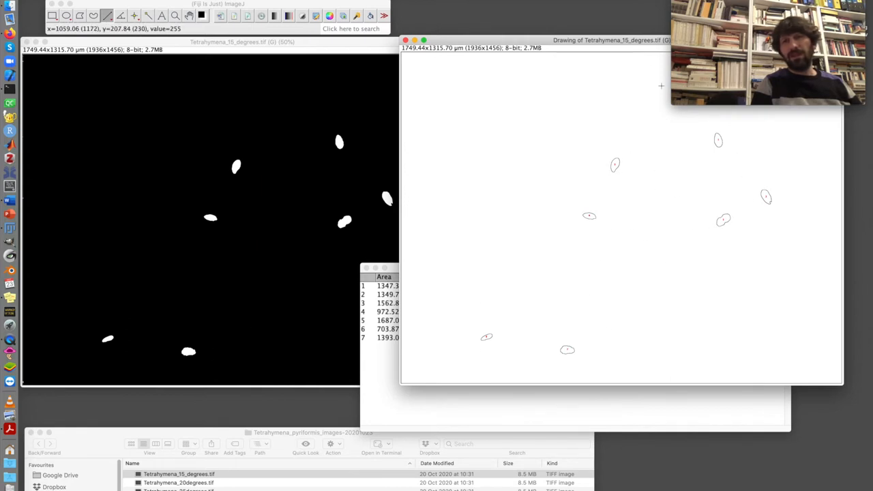
- Close the outline drawing and enlarge the seven-cell Results table window
drag(611, 39, 574, 67)
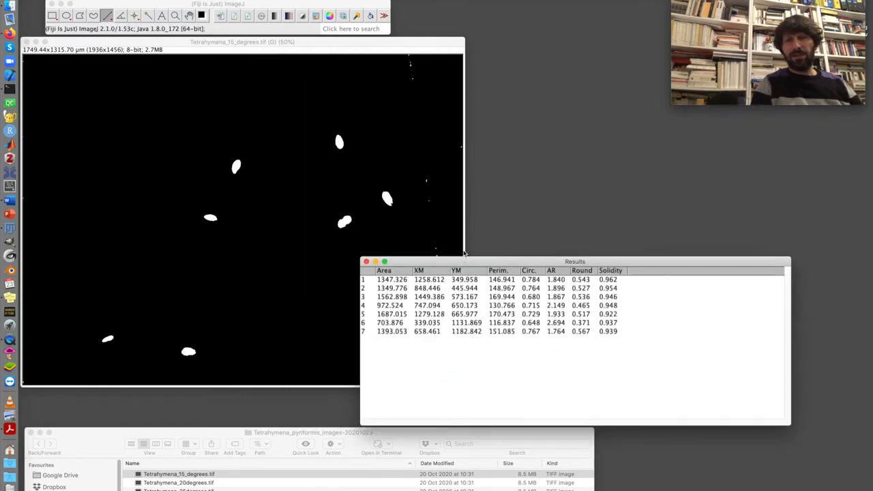
drag(575, 262, 549, 177)
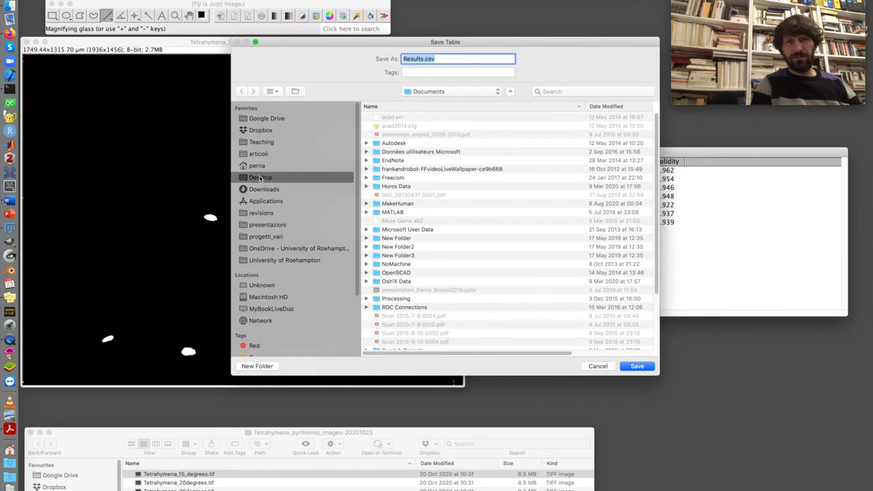
- Save the table as Results_15degrees.csv in the Desktop Tetrahymena images folder
click(260, 177)
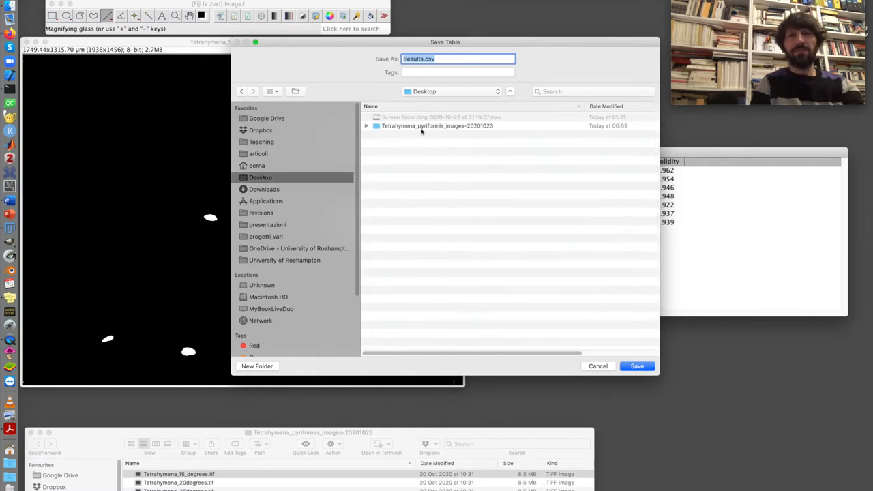
double_click(437, 125)
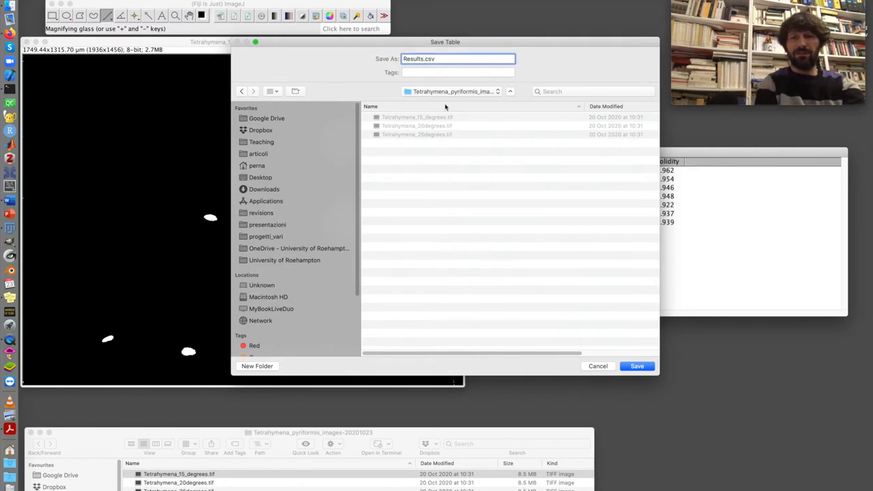
text(_15de)
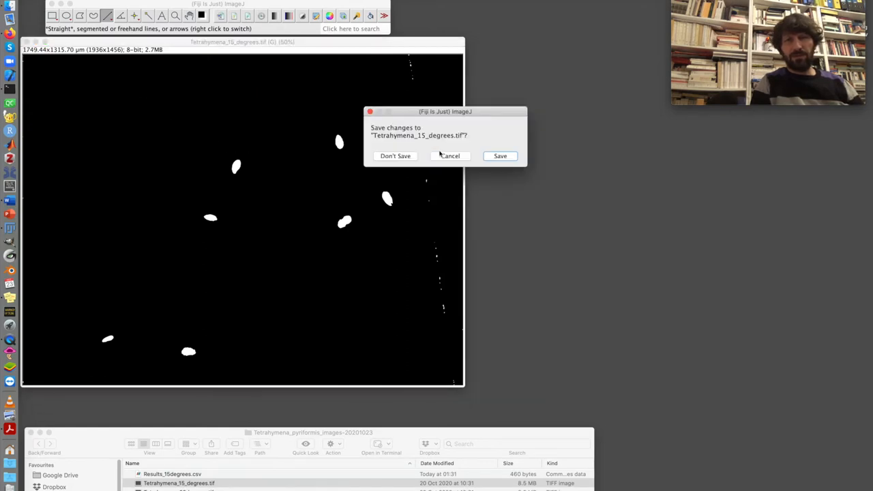
- Close the 15-degree image unsaved and open Tetrahymena_20degrees.tif, disabling calibration warnings
click(396, 155)
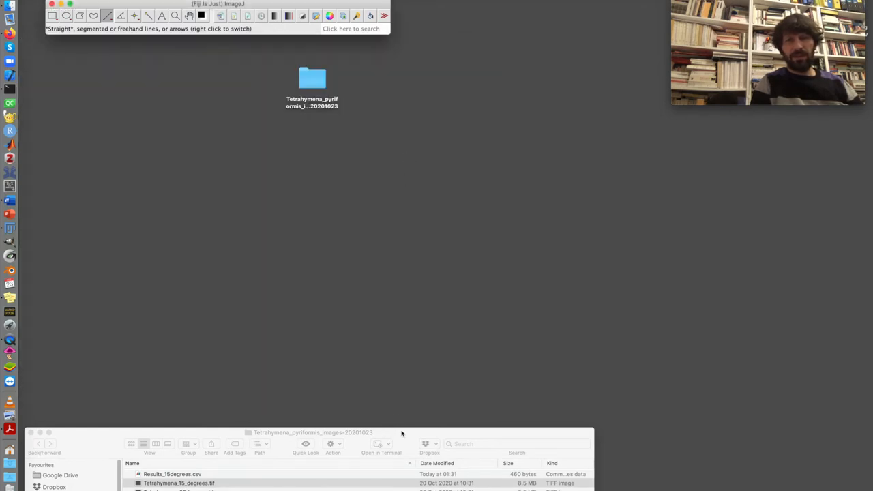
click(216, 351)
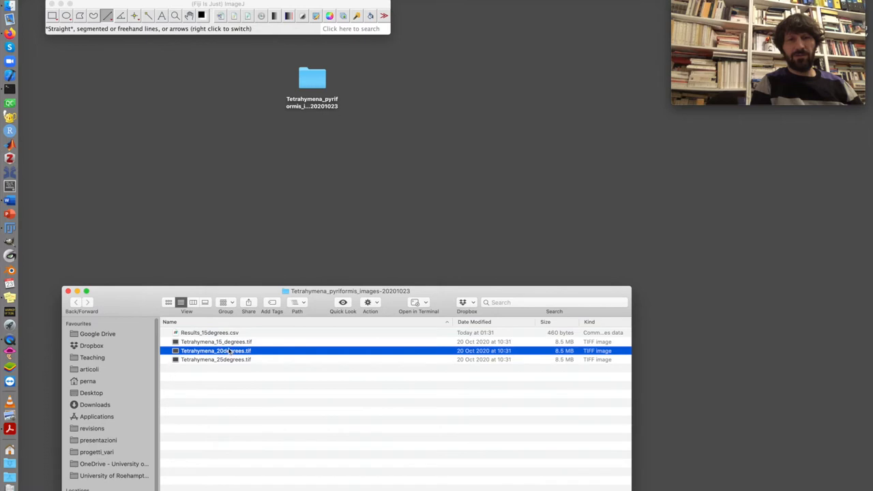
drag(216, 350, 154, 34)
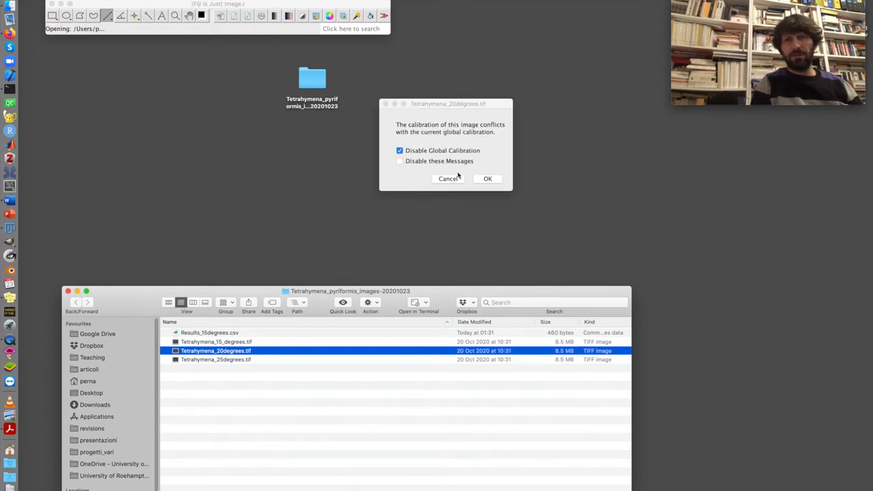
mouse_move(450, 148)
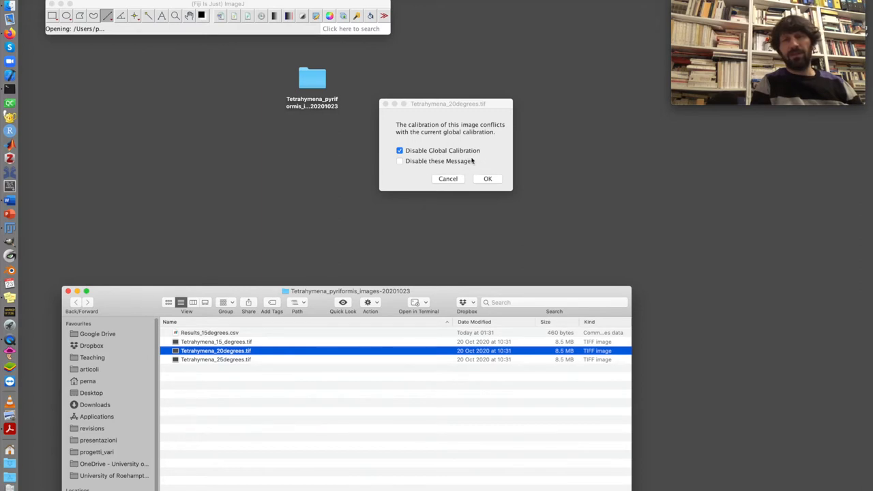
mouse_move(440, 161)
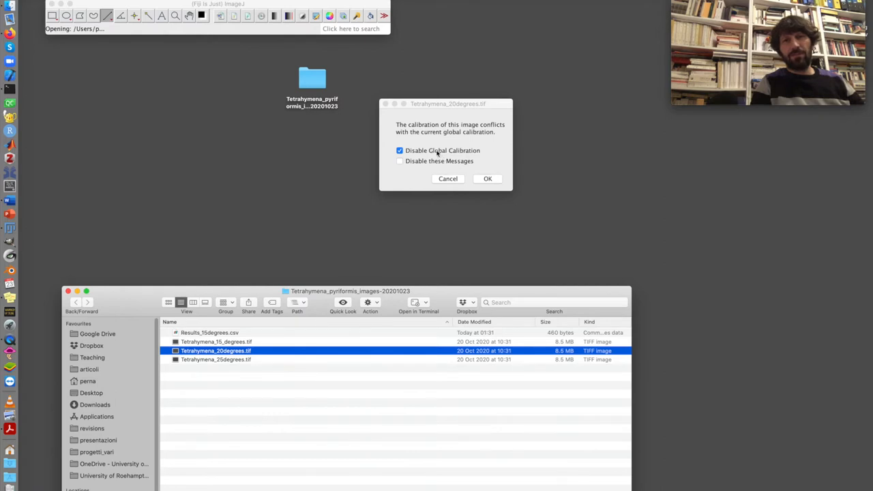
click(399, 161)
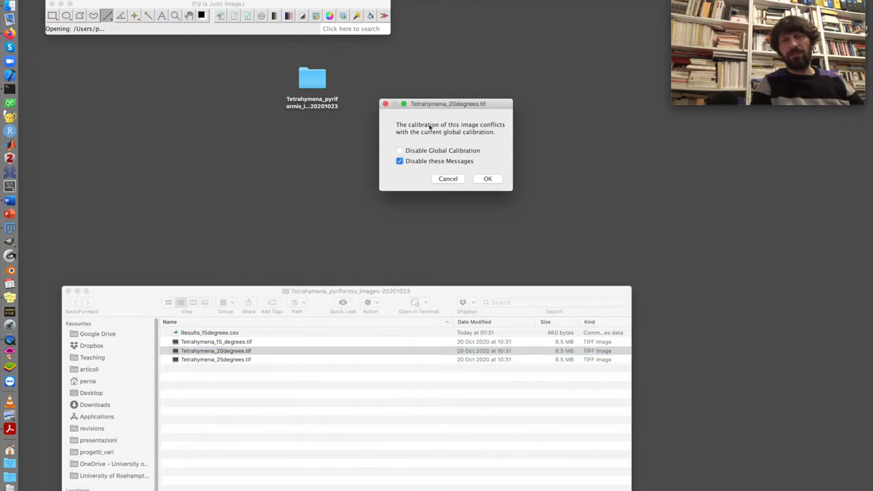
click(487, 178)
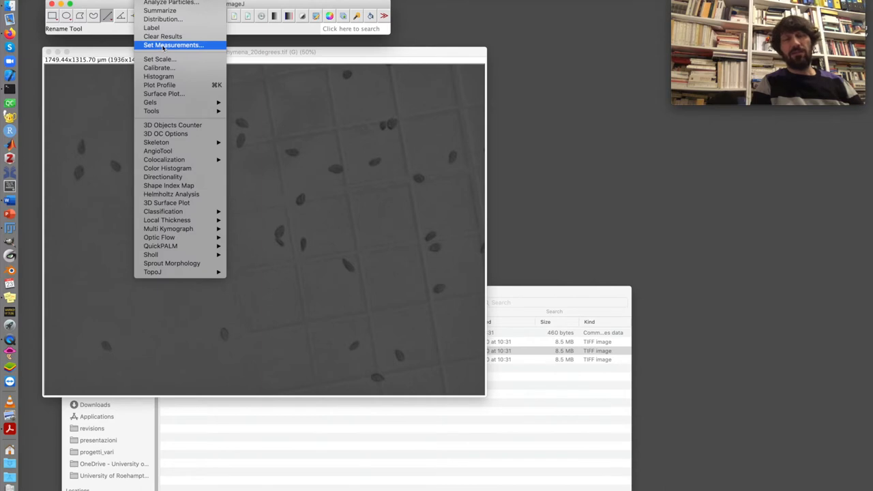
click(172, 46)
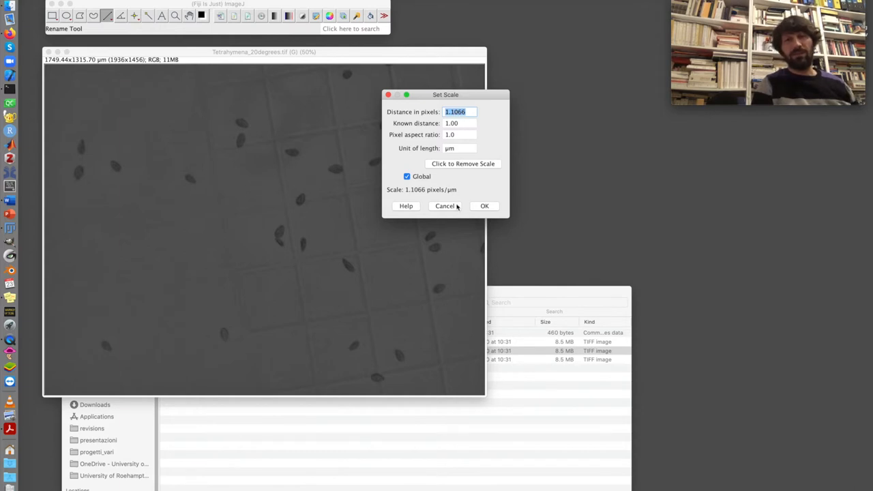
click(485, 206)
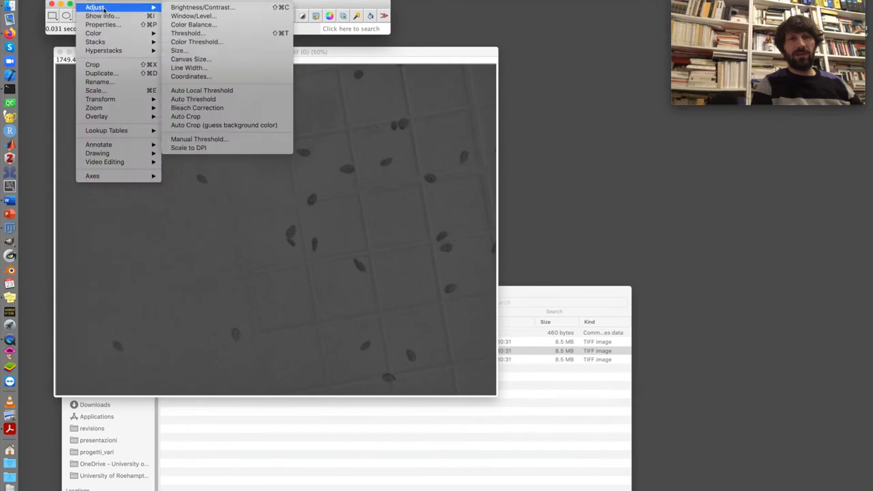
- Threshold the 20-degree image at 0–77 and apply it as a binary mask
click(188, 33)
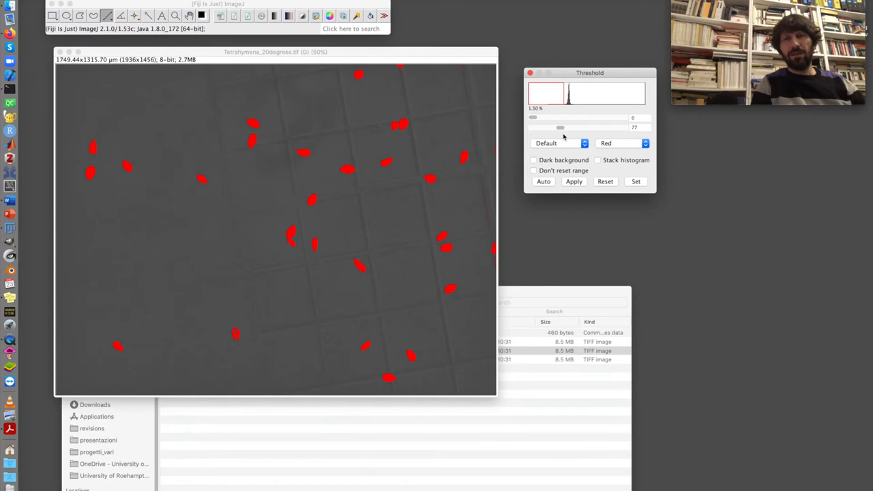
mouse_move(312, 280)
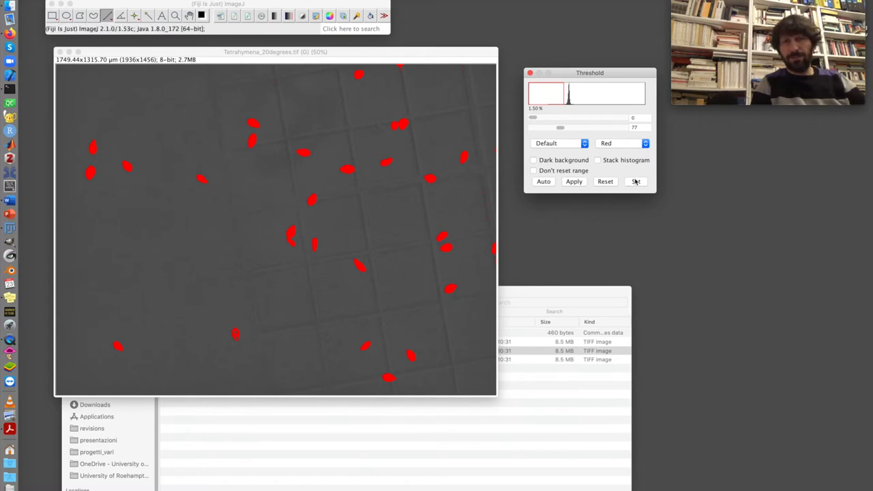
click(573, 181)
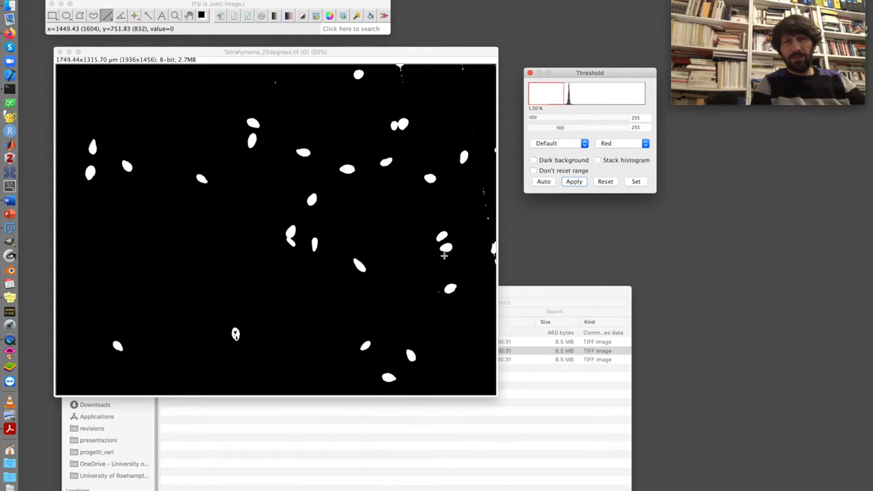
mouse_move(493, 266)
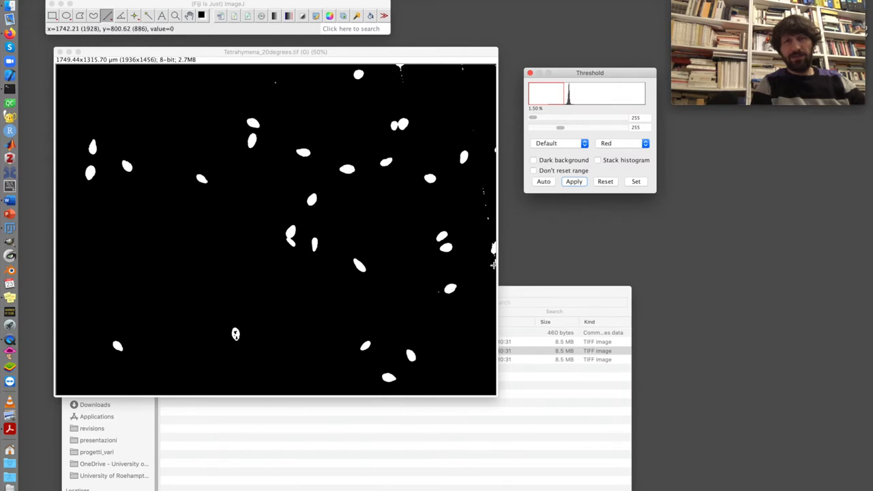
mouse_move(465, 162)
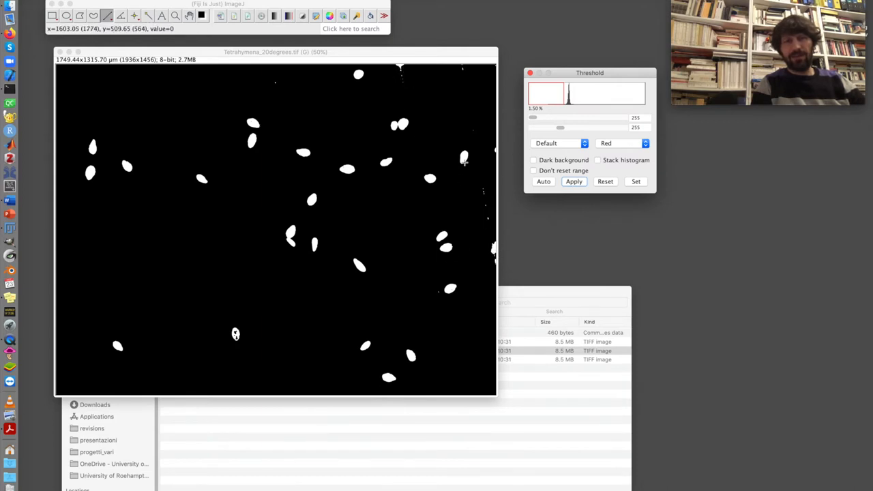
mouse_move(307, 288)
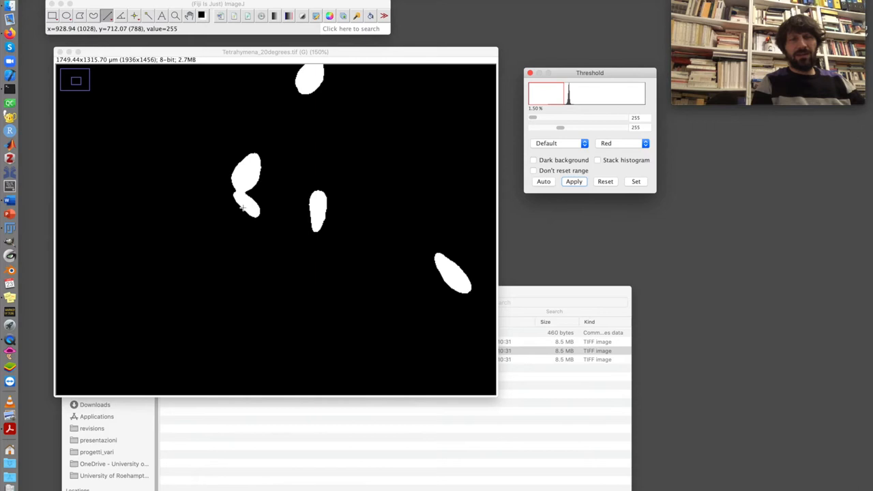
mouse_move(245, 171)
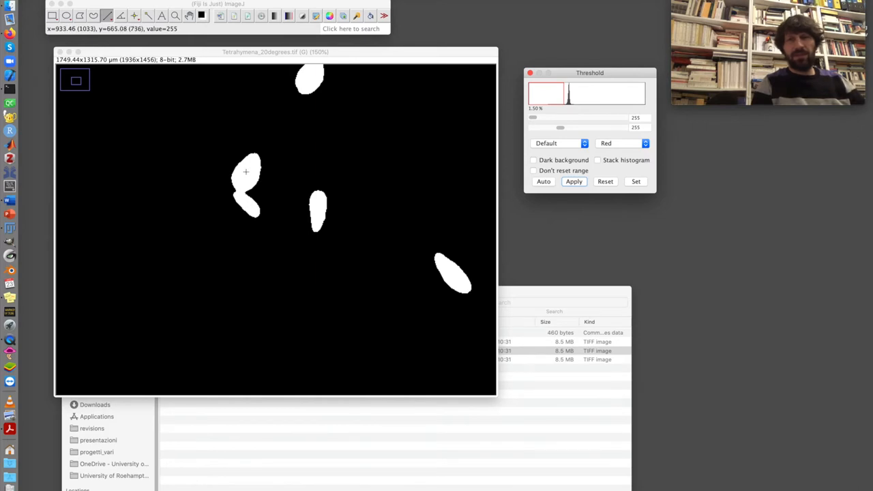
mouse_move(247, 205)
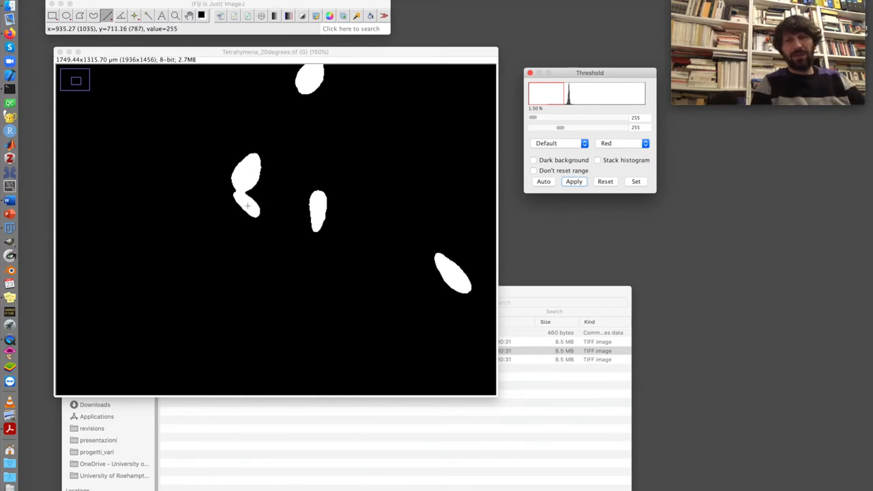
mouse_move(238, 189)
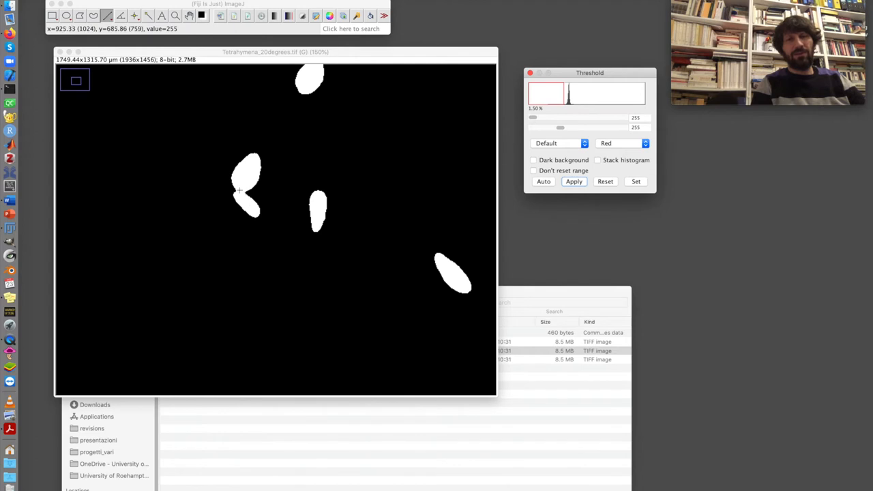
mouse_move(253, 212)
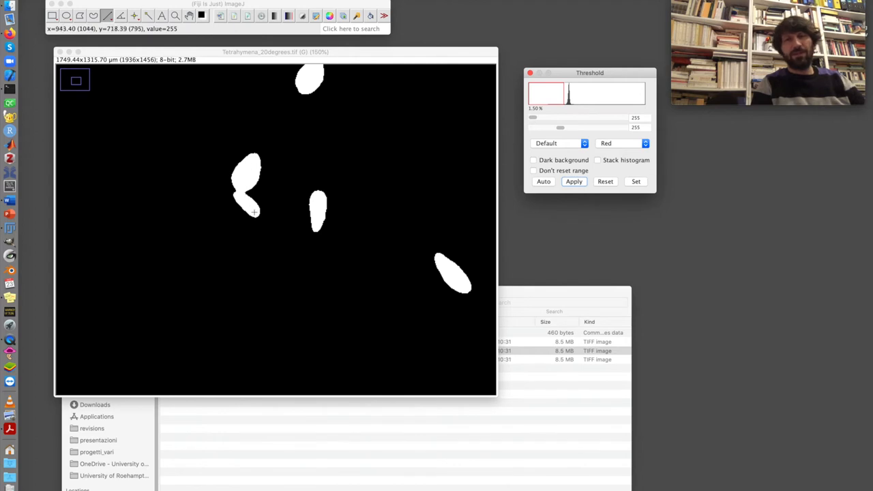
mouse_move(247, 176)
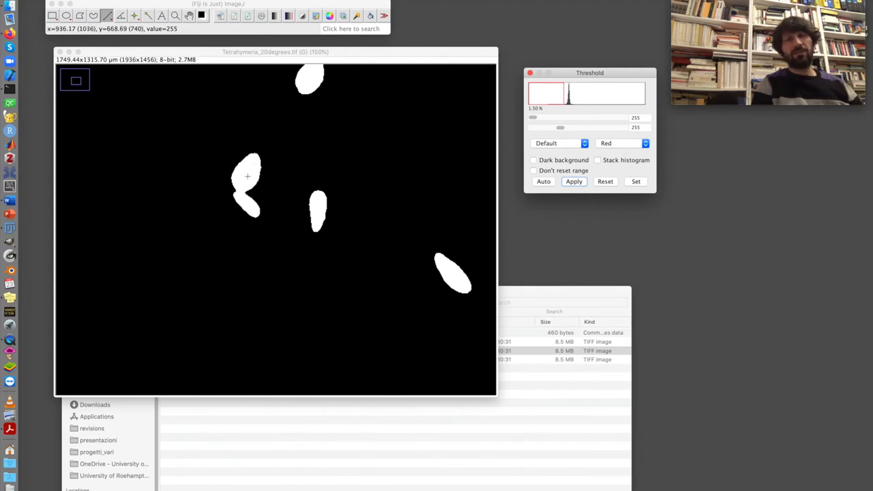
mouse_move(240, 189)
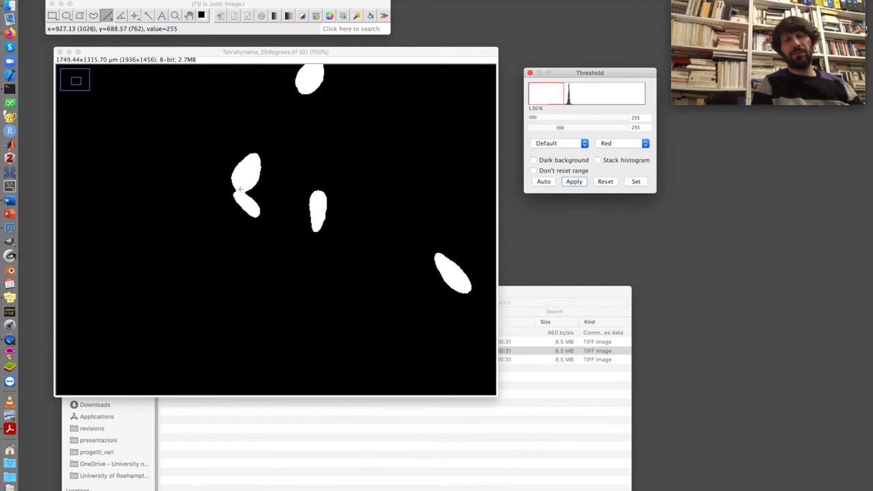
mouse_move(238, 188)
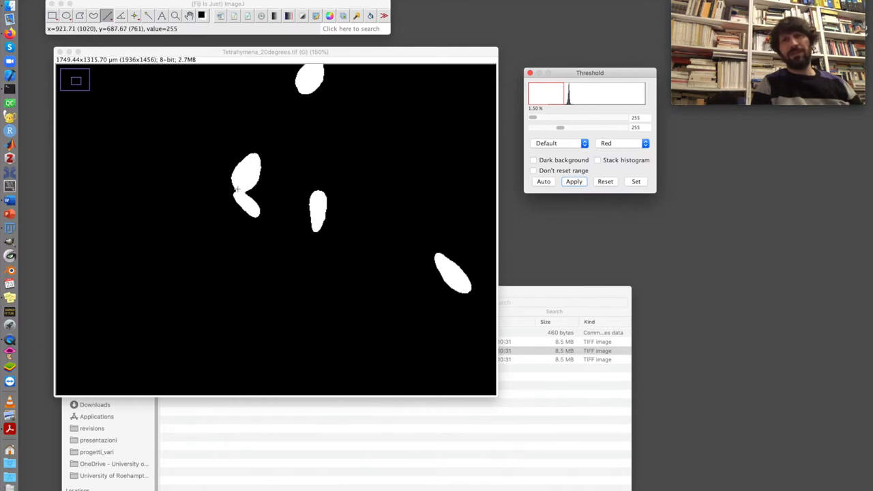
mouse_move(264, 221)
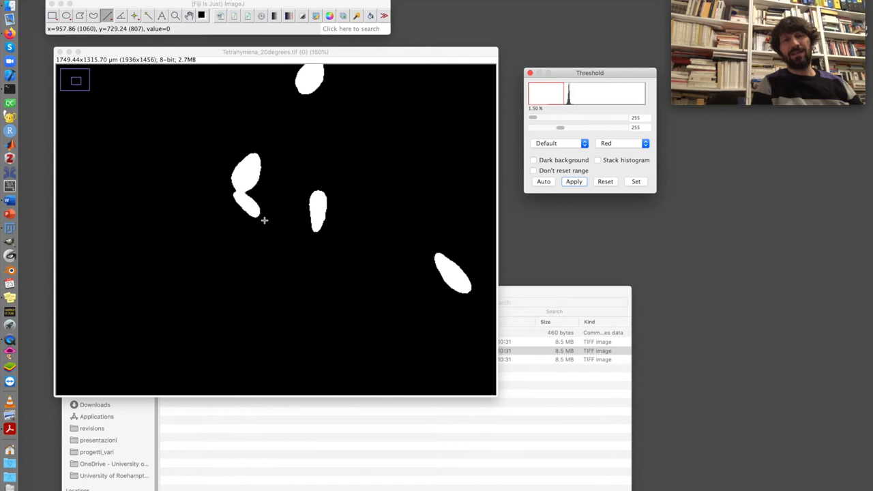
mouse_move(251, 169)
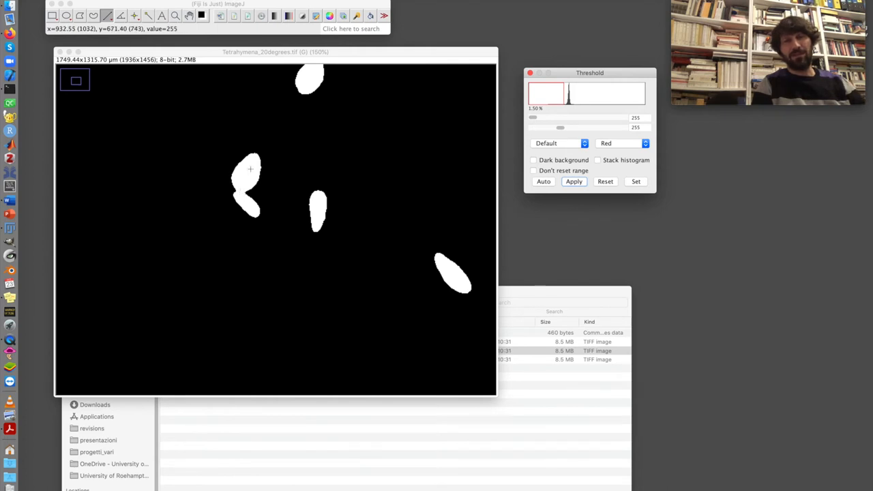
mouse_move(248, 166)
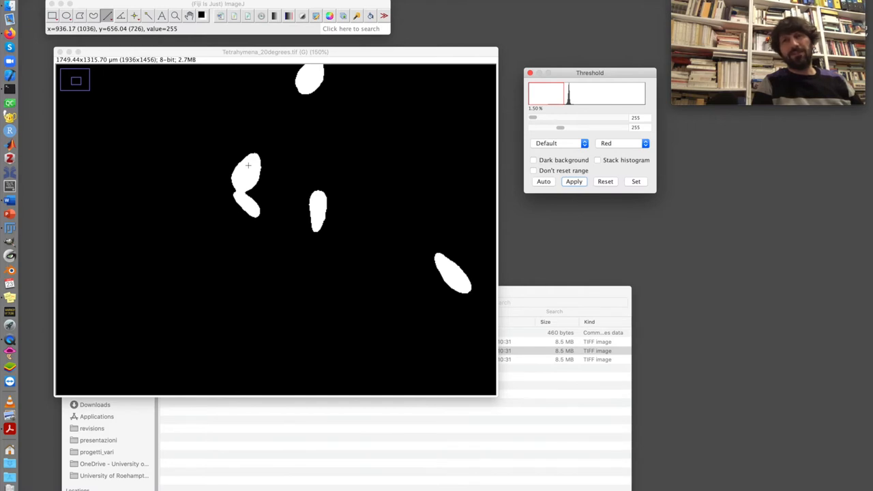
mouse_move(250, 191)
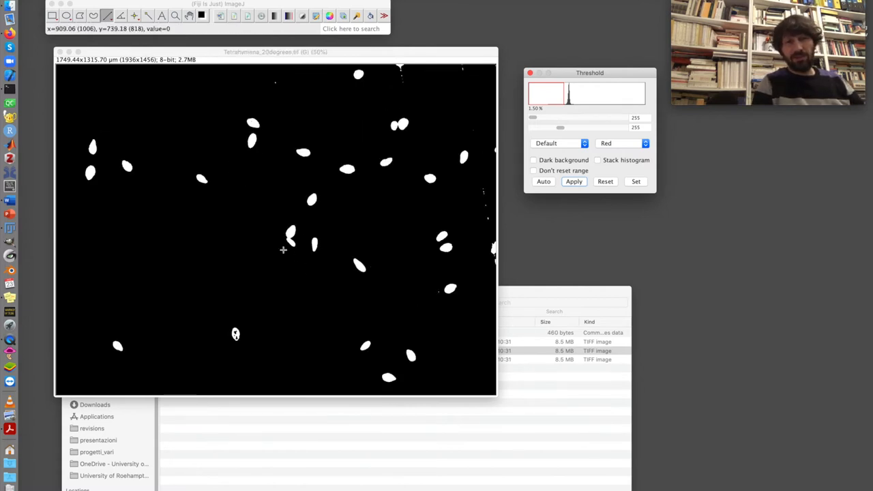
mouse_move(281, 259)
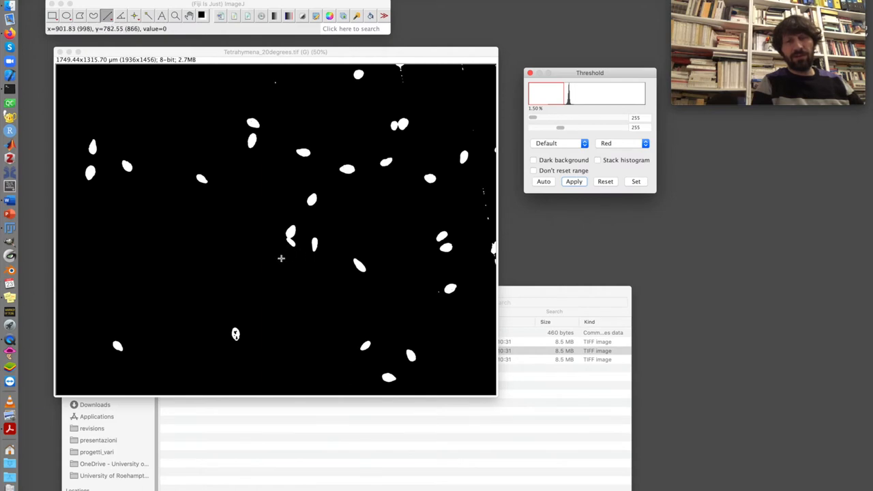
mouse_move(239, 357)
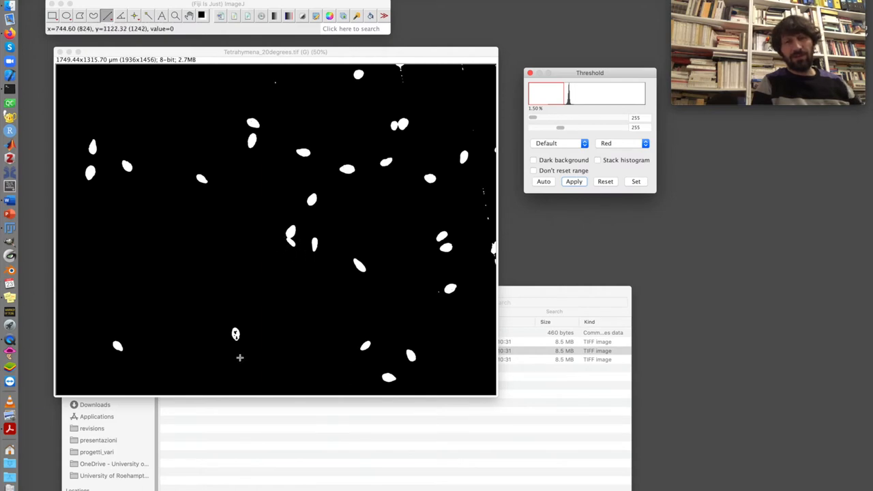
mouse_move(236, 335)
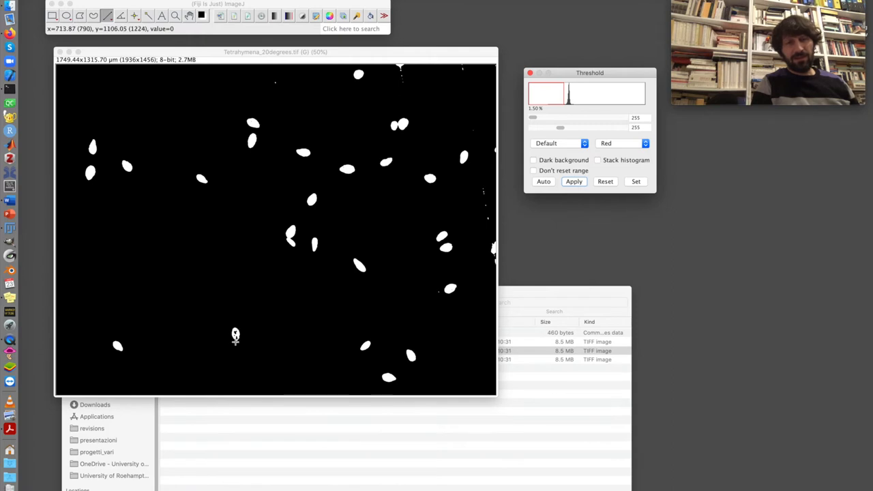
mouse_move(235, 336)
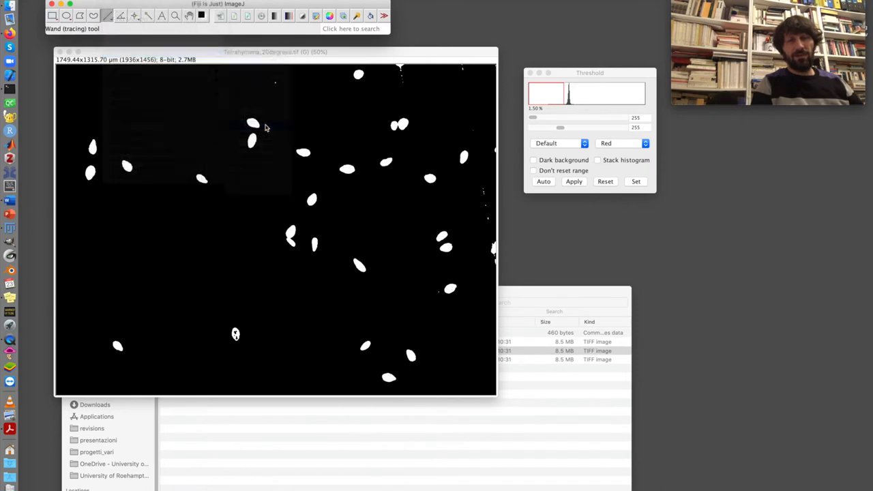
mouse_move(236, 335)
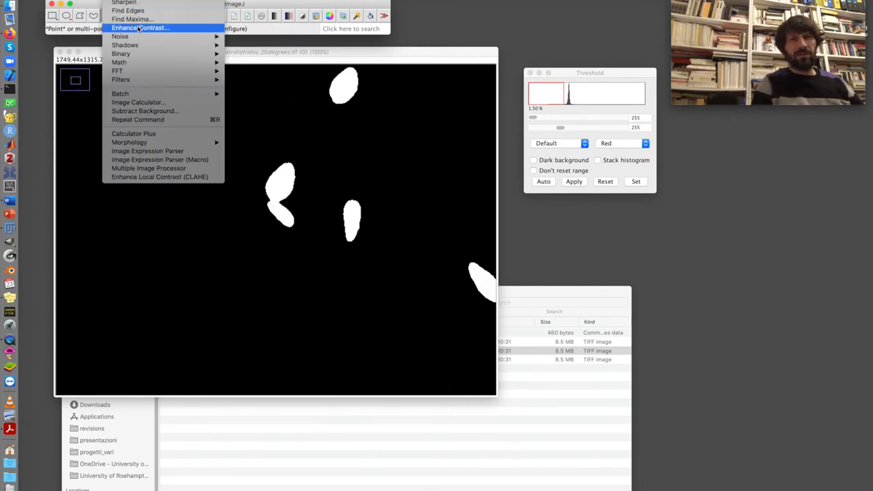
mouse_move(120, 53)
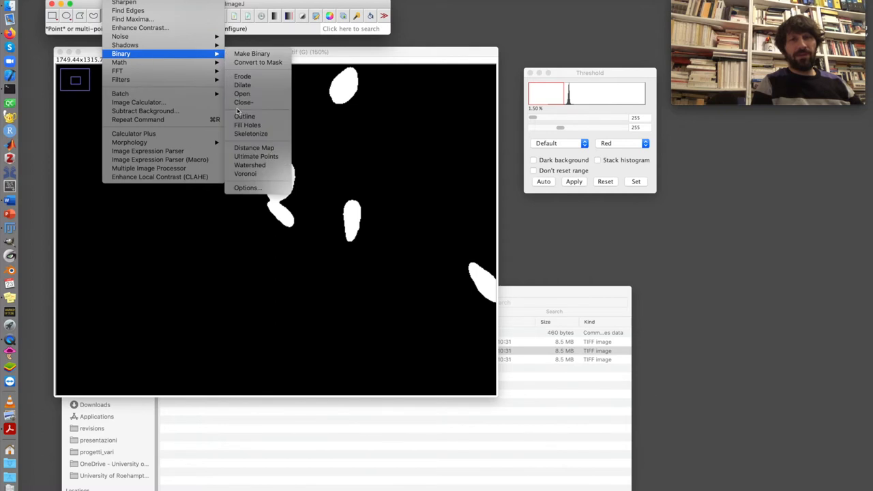
mouse_move(250, 165)
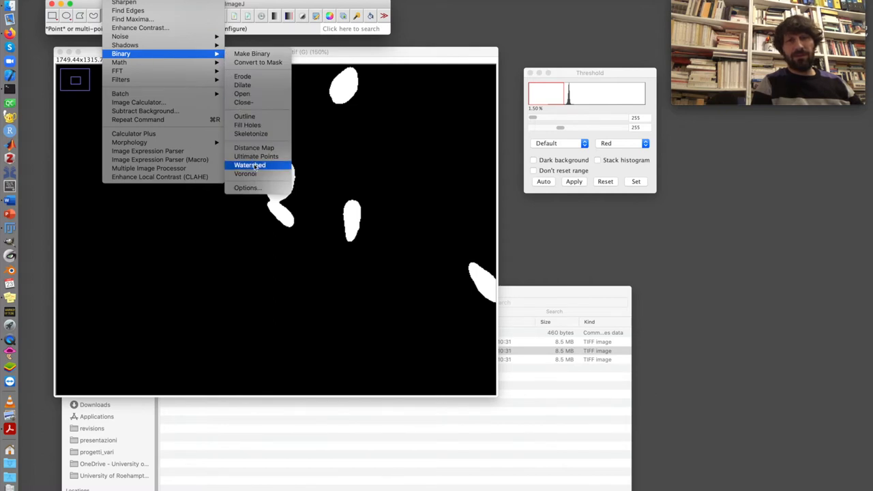
- Separate touching cells in the 20-degree binary mask
click(250, 164)
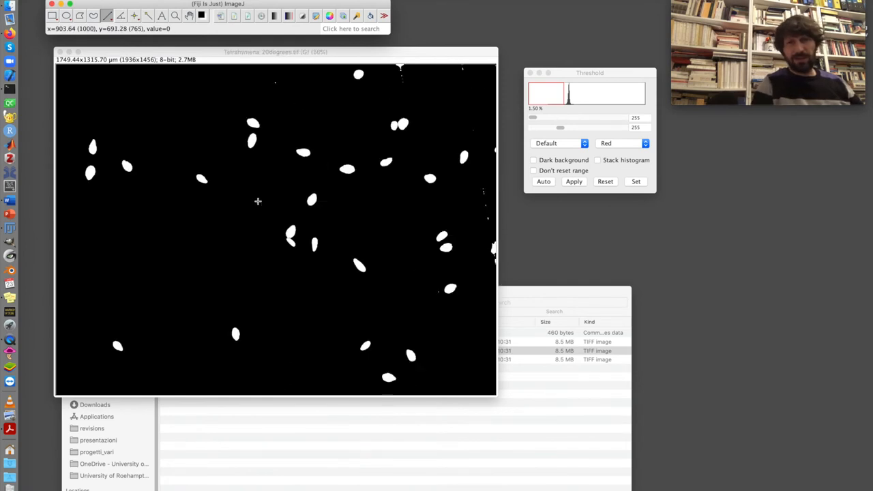
mouse_move(397, 114)
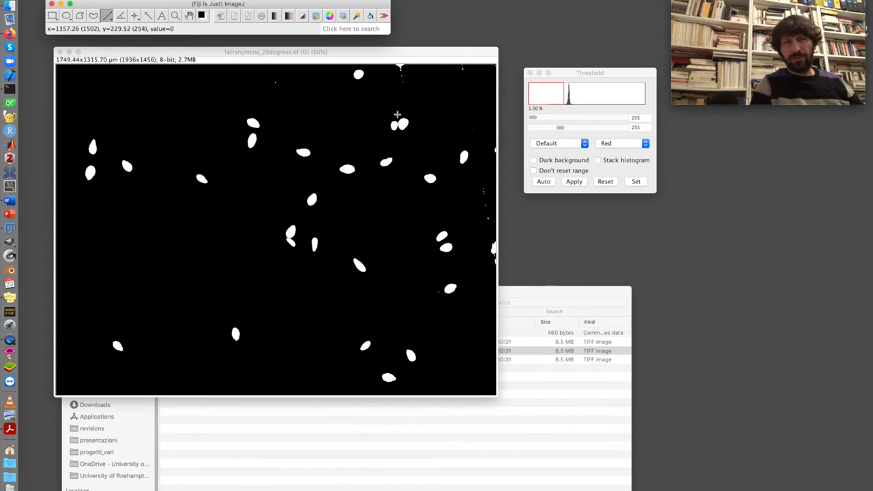
mouse_move(342, 242)
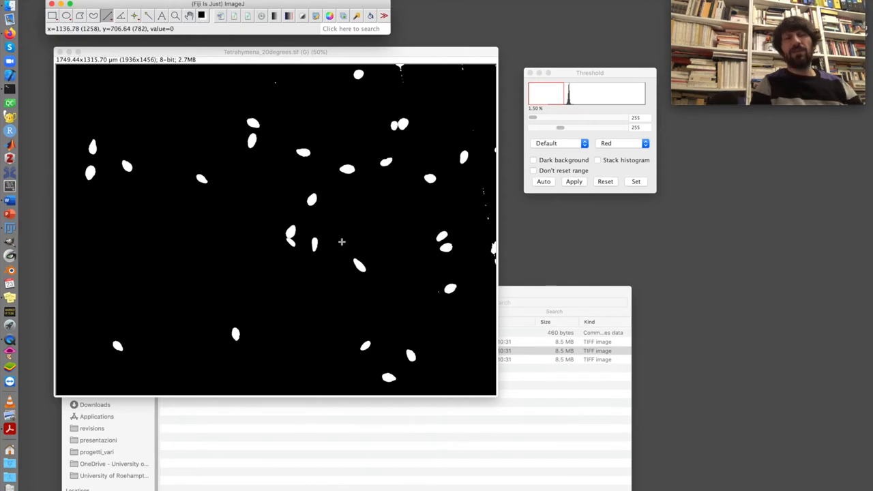
mouse_move(309, 113)
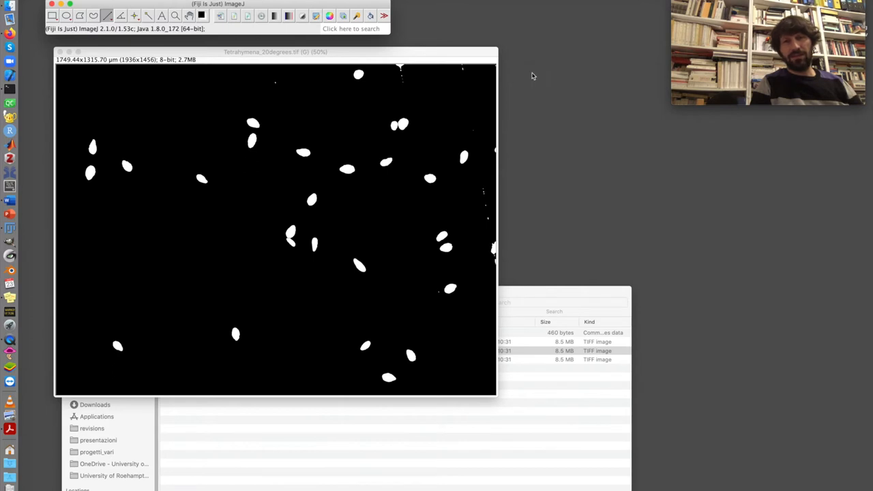
mouse_move(306, 67)
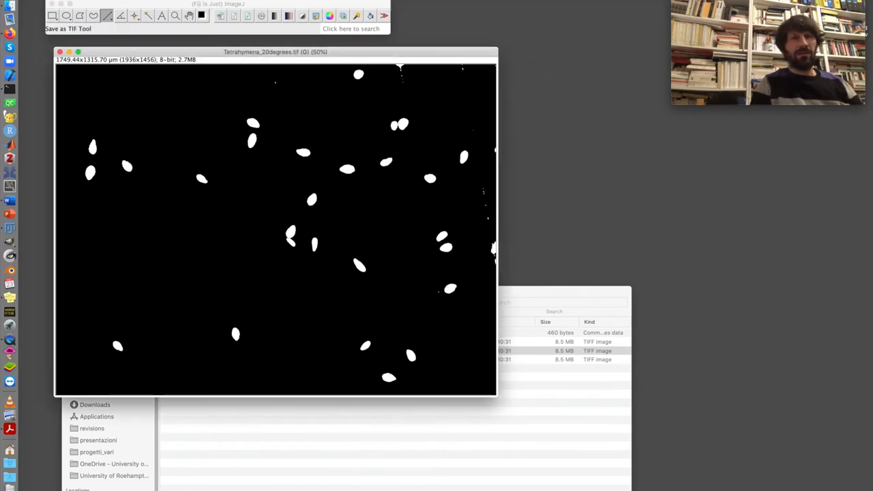
- Analyze particles of 300–Infinity µm² on the 20-degree mask, excluding edge cells, with outlines
click(171, 4)
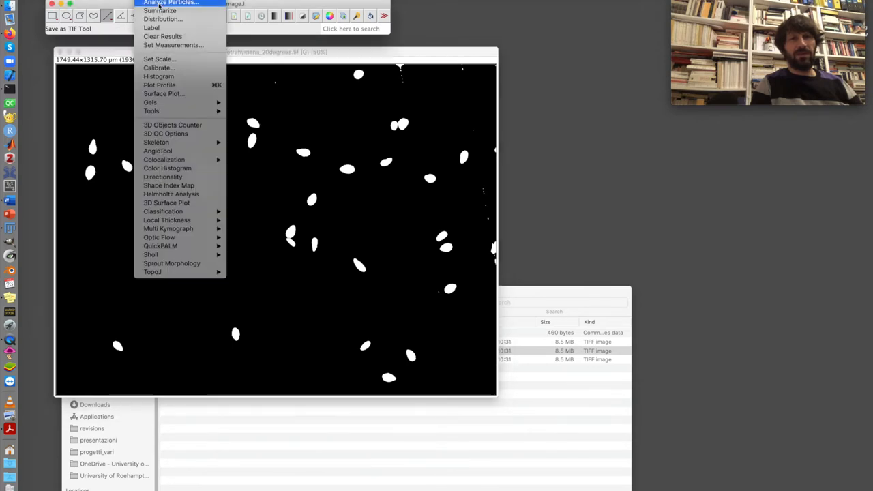
click(170, 3)
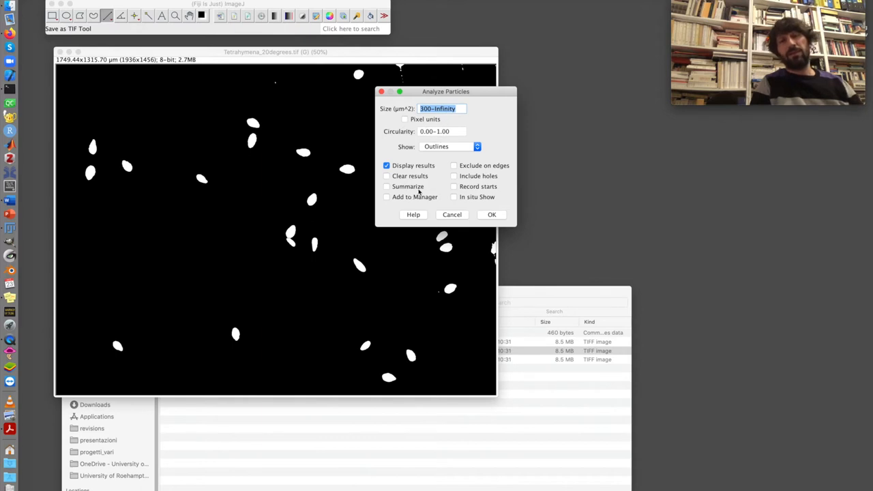
drag(446, 91, 391, 150)
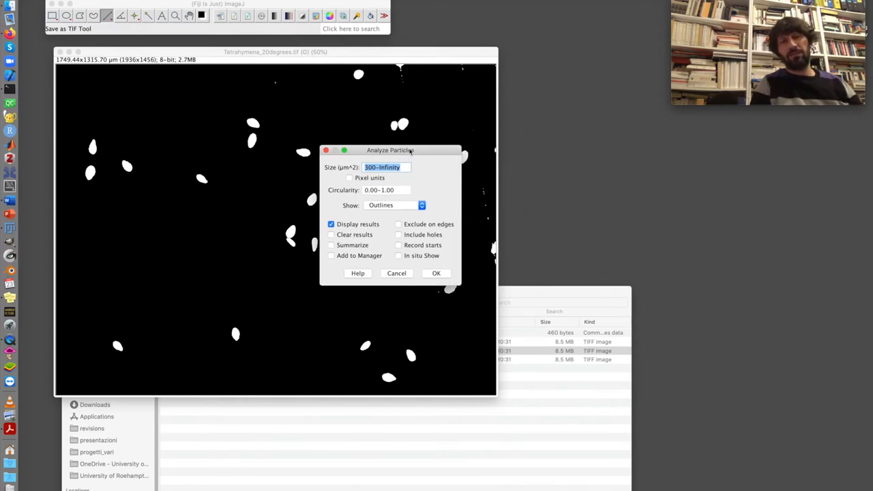
click(398, 224)
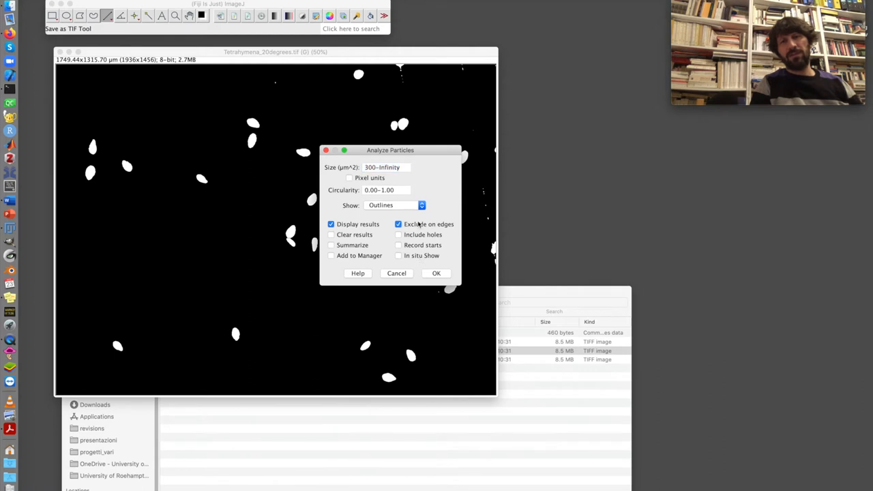
mouse_move(422, 81)
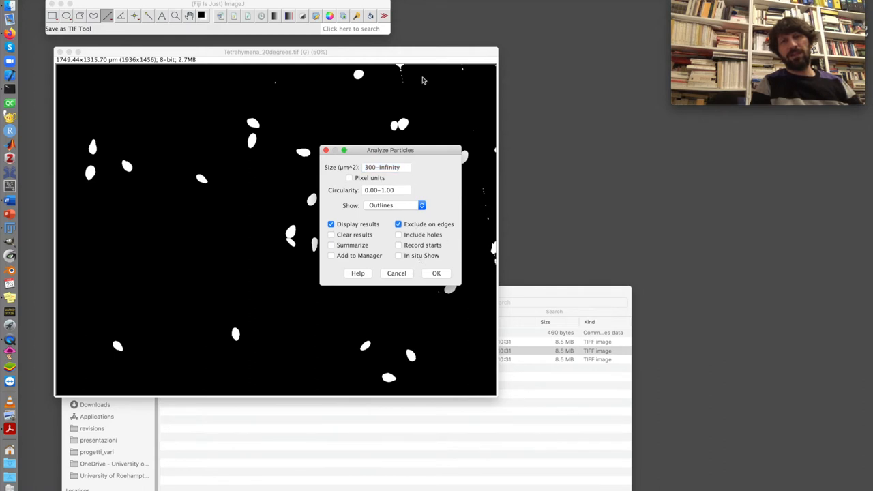
mouse_move(469, 75)
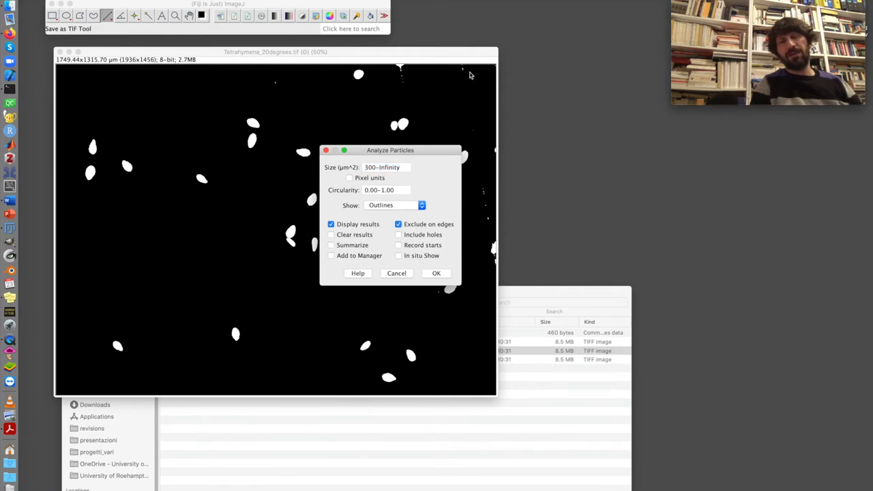
mouse_move(447, 293)
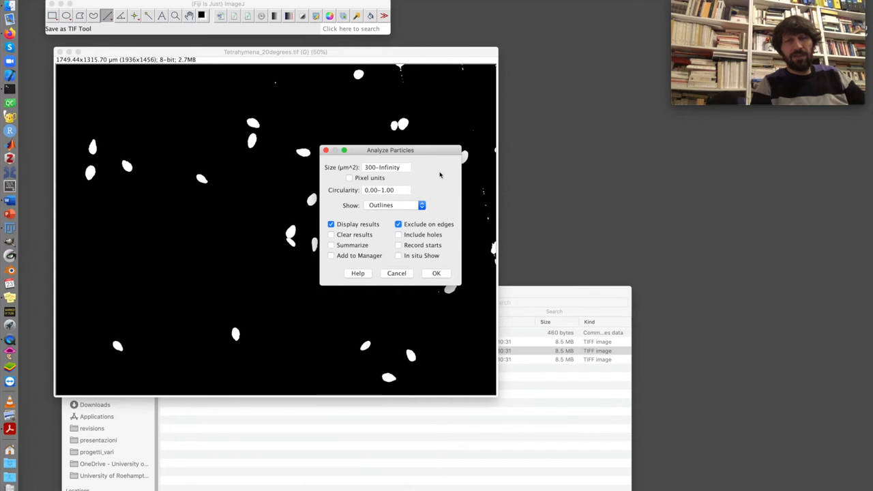
click(436, 272)
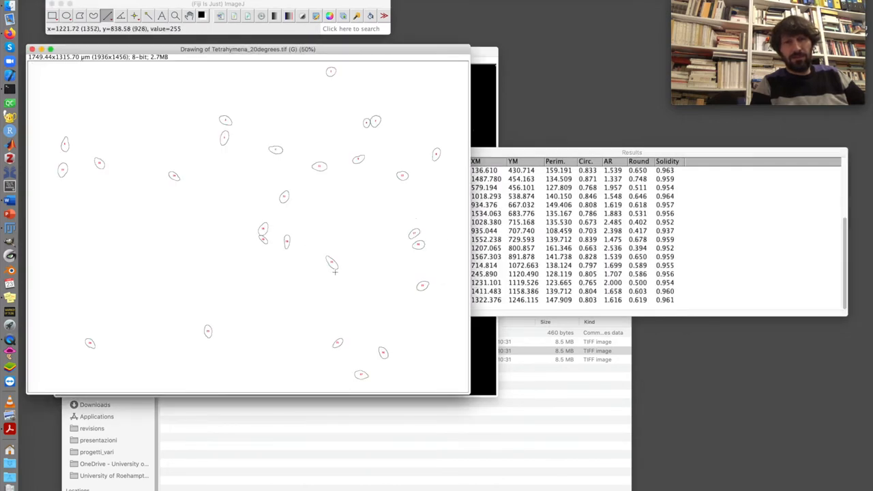
- Position the outline drawing of counted cells beside the mask and Results table
drag(247, 48, 281, 47)
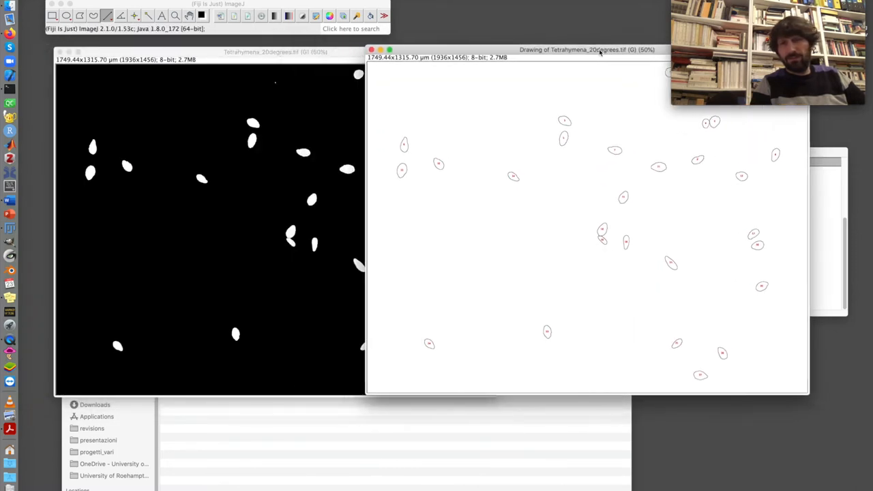
drag(588, 50, 605, 121)
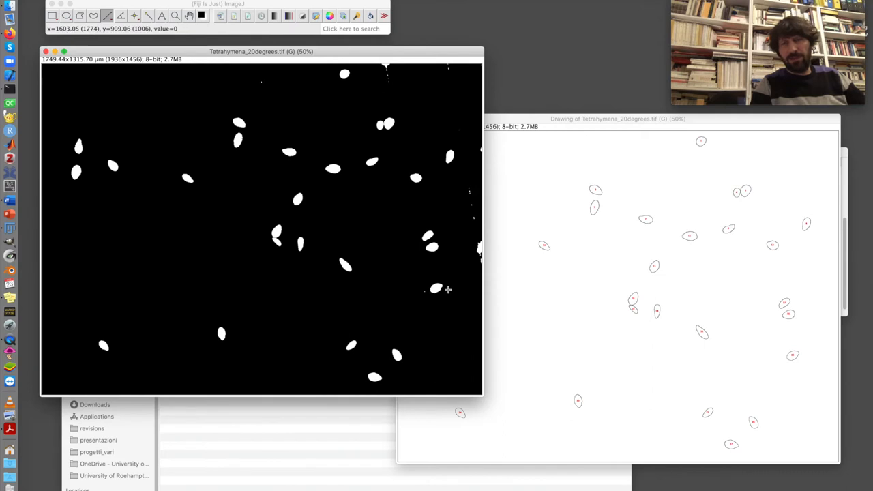
mouse_move(594, 366)
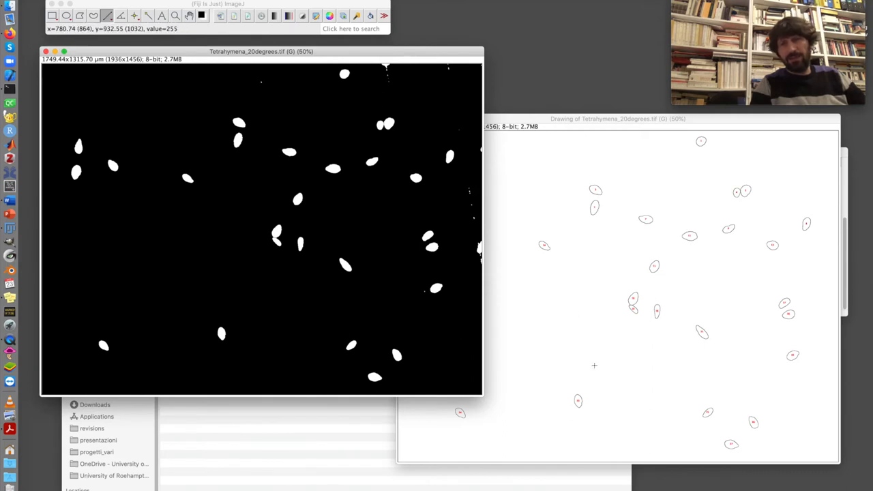
mouse_move(527, 281)
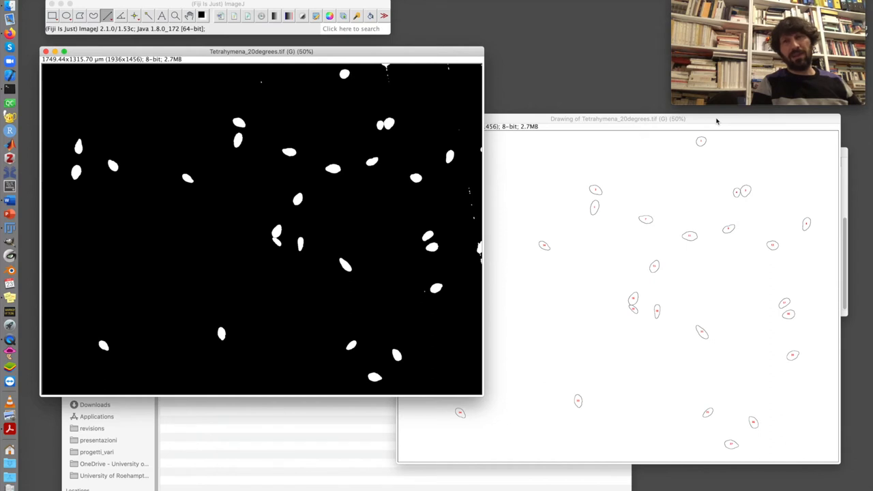
drag(618, 118, 457, 111)
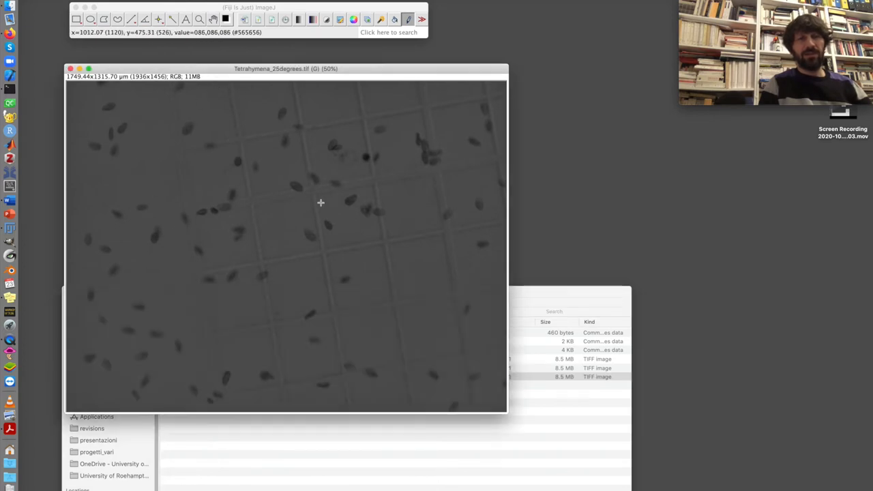
mouse_move(241, 212)
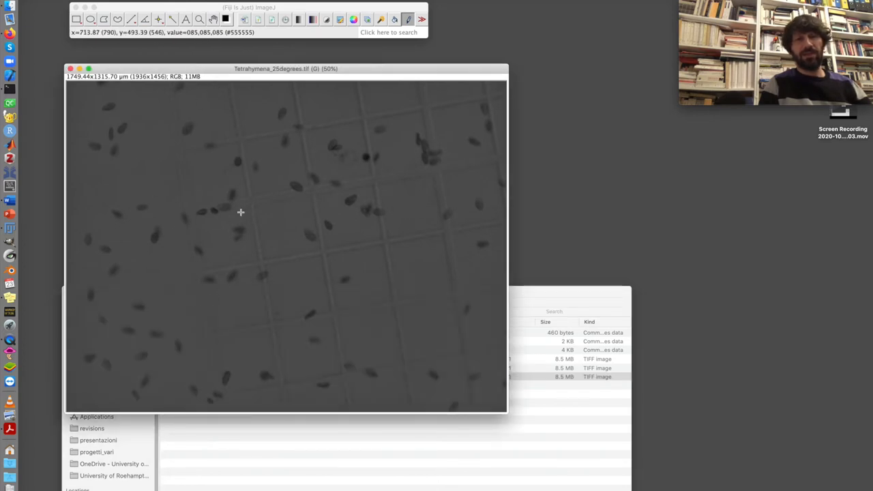
mouse_move(417, 146)
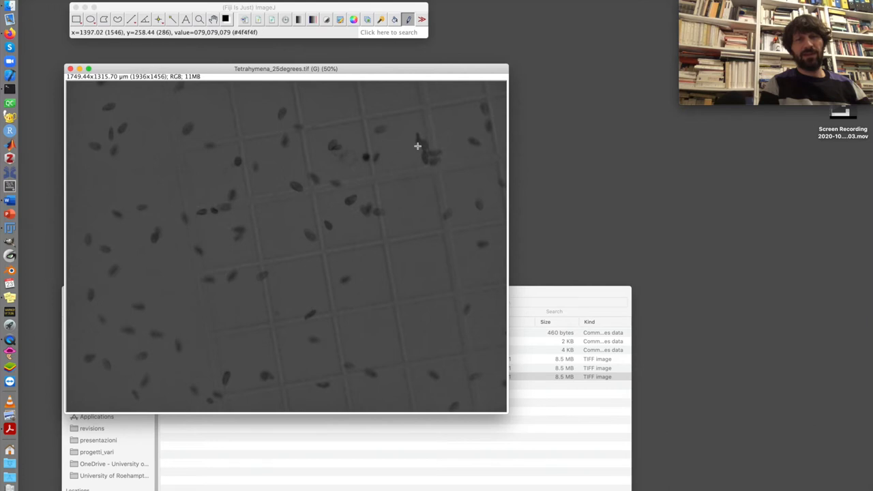
mouse_move(169, 235)
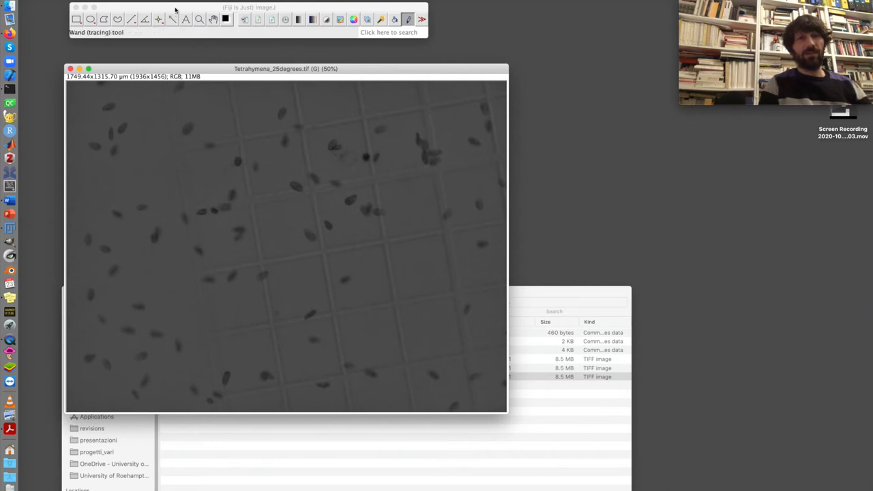
- Confirm a global scale of 1.1066 pixels per µm for the 25-degree image
click(136, 7)
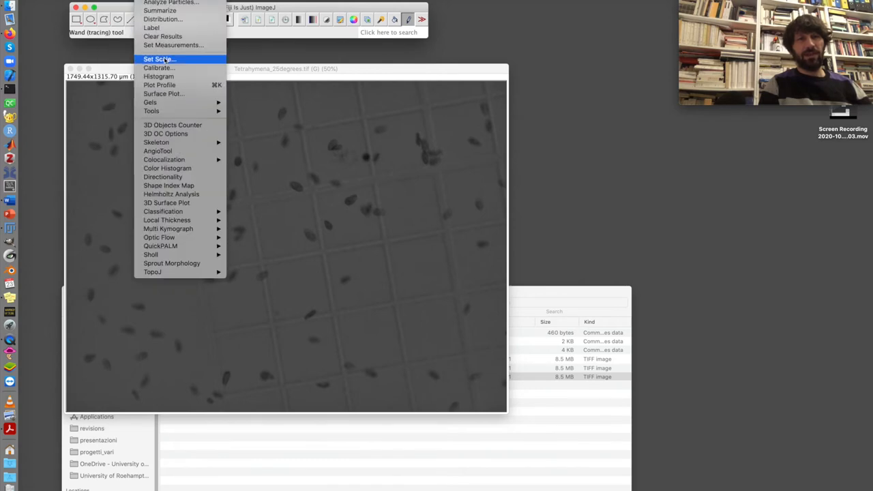
click(159, 60)
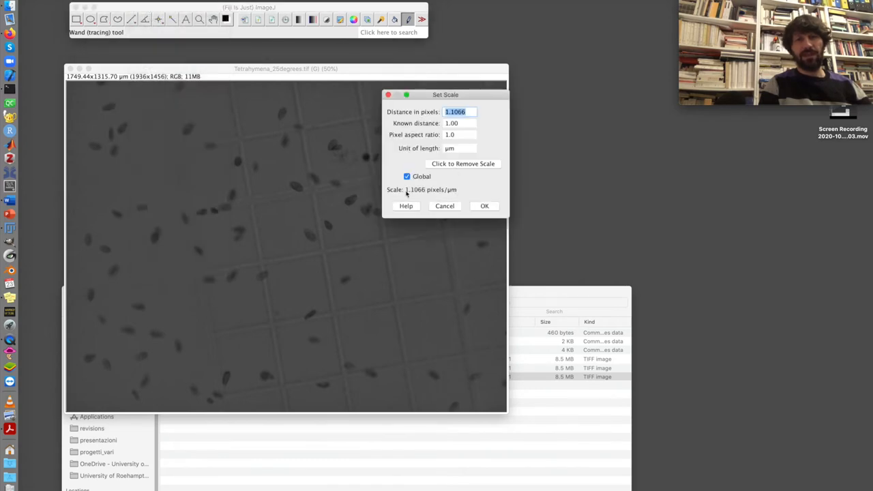
click(484, 206)
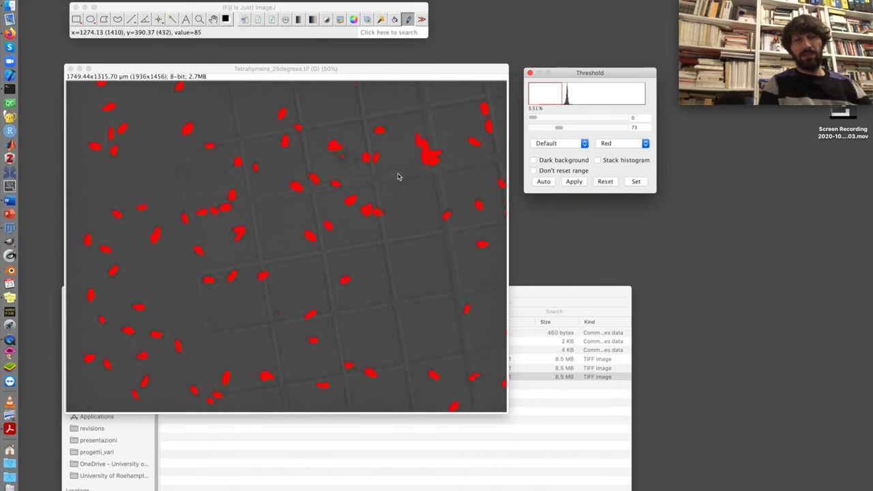
mouse_move(433, 167)
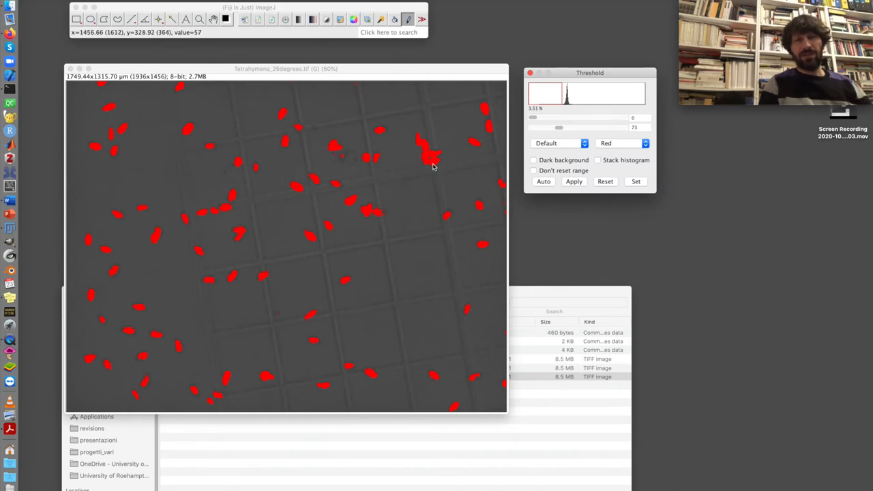
mouse_move(440, 164)
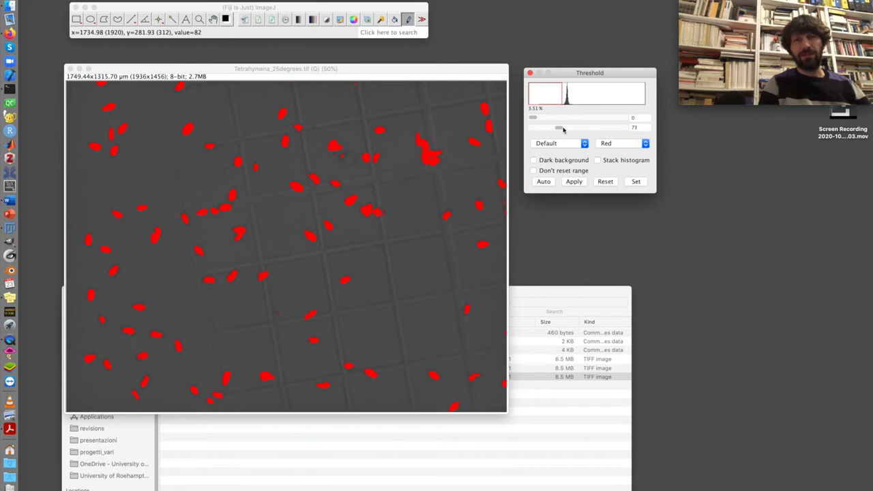
- Try upper threshold limits between 64 and 80, settling at 0–73 for the 25-degree image
drag(559, 128, 555, 127)
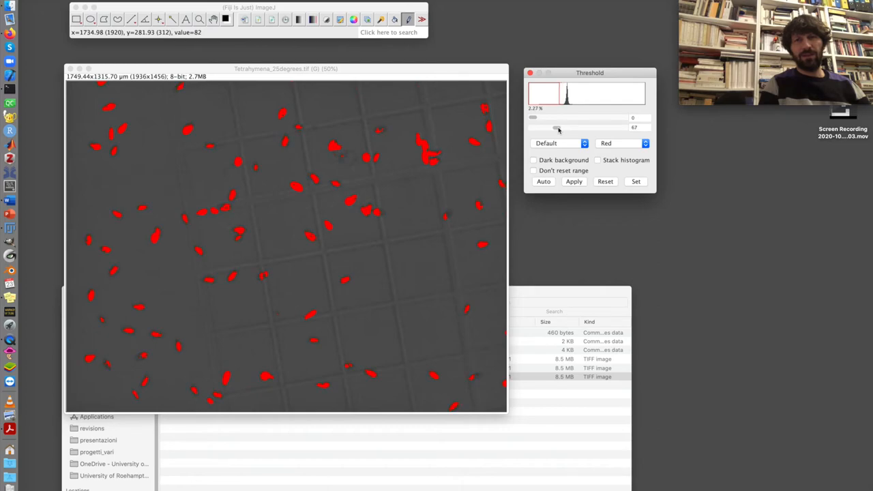
drag(533, 128, 563, 127)
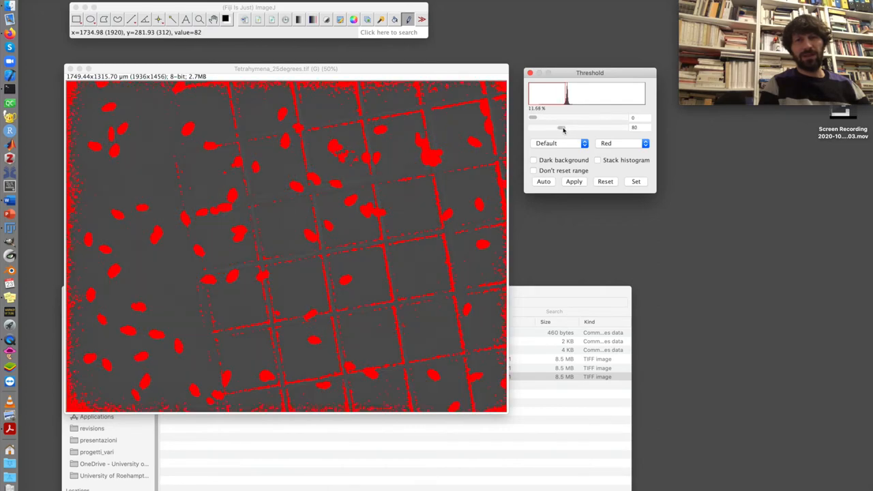
drag(562, 128, 560, 128)
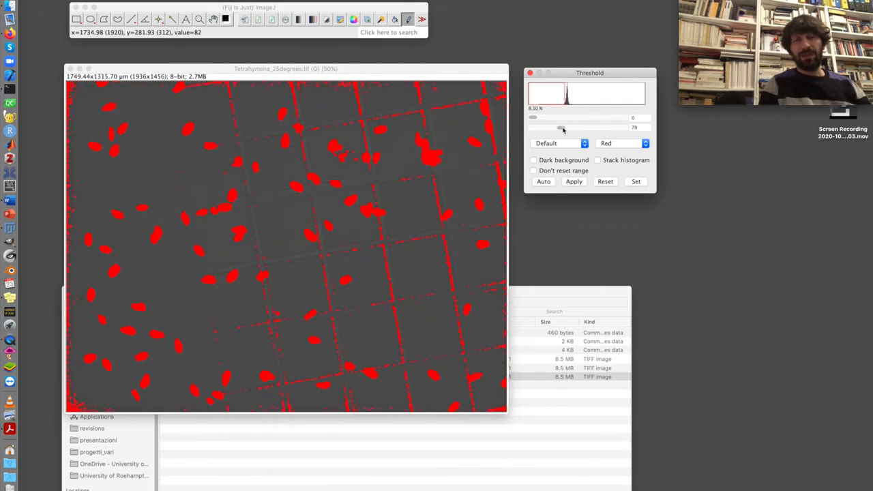
drag(566, 127, 561, 127)
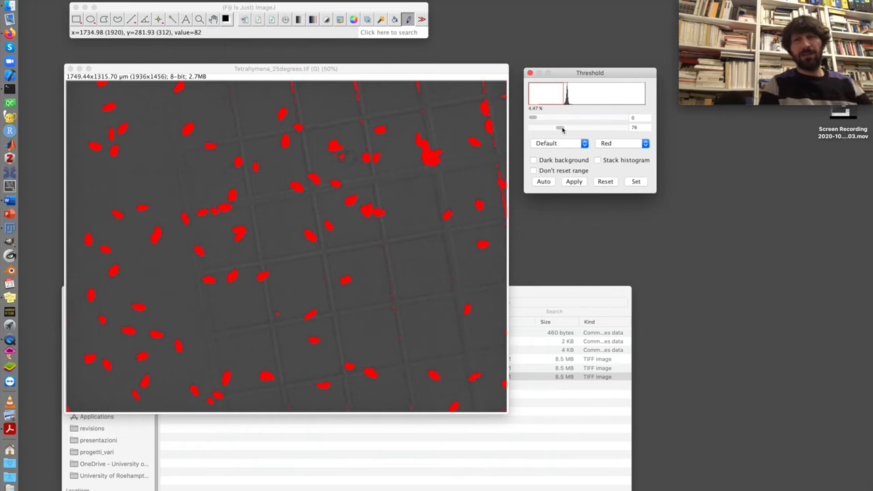
drag(566, 128, 560, 127)
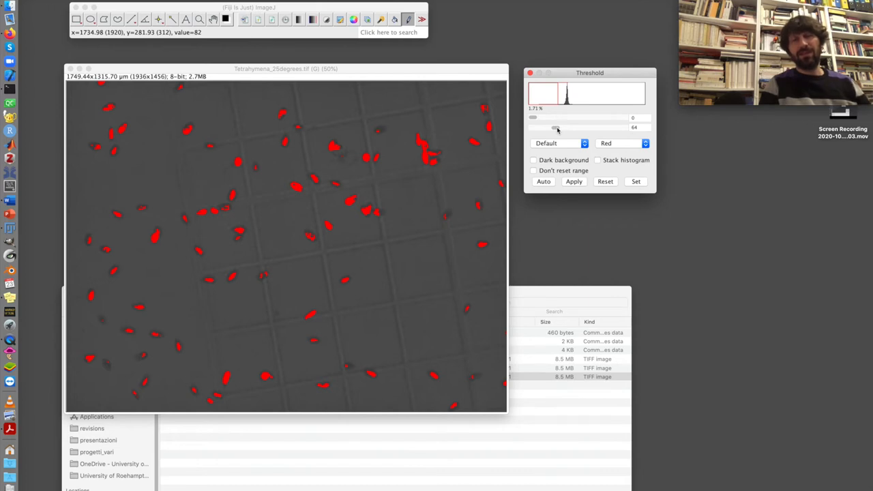
drag(552, 128, 560, 127)
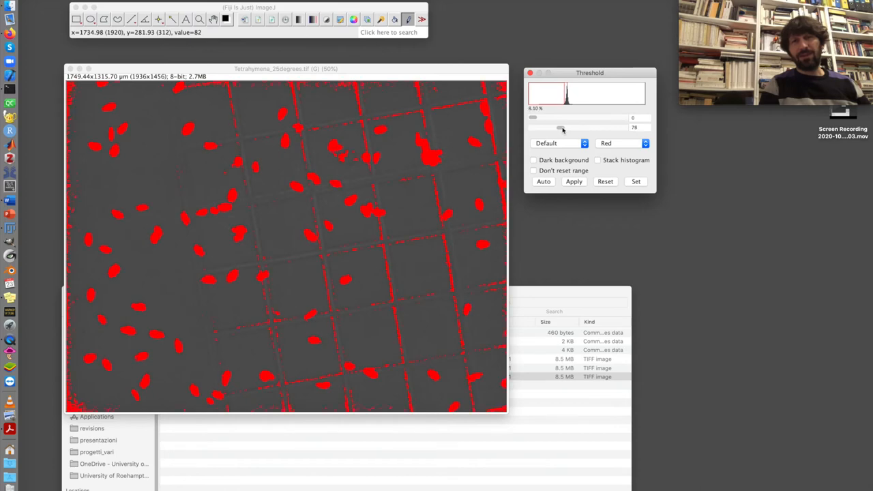
drag(566, 128, 559, 128)
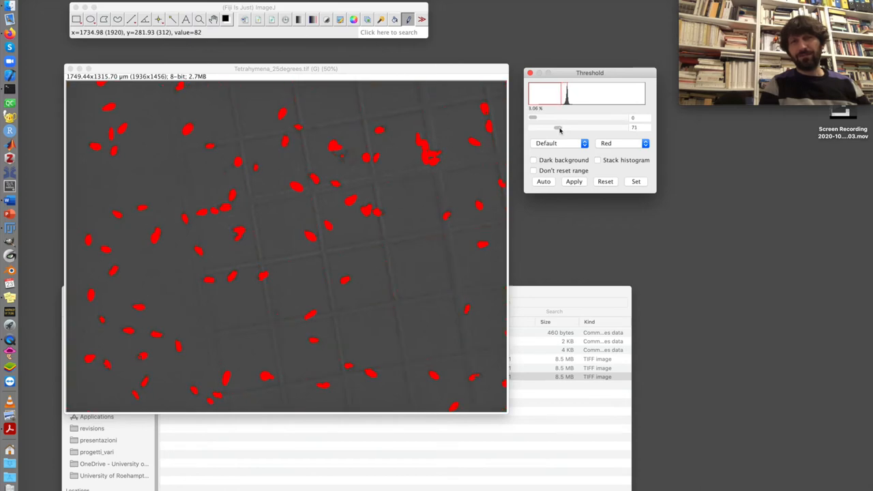
click(560, 127)
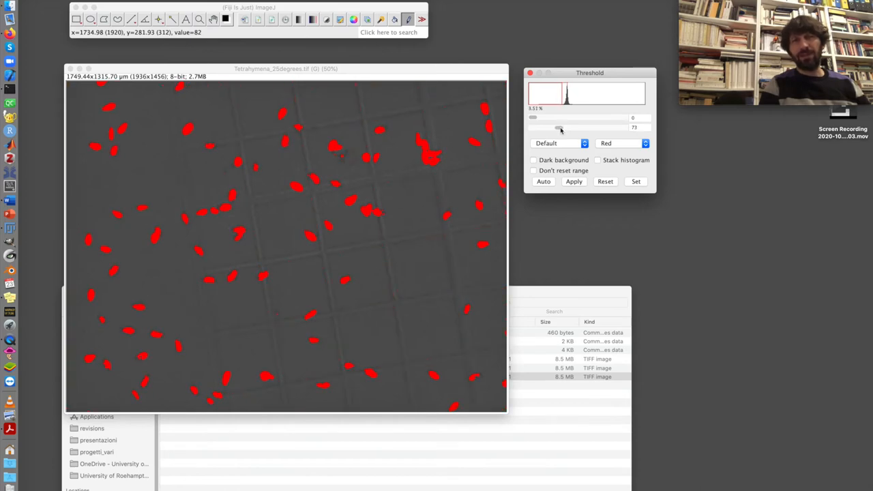
drag(534, 127, 558, 127)
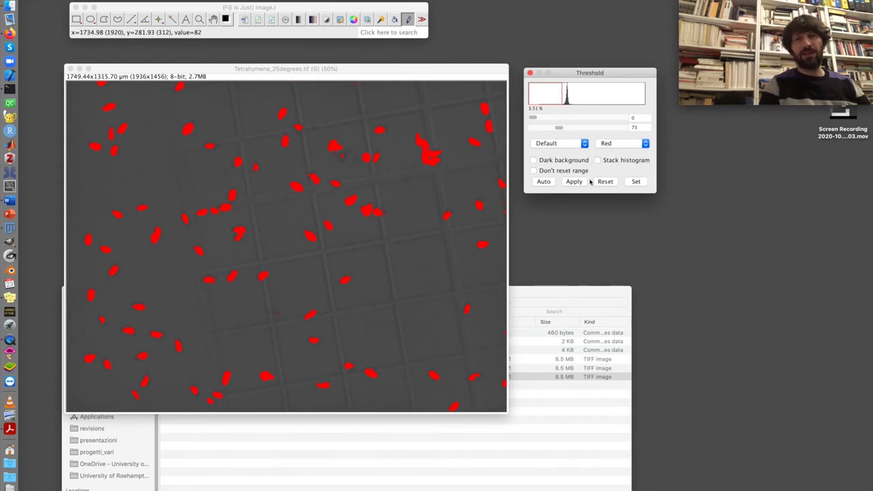
- Apply the 0–73 threshold to turn the 25-degree image into a white-on-black mask
click(573, 181)
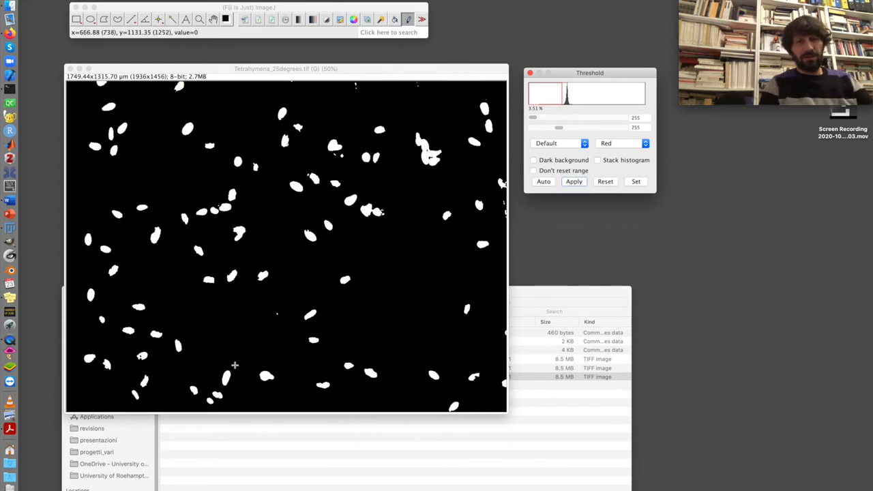
mouse_move(188, 363)
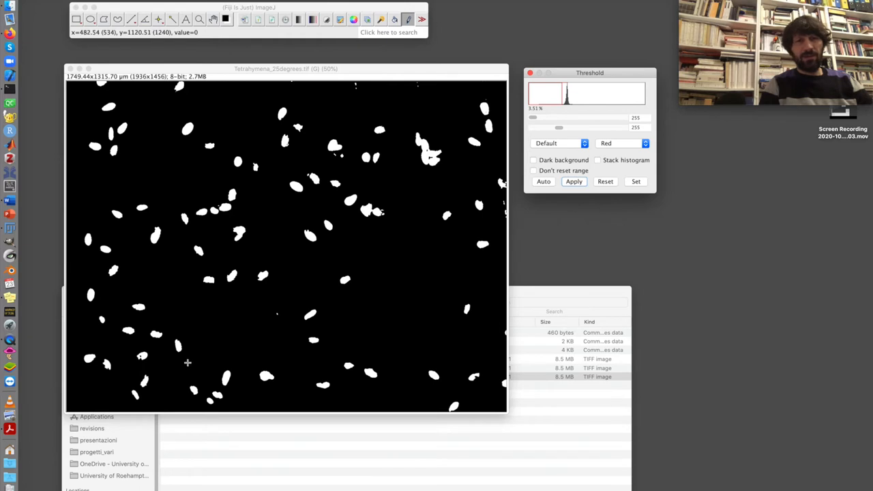
mouse_move(200, 347)
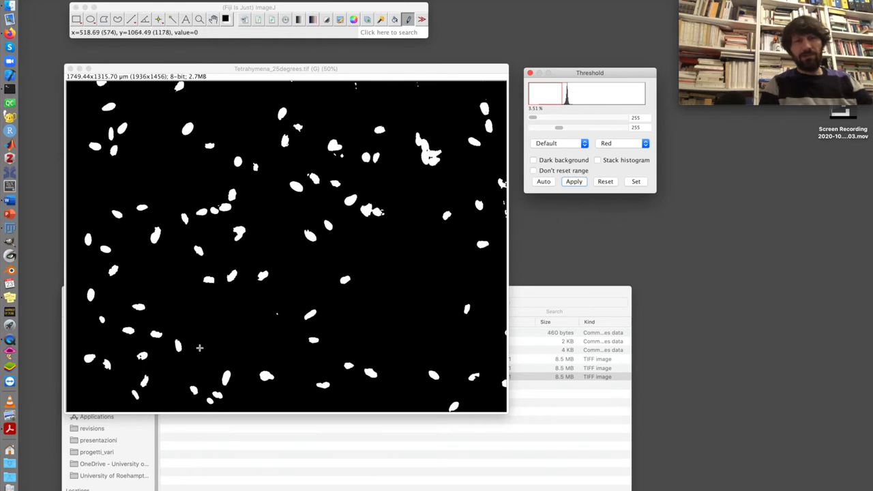
mouse_move(141, 355)
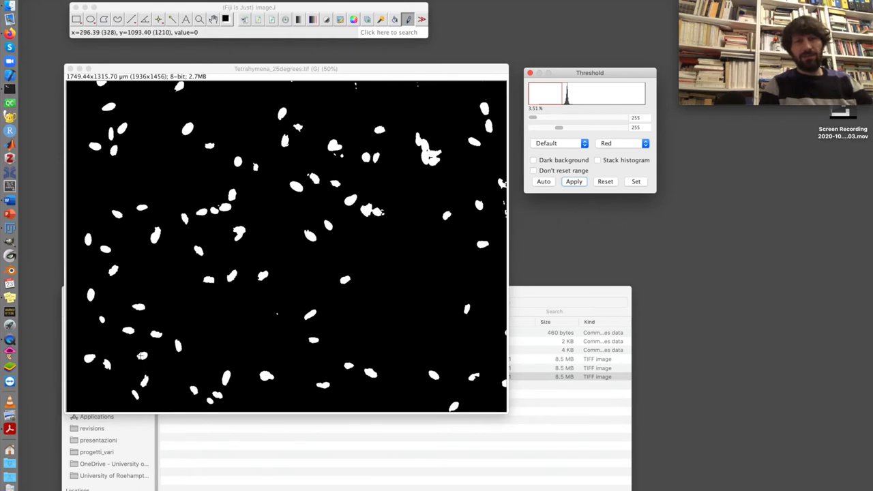
mouse_move(433, 146)
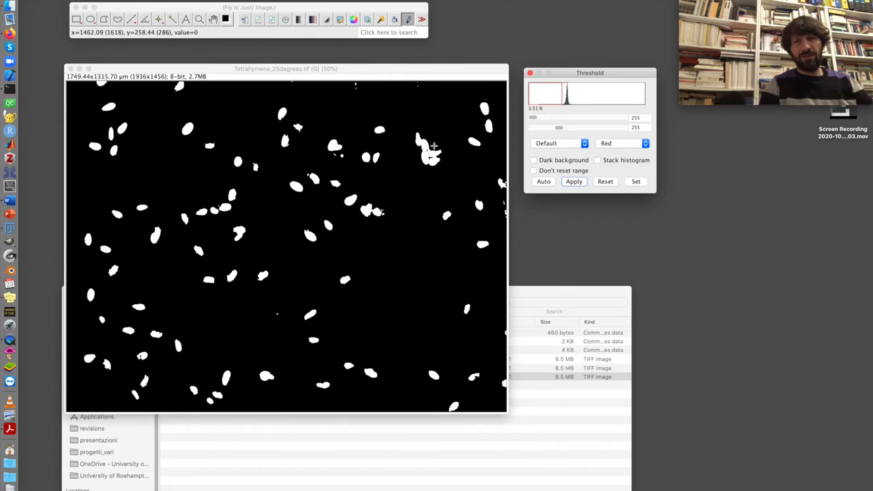
mouse_move(420, 208)
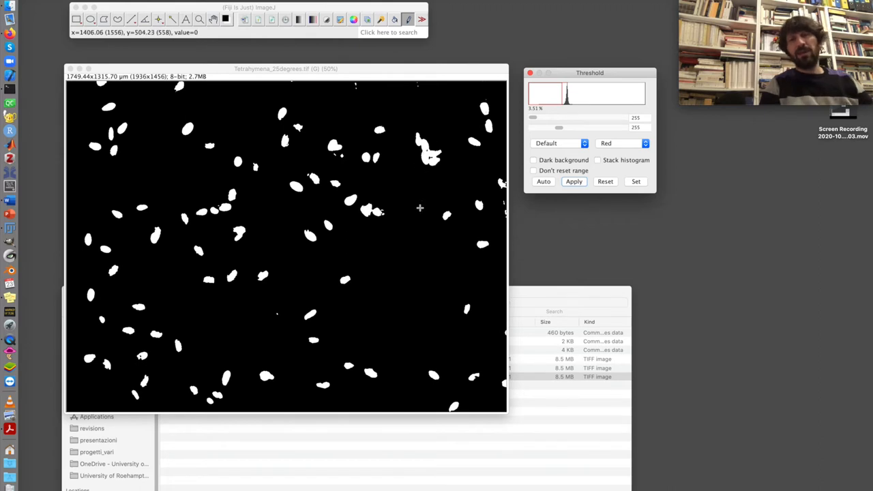
mouse_move(389, 178)
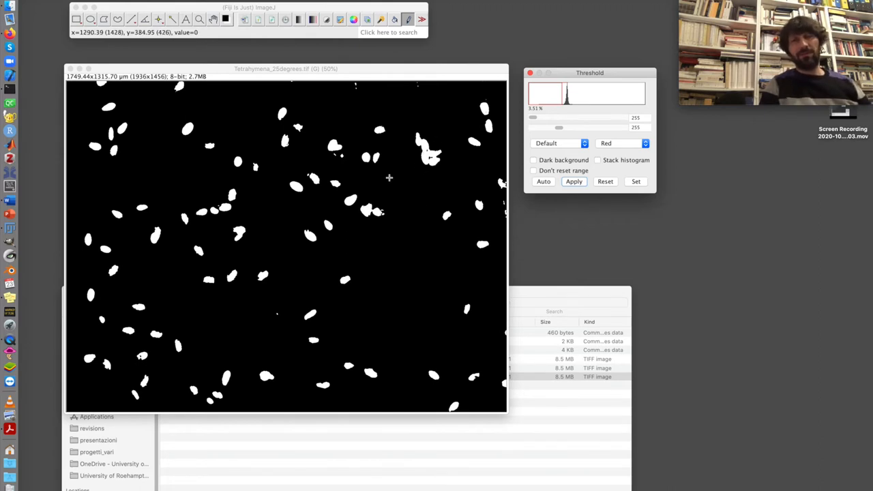
mouse_move(444, 140)
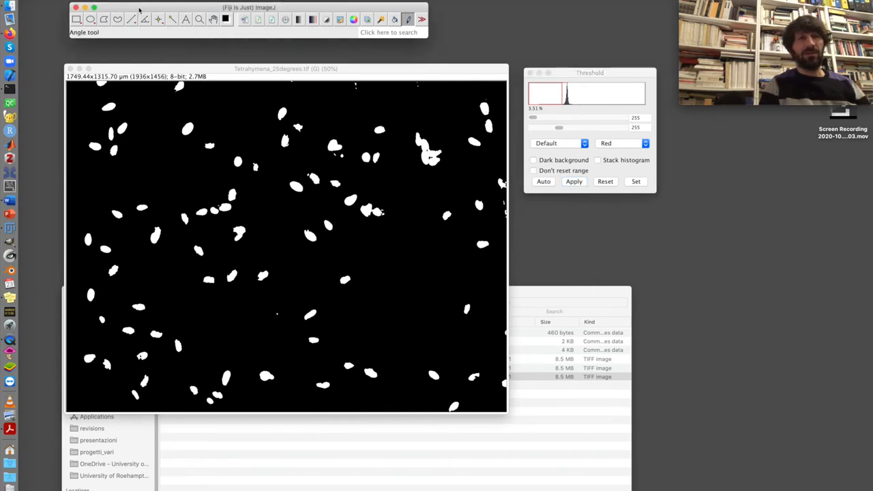
- Open a Fiji menu, leaving the 25-degree binary mask unchanged
click(123, 54)
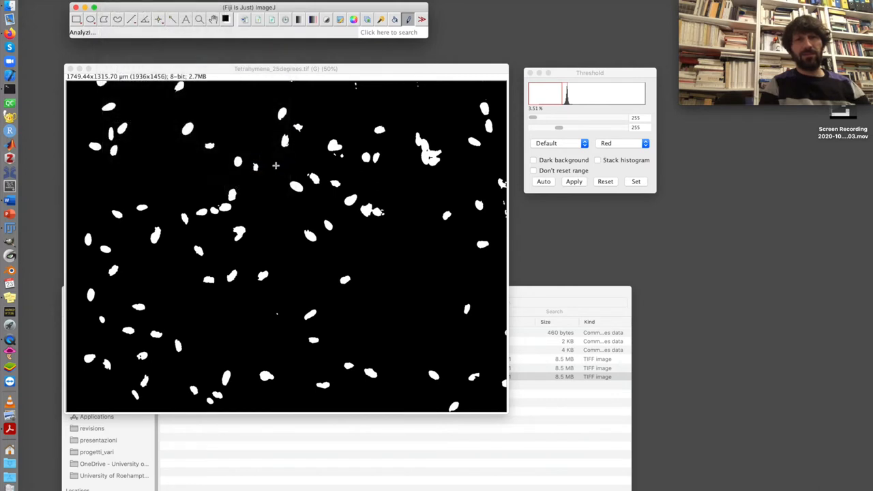
mouse_move(438, 166)
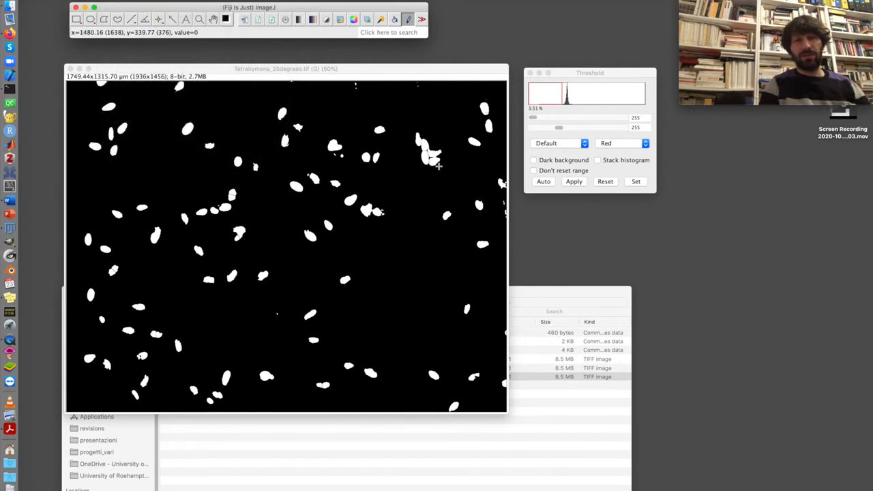
mouse_move(182, 327)
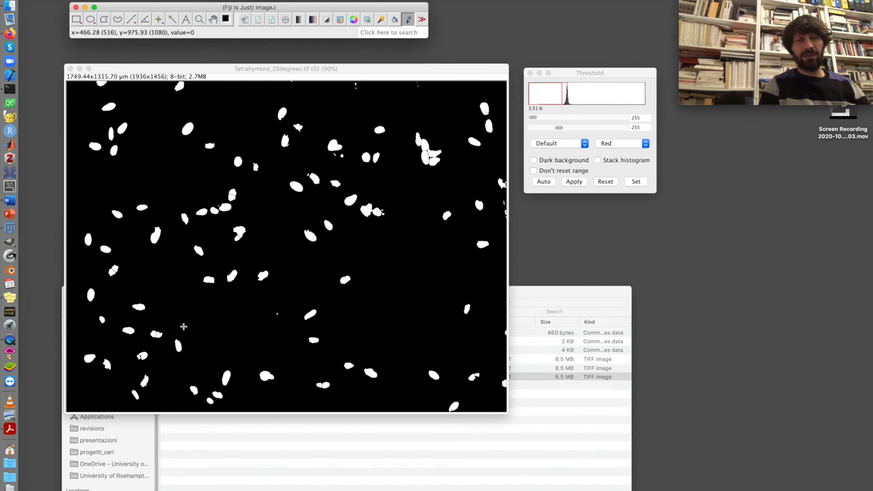
mouse_move(149, 354)
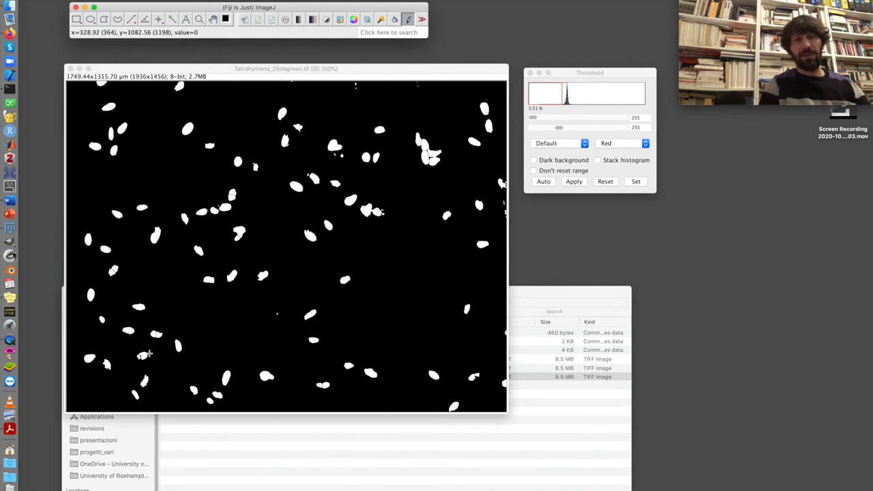
mouse_move(410, 13)
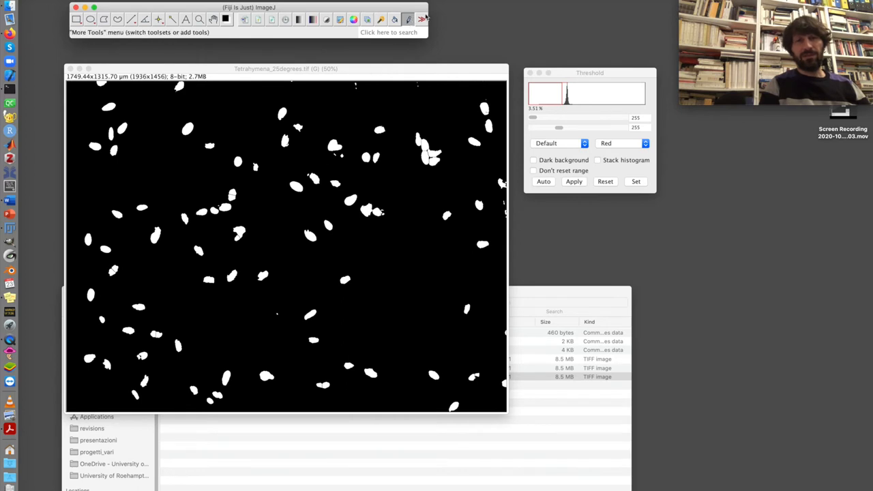
mouse_move(240, 260)
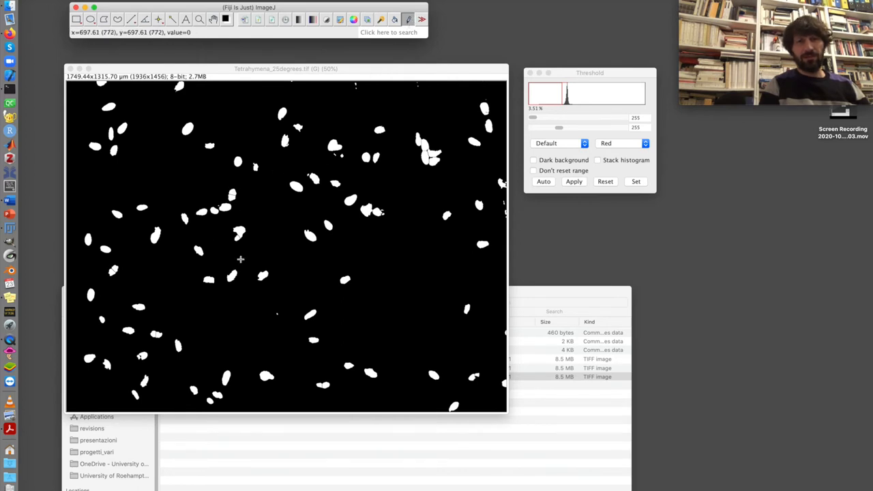
mouse_move(155, 334)
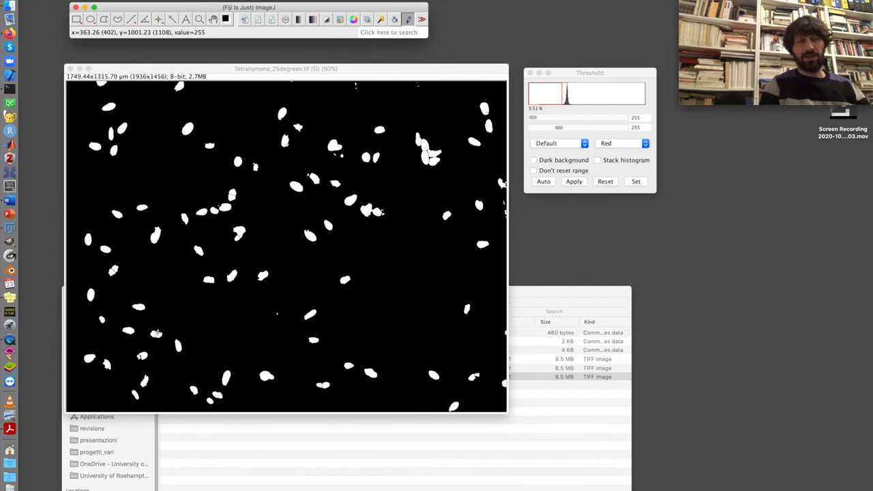
mouse_move(141, 356)
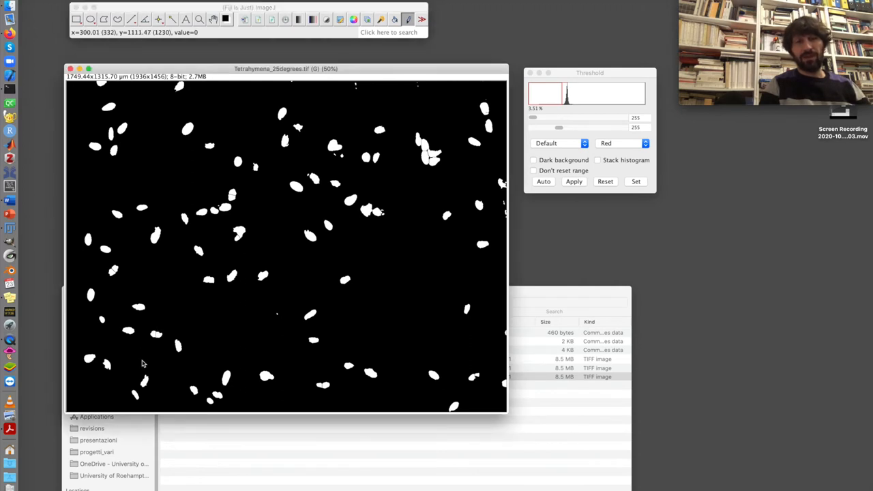
mouse_move(276, 321)
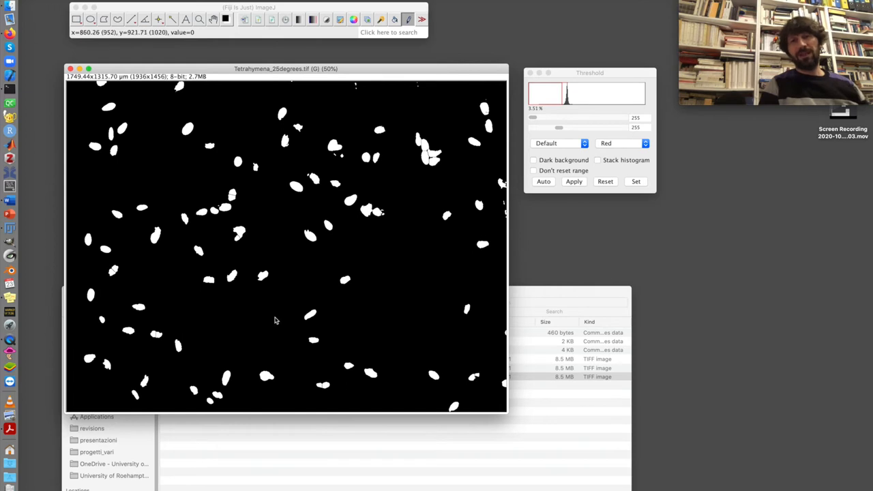
mouse_move(286, 310)
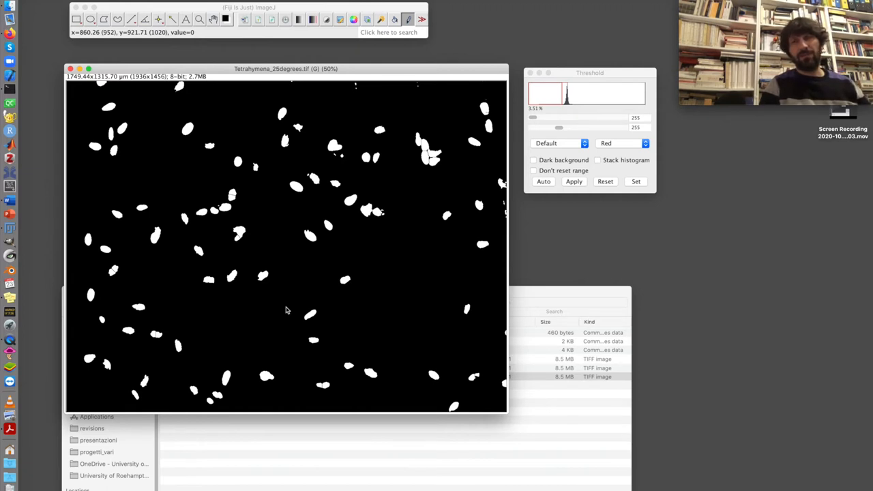
mouse_move(389, 225)
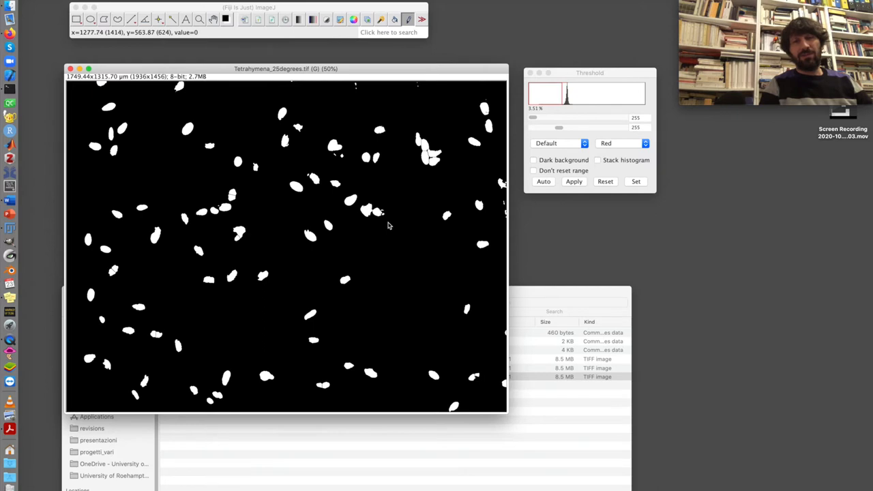
mouse_move(374, 246)
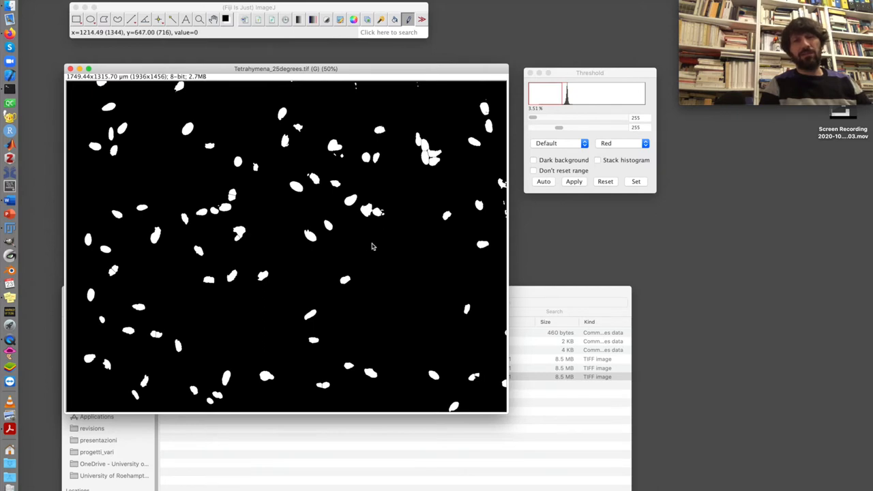
mouse_move(382, 222)
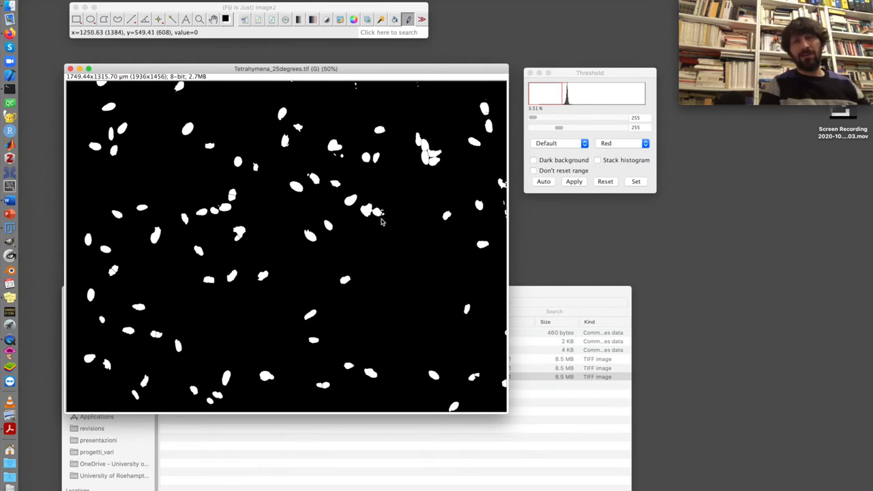
mouse_move(385, 215)
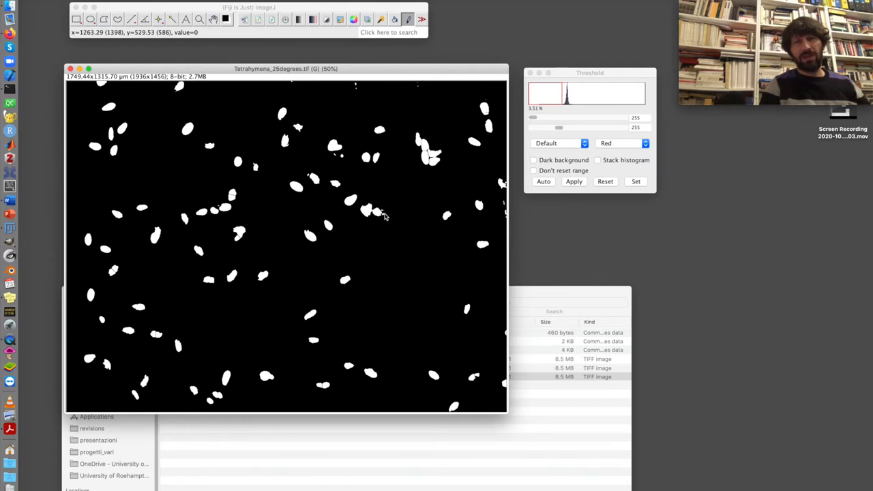
mouse_move(367, 211)
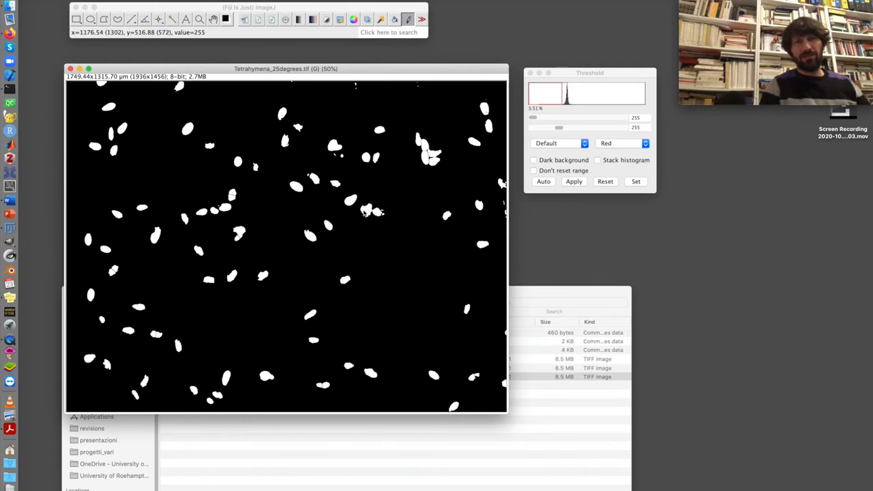
mouse_move(361, 220)
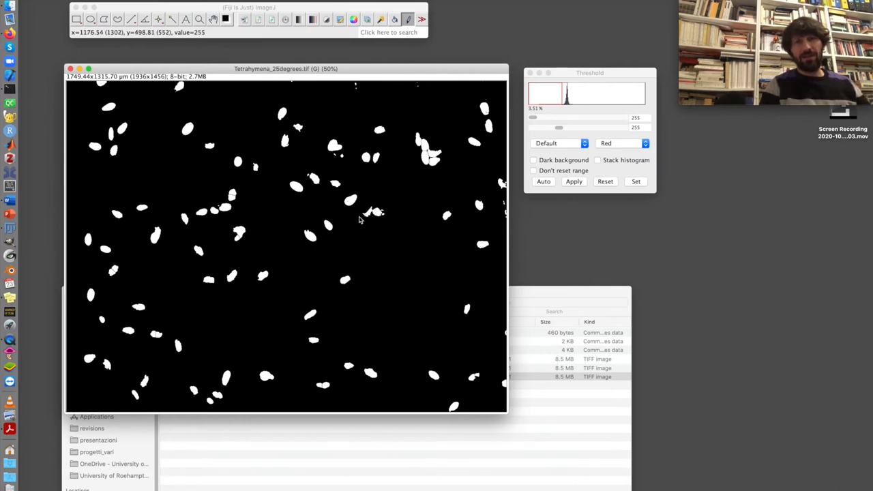
mouse_move(388, 217)
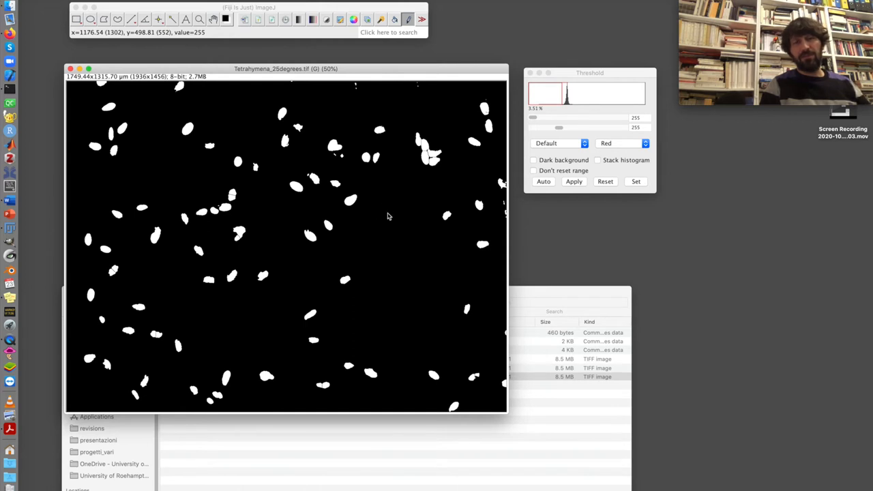
mouse_move(385, 237)
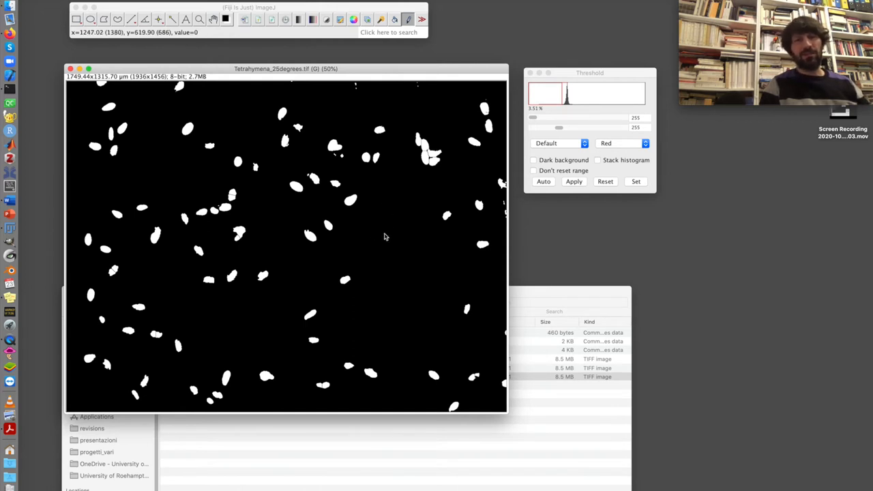
mouse_move(234, 194)
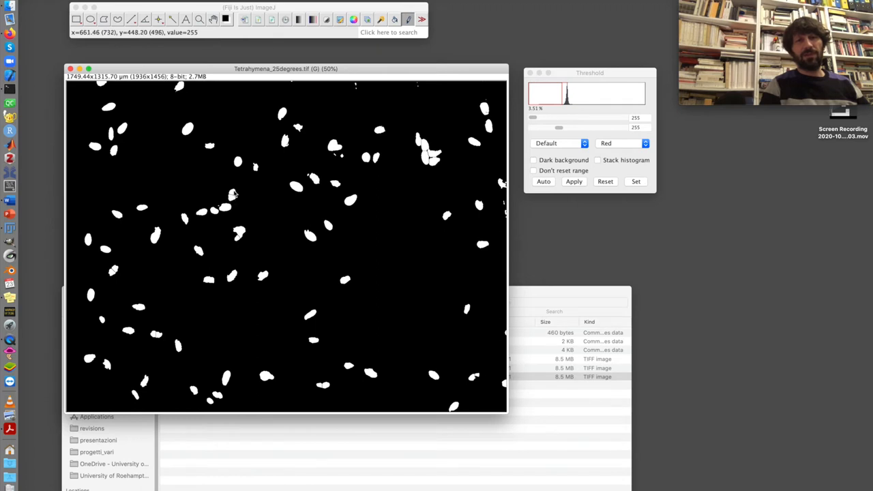
mouse_move(258, 168)
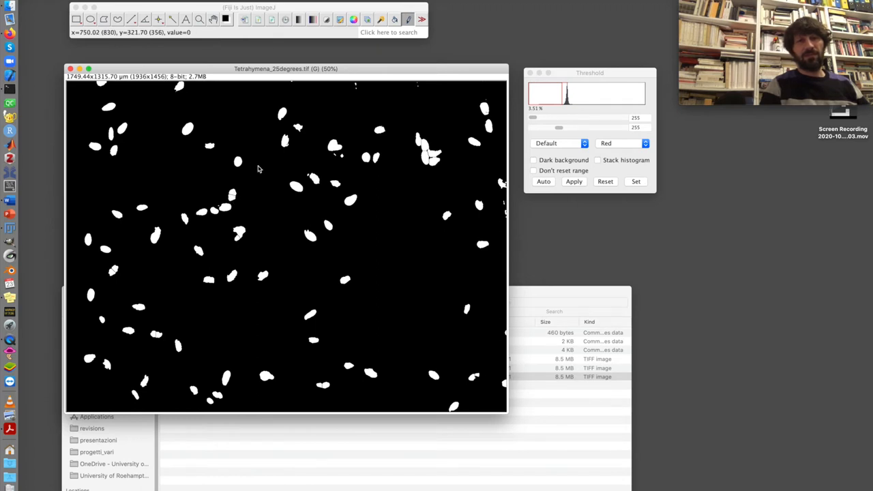
mouse_move(354, 119)
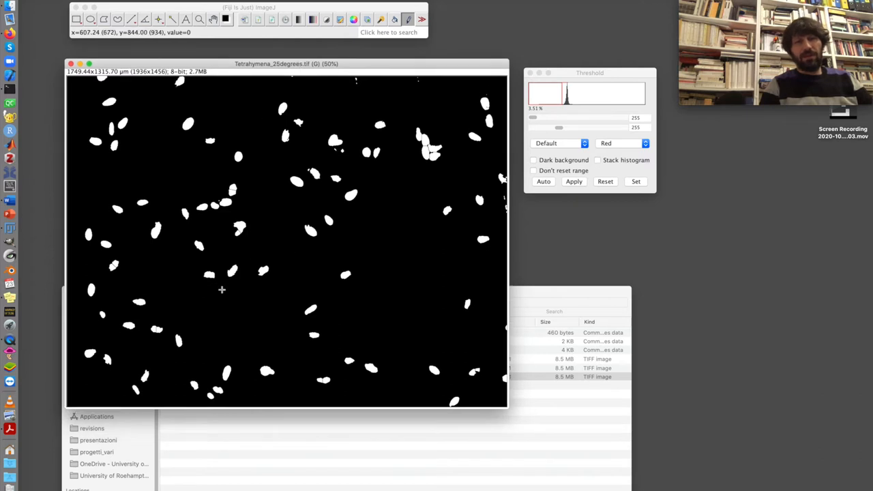
mouse_move(275, 234)
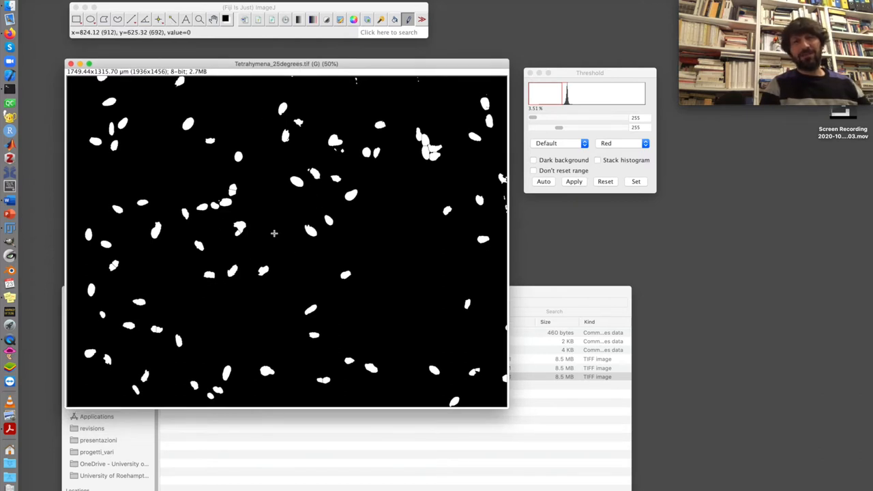
mouse_move(234, 157)
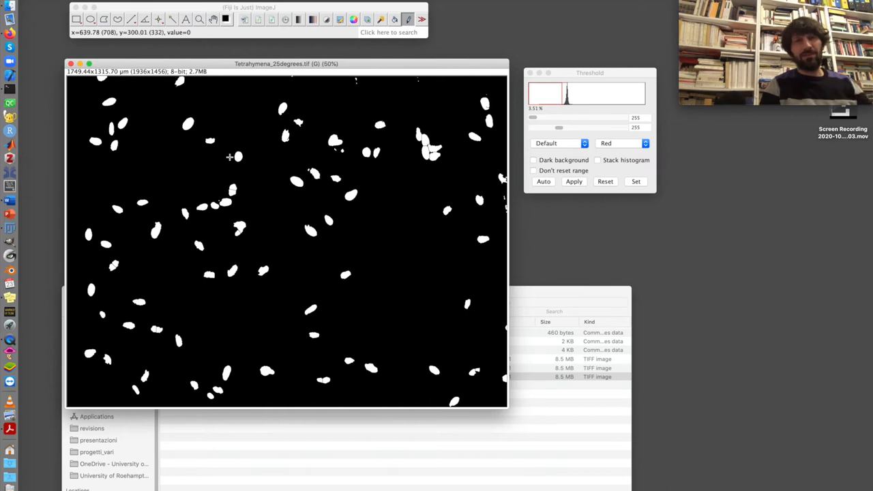
mouse_move(228, 45)
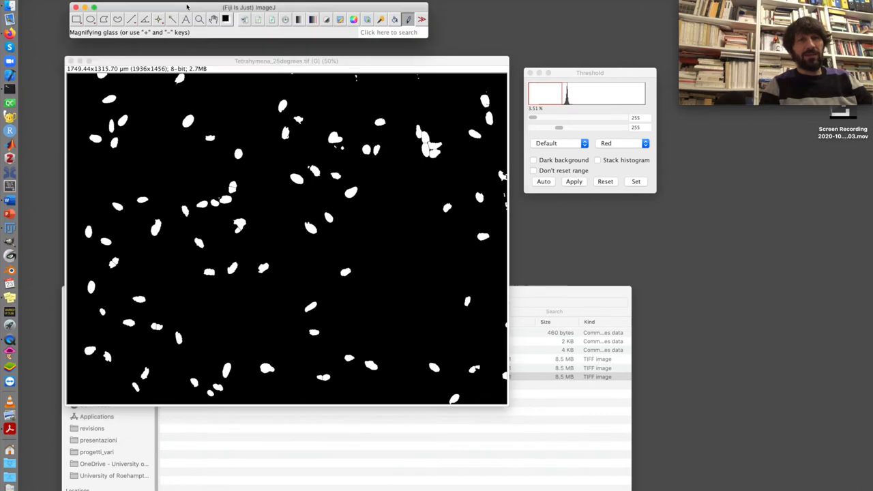
- Run Analyze Particles on the 25-degree mask, producing outlines and a results table
click(170, 3)
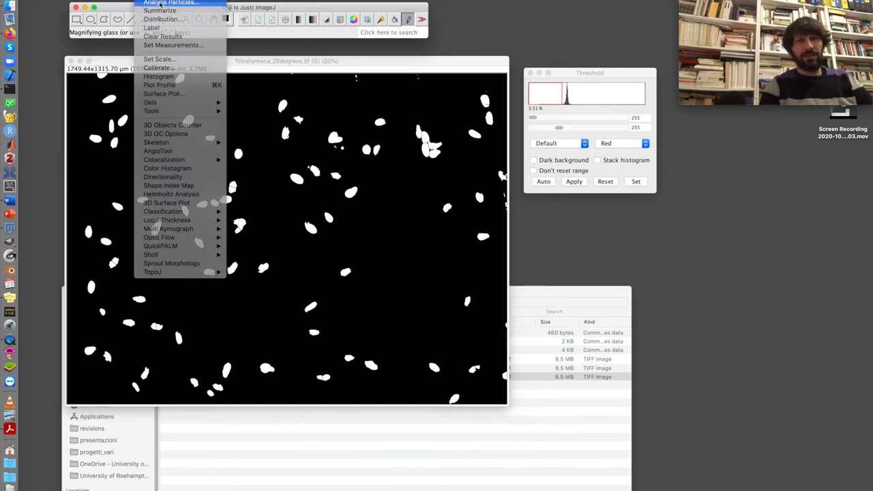
click(169, 2)
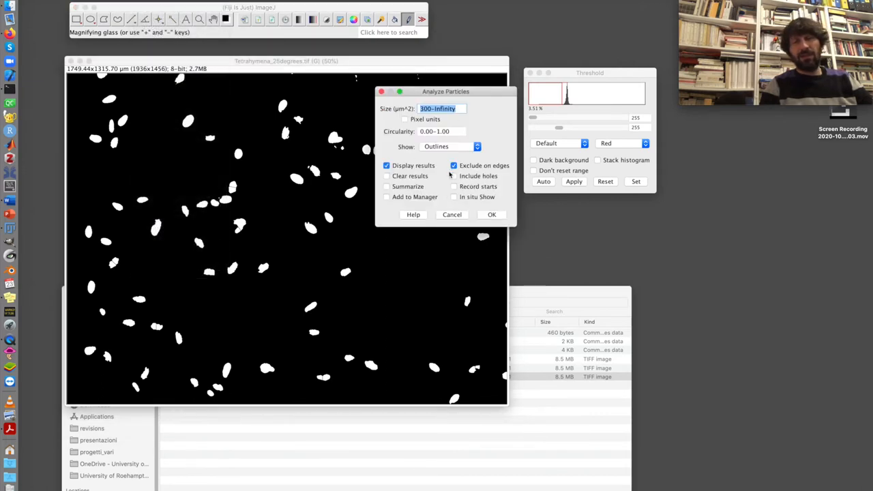
click(492, 214)
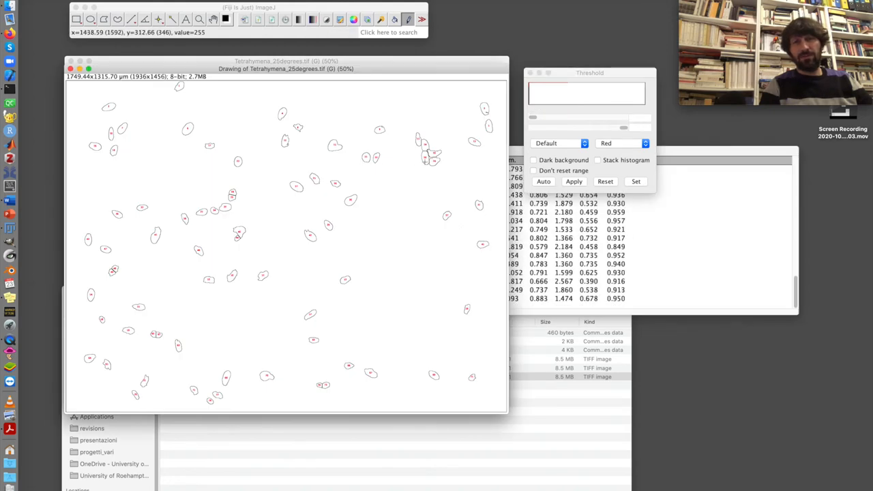
mouse_move(241, 238)
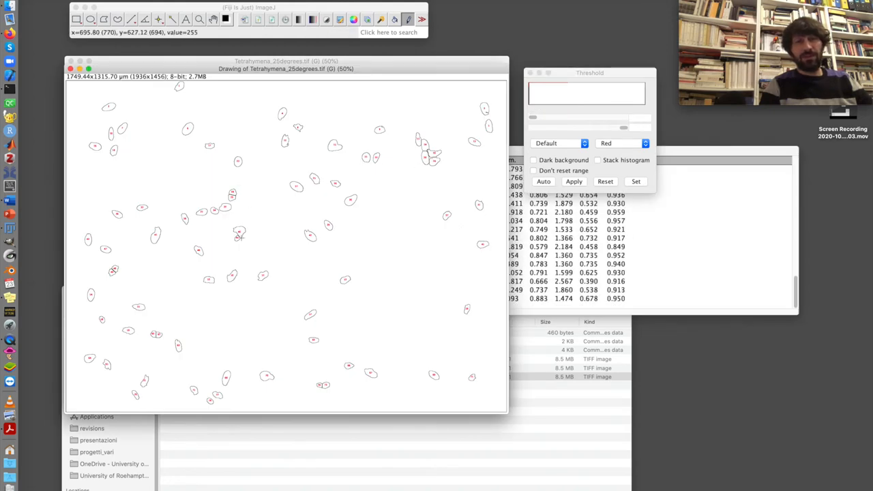
mouse_move(227, 242)
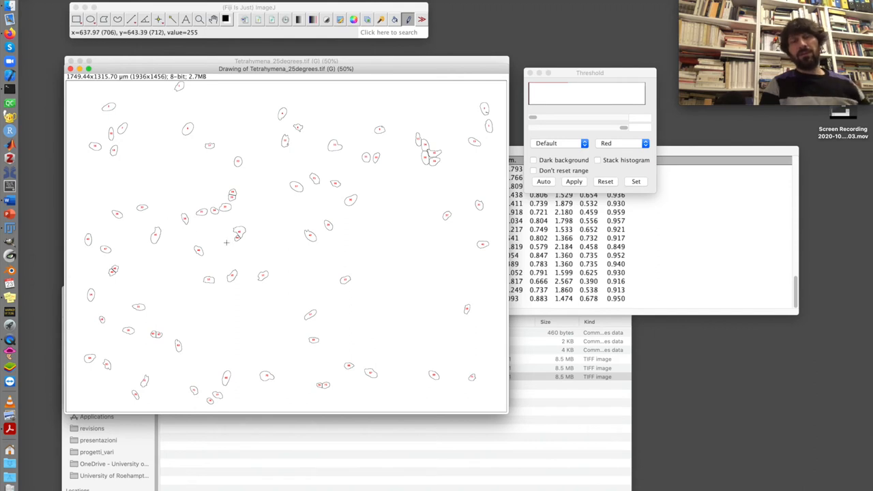
mouse_move(324, 330)
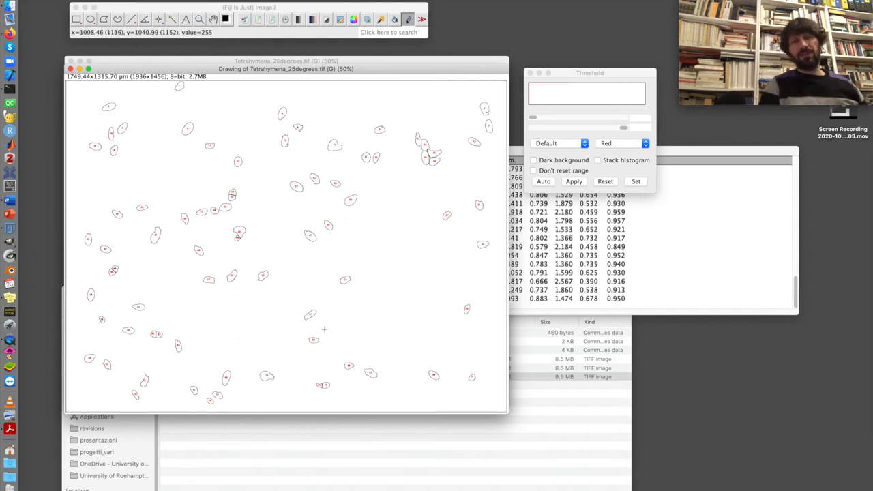
mouse_move(311, 174)
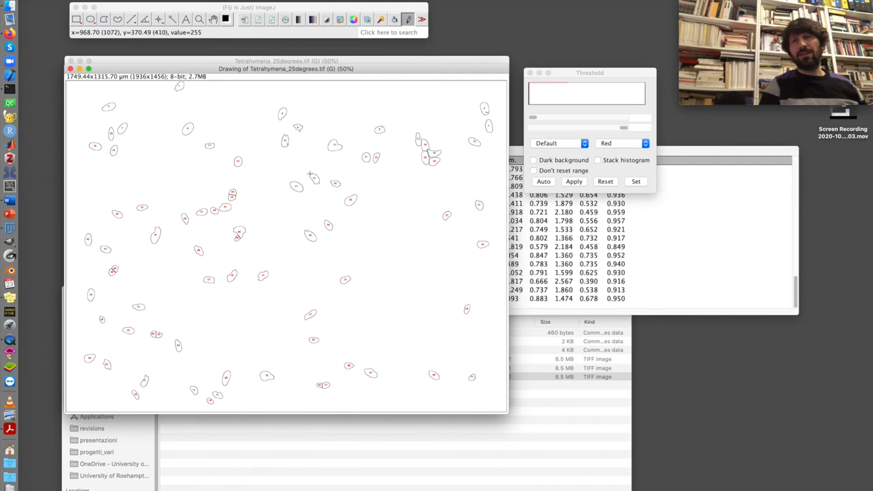
mouse_move(209, 191)
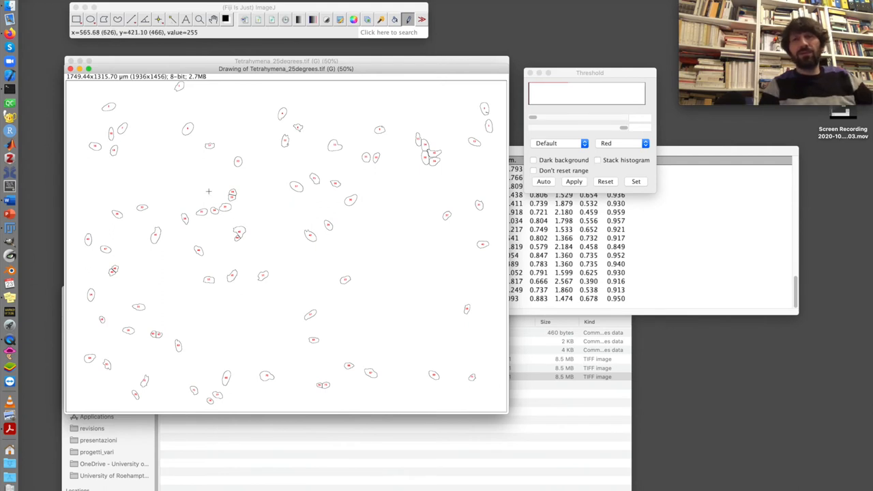
mouse_move(350, 204)
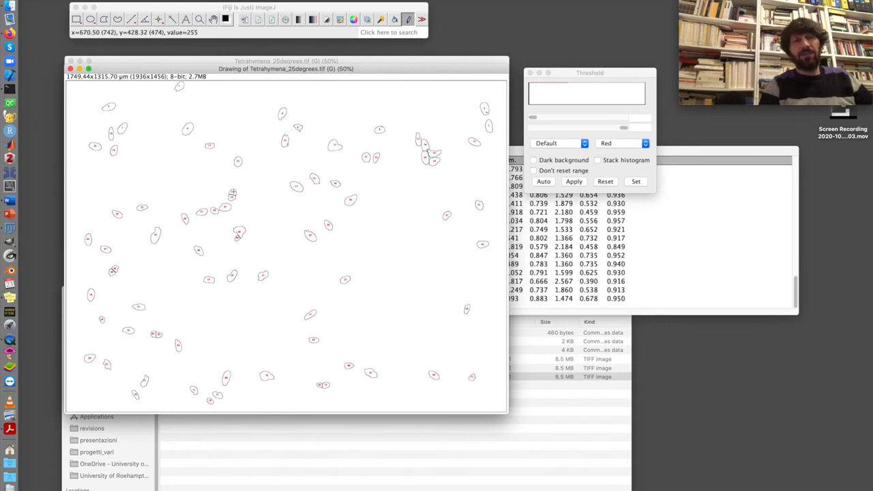
mouse_move(116, 266)
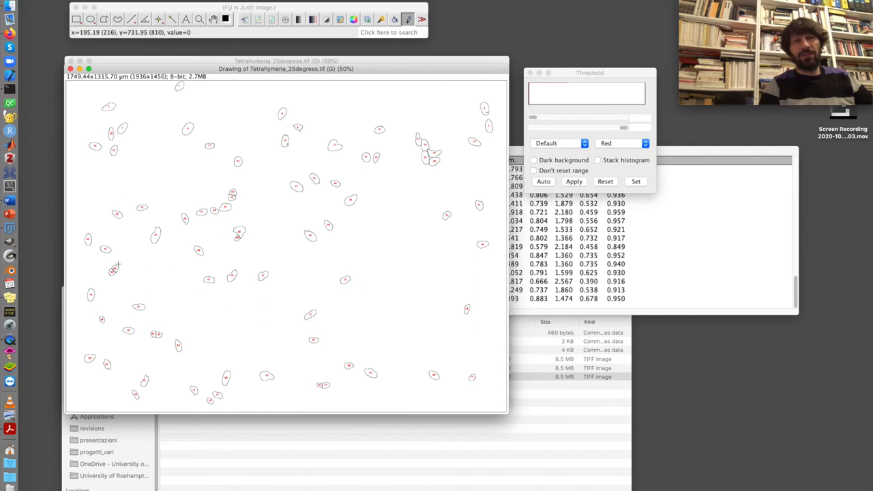
mouse_move(333, 146)
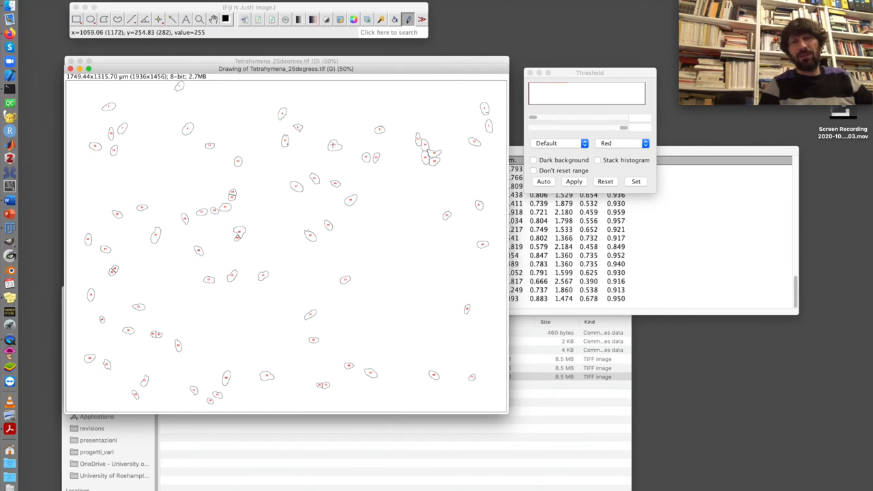
mouse_move(343, 158)
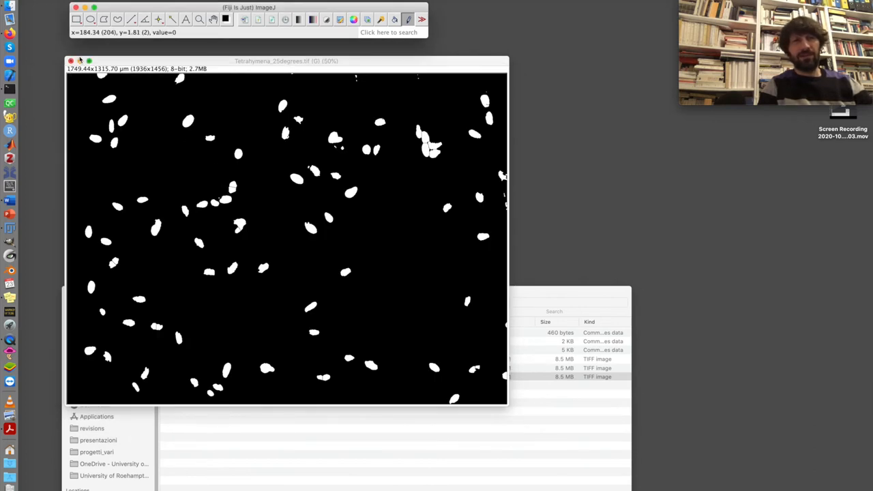
- Close the 25-degree mask without saving and open Tetrahymena_20degrees.tif
click(70, 61)
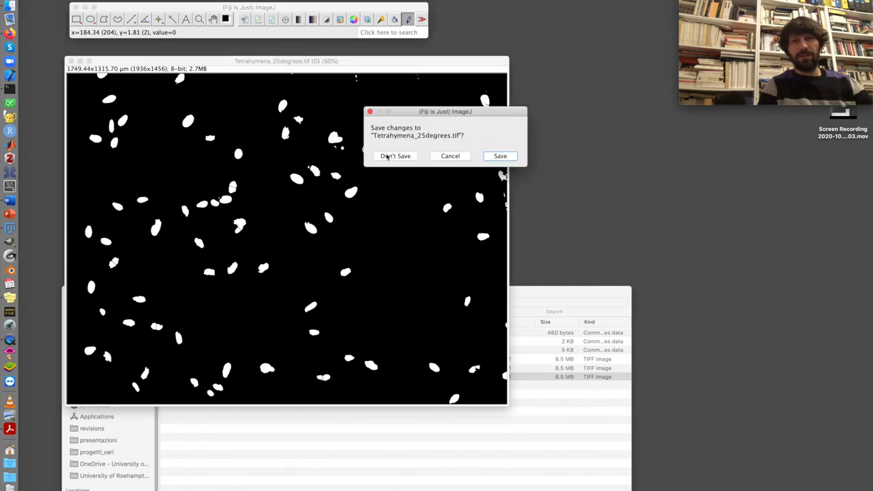
click(394, 156)
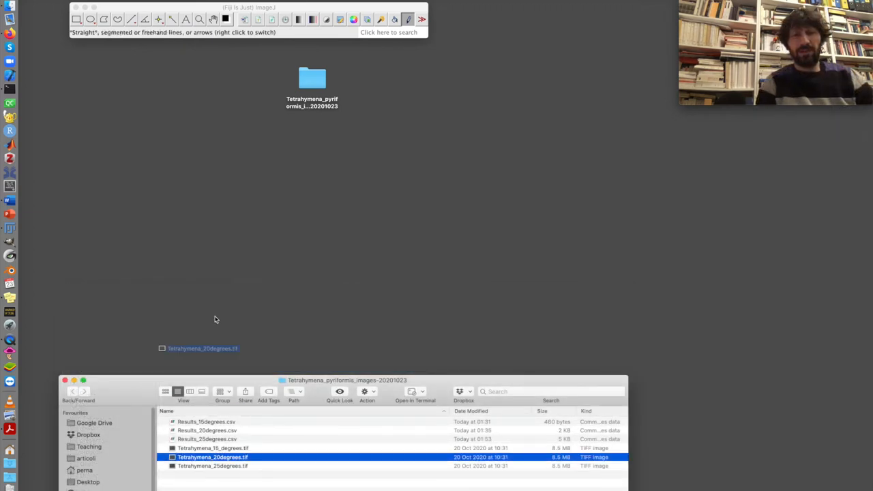
double_click(212, 457)
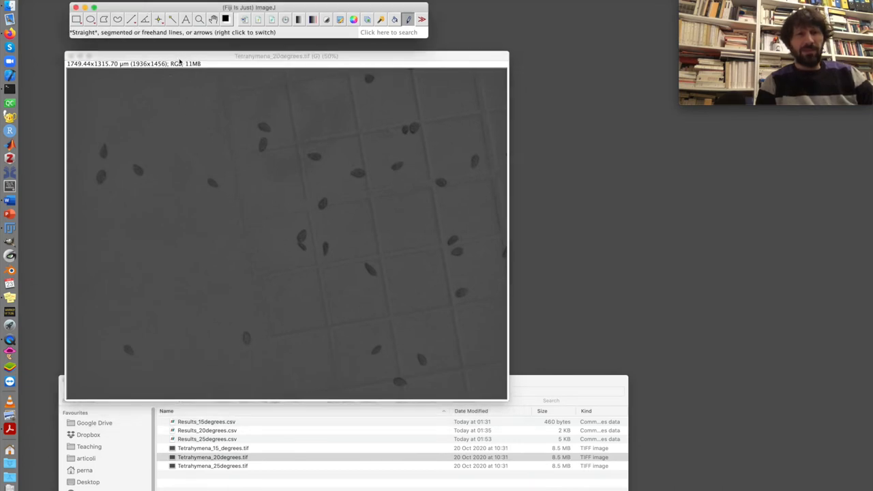
- Duplicate the 20-degree image and move the copy so both images show
click(286, 56)
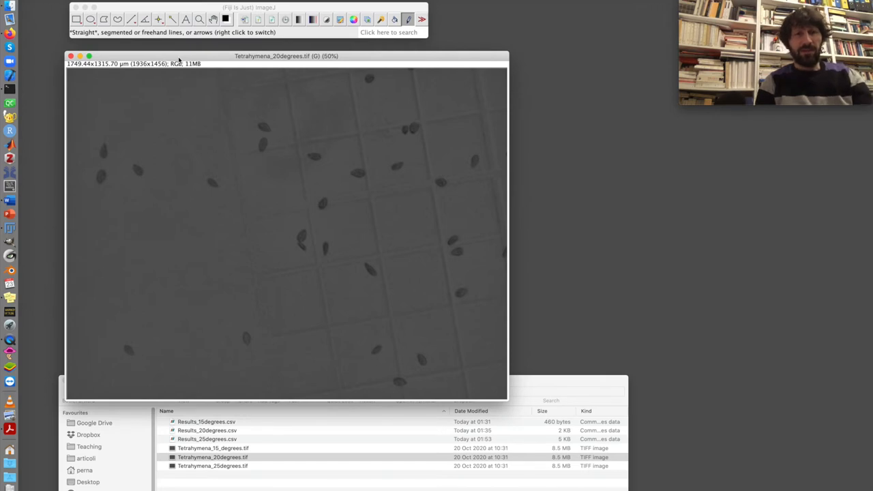
click(145, 19)
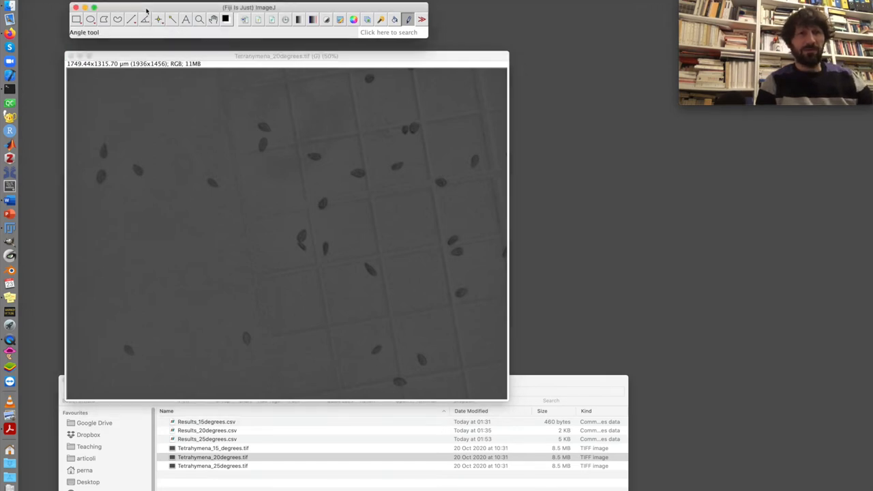
click(89, 3)
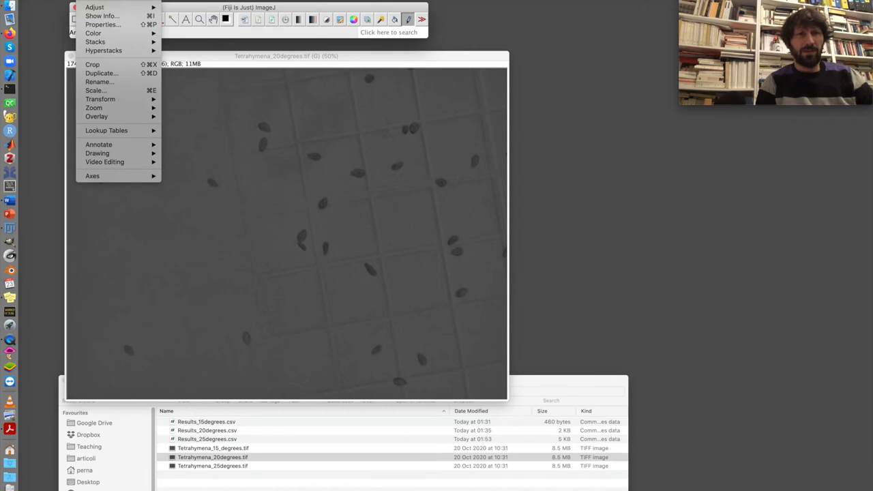
click(101, 73)
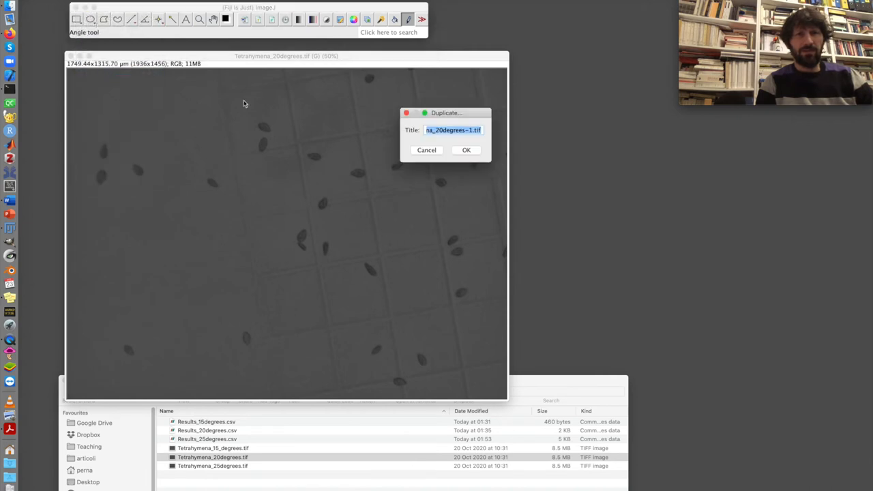
click(466, 150)
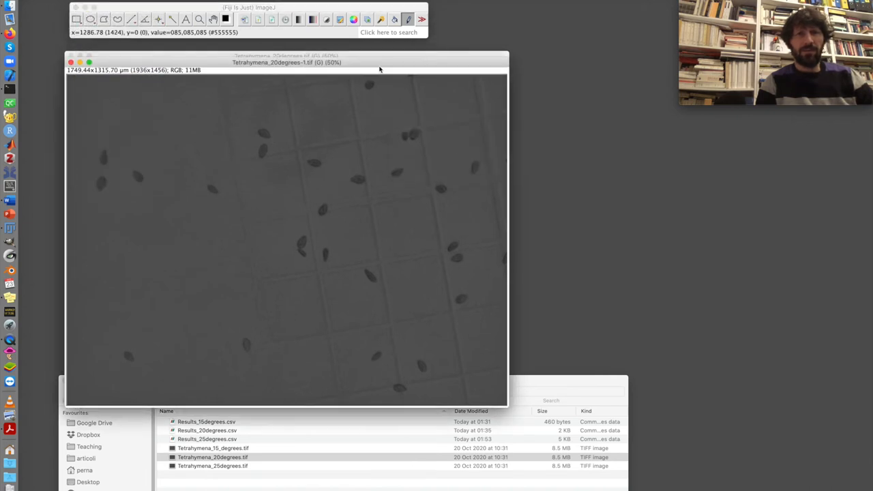
drag(285, 56, 343, 142)
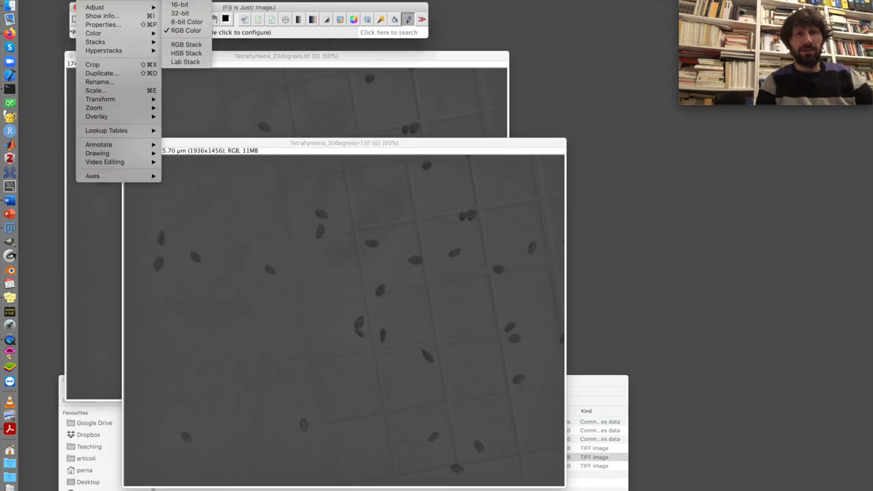
- Convert the duplicate to 8-bit and apply a threshold to make a binary mask
click(180, 13)
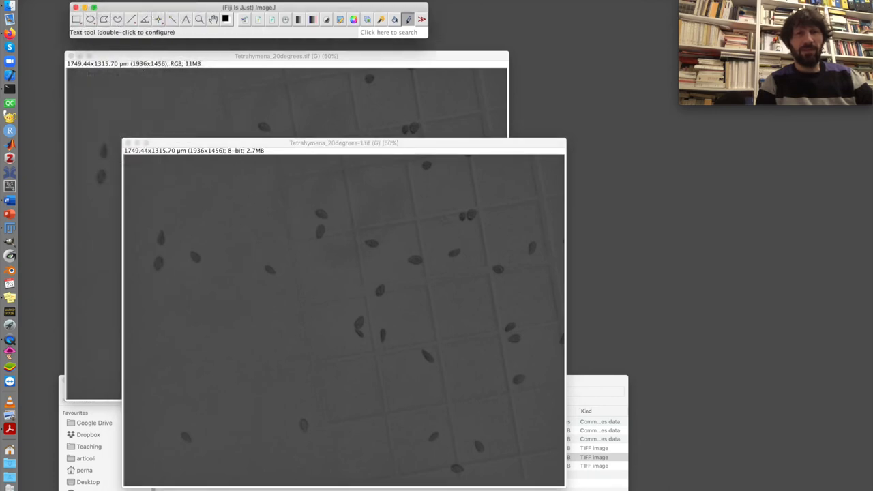
click(94, 7)
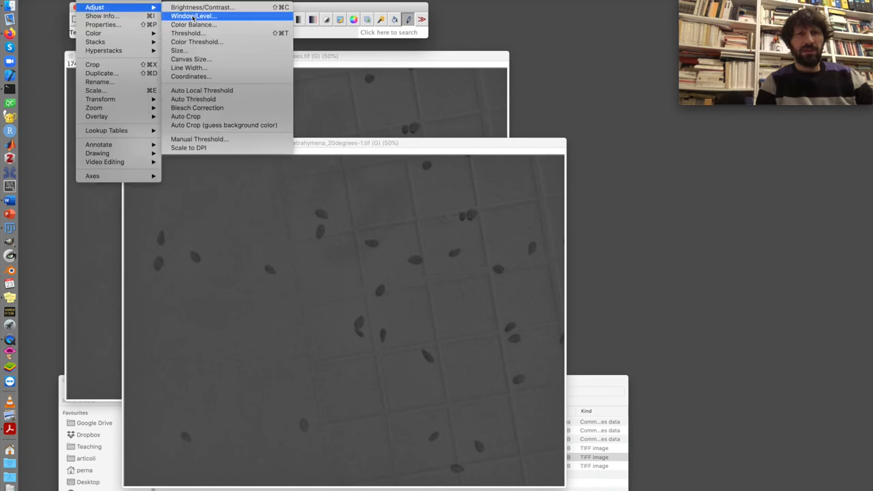
click(188, 33)
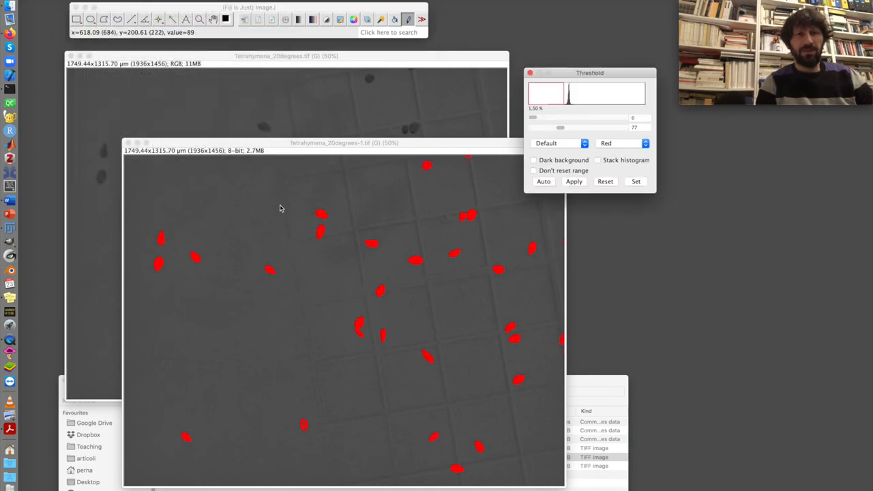
click(573, 181)
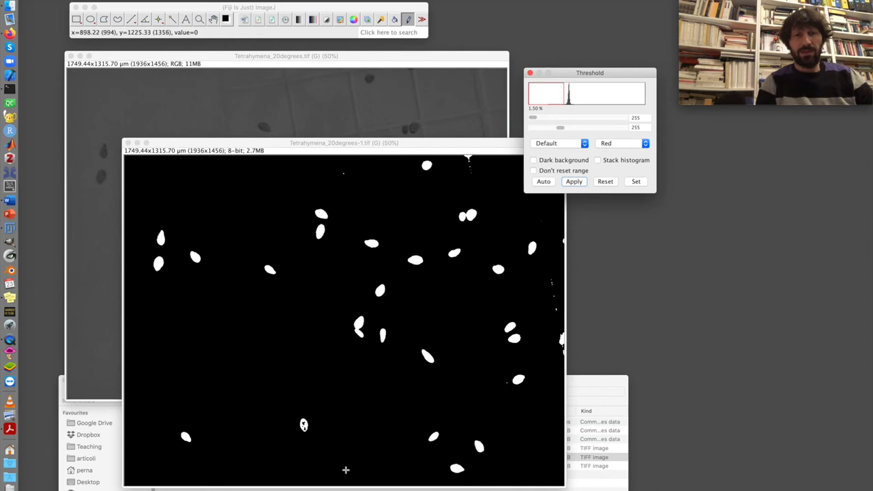
mouse_move(304, 424)
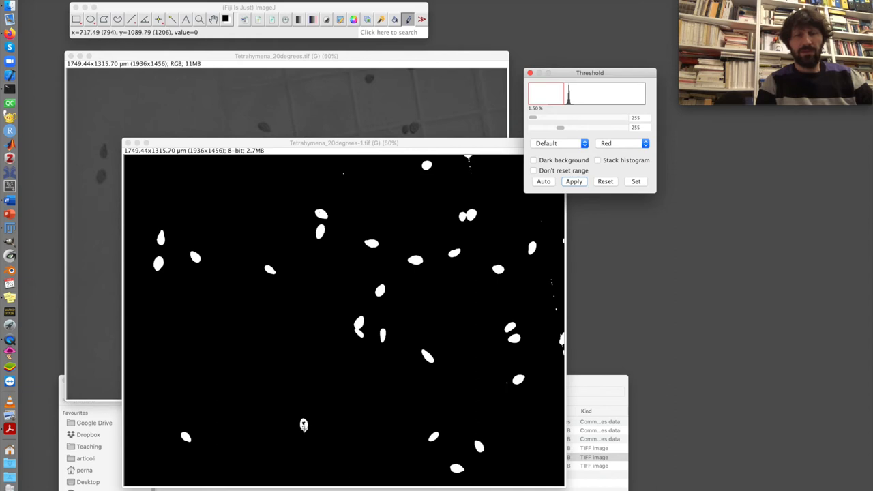
mouse_move(345, 353)
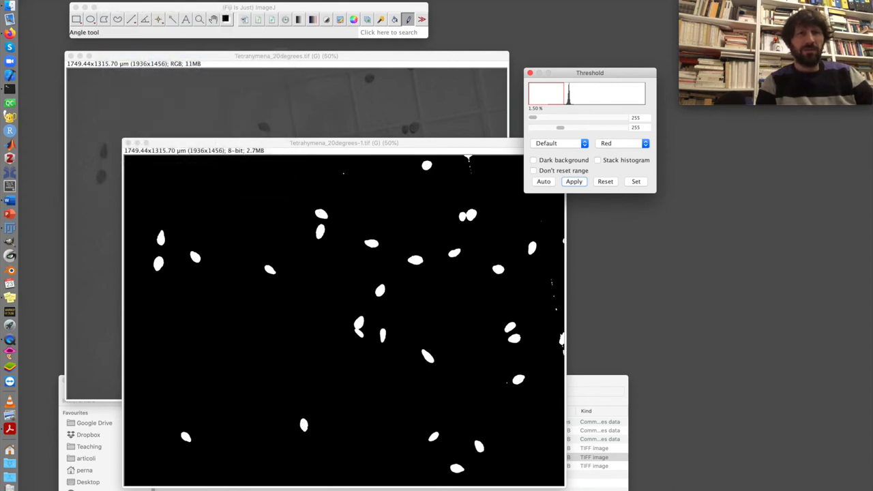
- Label connected components of the 20-degree mask with MorphoLibJ, using an 8-bit result
click(121, 54)
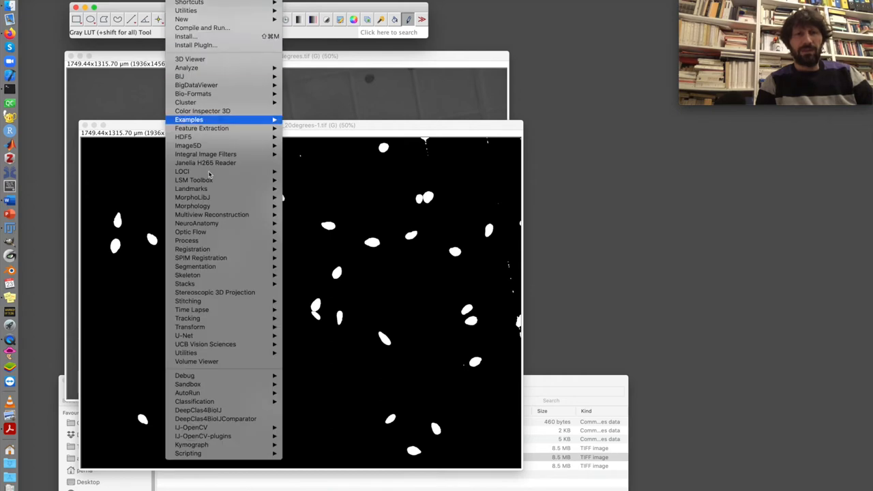
mouse_move(192, 197)
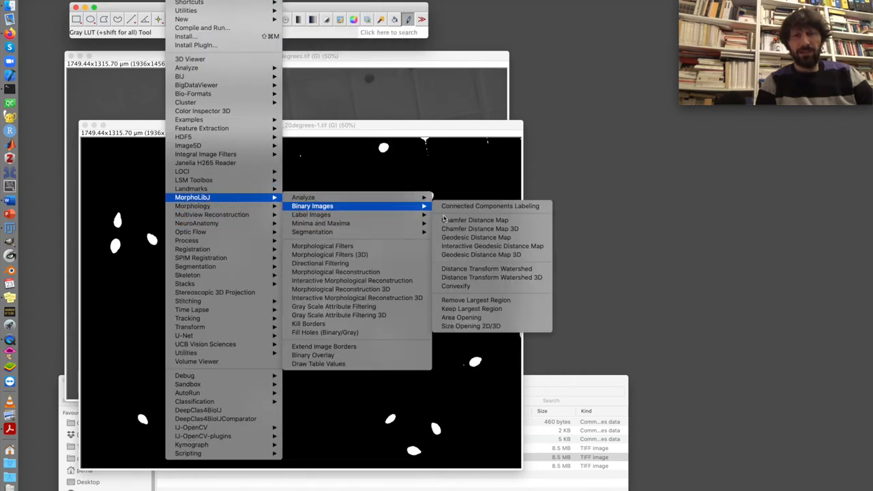
click(489, 205)
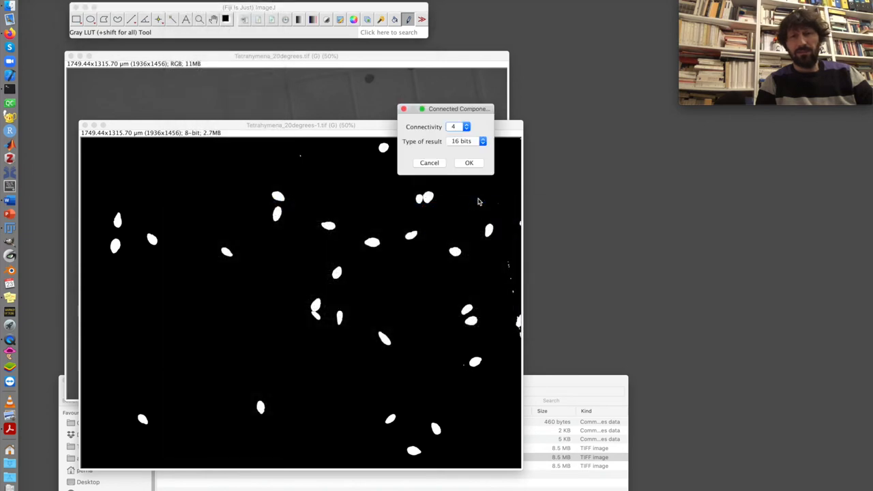
mouse_move(465, 127)
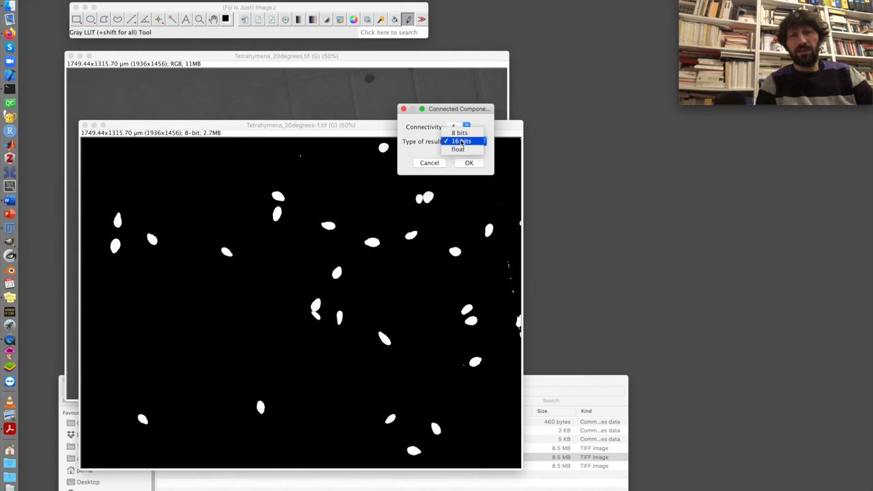
click(459, 132)
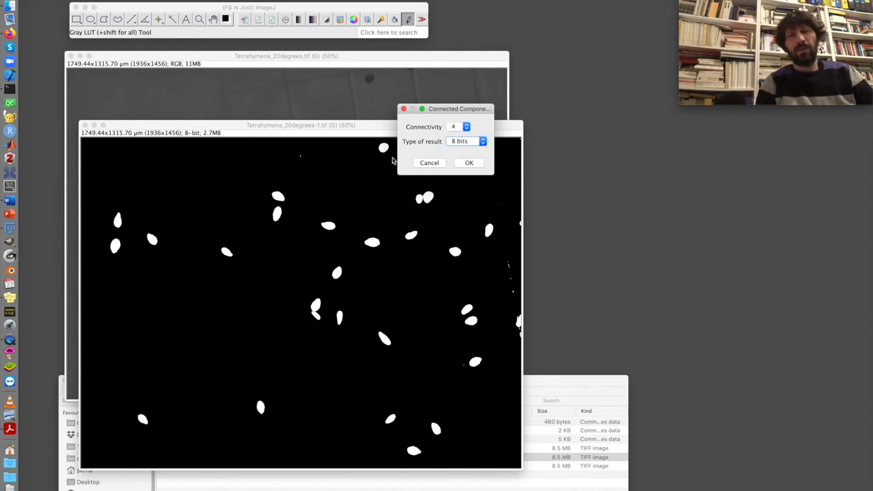
mouse_move(355, 178)
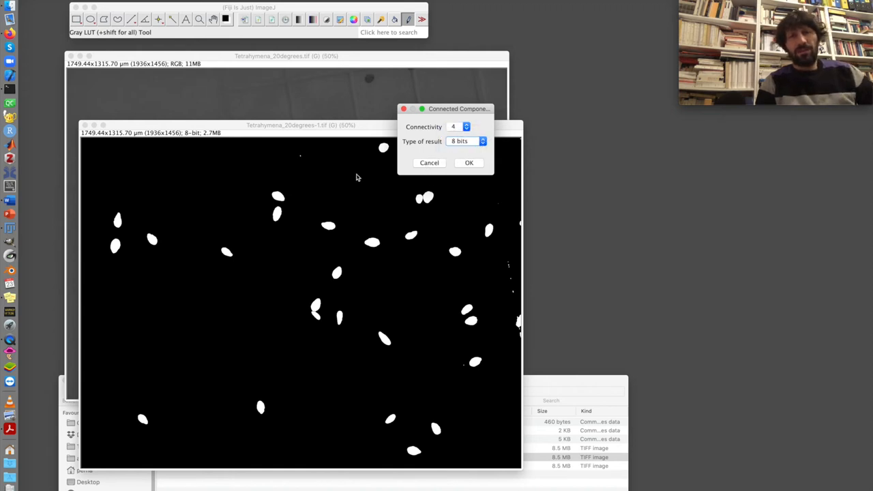
mouse_move(124, 223)
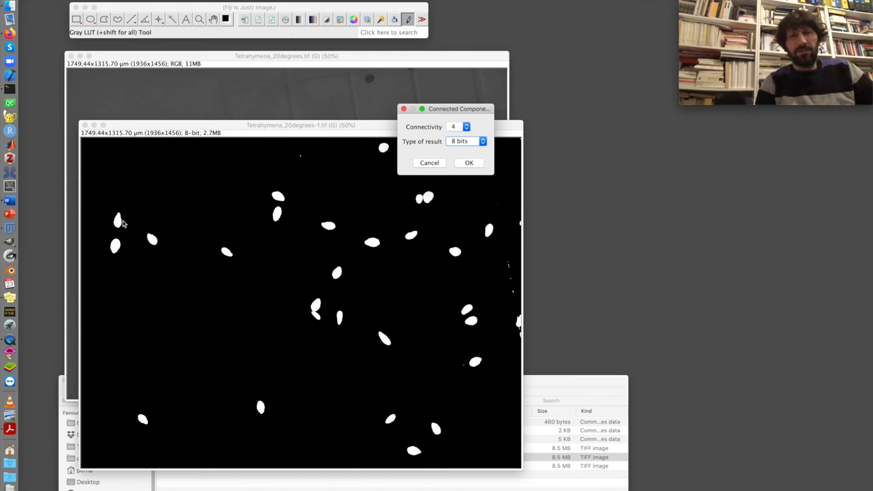
mouse_move(321, 384)
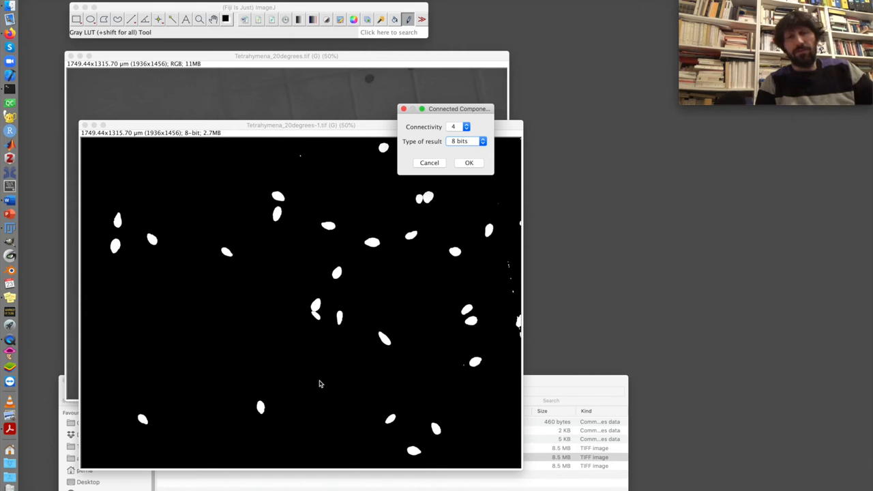
mouse_move(368, 280)
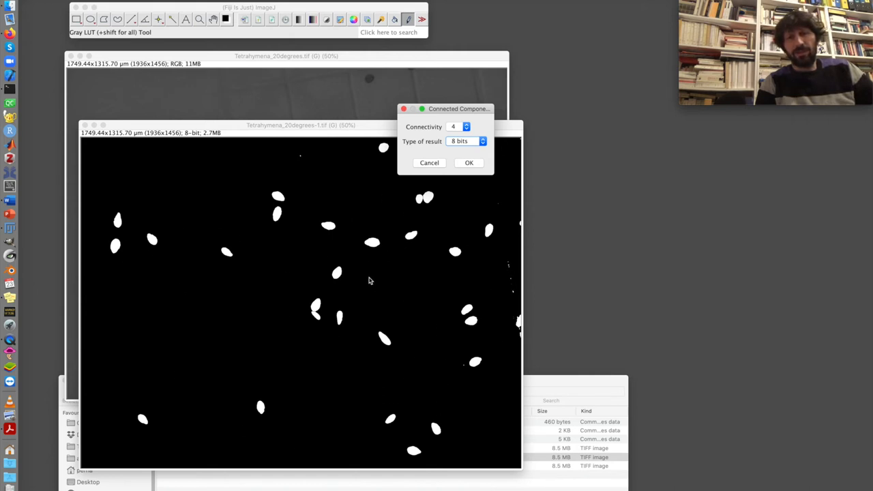
mouse_move(320, 162)
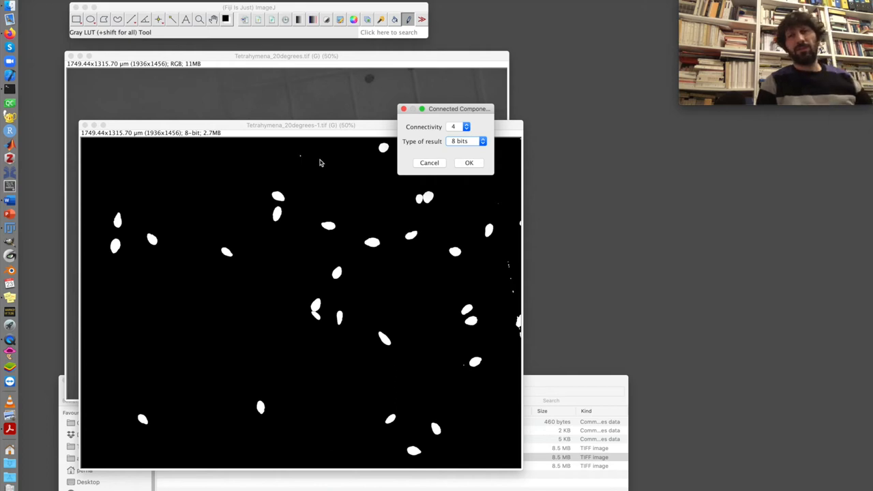
mouse_move(442, 154)
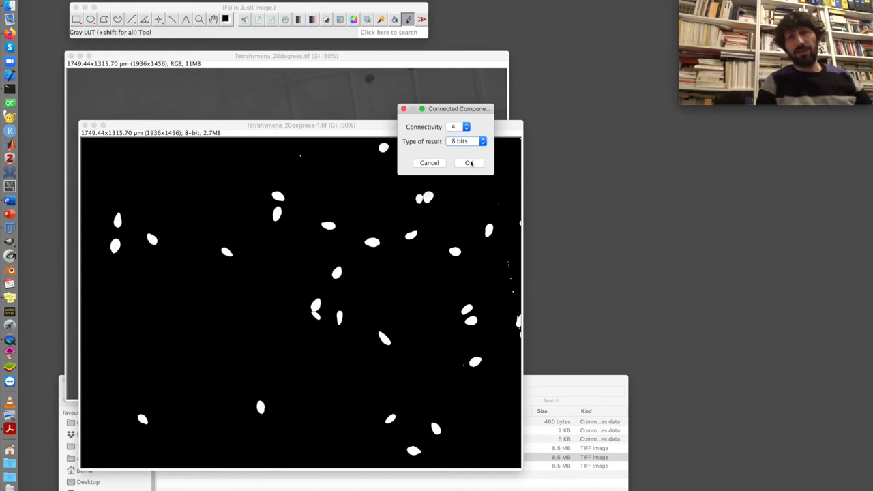
click(468, 162)
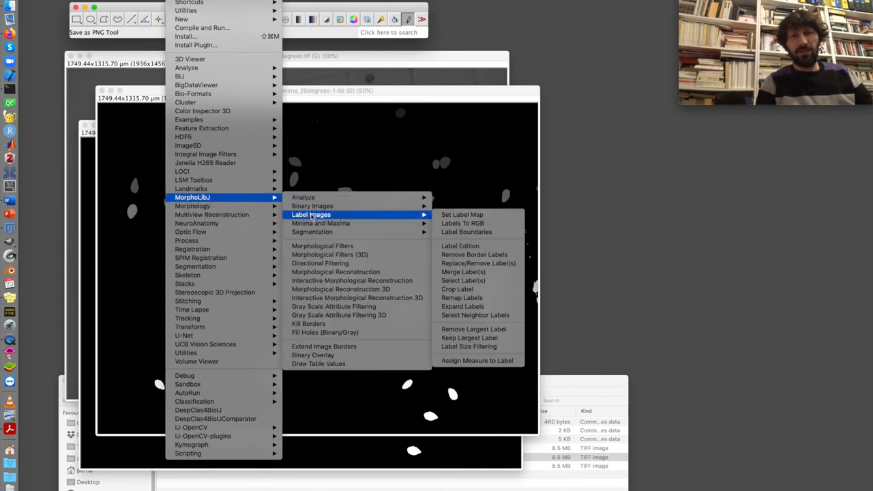
mouse_move(466, 232)
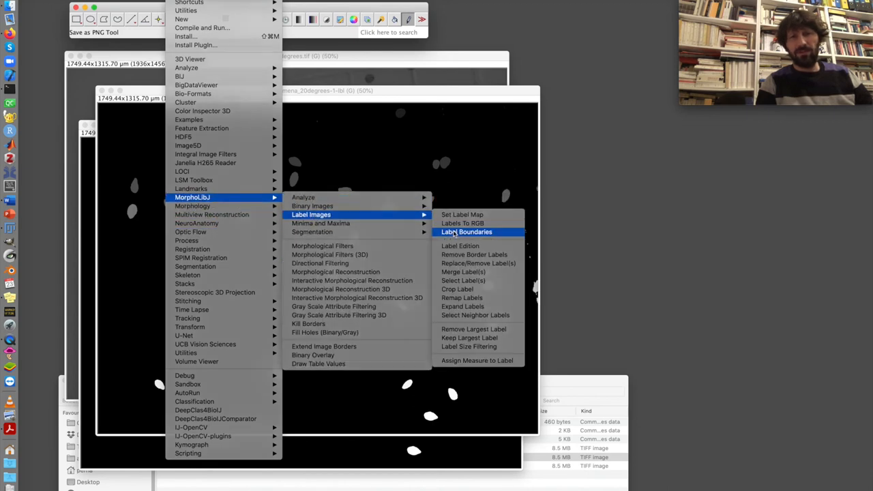
- Run MorphoLibJ Label Boundaries on the 20-degree label image to outline each cell
click(466, 232)
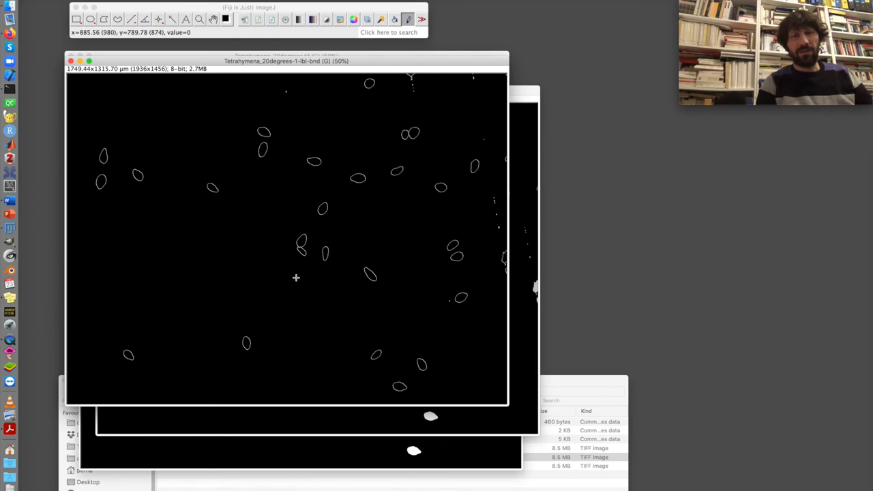
mouse_move(402, 307)
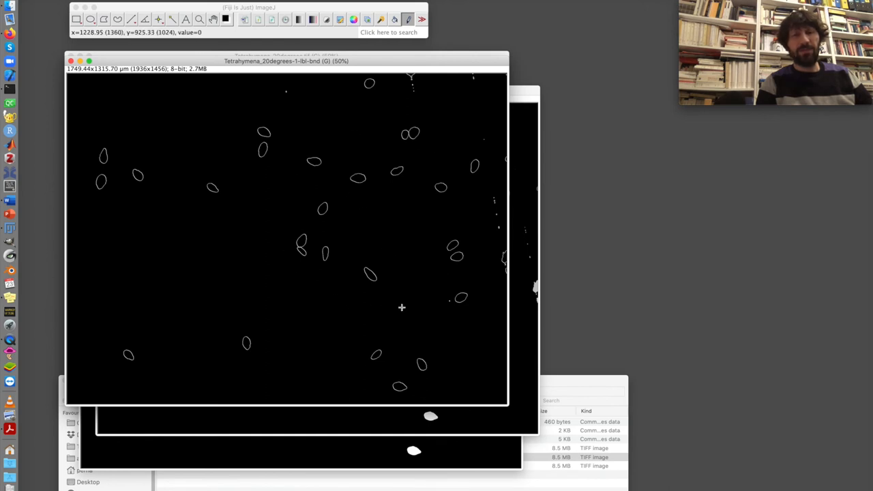
mouse_move(477, 162)
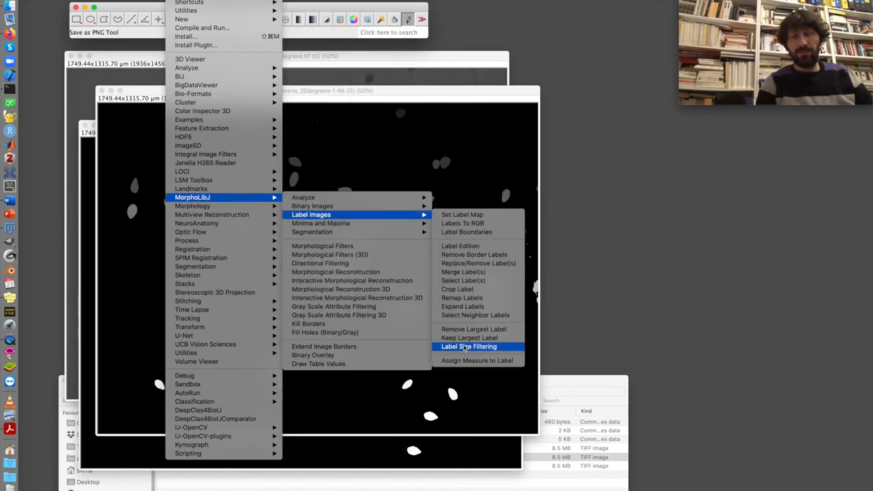
- Size-filter the 20-degree labels with Greater_Than 7 pixels
click(469, 346)
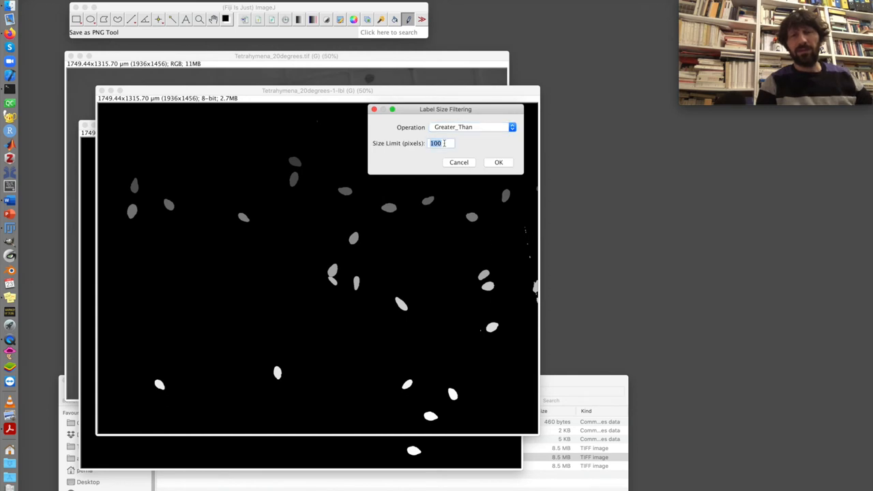
text(7)
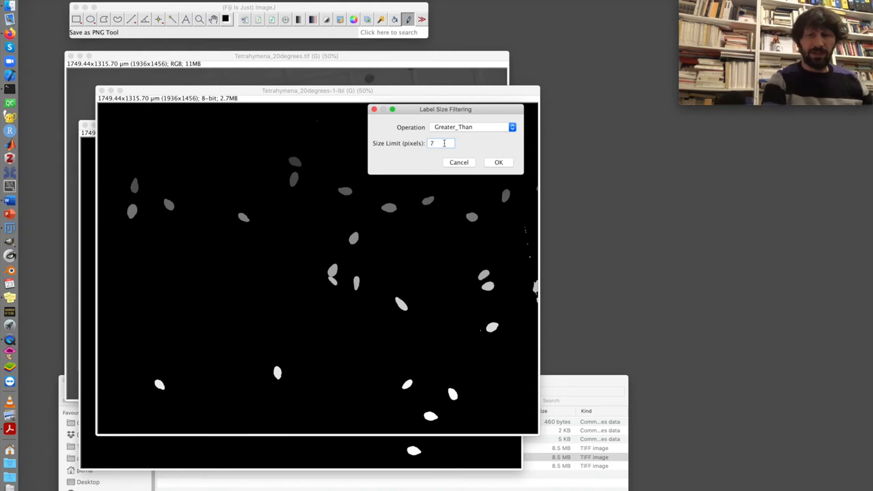
click(497, 163)
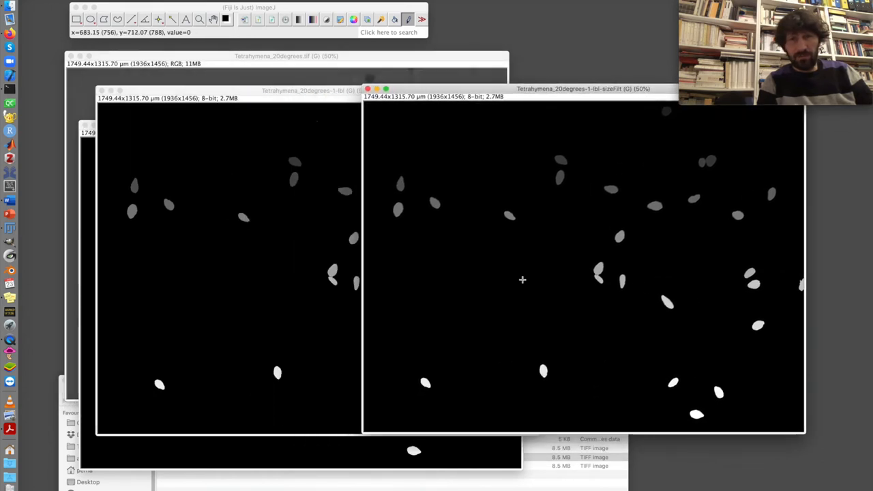
mouse_move(597, 278)
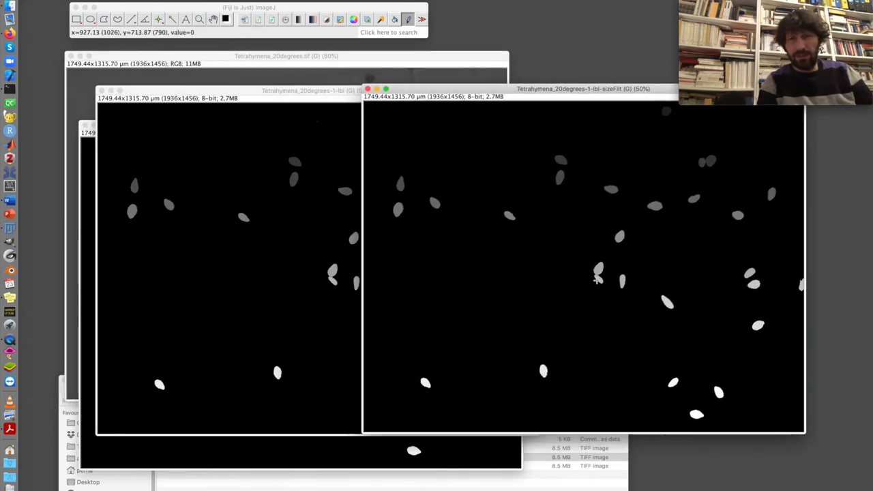
mouse_move(551, 128)
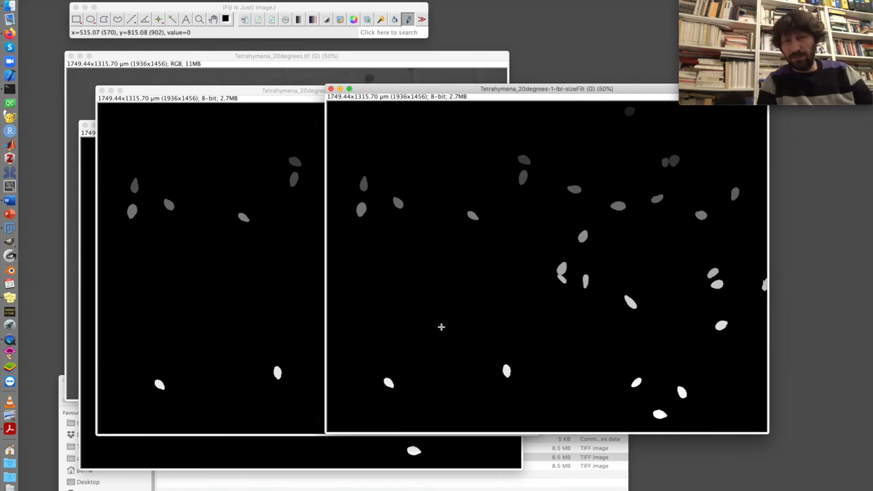
mouse_move(648, 101)
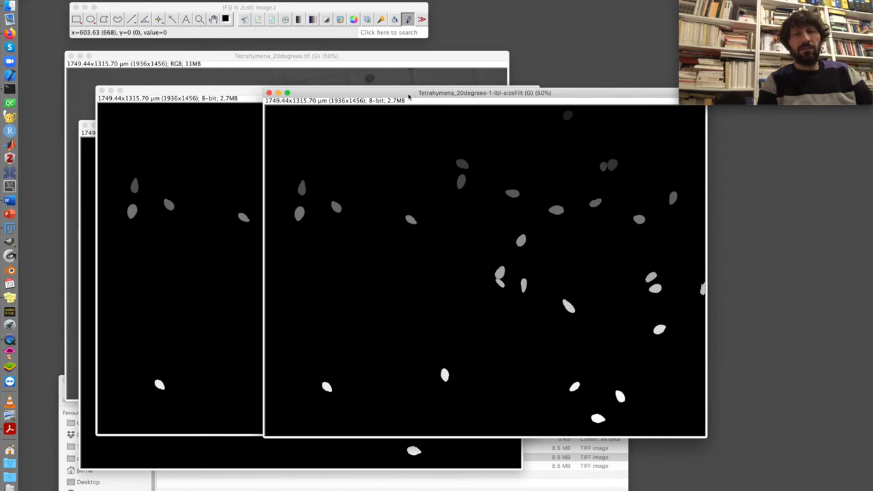
mouse_move(423, 107)
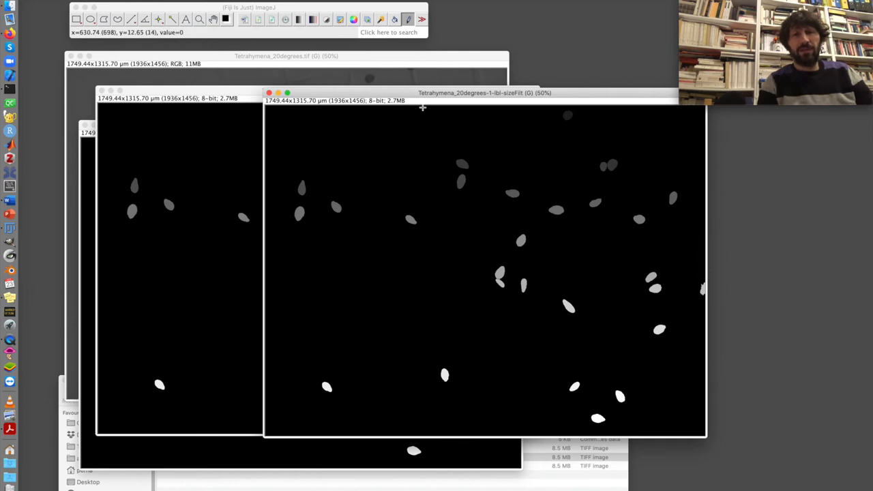
- Move the sizeFilt window and generate Label Boundaries for the size-filtered cells
drag(485, 93, 464, 108)
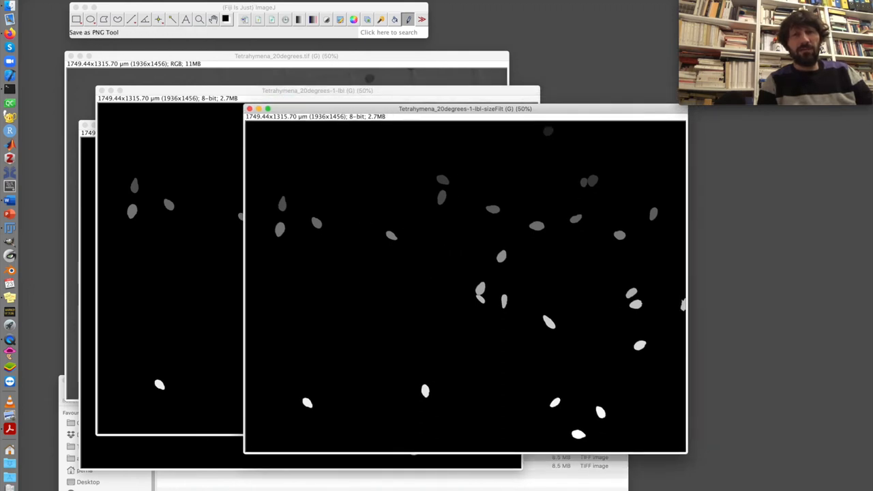
click(198, 7)
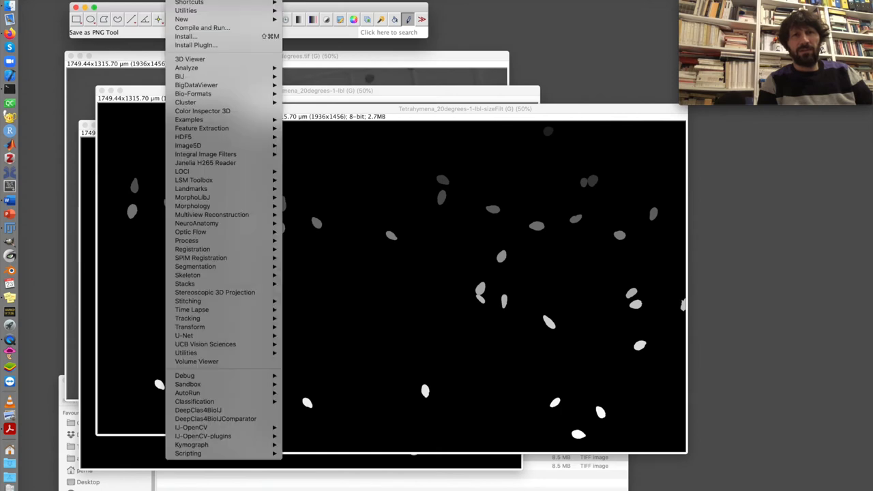
mouse_move(191, 188)
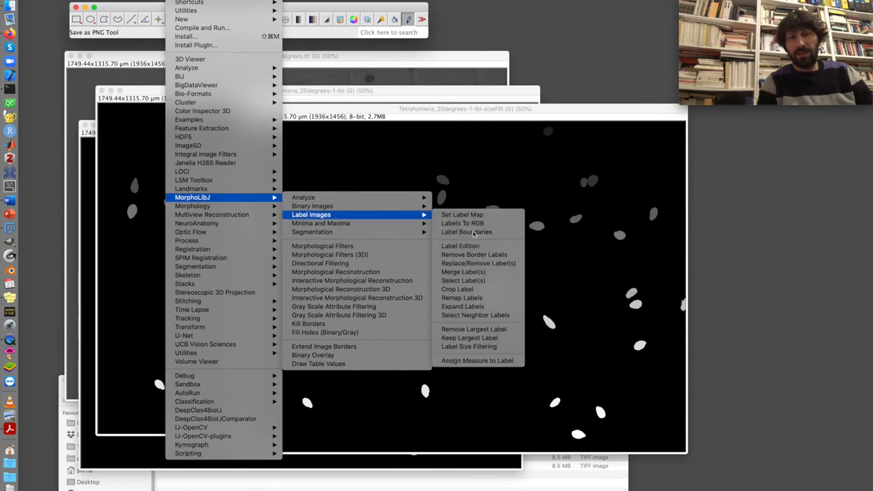
click(467, 232)
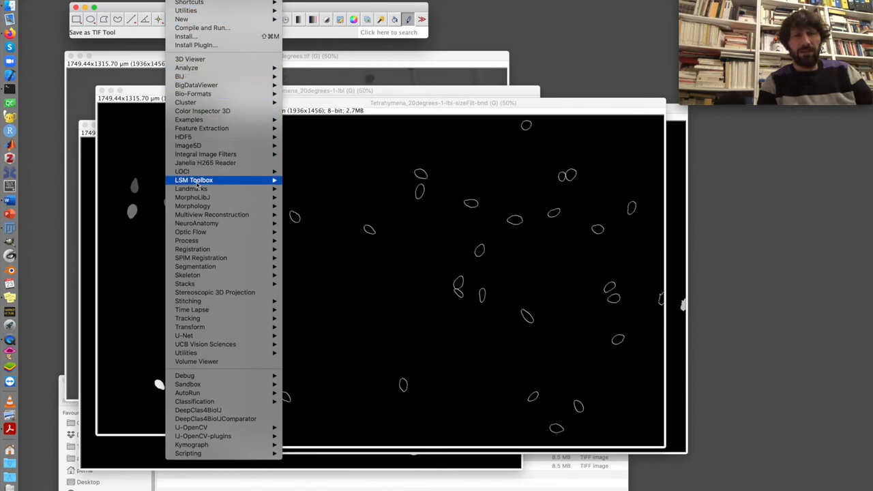
mouse_move(192, 197)
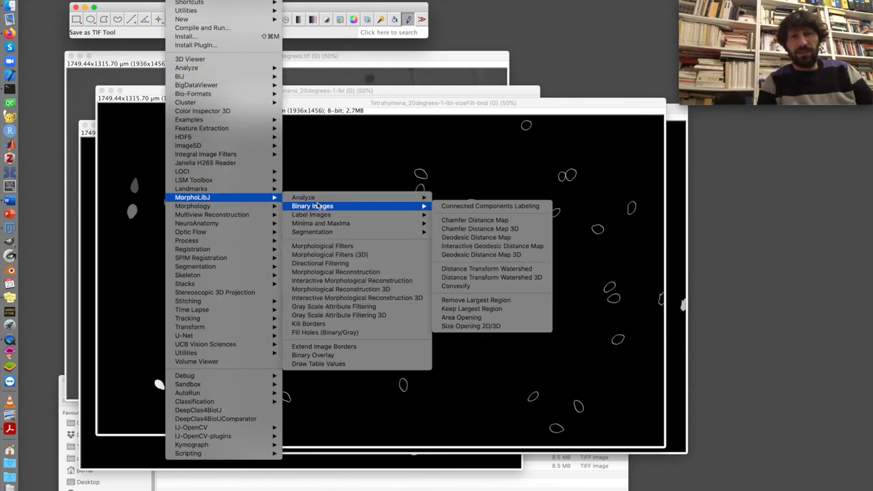
mouse_move(311, 214)
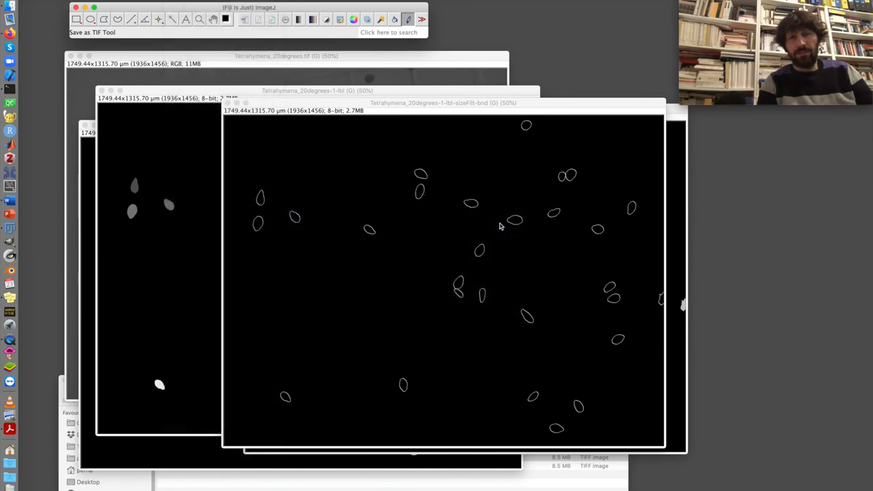
- Render the size-filtered label outlines as an RGB image using the Jet colormap
click(464, 122)
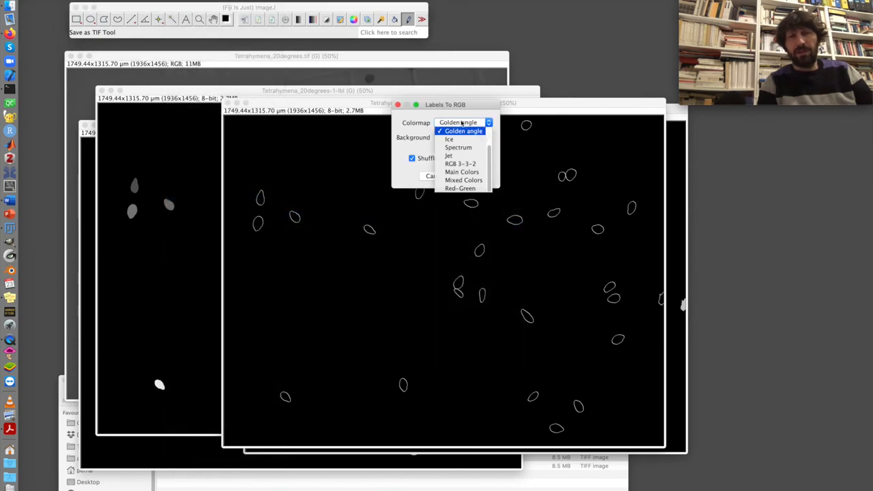
mouse_move(449, 156)
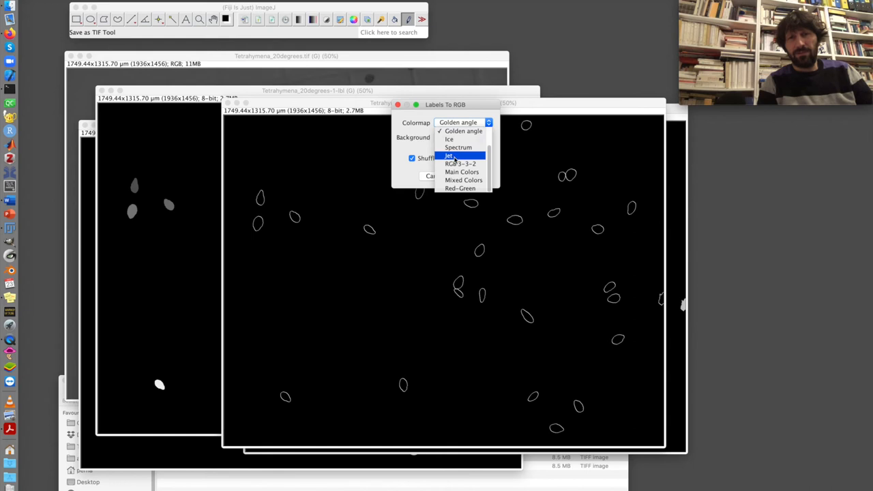
click(449, 155)
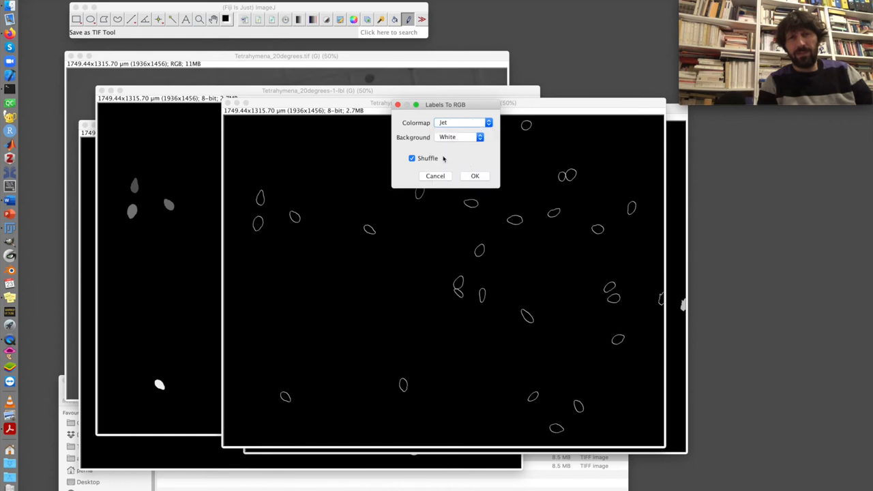
click(461, 137)
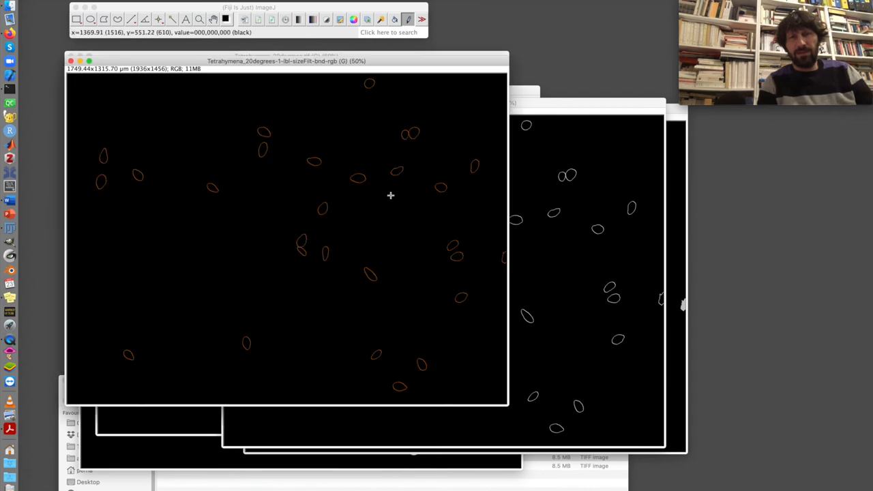
mouse_move(118, 152)
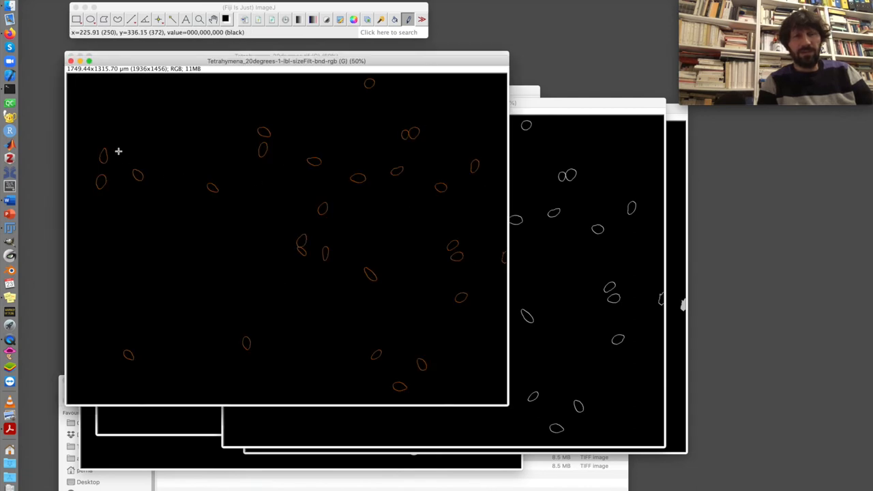
mouse_move(318, 293)
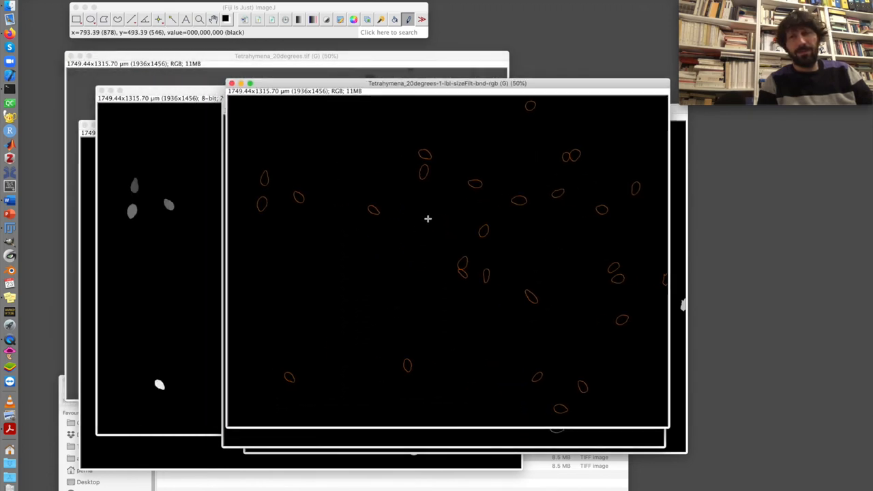
mouse_move(432, 188)
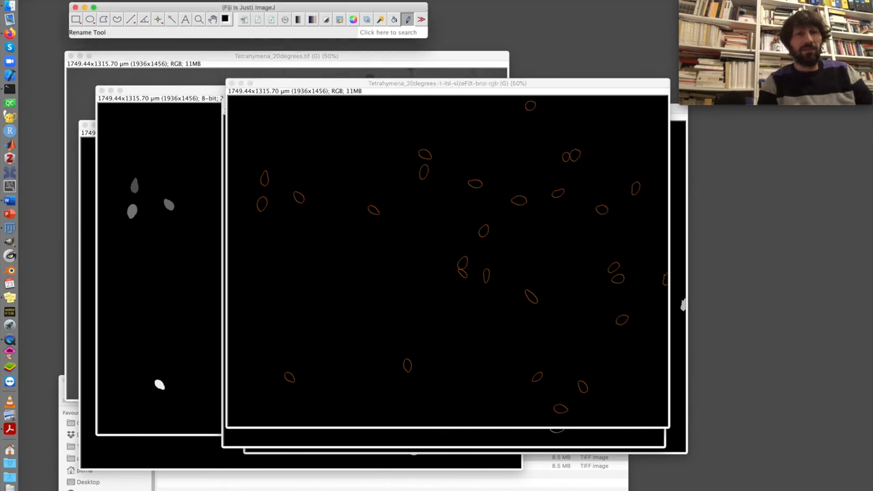
- Combine the original 20-degree image with the outline RGB image using Image Calculator Max
click(150, 8)
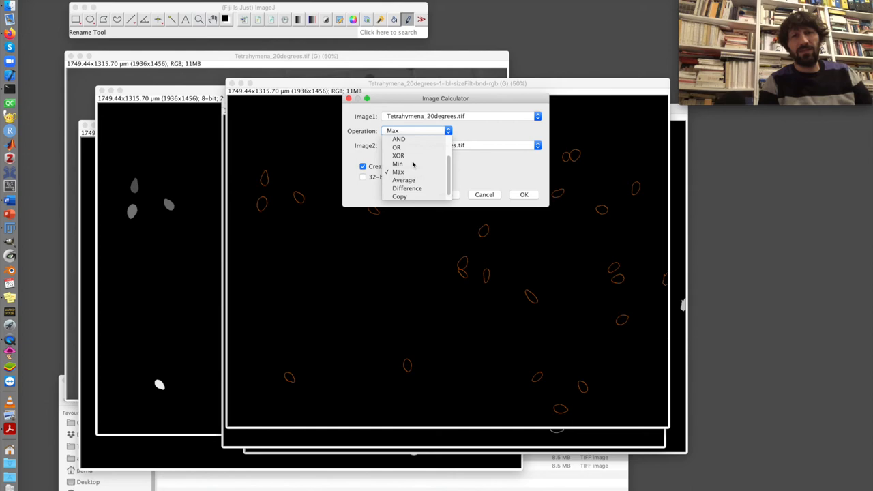
click(398, 171)
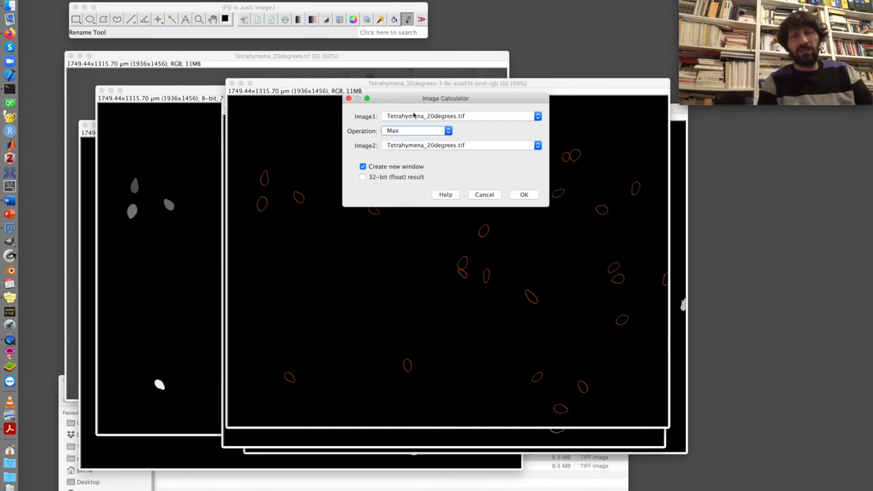
mouse_move(417, 99)
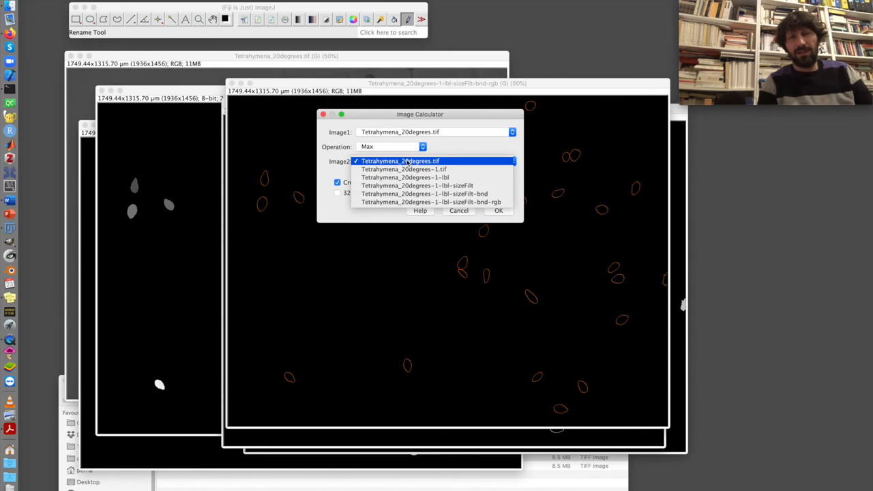
click(432, 202)
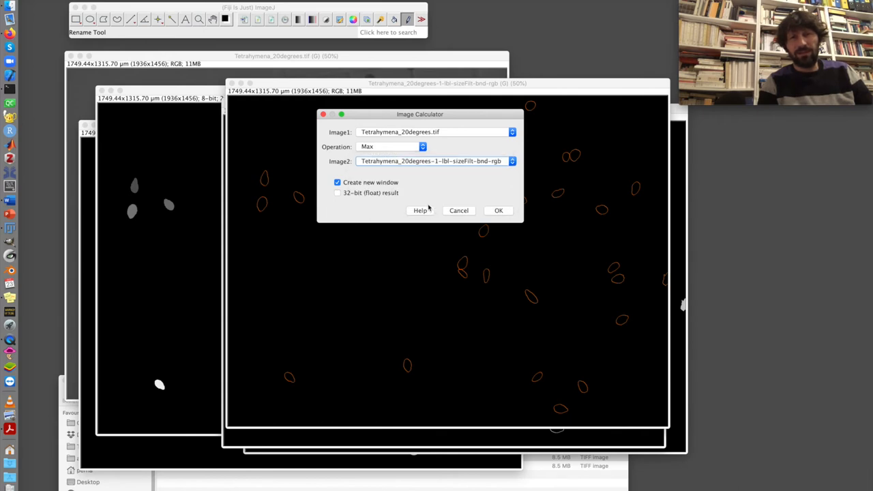
mouse_move(496, 88)
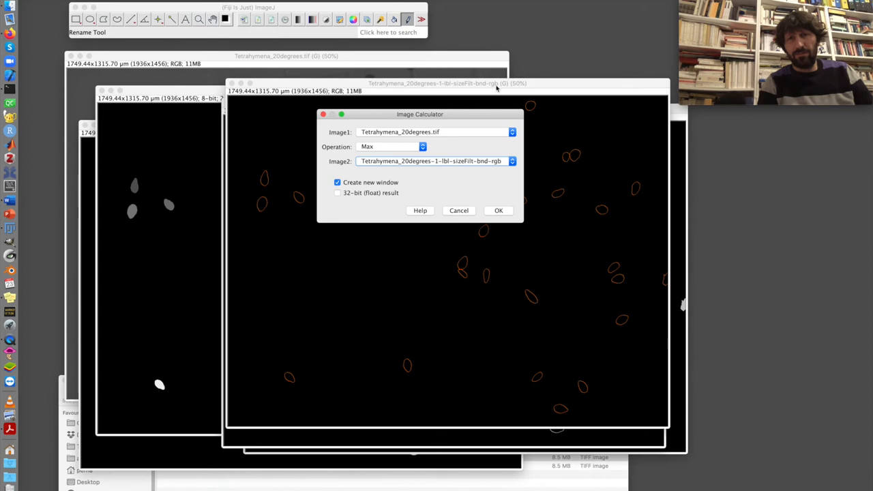
click(499, 210)
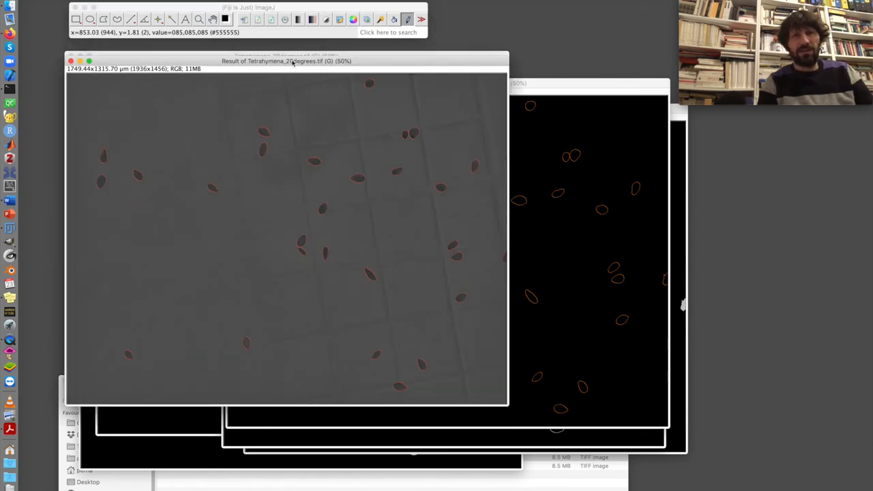
- Shift the merged result window slightly right to inspect the orange outlines
drag(286, 60, 314, 61)
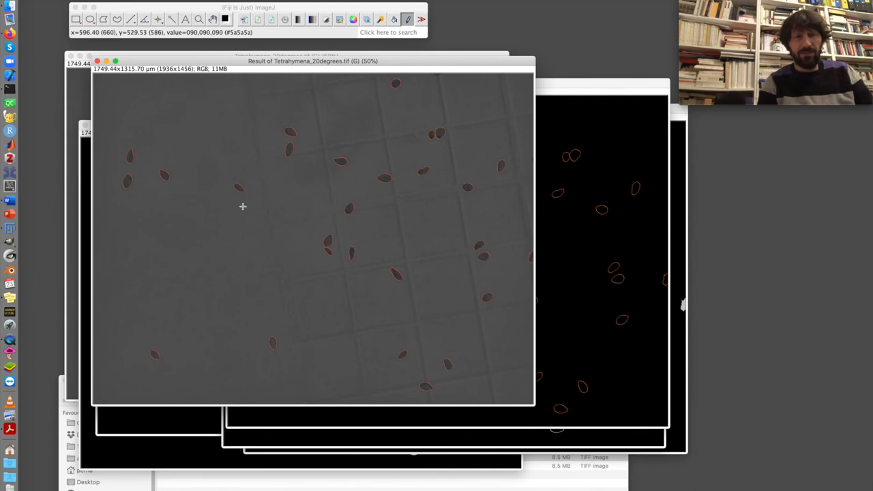
mouse_move(449, 324)
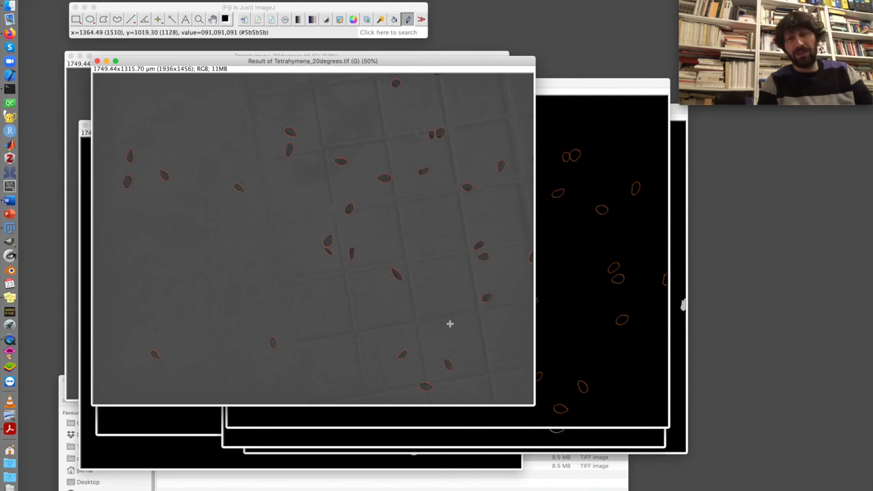
mouse_move(298, 166)
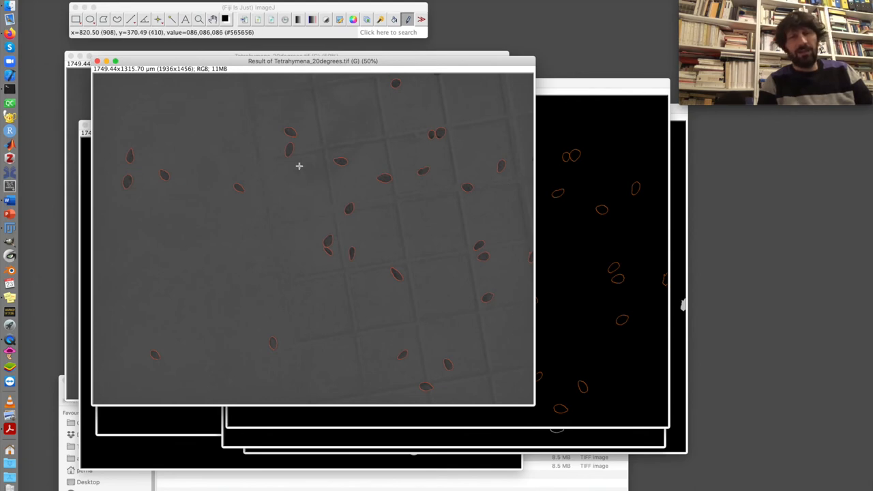
mouse_move(384, 172)
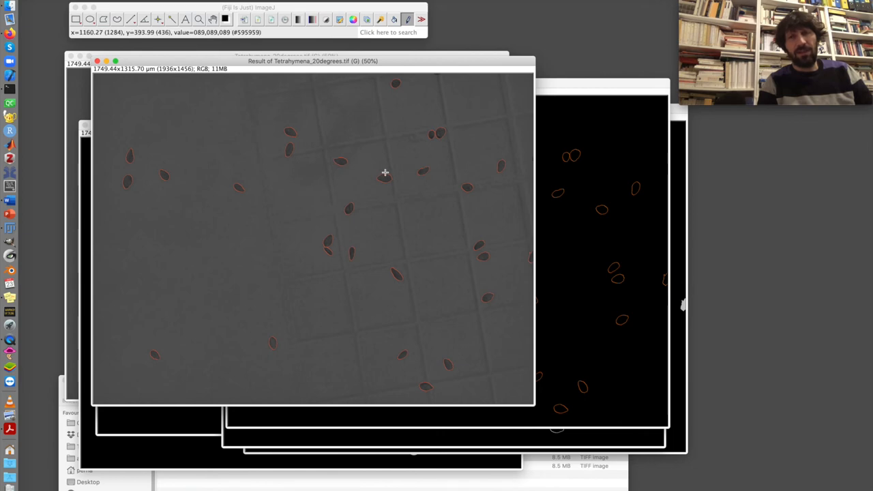
mouse_move(360, 271)
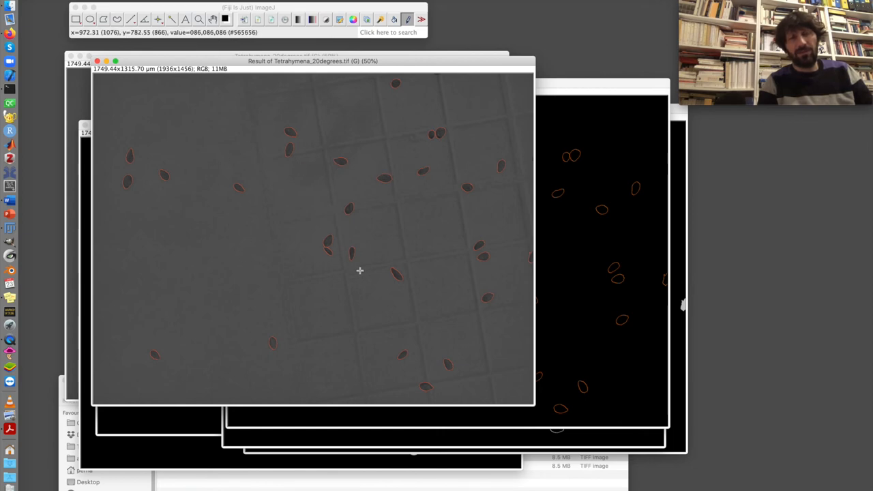
mouse_move(297, 219)
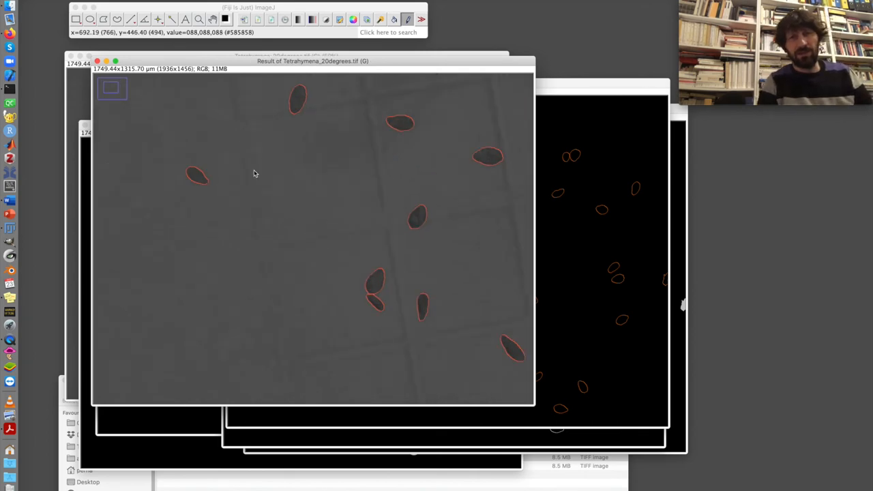
mouse_move(292, 162)
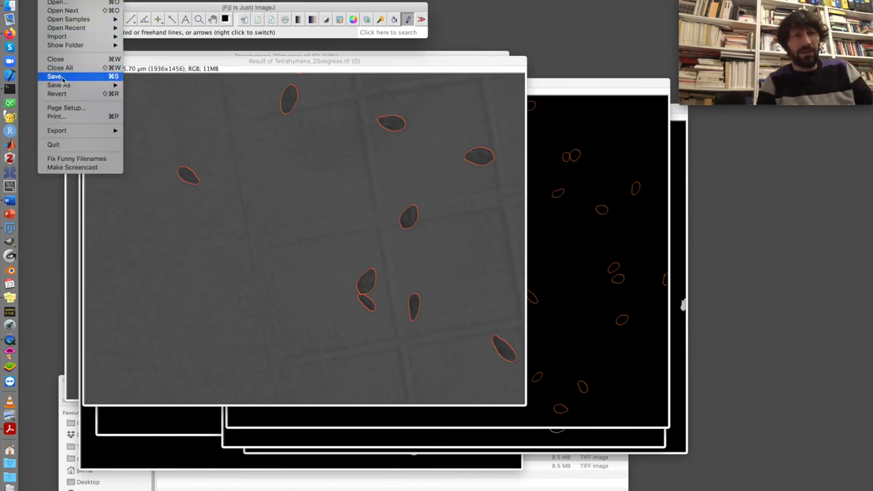
- Save the result as TIFF under its default name in the images folder
click(58, 85)
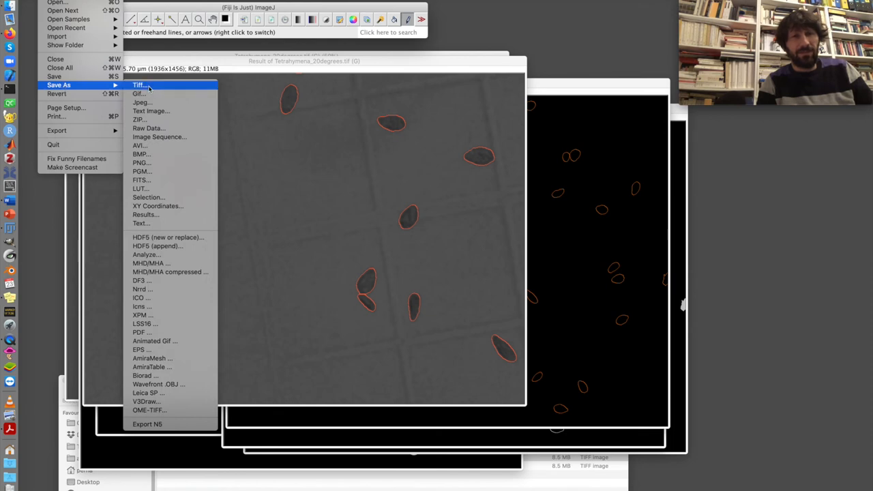
mouse_move(142, 163)
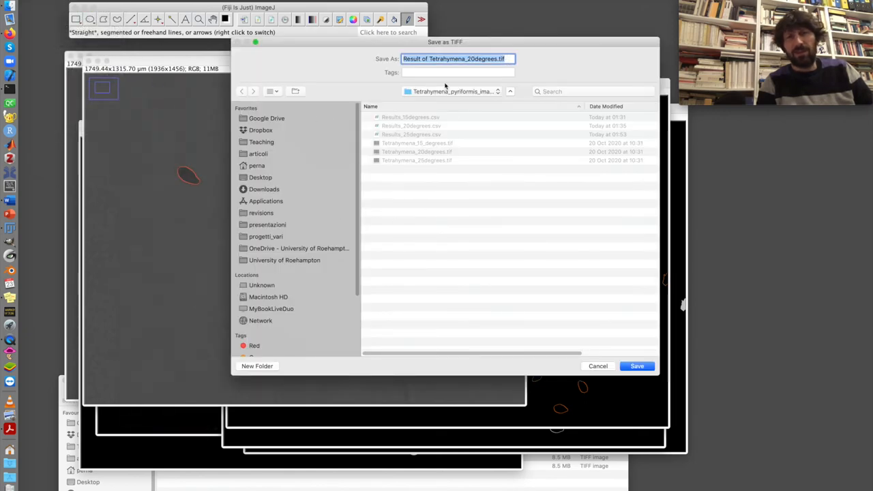
mouse_move(603, 275)
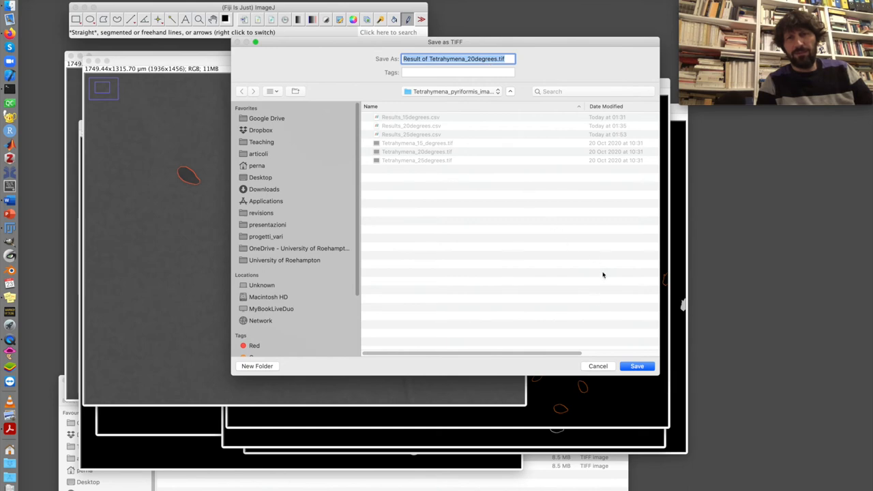
click(637, 367)
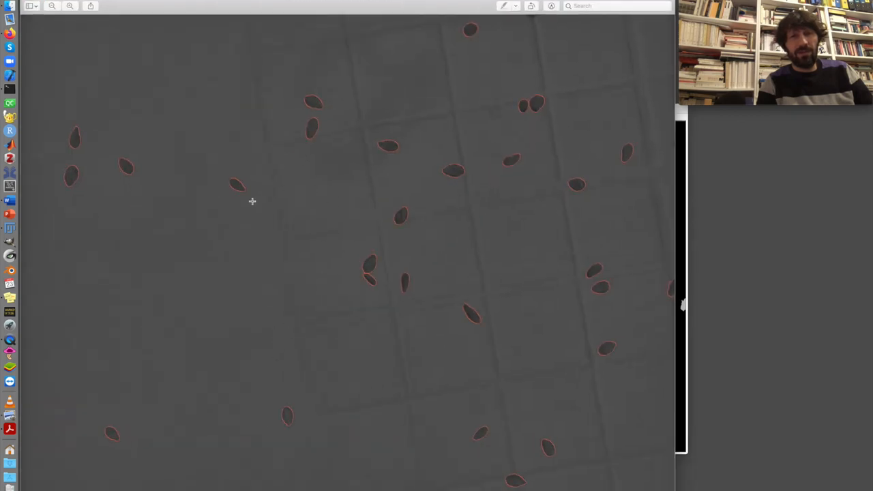
mouse_move(405, 253)
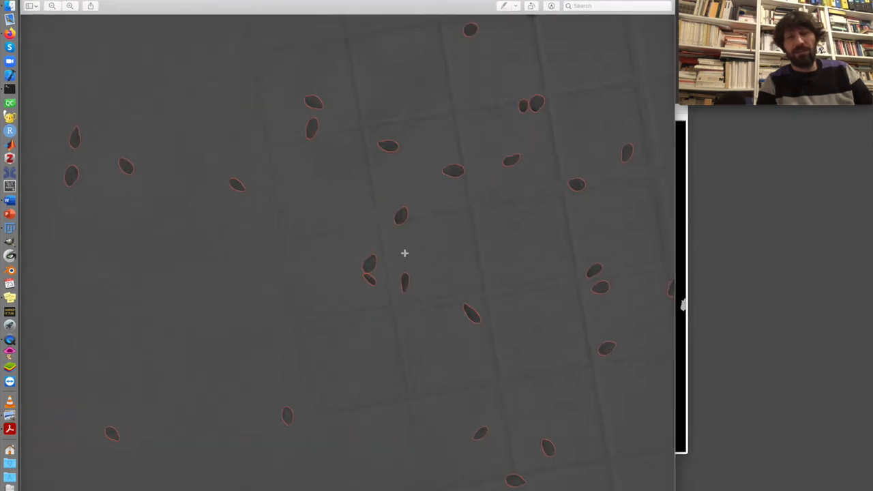
mouse_move(333, 205)
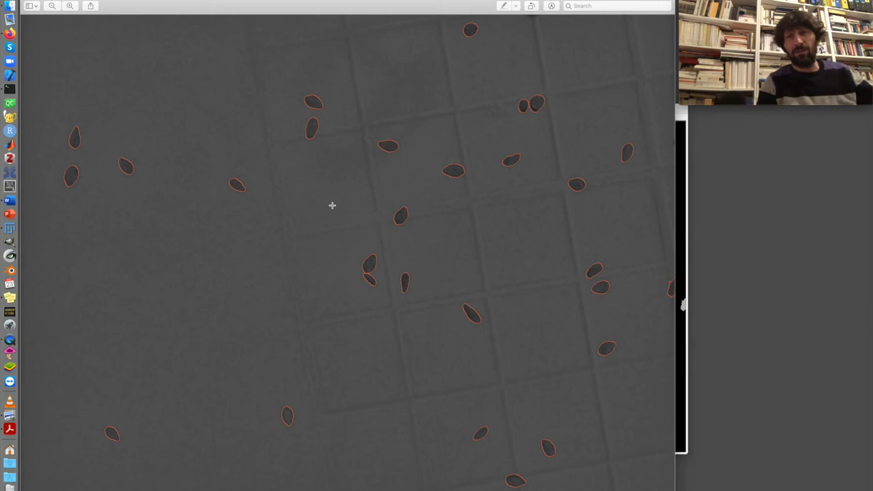
mouse_move(305, 188)
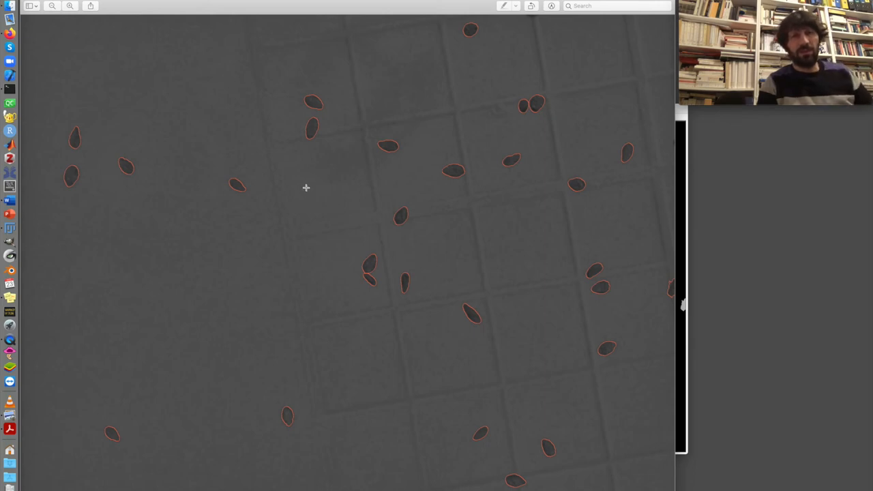
mouse_move(446, 156)
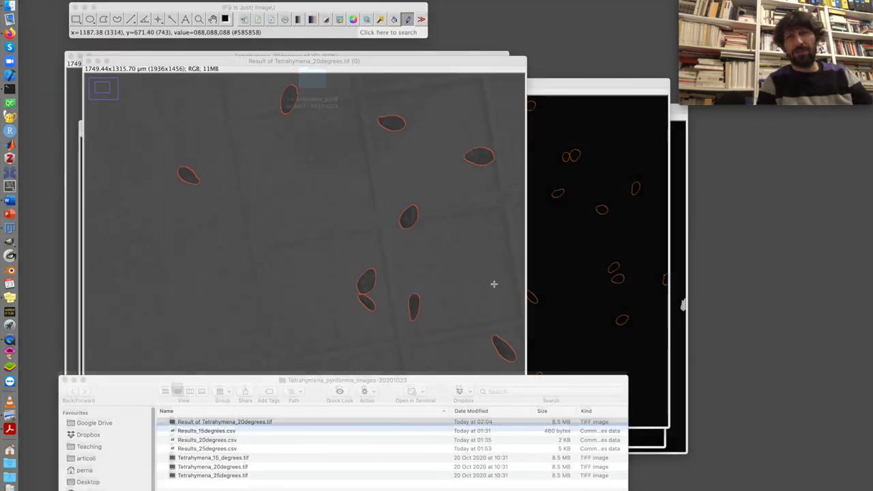
- Select Results_15degrees.csv in the Tetrahymena images folder and bring up its file actions
click(204, 427)
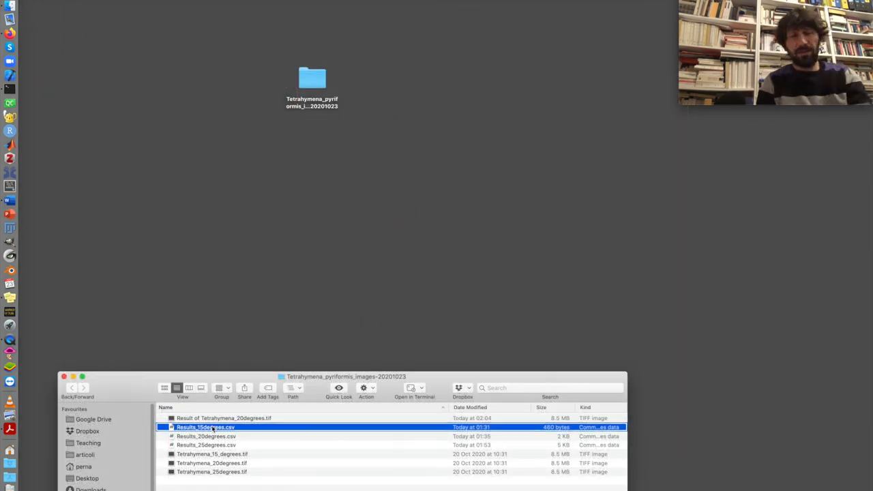
right_click(204, 427)
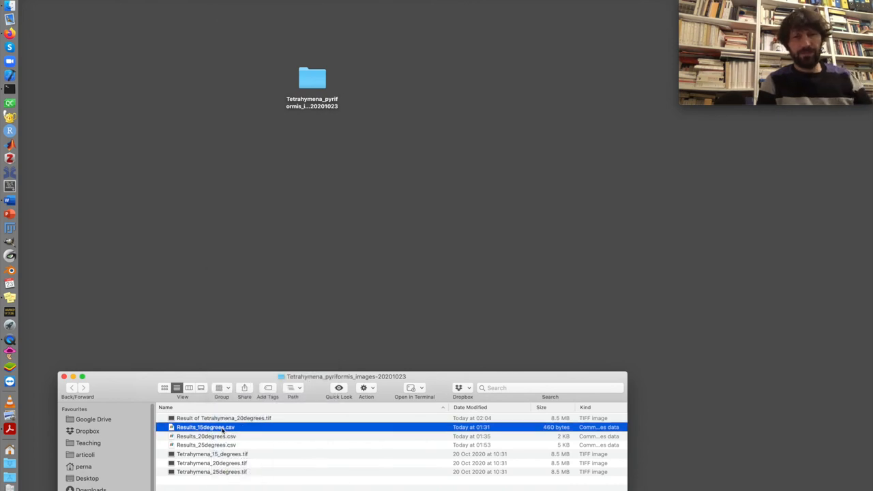
right_click(205, 427)
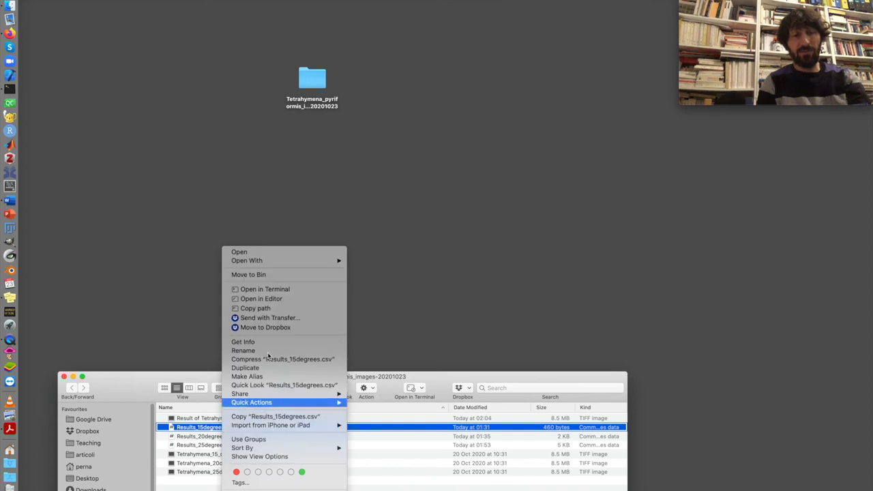
mouse_move(273, 252)
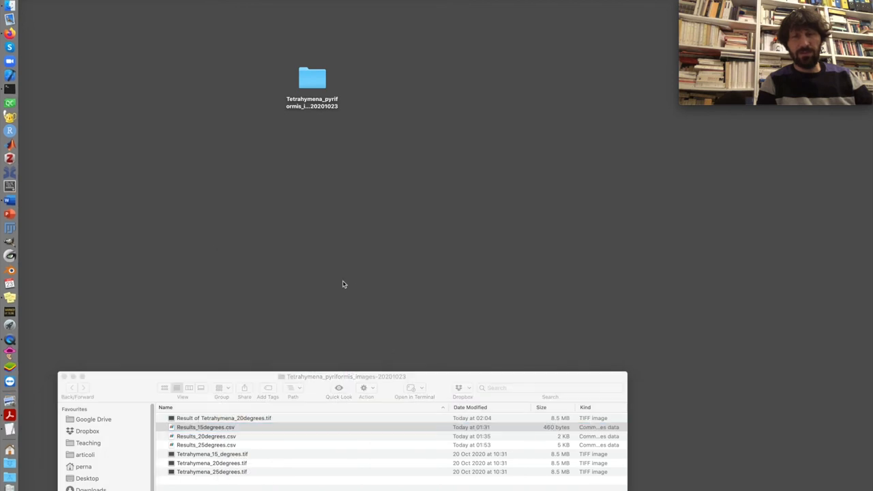
double_click(205, 427)
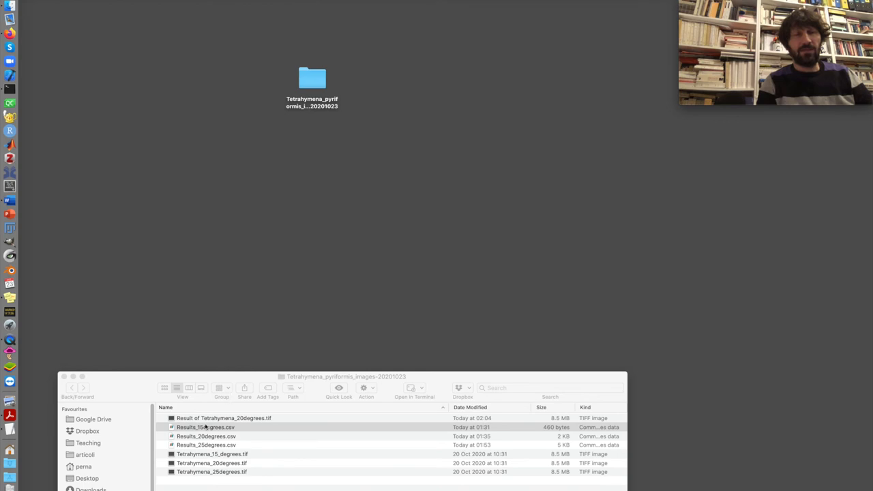
right_click(205, 427)
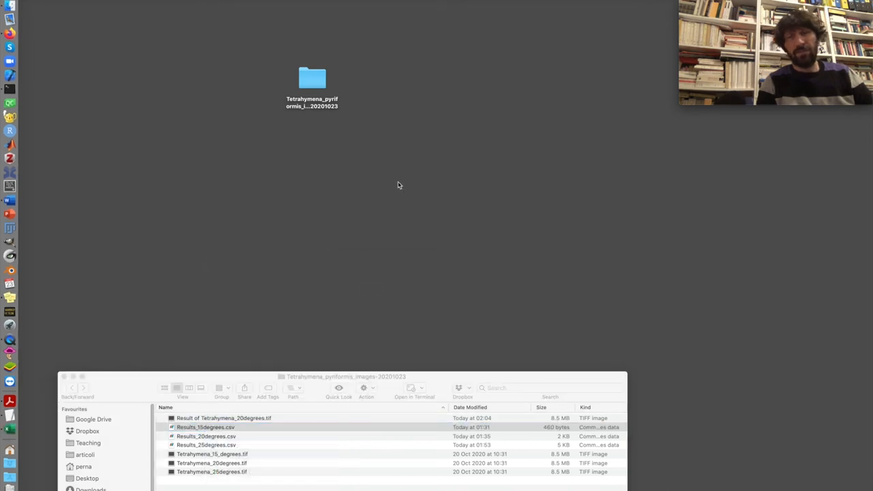
mouse_move(257, 362)
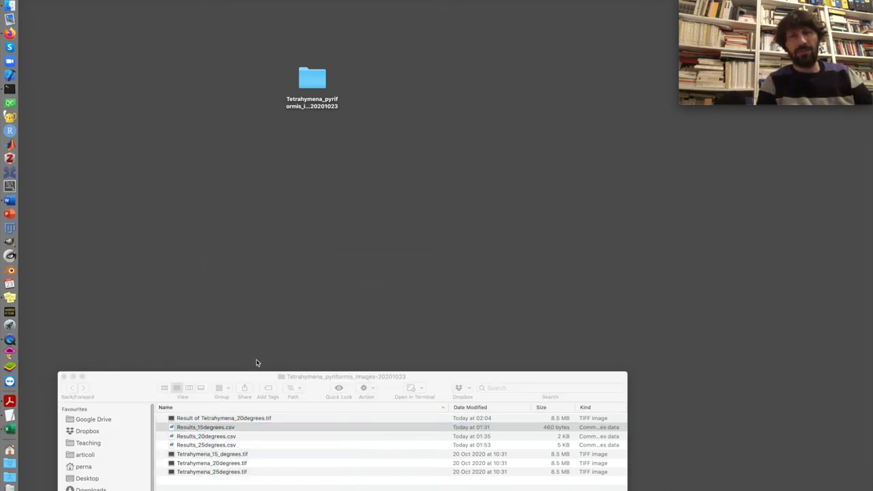
click(204, 414)
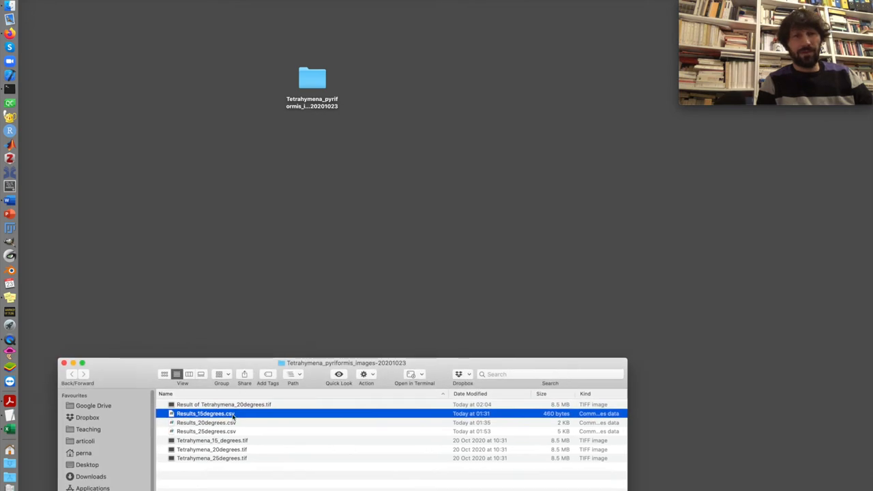
- Open Results_15degrees.csv in Microsoft Excel and bring its sheet to the front
right_click(201, 422)
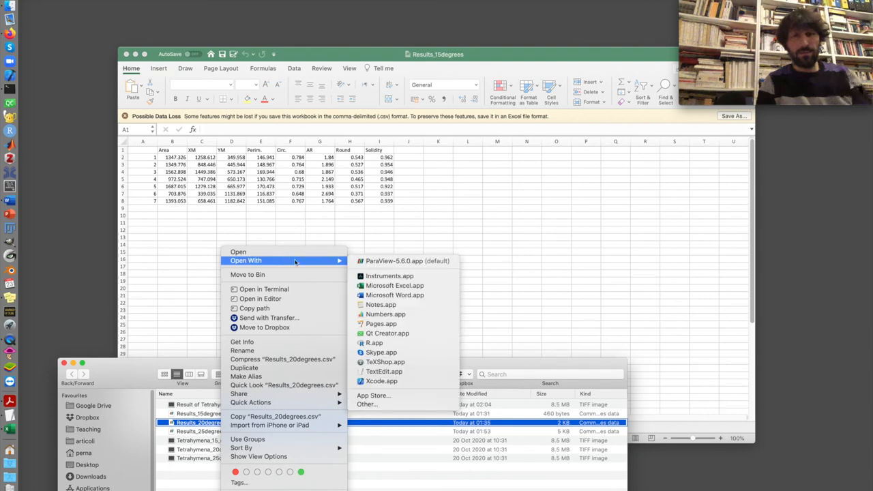
click(390, 288)
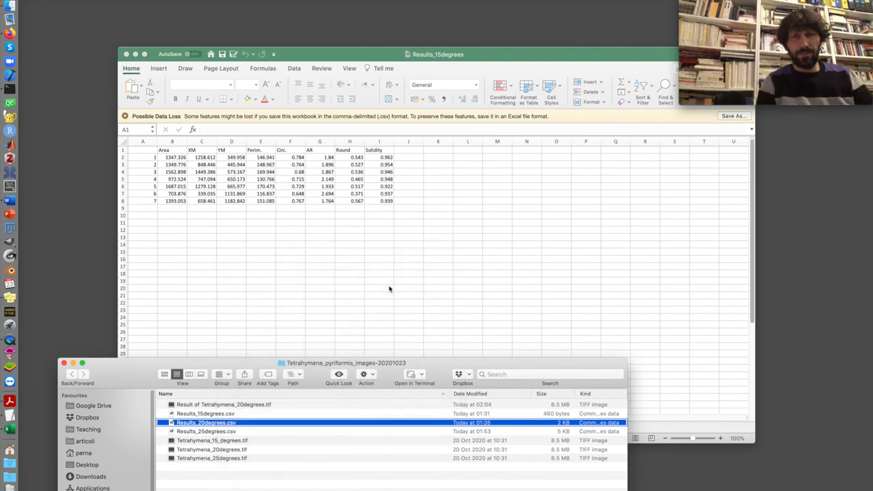
click(341, 55)
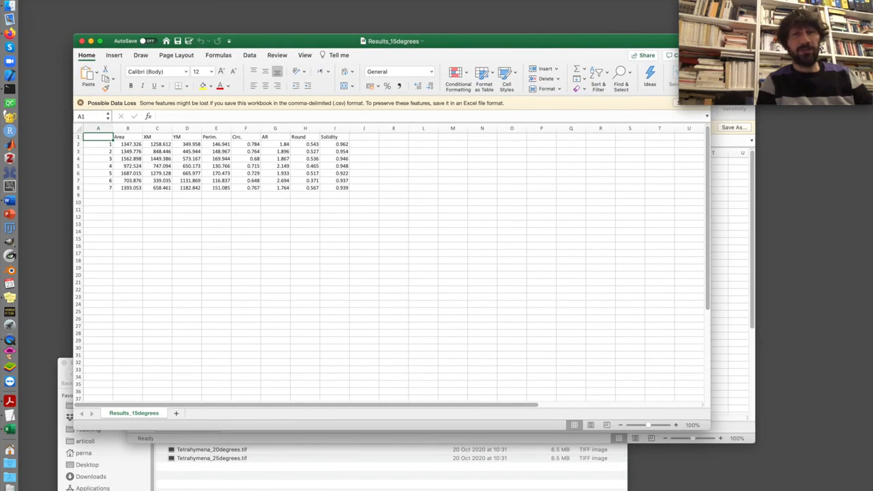
click(82, 40)
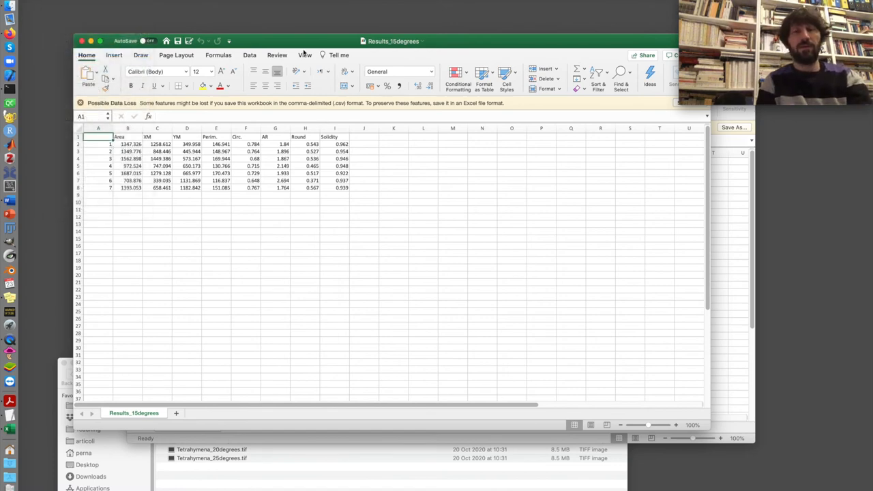
- Save the 15-degree measurements sheet under the new name Results_total.csv
click(732, 127)
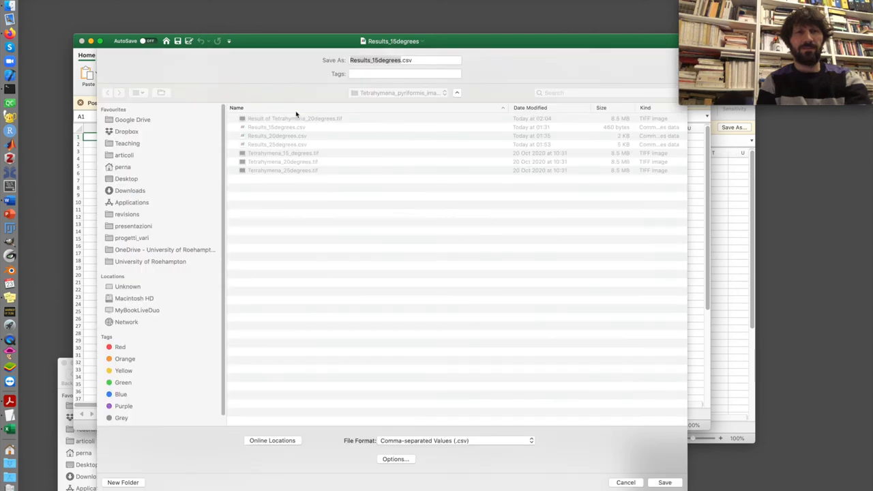
click(404, 60)
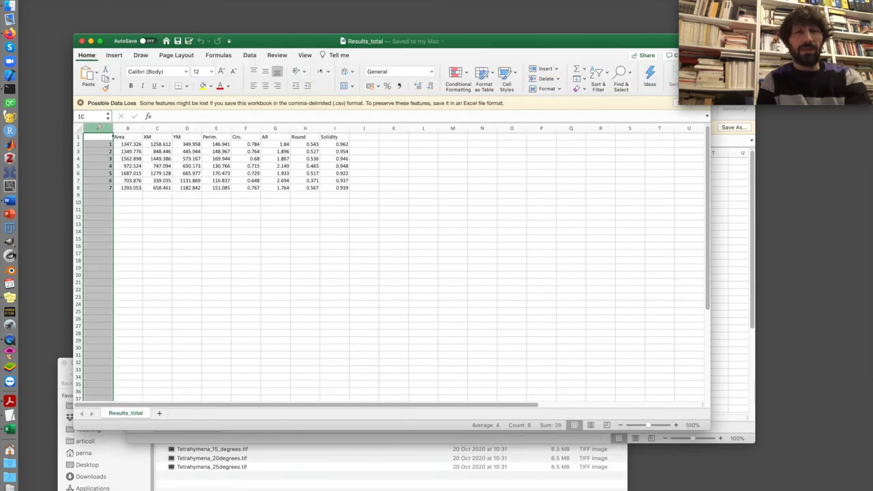
click(99, 136)
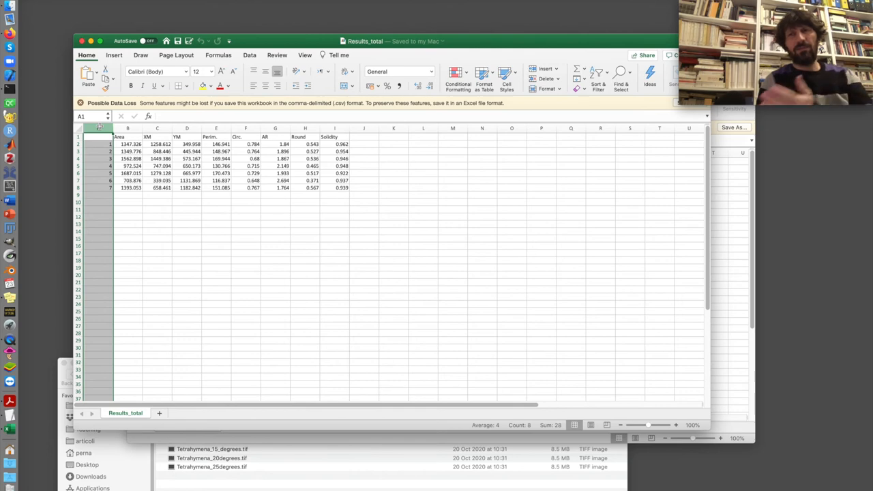
- Insert a new column A holding 15 for all seven rows, headed AdaptationTemp
right_click(100, 133)
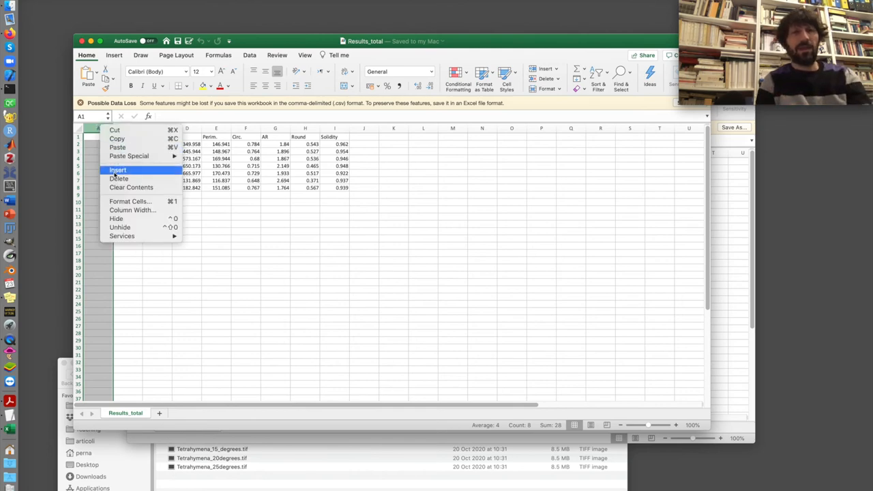
click(117, 170)
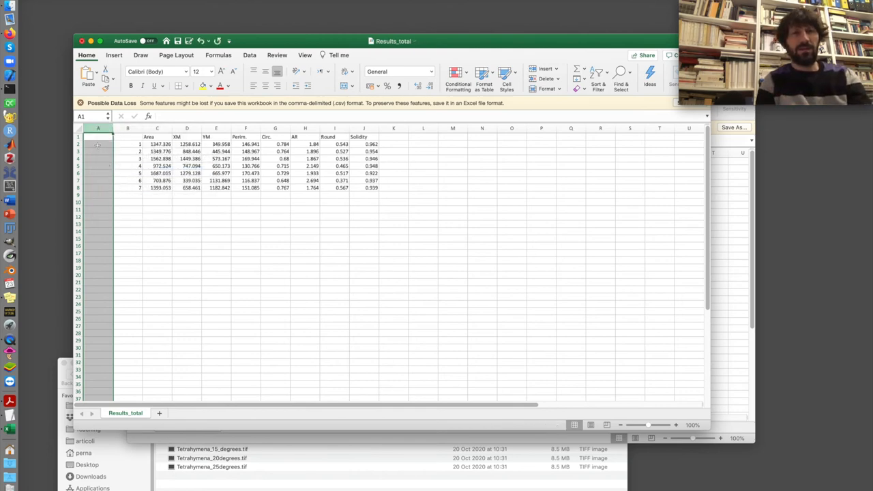
click(97, 144)
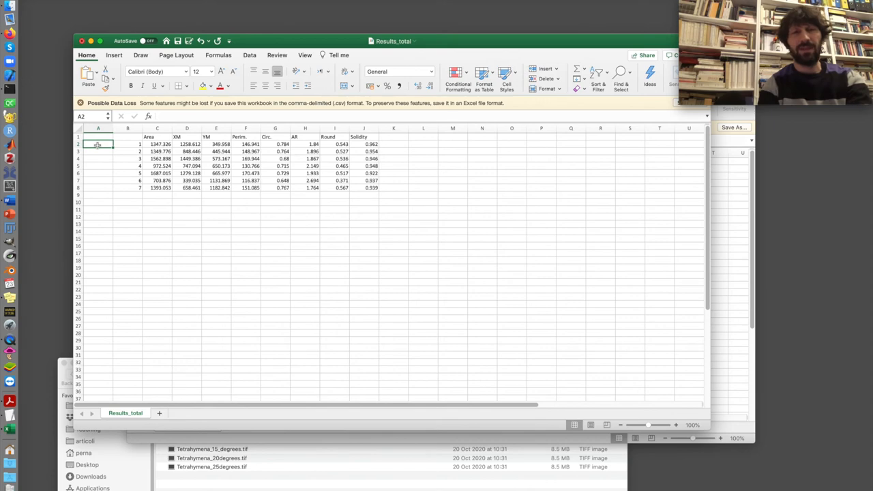
text(15)
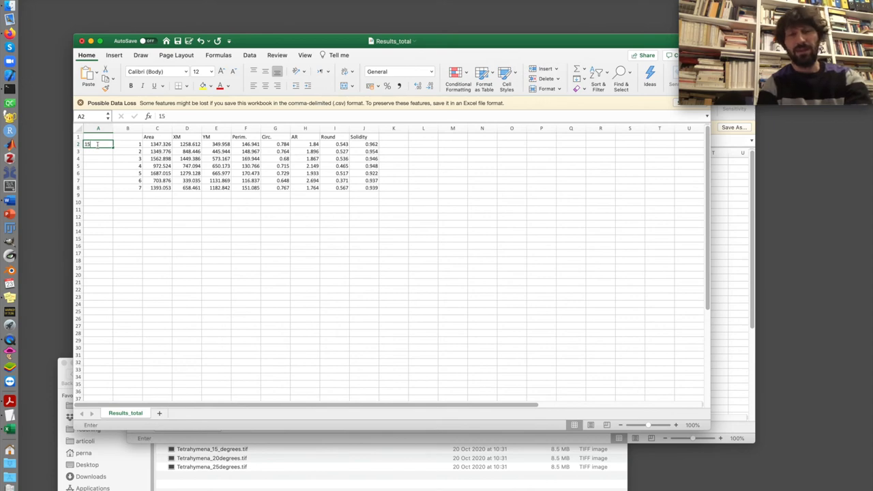
key(Return)
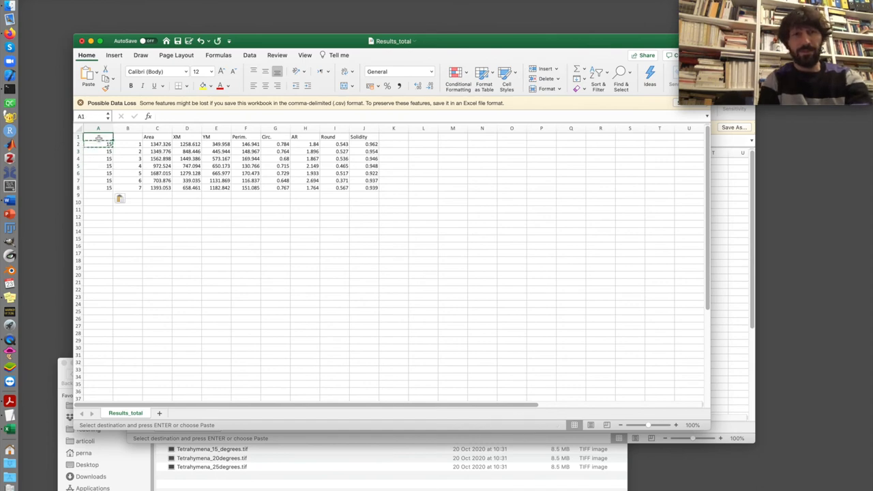
mouse_move(126, 143)
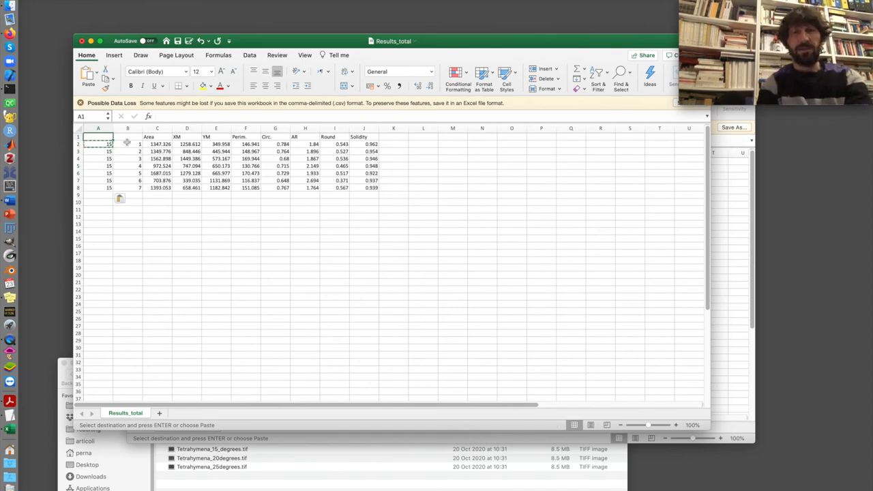
text(A)
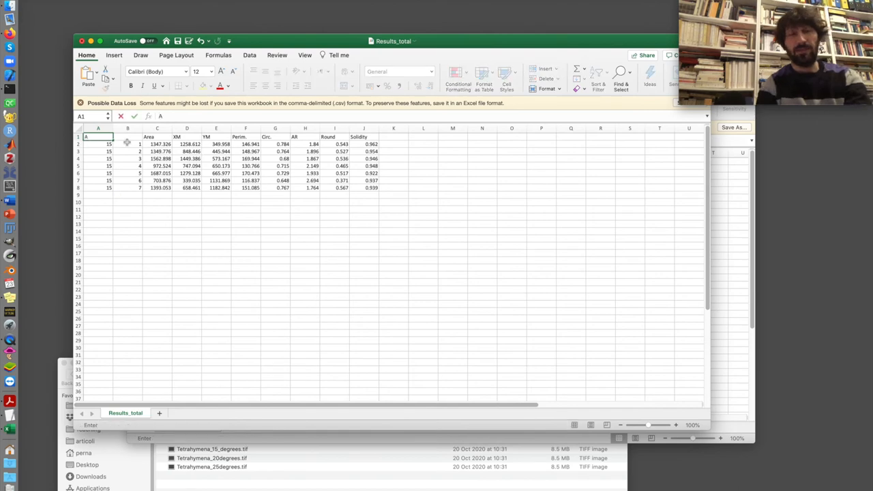
text(Adaptation)
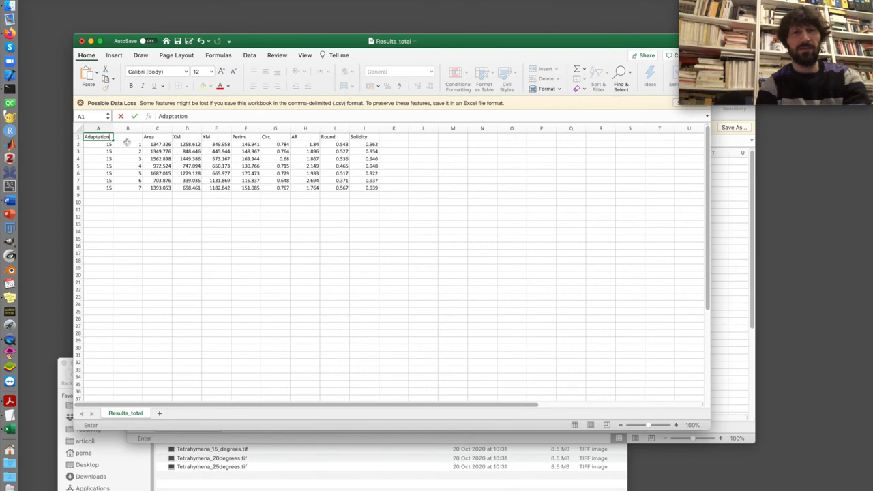
text(Temp)
click(128, 136)
text(I)
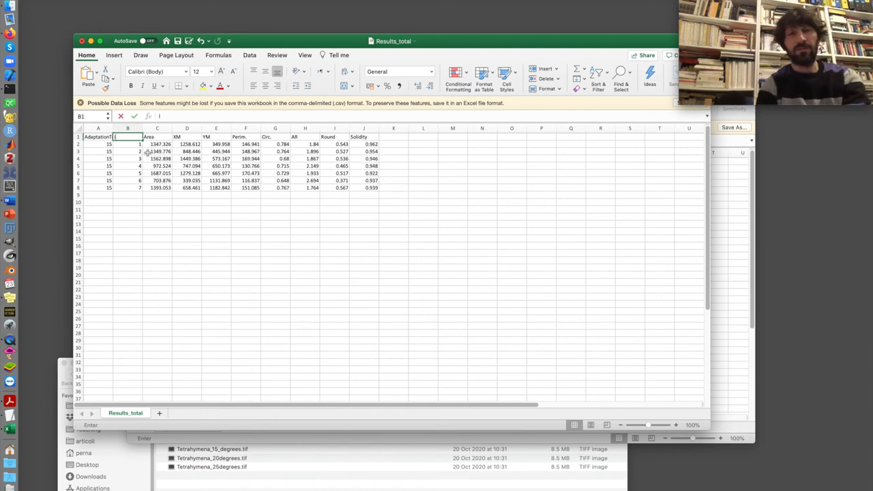
- Set the headers to ID, Perimeter and Circularity instead of blank, Perim. and Circ
click(187, 238)
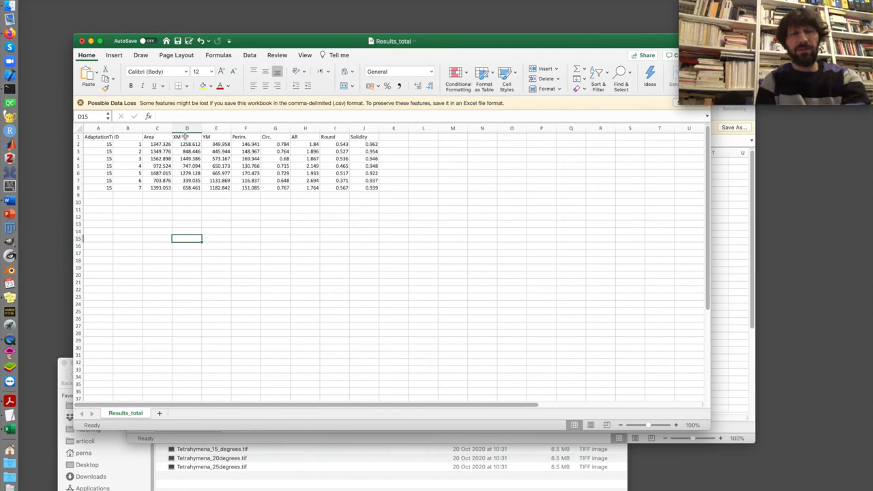
click(127, 128)
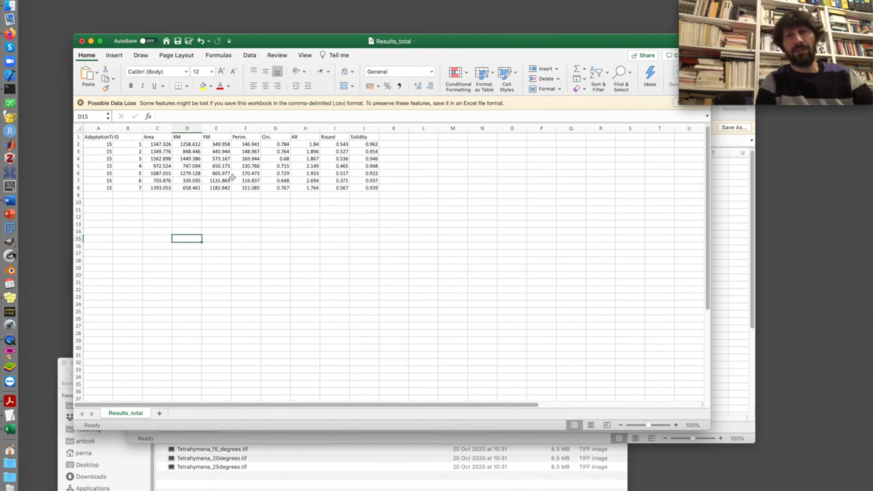
click(246, 136)
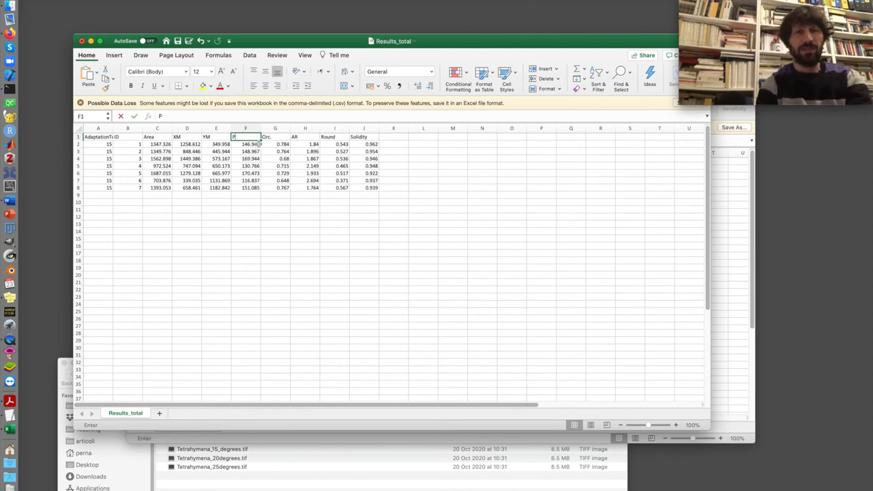
text(Perimeter)
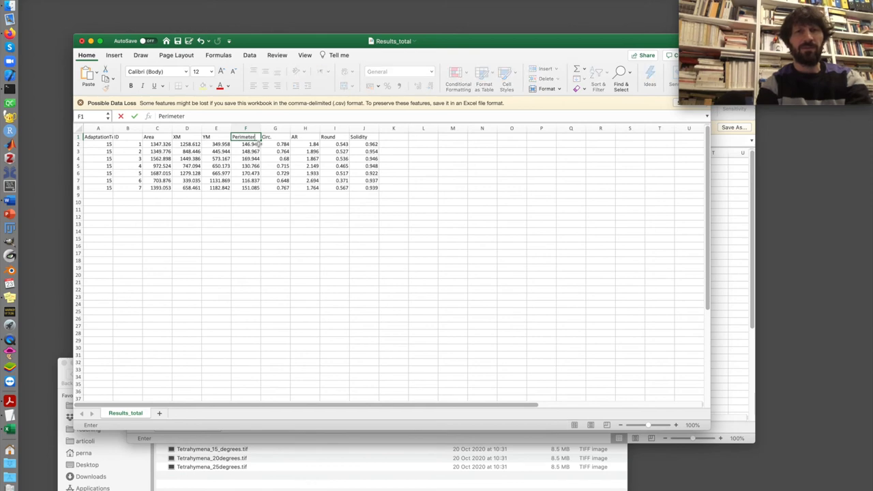
click(275, 137)
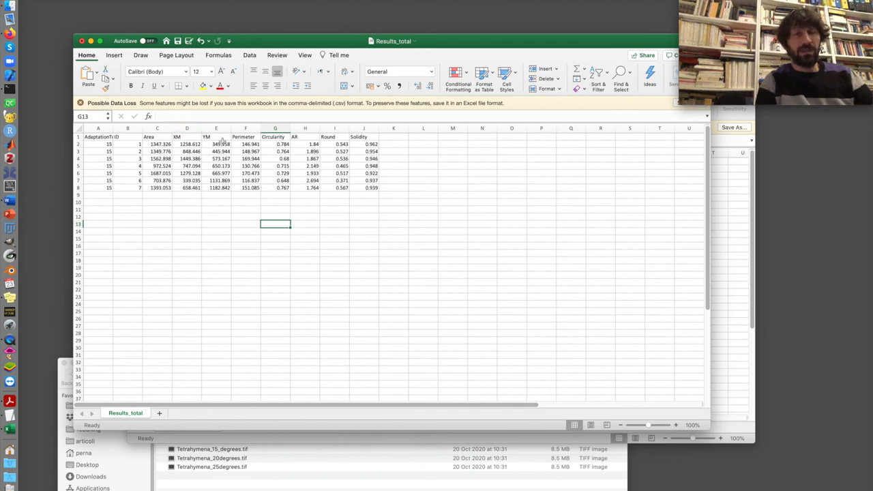
mouse_move(313, 166)
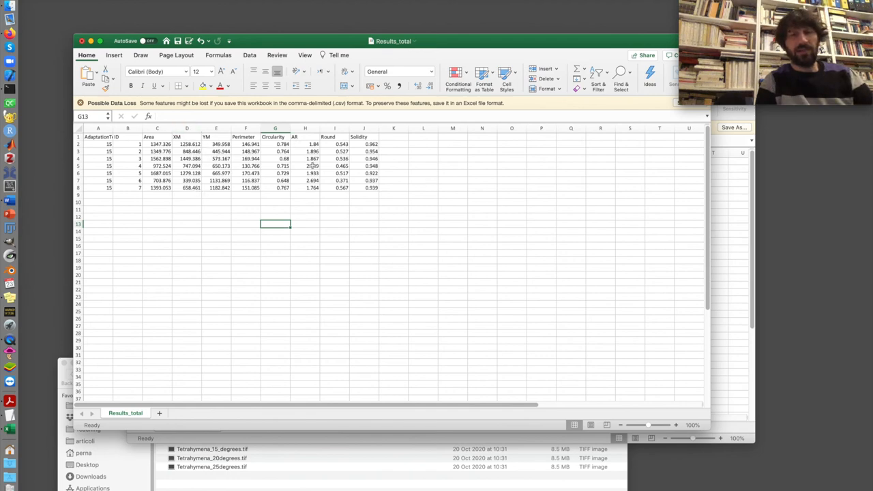
mouse_move(299, 163)
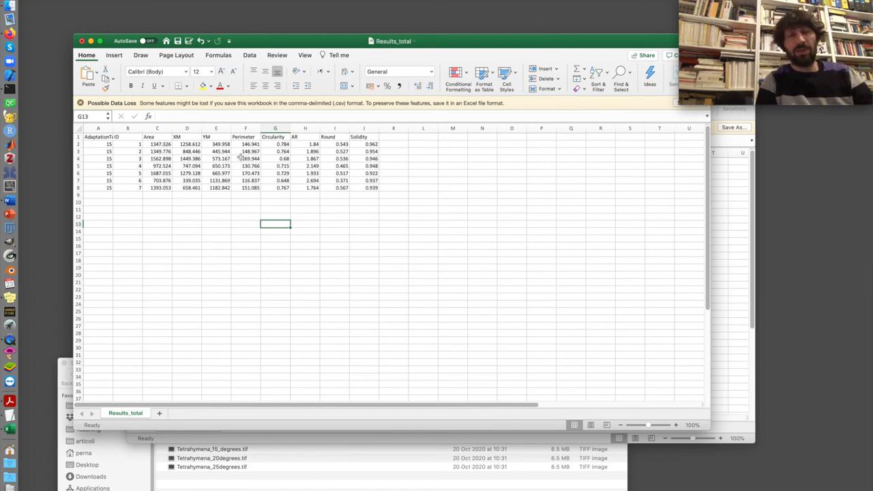
mouse_move(160, 233)
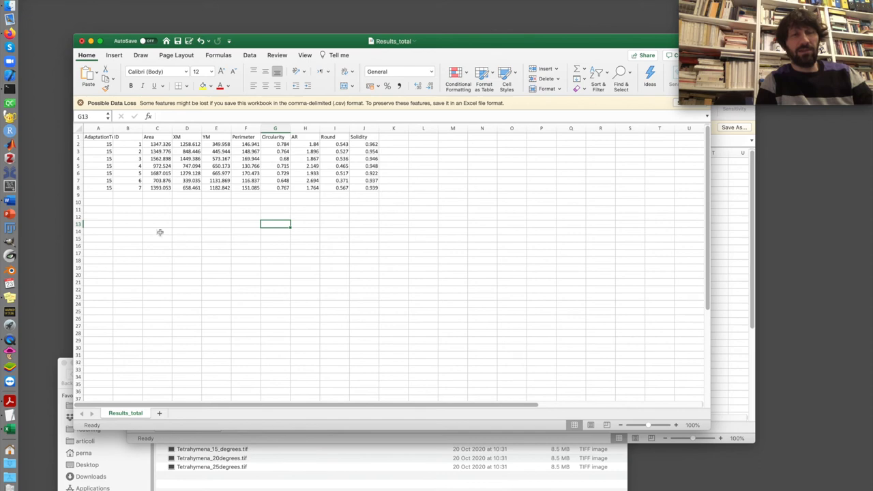
- Paste the 27 20-degree rows from A9 and label them 20 under AdaptationTemp
click(98, 195)
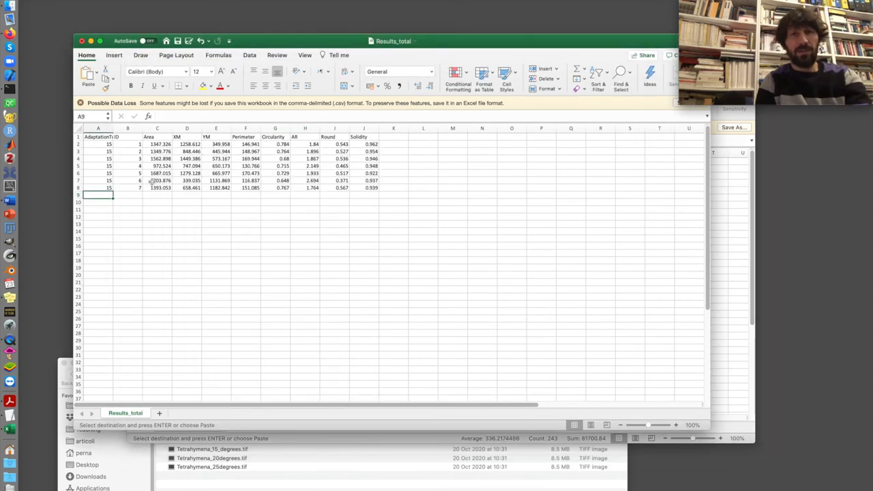
click(127, 194)
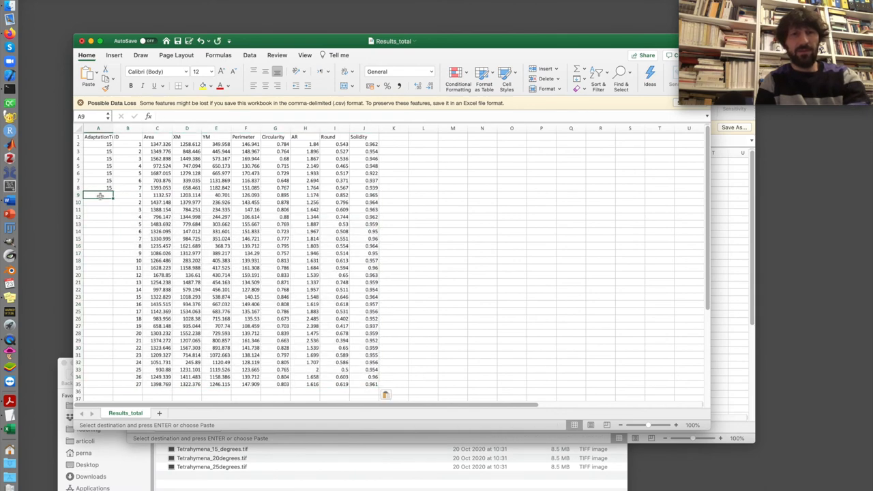
text(20)
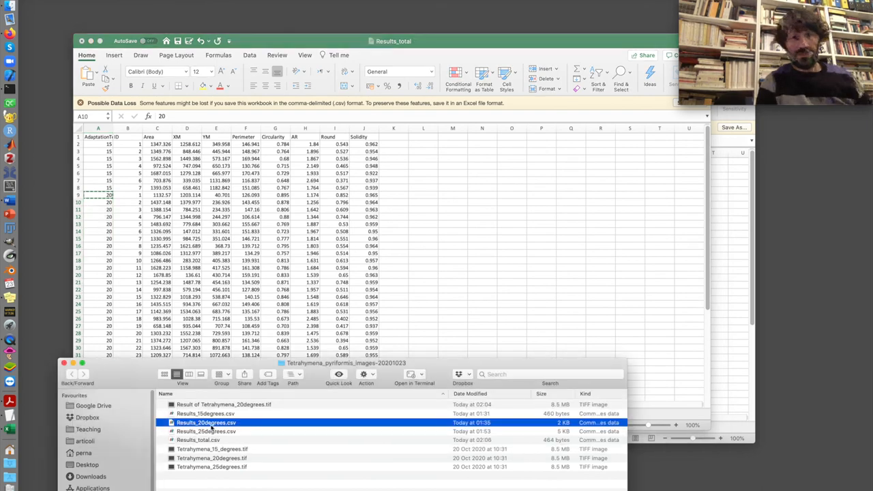
click(206, 431)
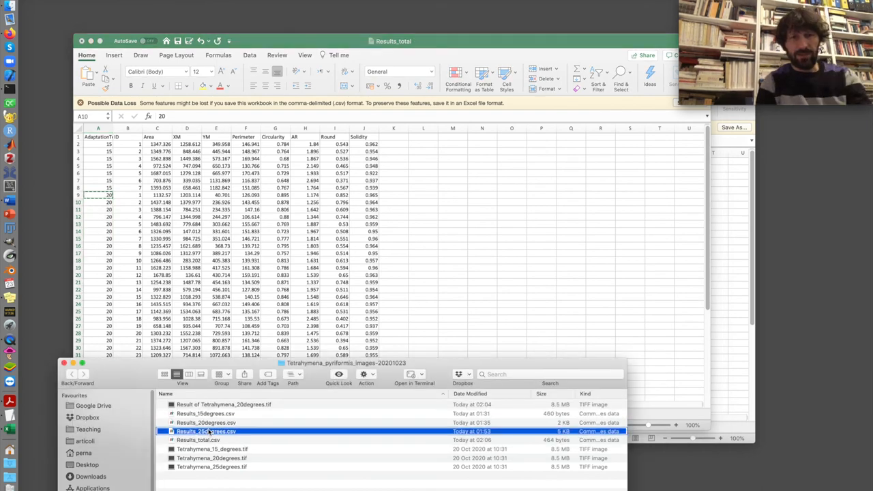
right_click(206, 431)
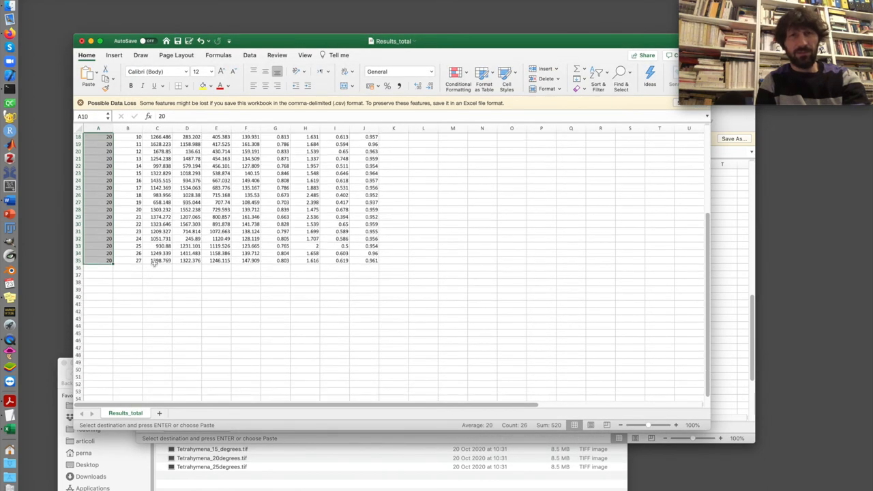
- Label the appended 25-degree rows with 25 in the temperature column
click(128, 267)
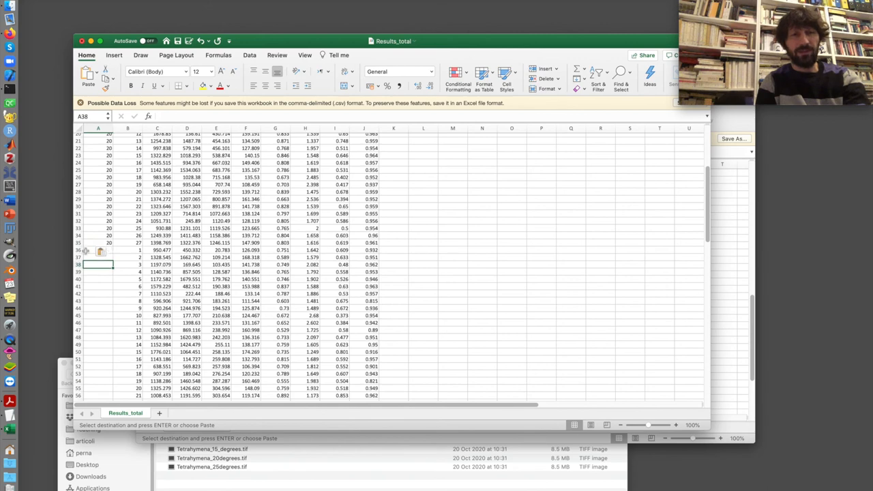
text(25)
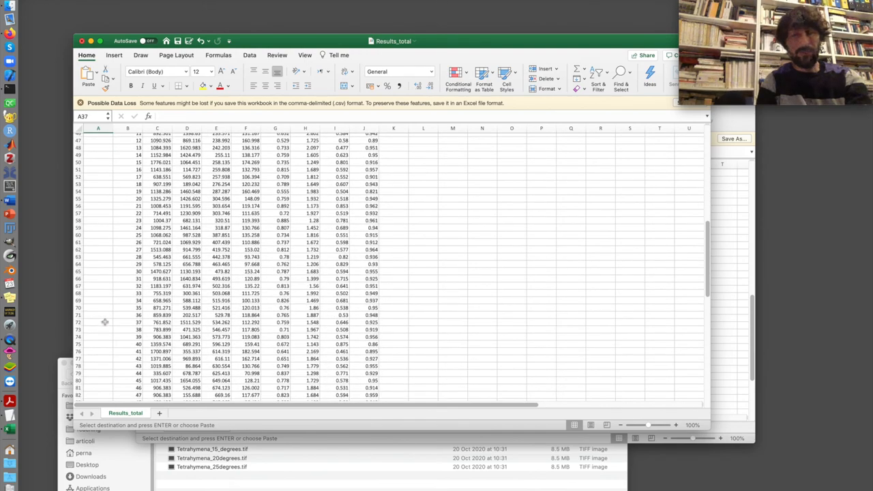
scroll(down, 3)
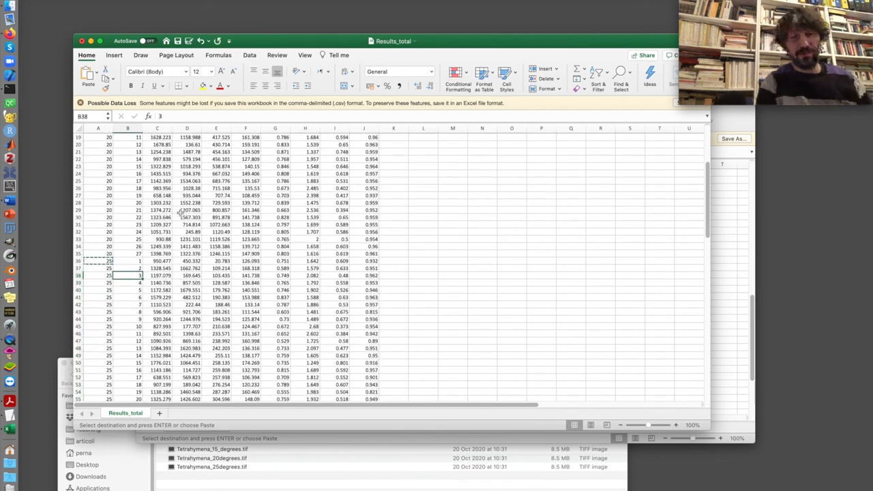
scroll(up, 3)
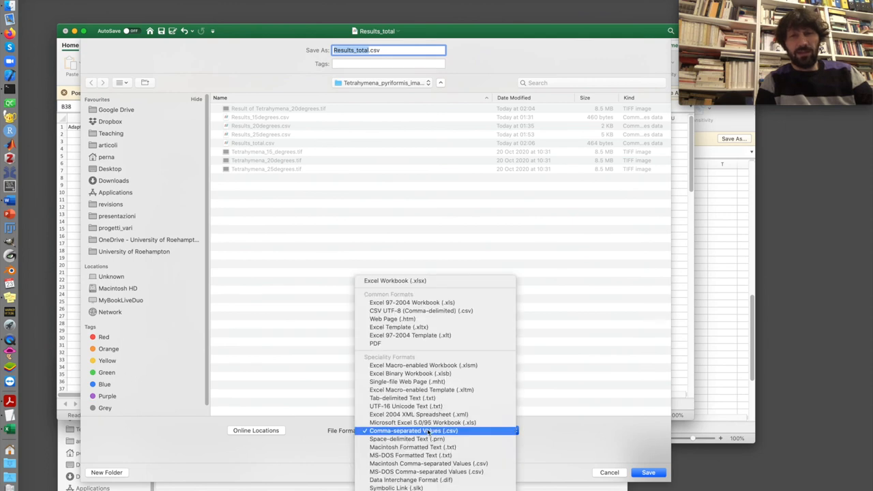
mouse_move(426, 471)
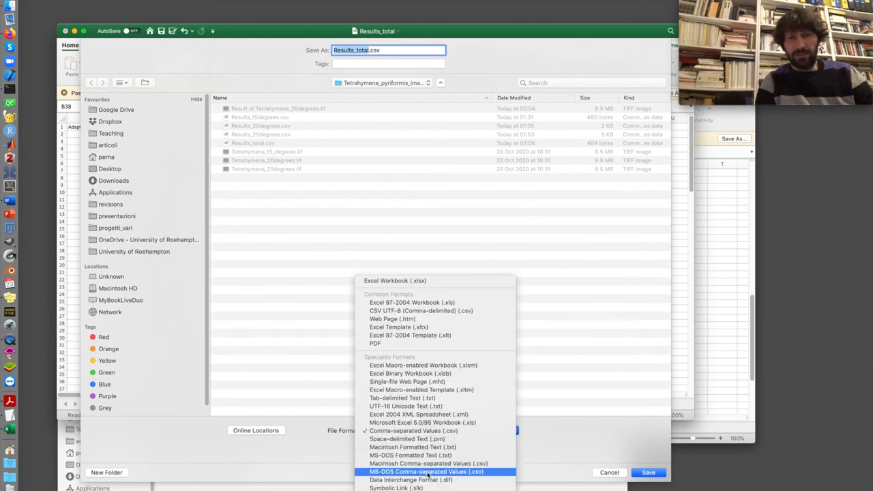
- Save Results_total as MS-DOS comma-separated values, replacing the existing Results_total.csv
click(426, 472)
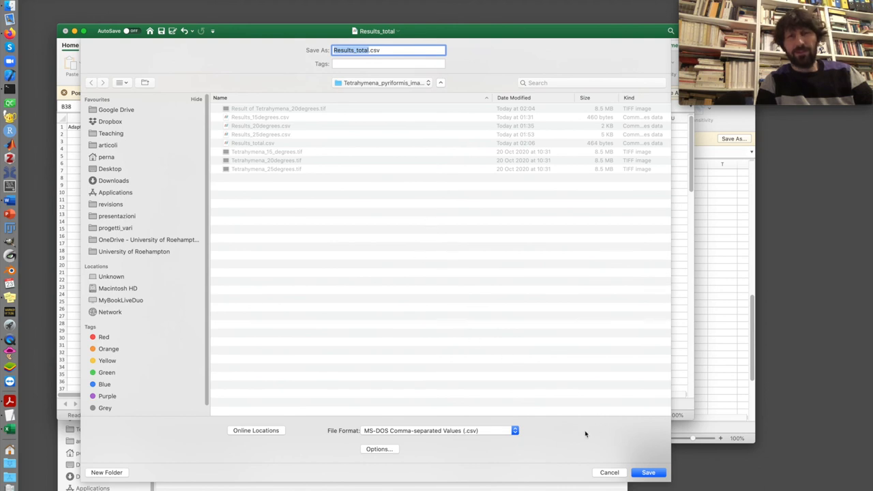
mouse_move(546, 423)
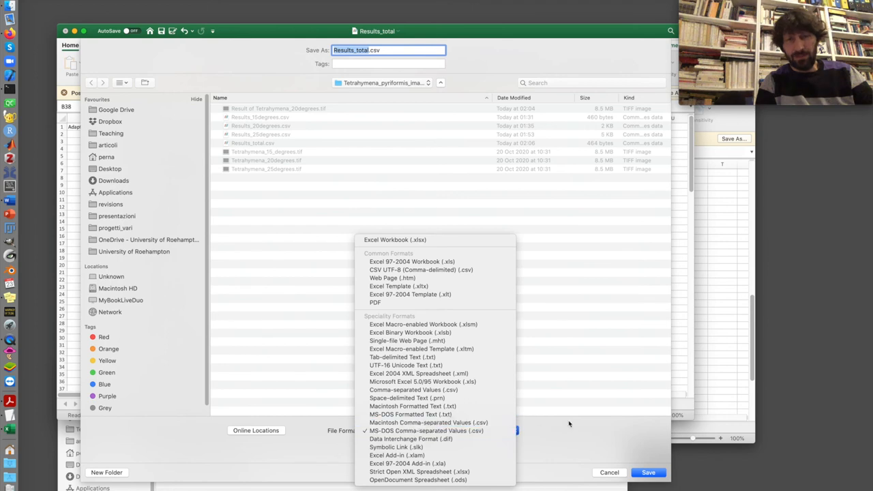
click(426, 430)
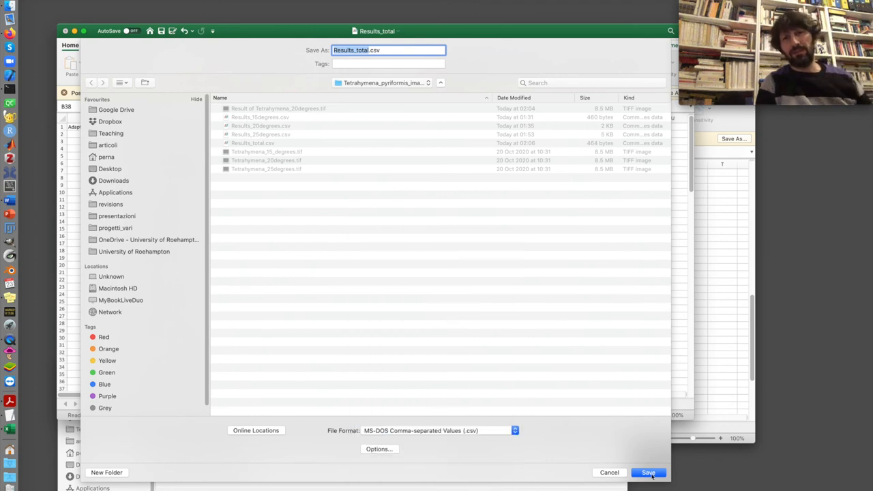
click(647, 472)
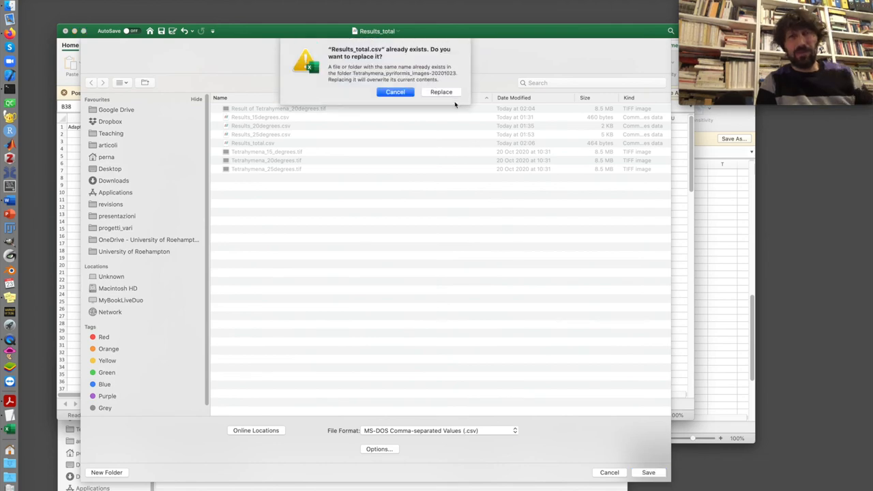
click(441, 92)
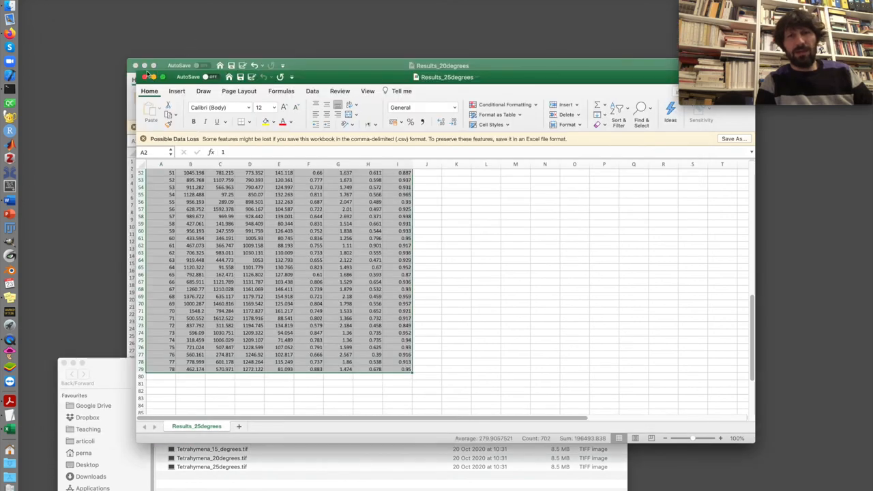
- Close the remaining Excel windows and move the Tetrahymena folder window aside
click(135, 66)
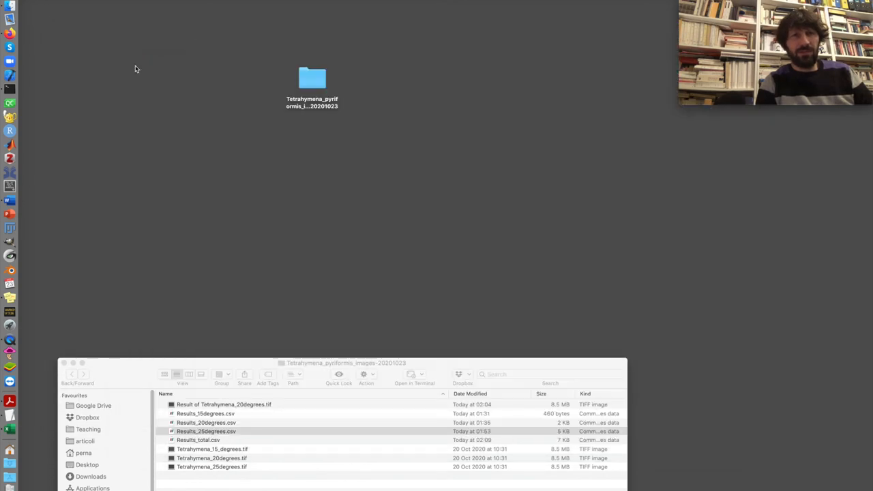
mouse_move(40, 154)
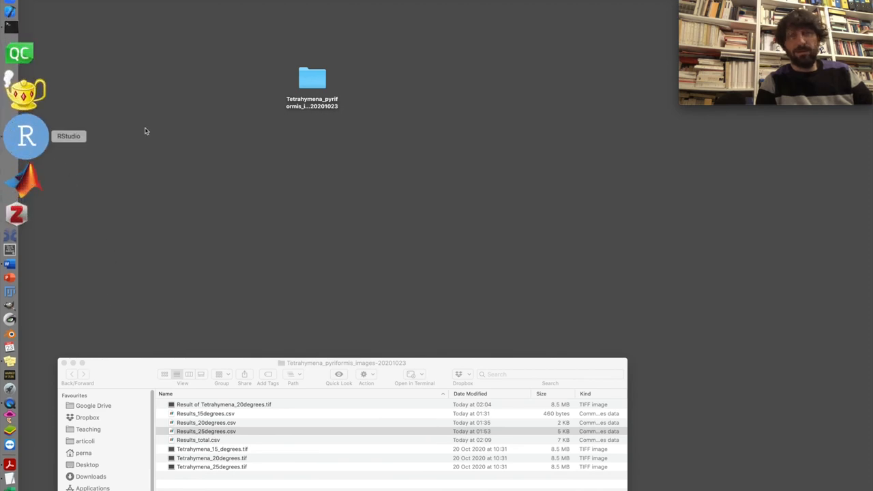
mouse_move(282, 236)
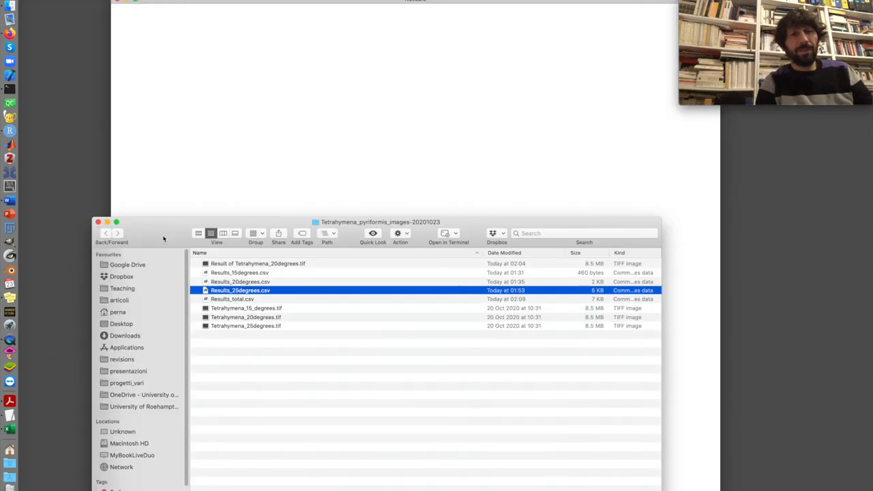
drag(381, 221, 361, 326)
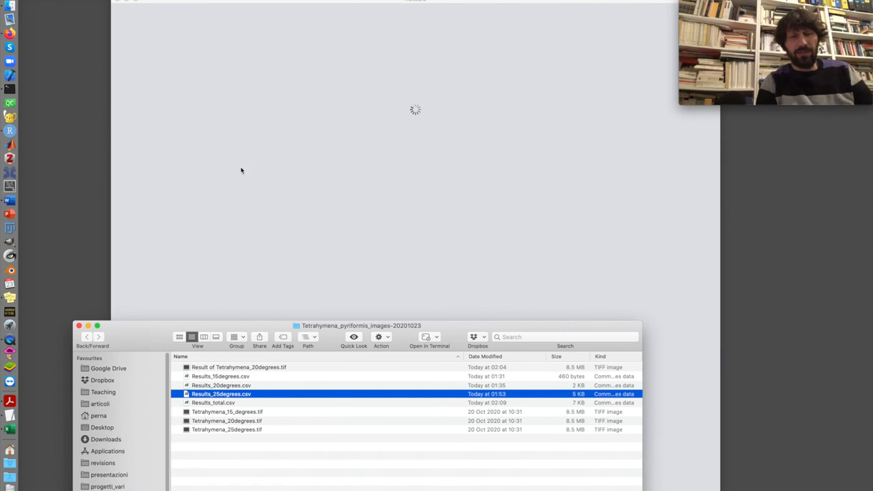
mouse_move(307, 2)
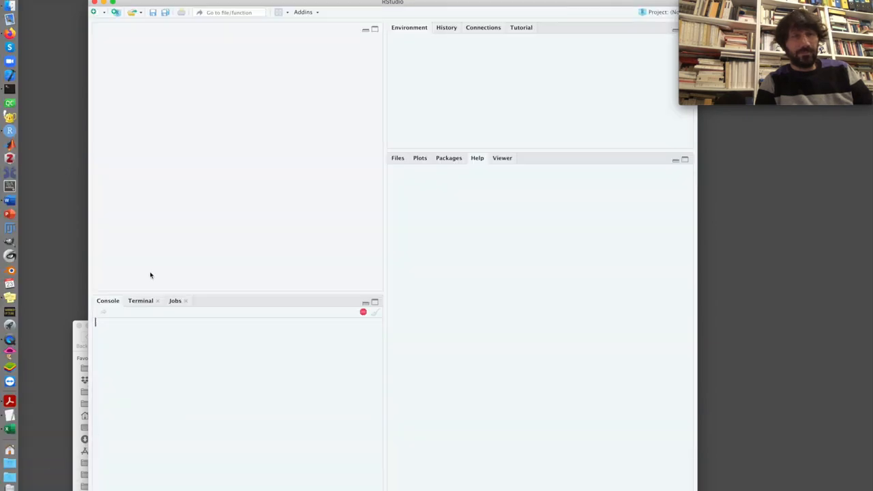
mouse_move(273, 189)
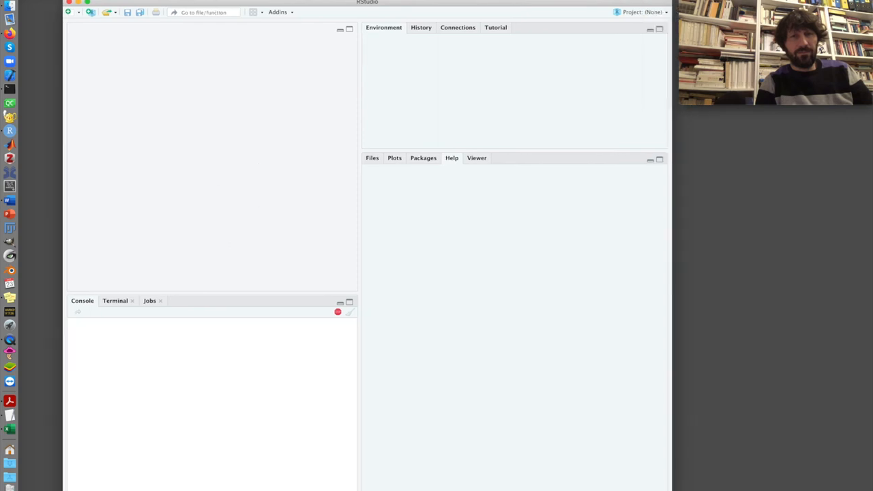
mouse_move(241, 248)
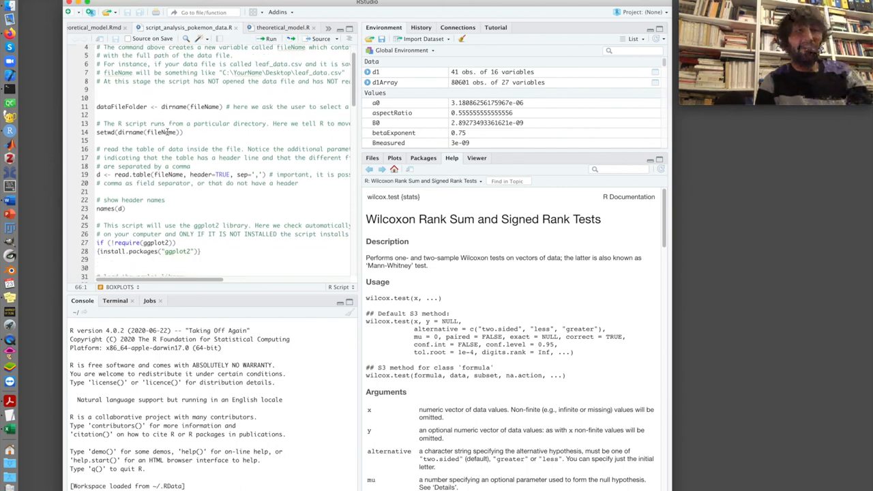
- Scroll through script_analysis_pokemon_data.R to view its boxplot code
scroll(down, 3)
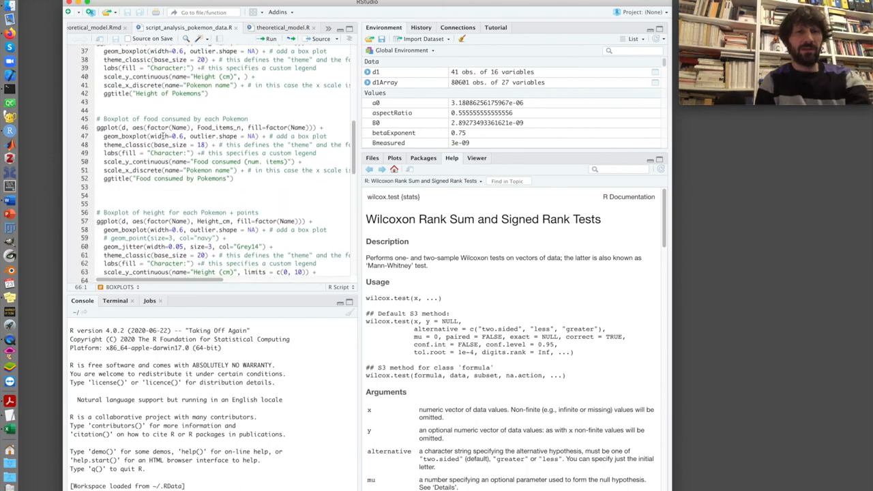
scroll(up, 3)
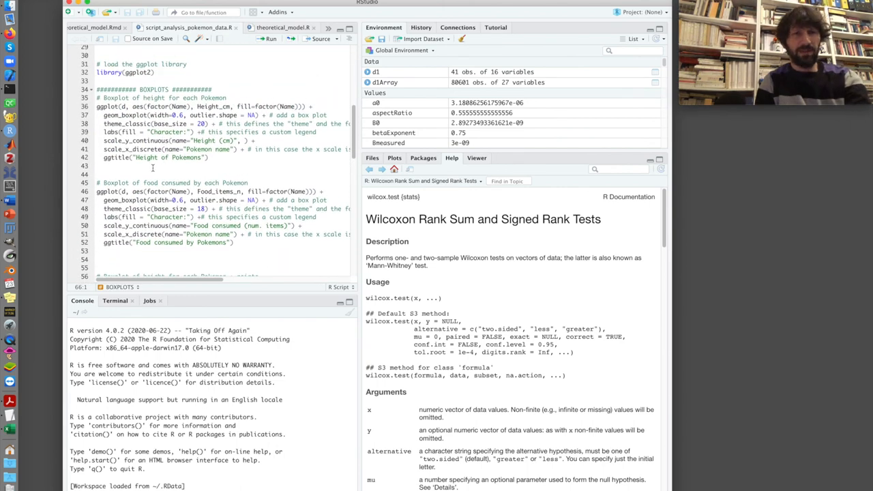
- Create a new blank R script, Untitled1
scroll(up, 3)
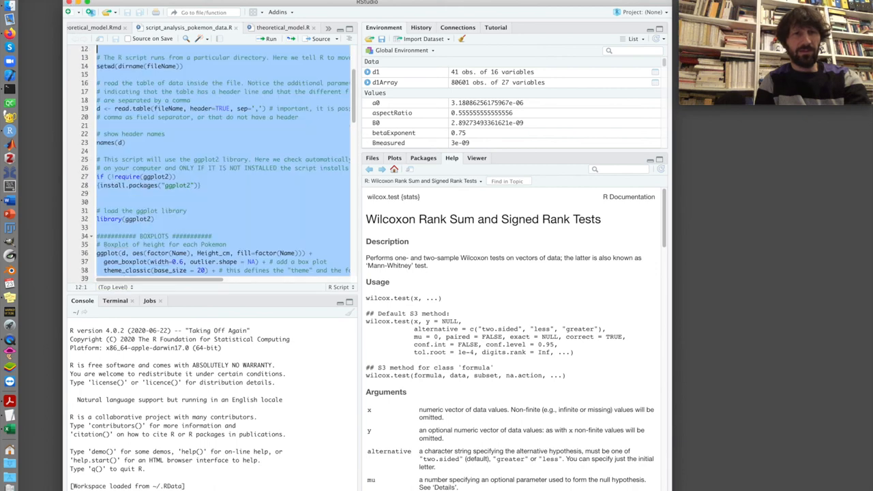
scroll(up, 3)
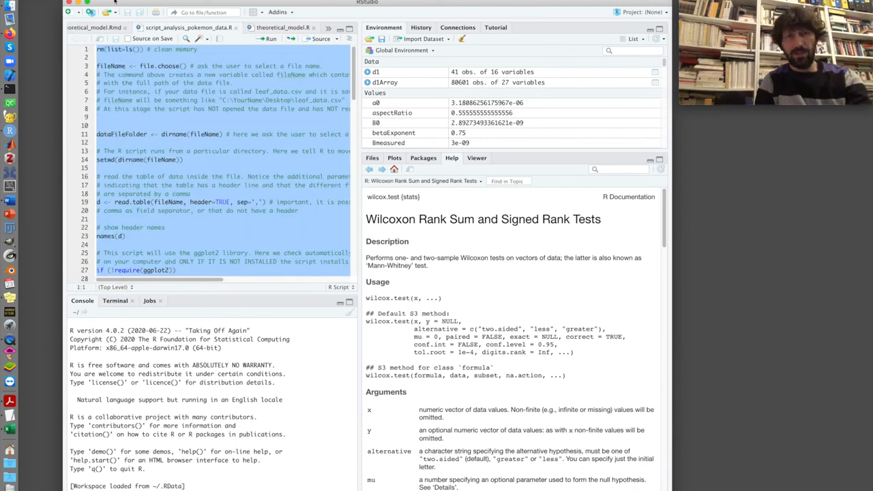
click(73, 11)
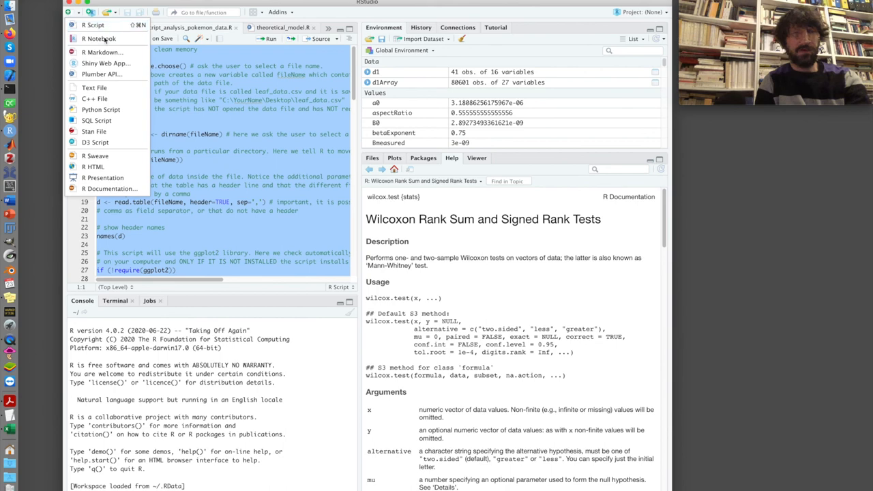
click(93, 26)
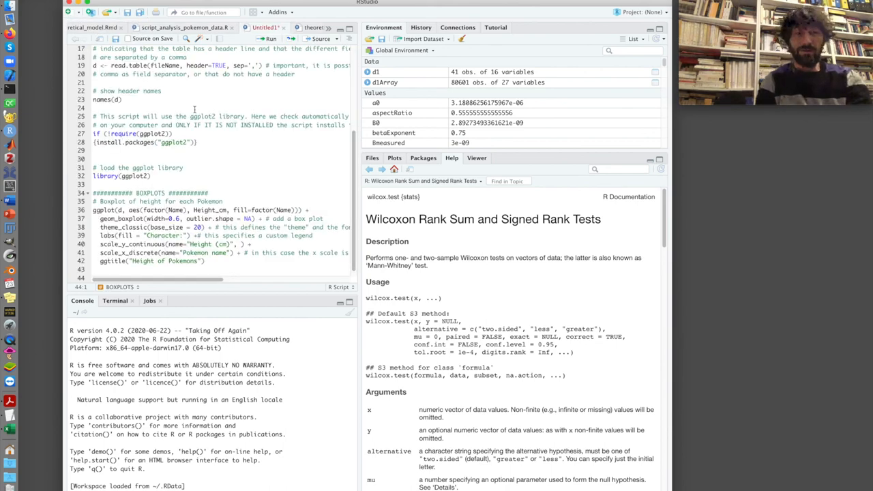
- Fill Untitled1 with the Pokémon code from memory clearing through the height boxplot
scroll(up, 3)
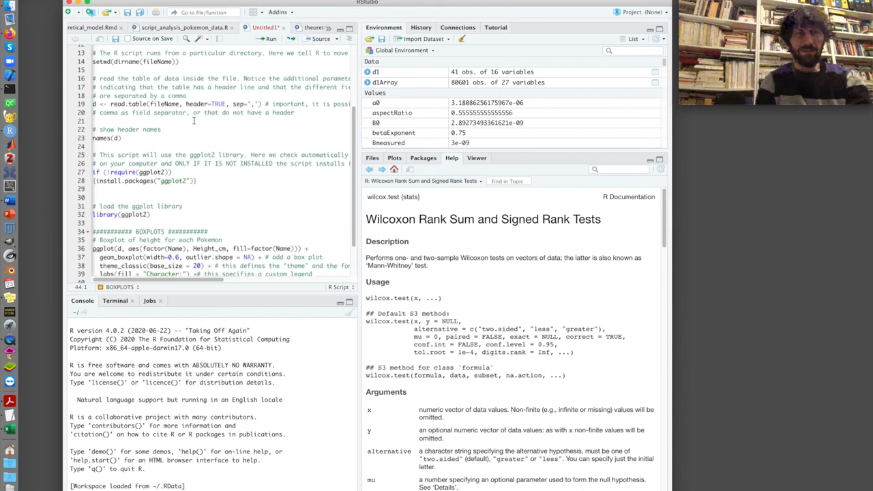
scroll(up, 3)
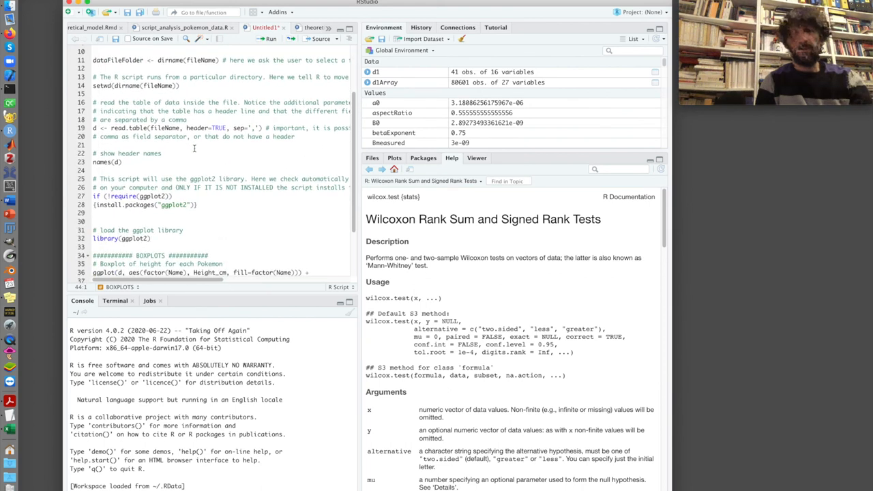
scroll(down, 3)
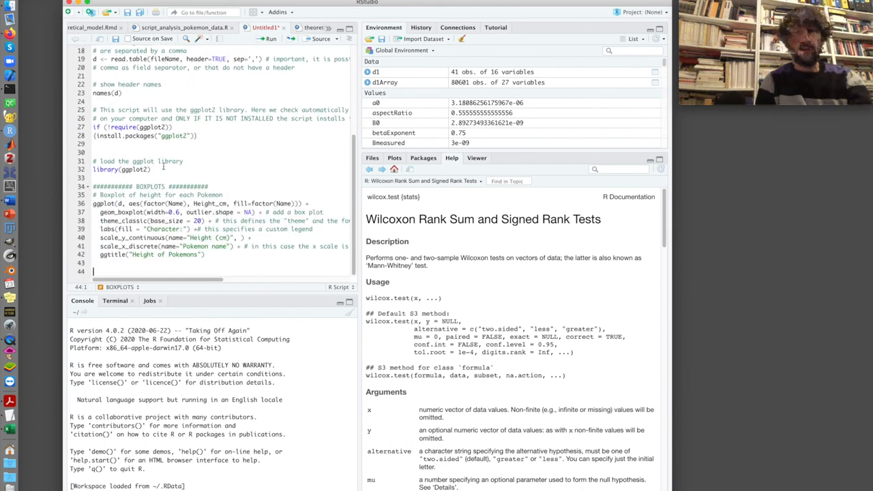
scroll(up, 3)
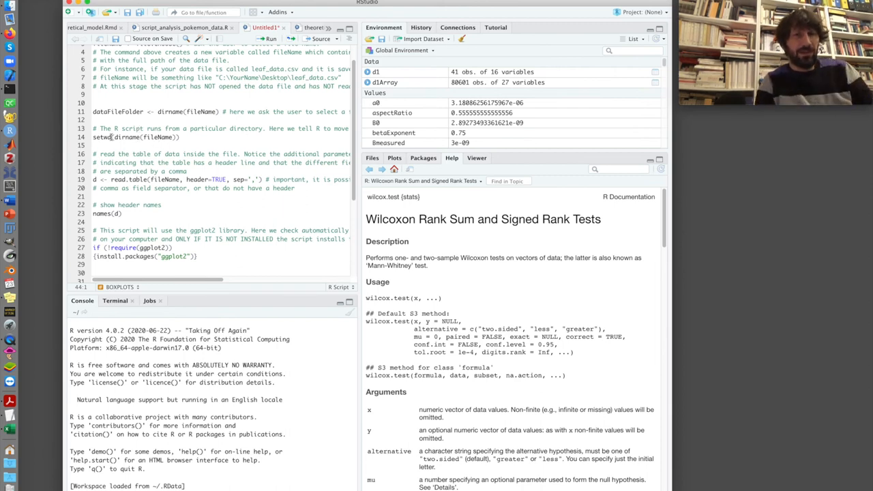
scroll(down, 3)
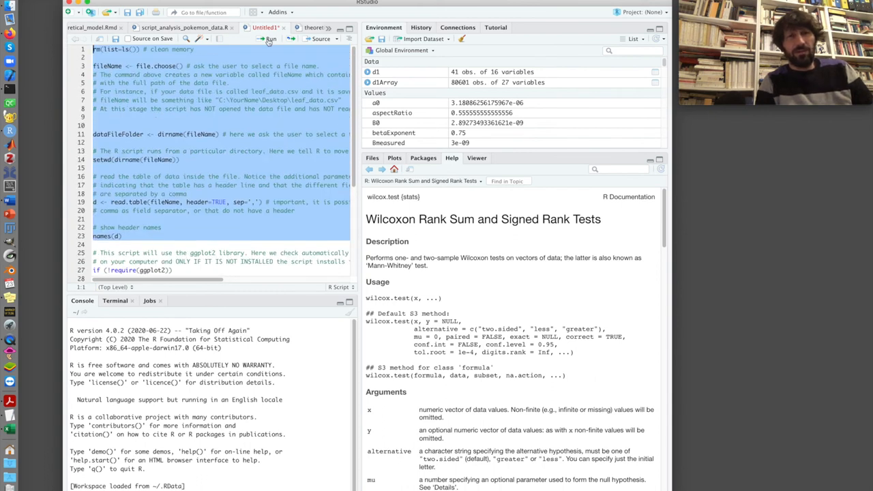
- Load the data from the Tetrahymena images folder and expand d (112 observations, 10 variables)
click(271, 38)
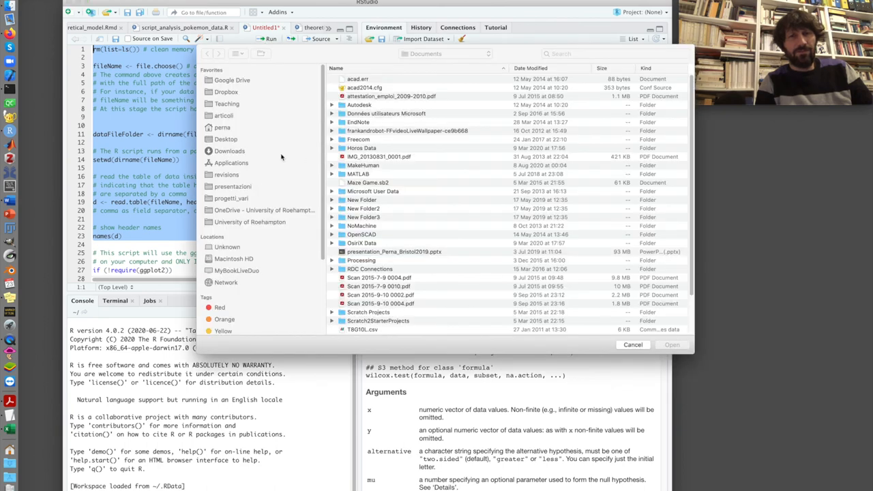
click(222, 127)
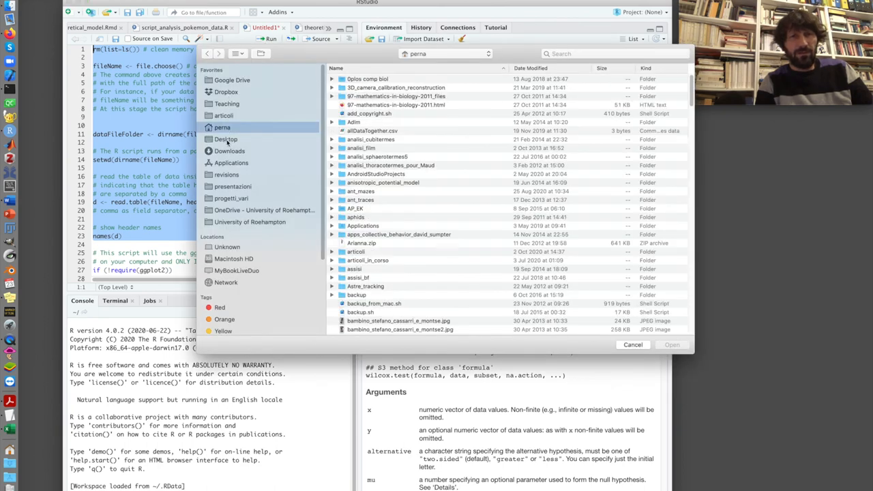
click(225, 138)
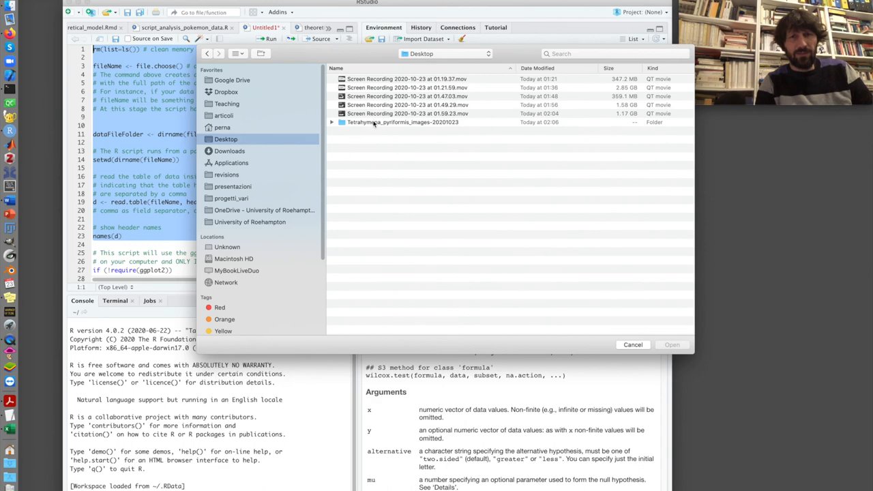
double_click(402, 122)
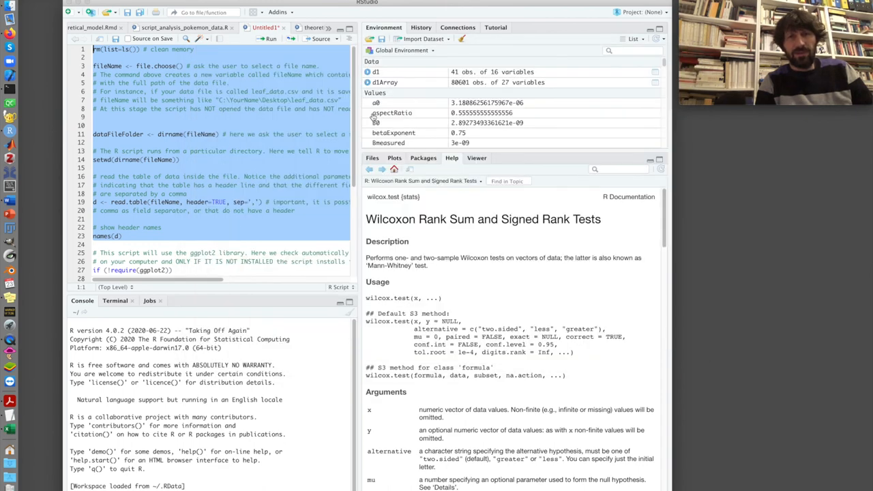
click(271, 39)
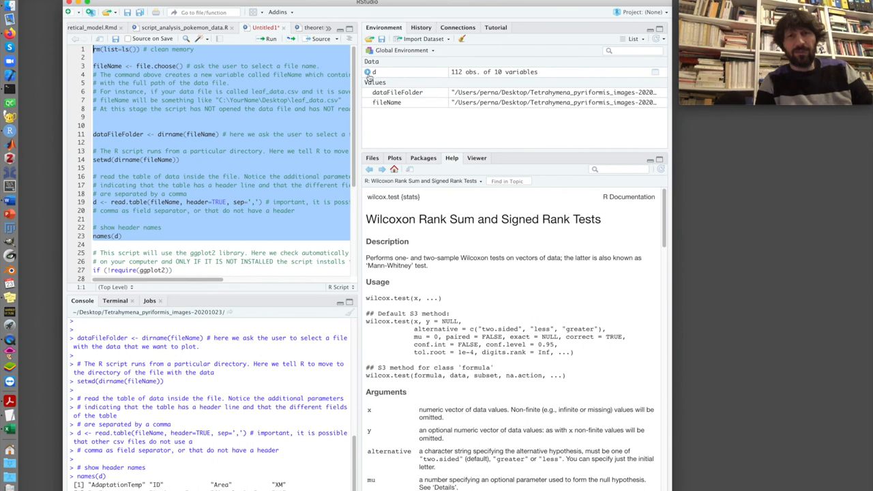
click(366, 71)
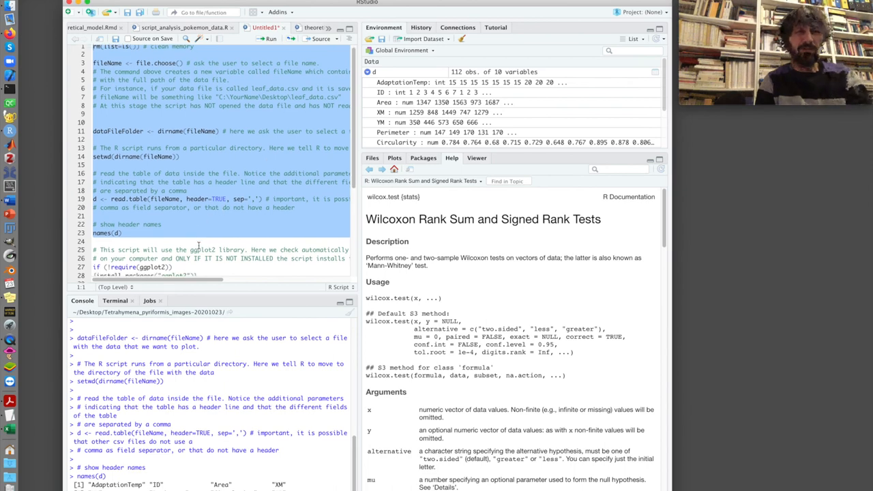
- Load ggplot2 and save the script as plotting_results.R
scroll(down, 3)
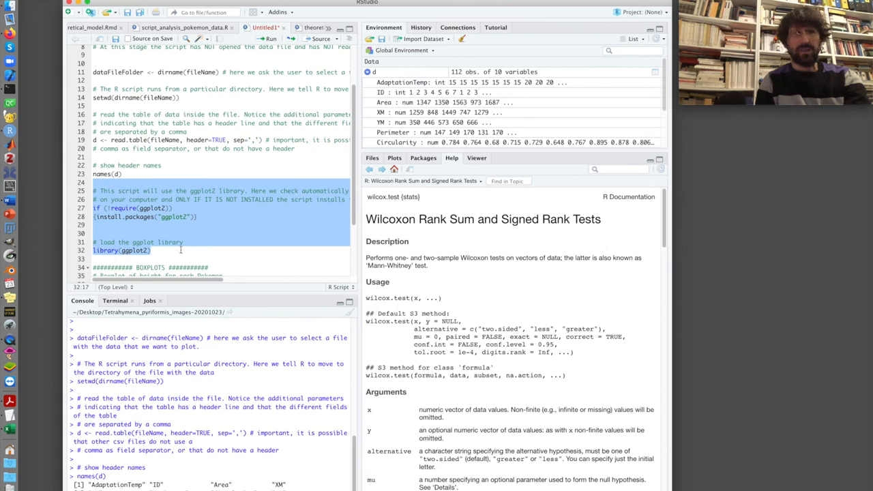
click(268, 38)
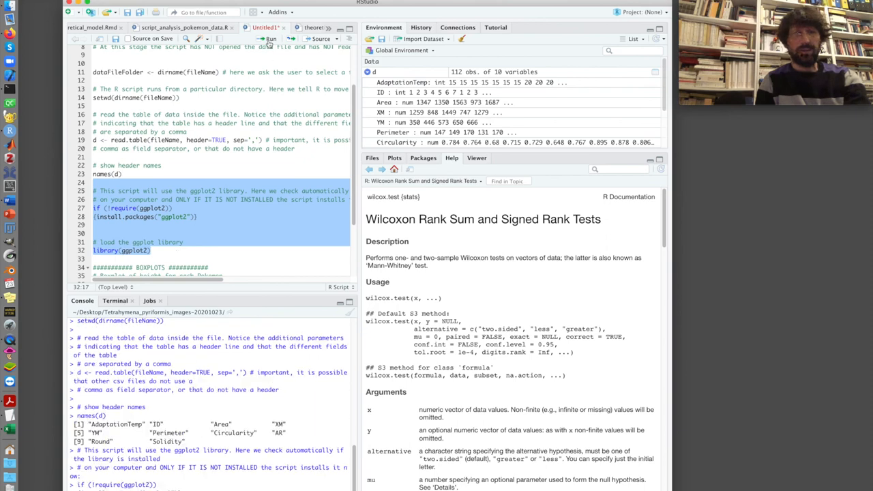
click(268, 39)
text(plotting_results.R)
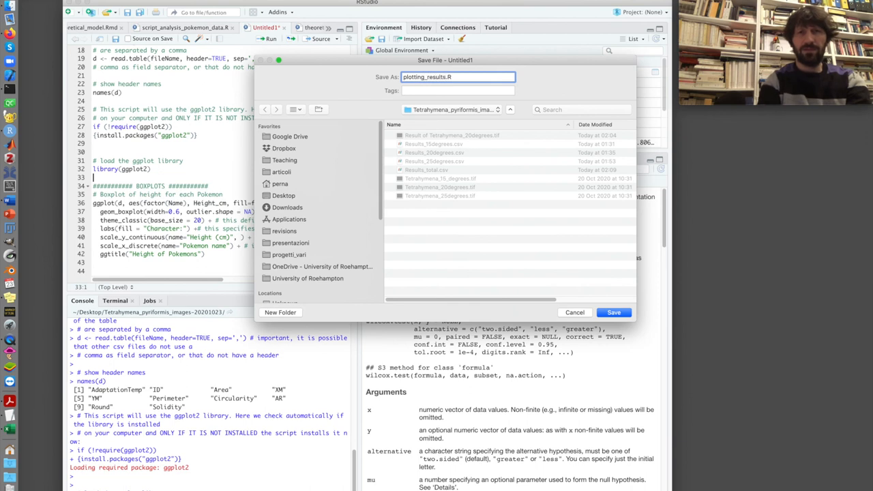
click(612, 312)
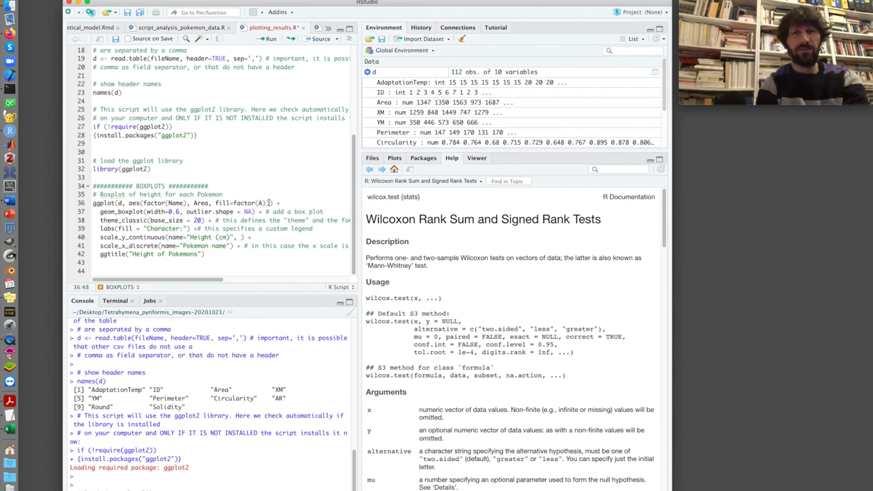
- Group the boxplot by AdaptationTemp, with a Temperature legend and a 'Size of' adaptation title
text(AdaptationTemp)
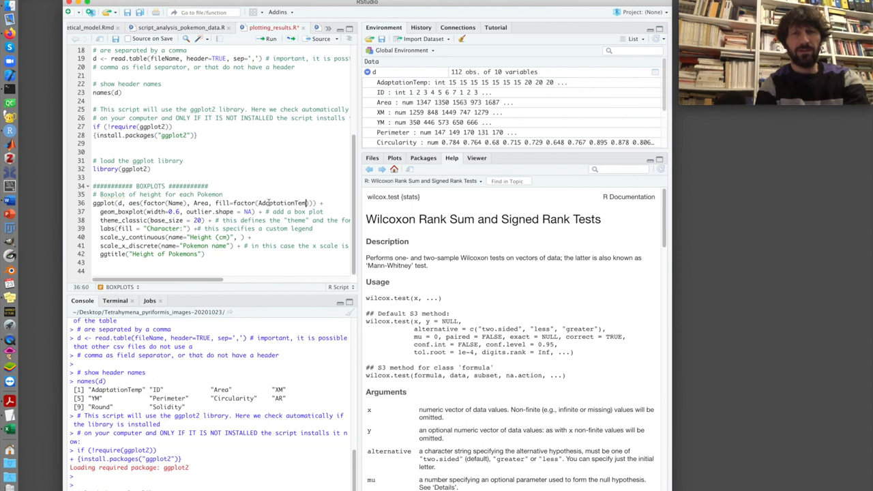
double_click(283, 203)
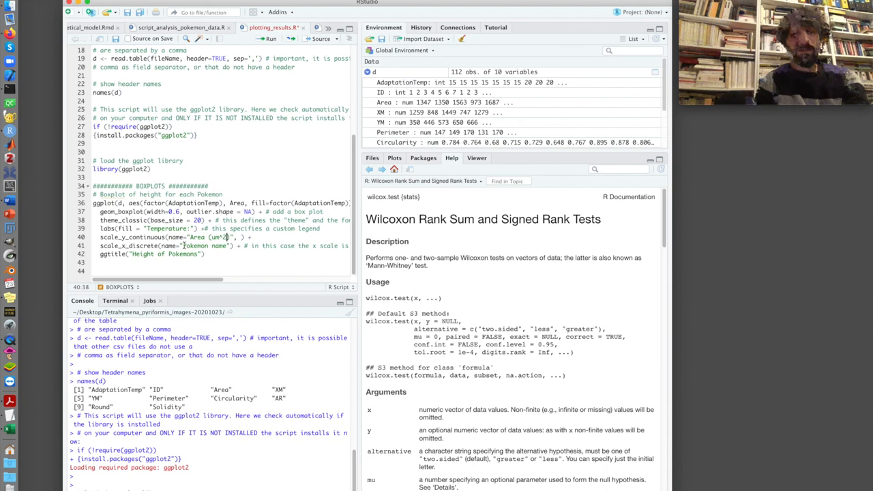
double_click(204, 245)
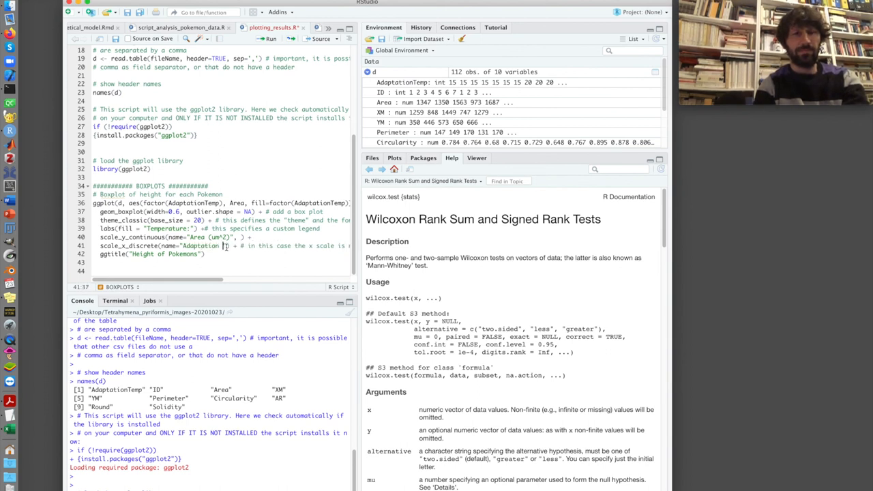
text(Temperature)
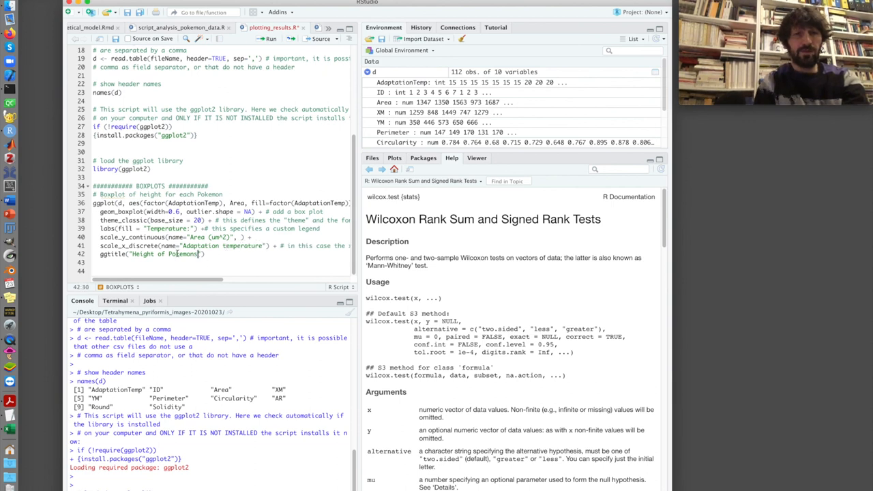
double_click(164, 254)
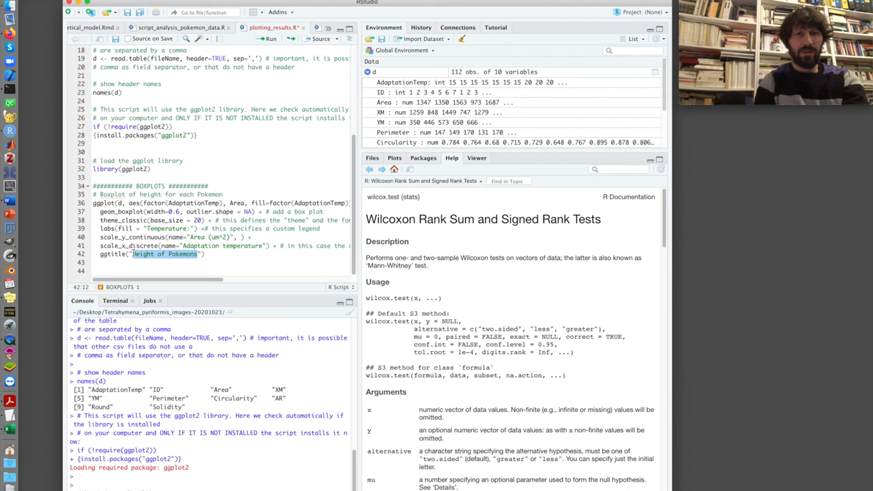
text(Size of)
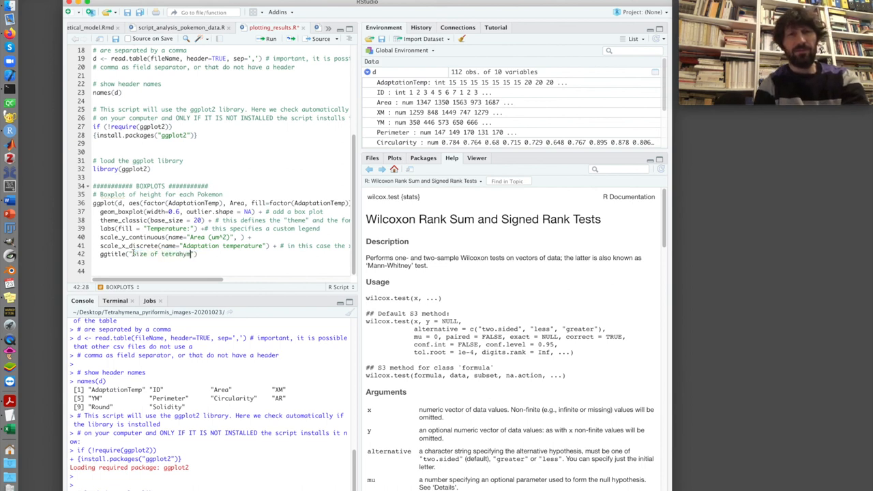
text(adapted at different temperatures)
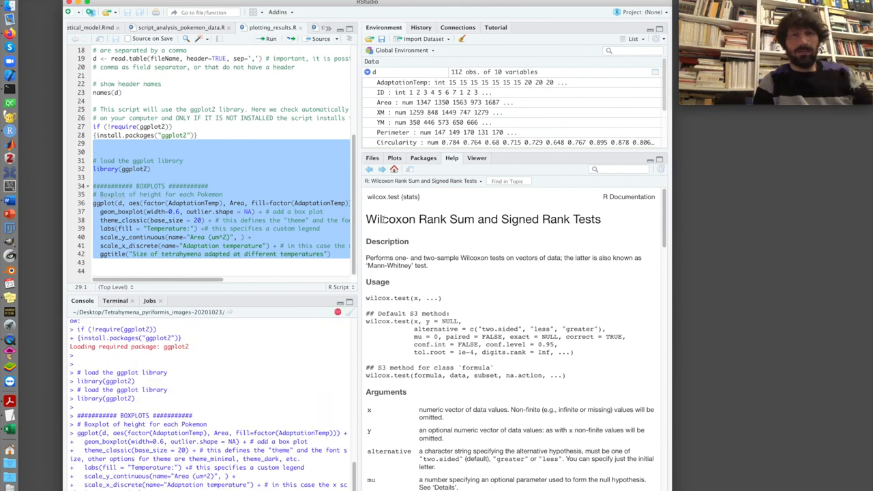
mouse_move(413, 169)
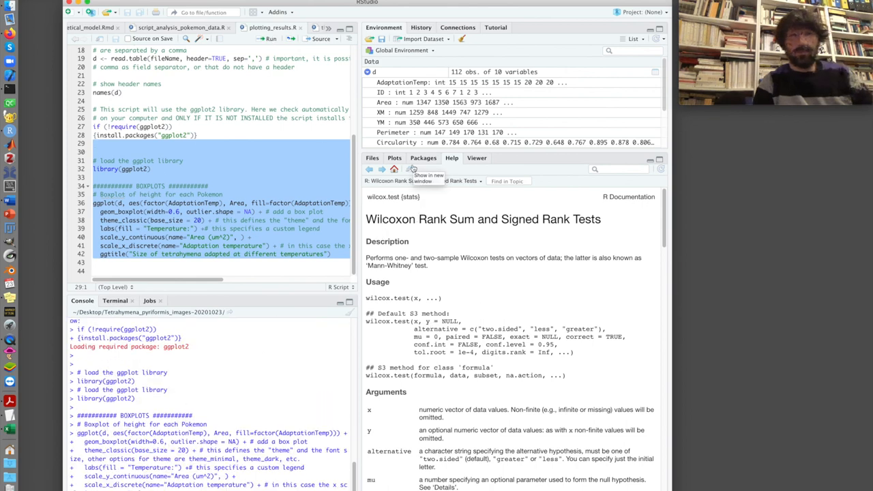
- Show the boxplot of cell area at 15, 20 and 25 degrees in Plots
click(394, 158)
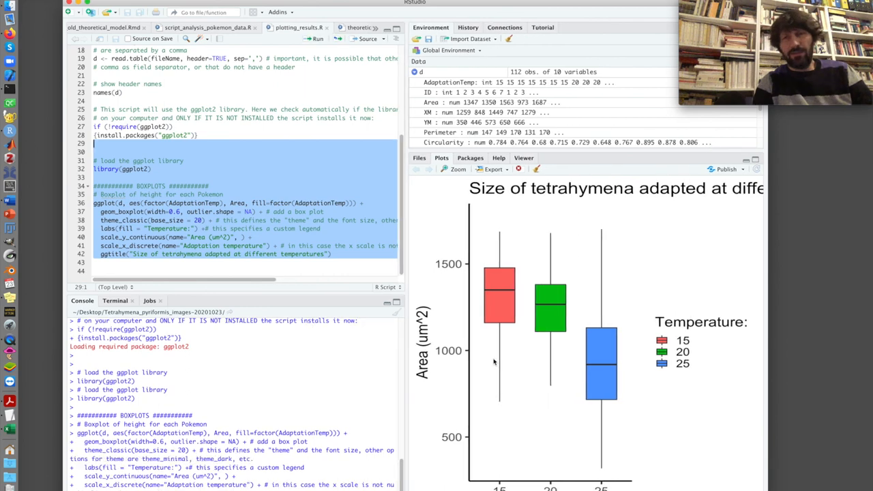
mouse_move(608, 379)
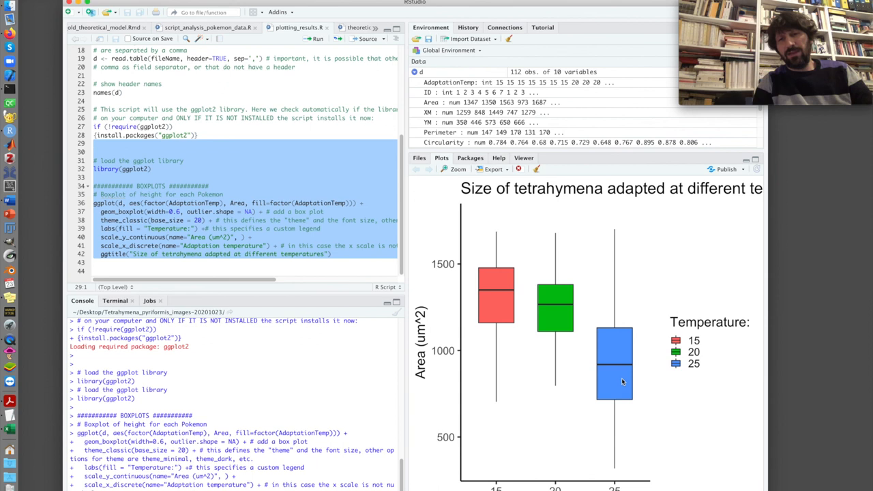
mouse_move(544, 314)
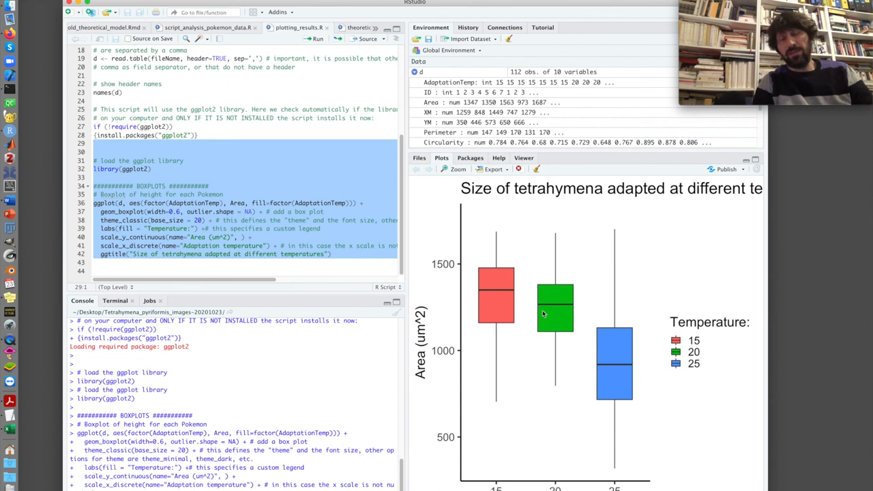
mouse_move(519, 285)
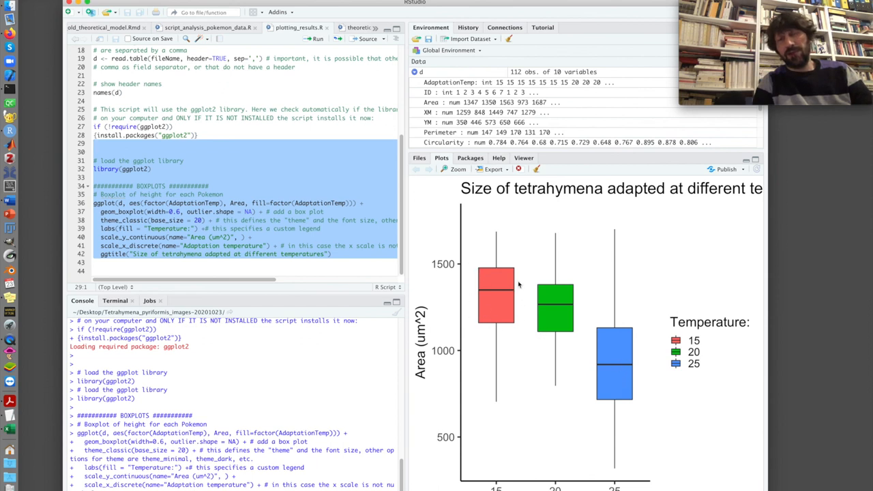
mouse_move(490, 300)
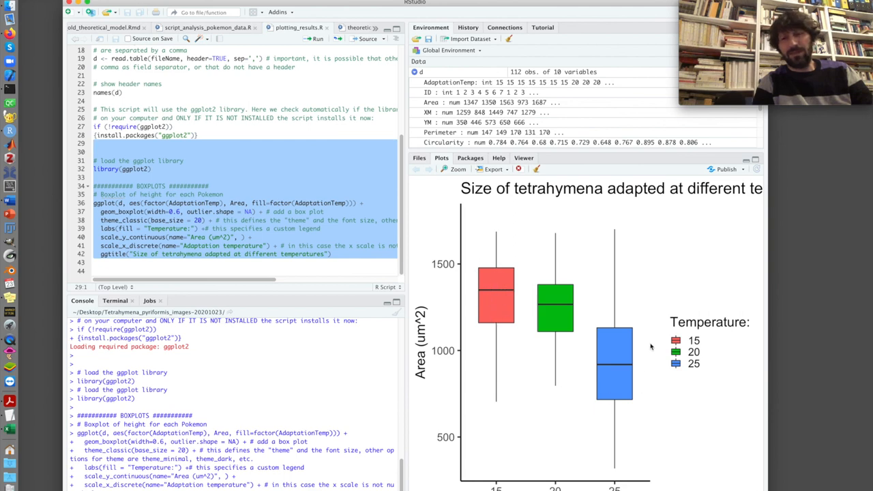
mouse_move(588, 375)
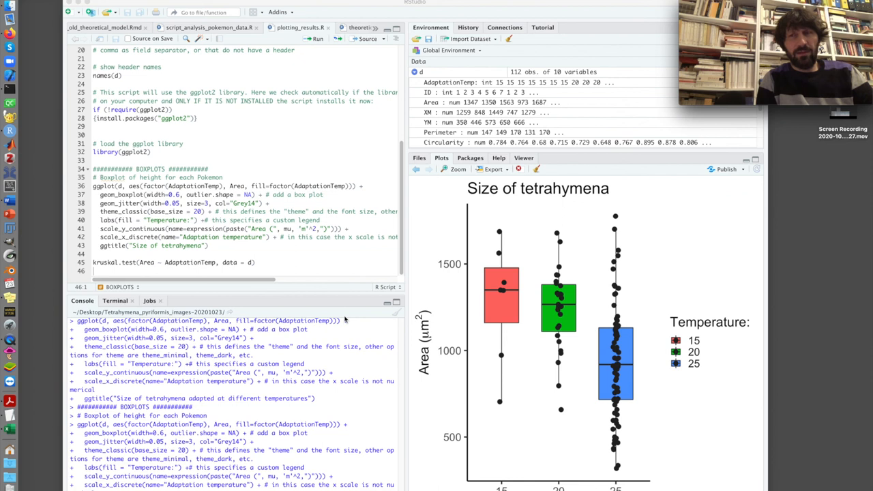
mouse_move(457, 300)
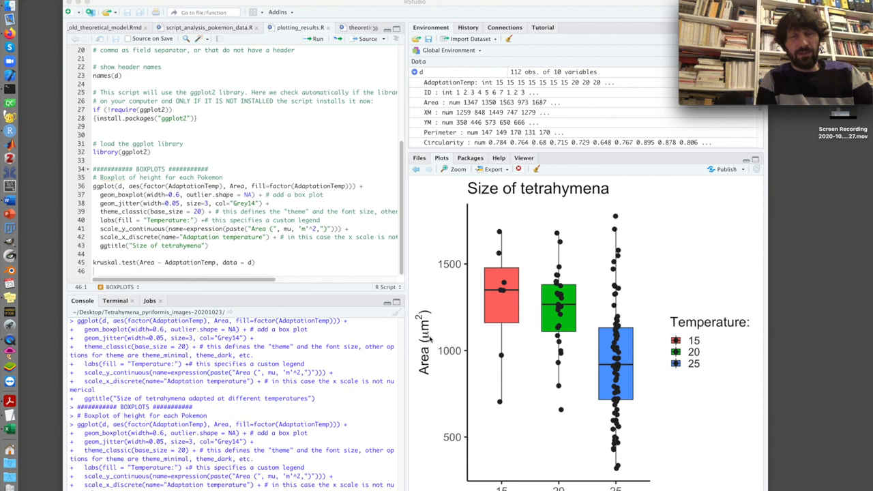
mouse_move(525, 316)
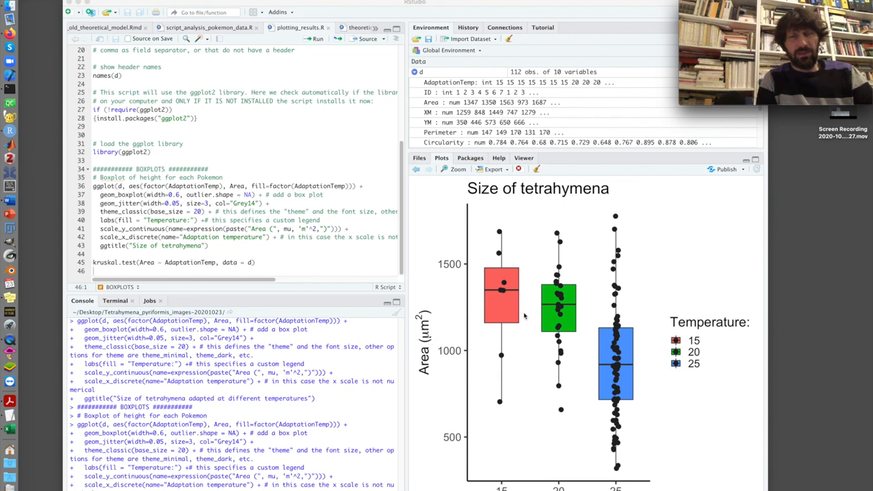
mouse_move(525, 316)
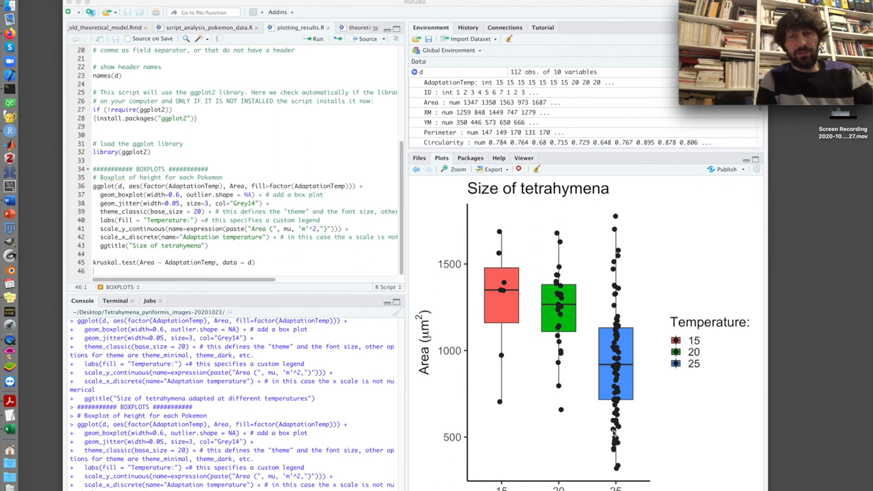
mouse_move(618, 255)
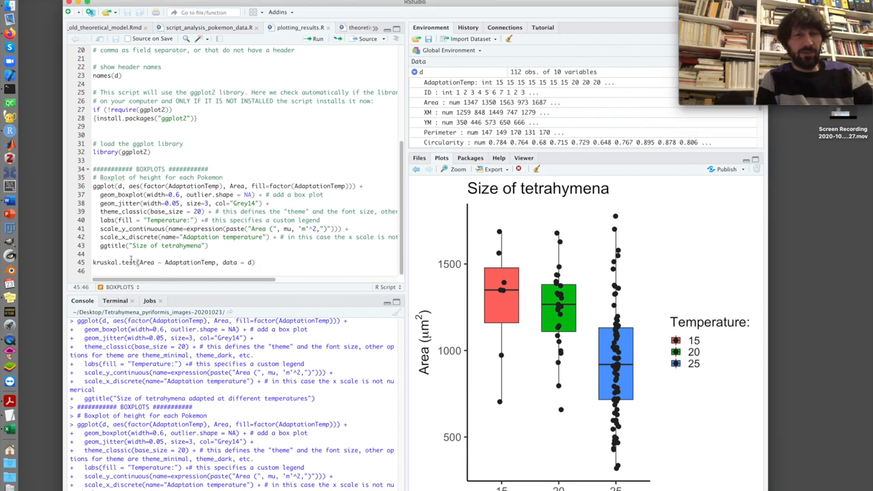
- Select the entire kruskal.test line below the updated boxplot code
triple_click(174, 262)
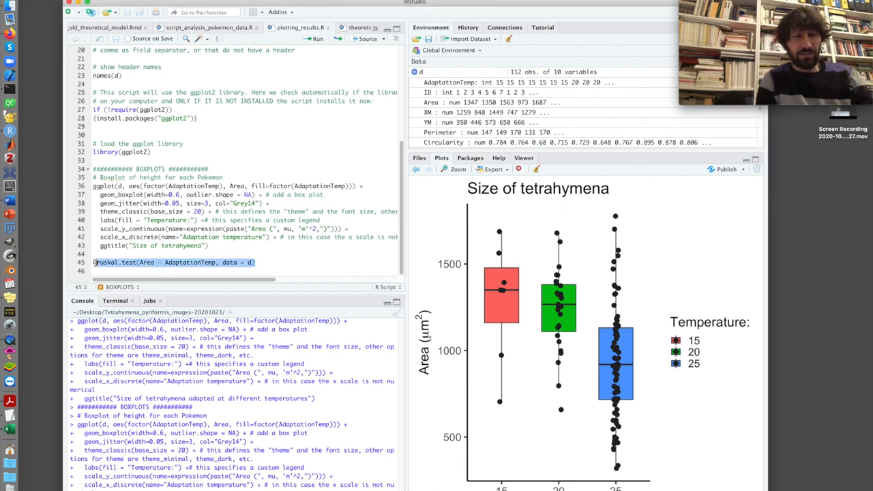